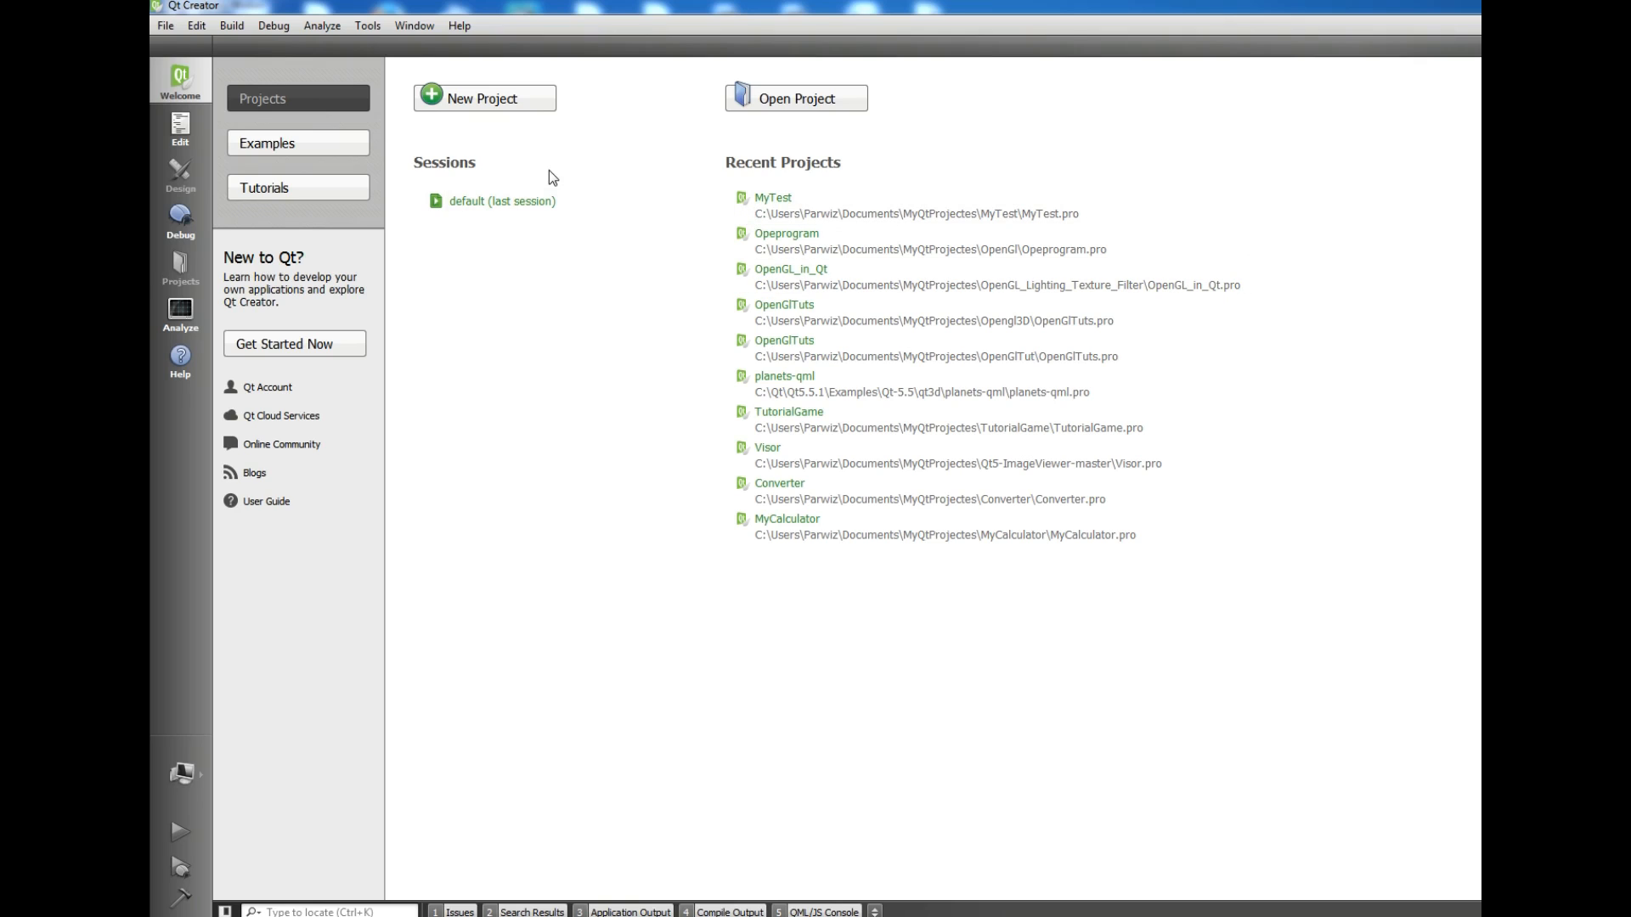
{"action": "mouse_move", "coordinate": [540, 5]}
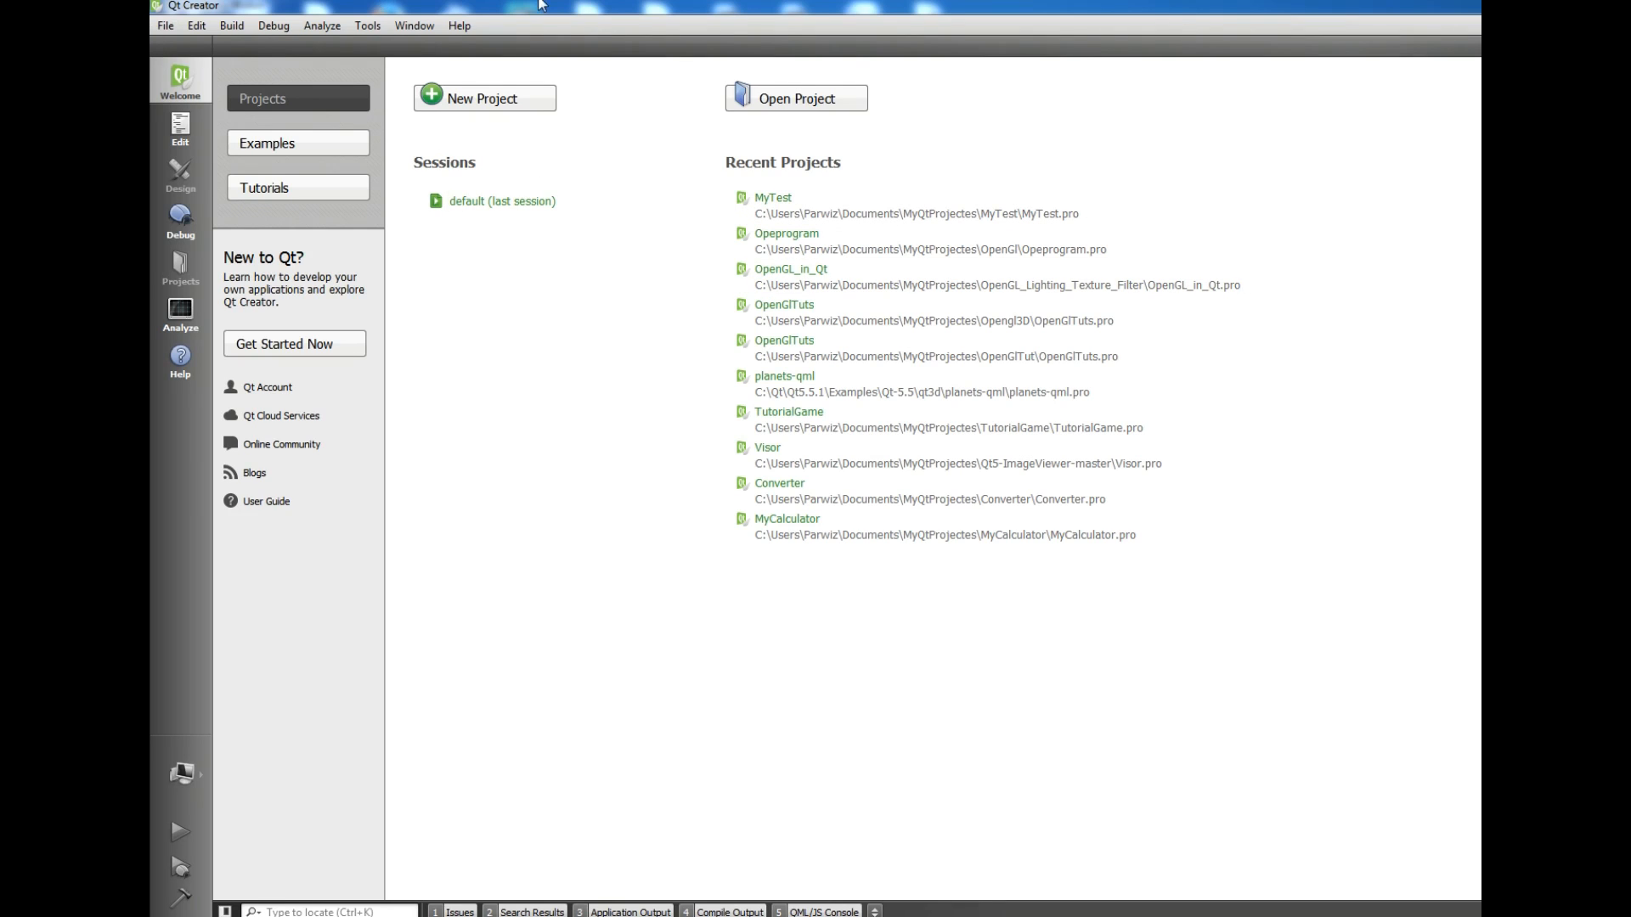
{"action": "mouse_move", "coordinate": [431, 9]}
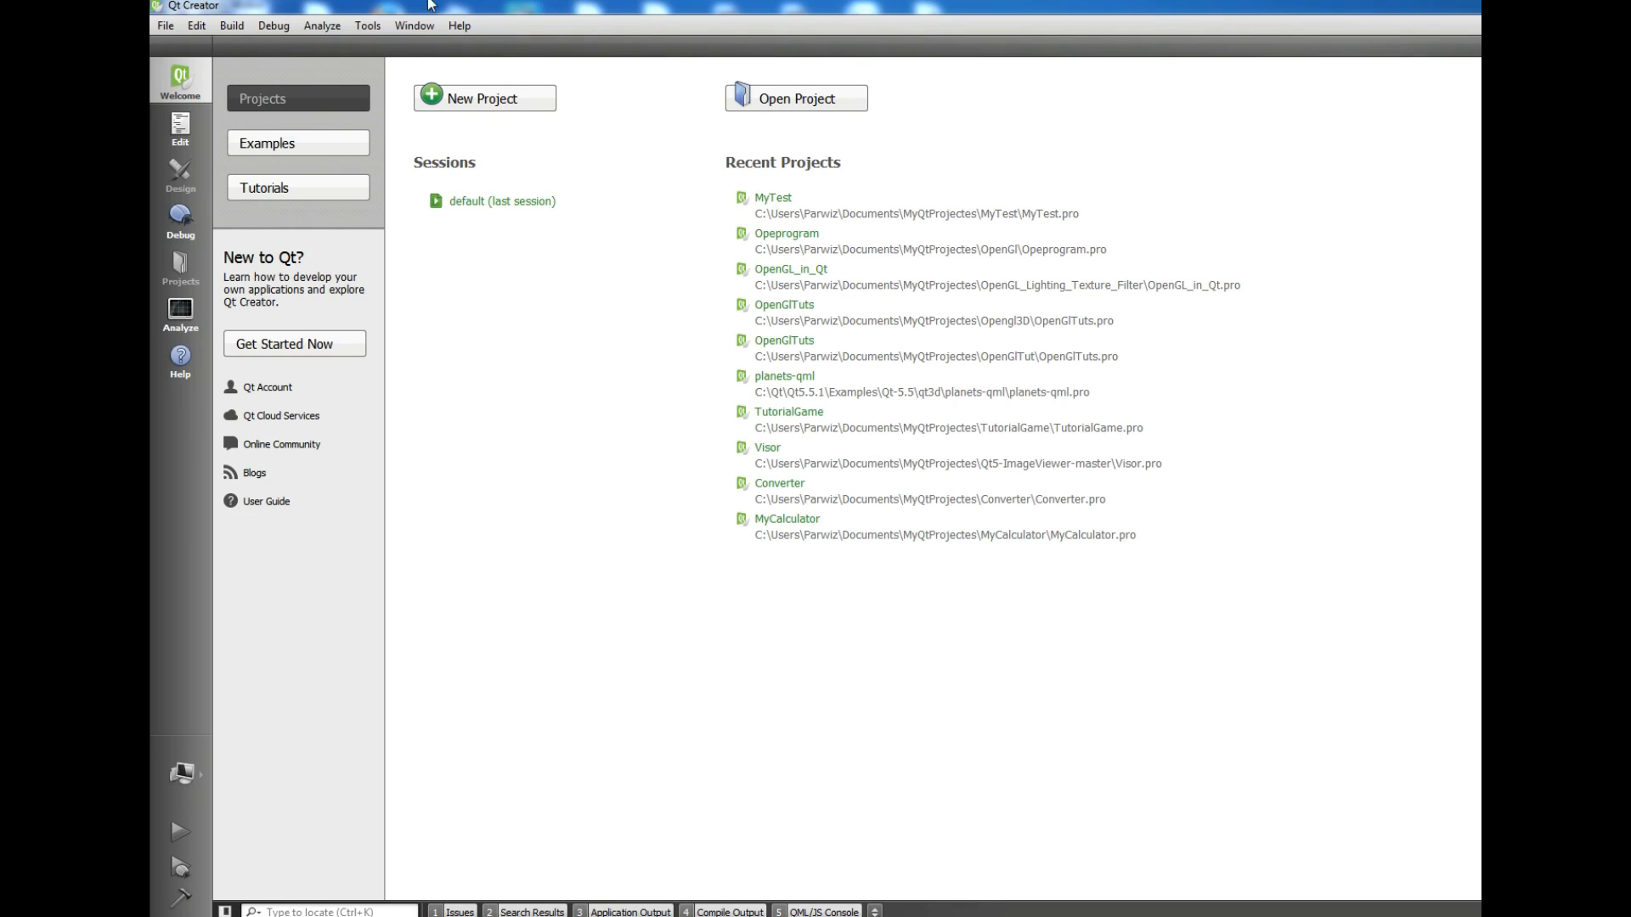
Step: Create a Qt Widgets Application named DeployApp with default kit and Dialog class settings
{"action": "left_click", "coordinate": [166, 25]}
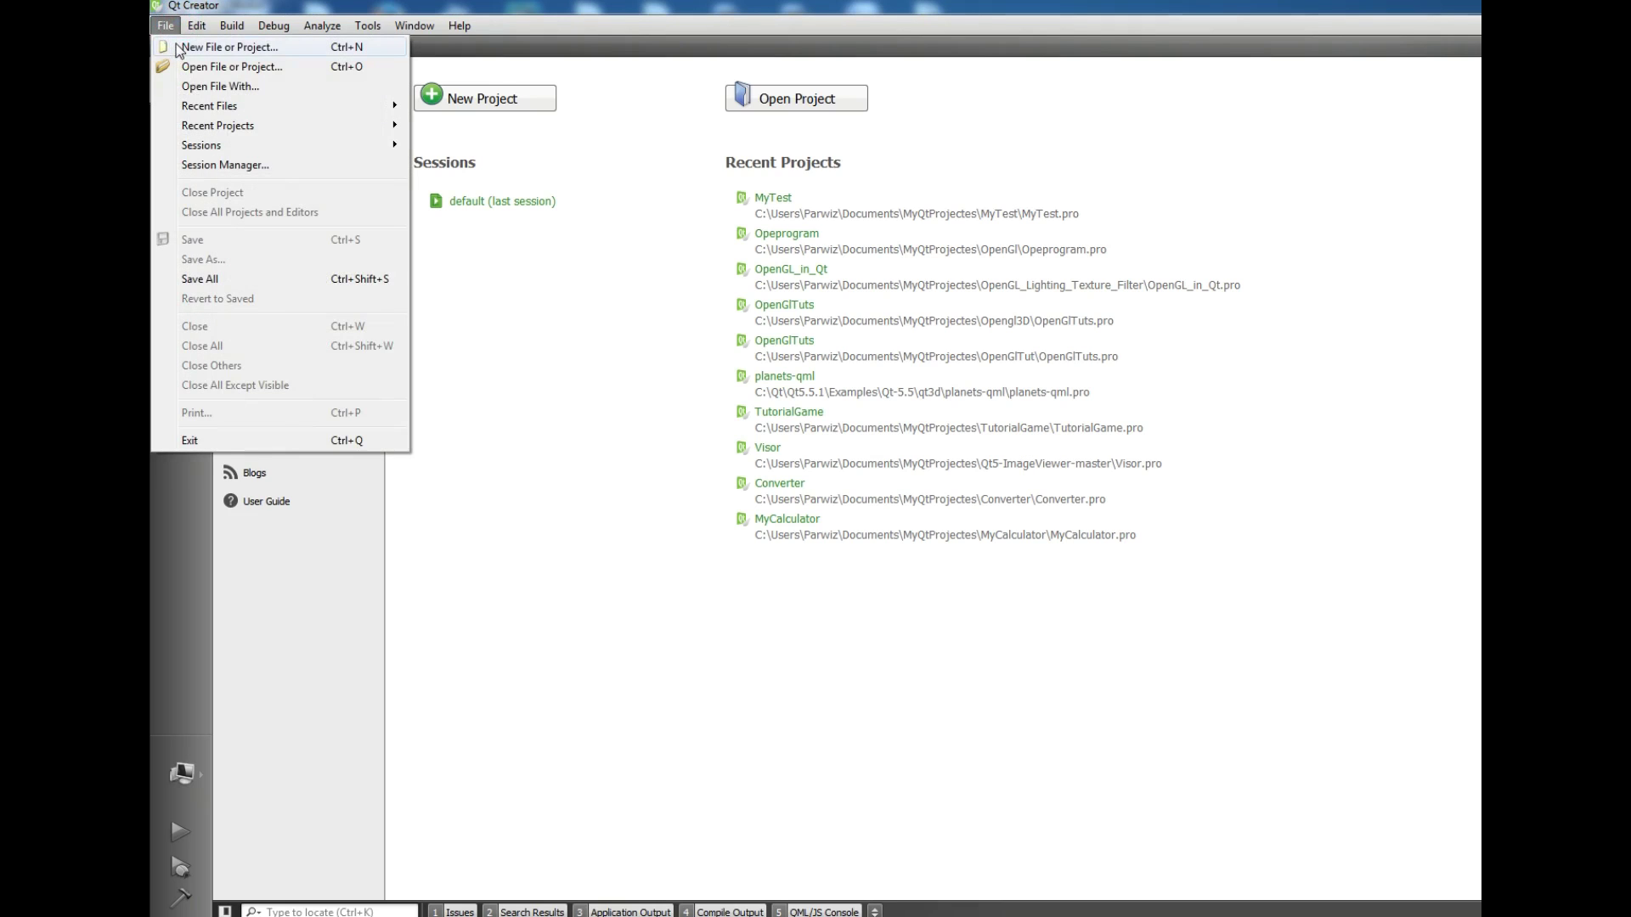
{"action": "left_click", "coordinate": [230, 46]}
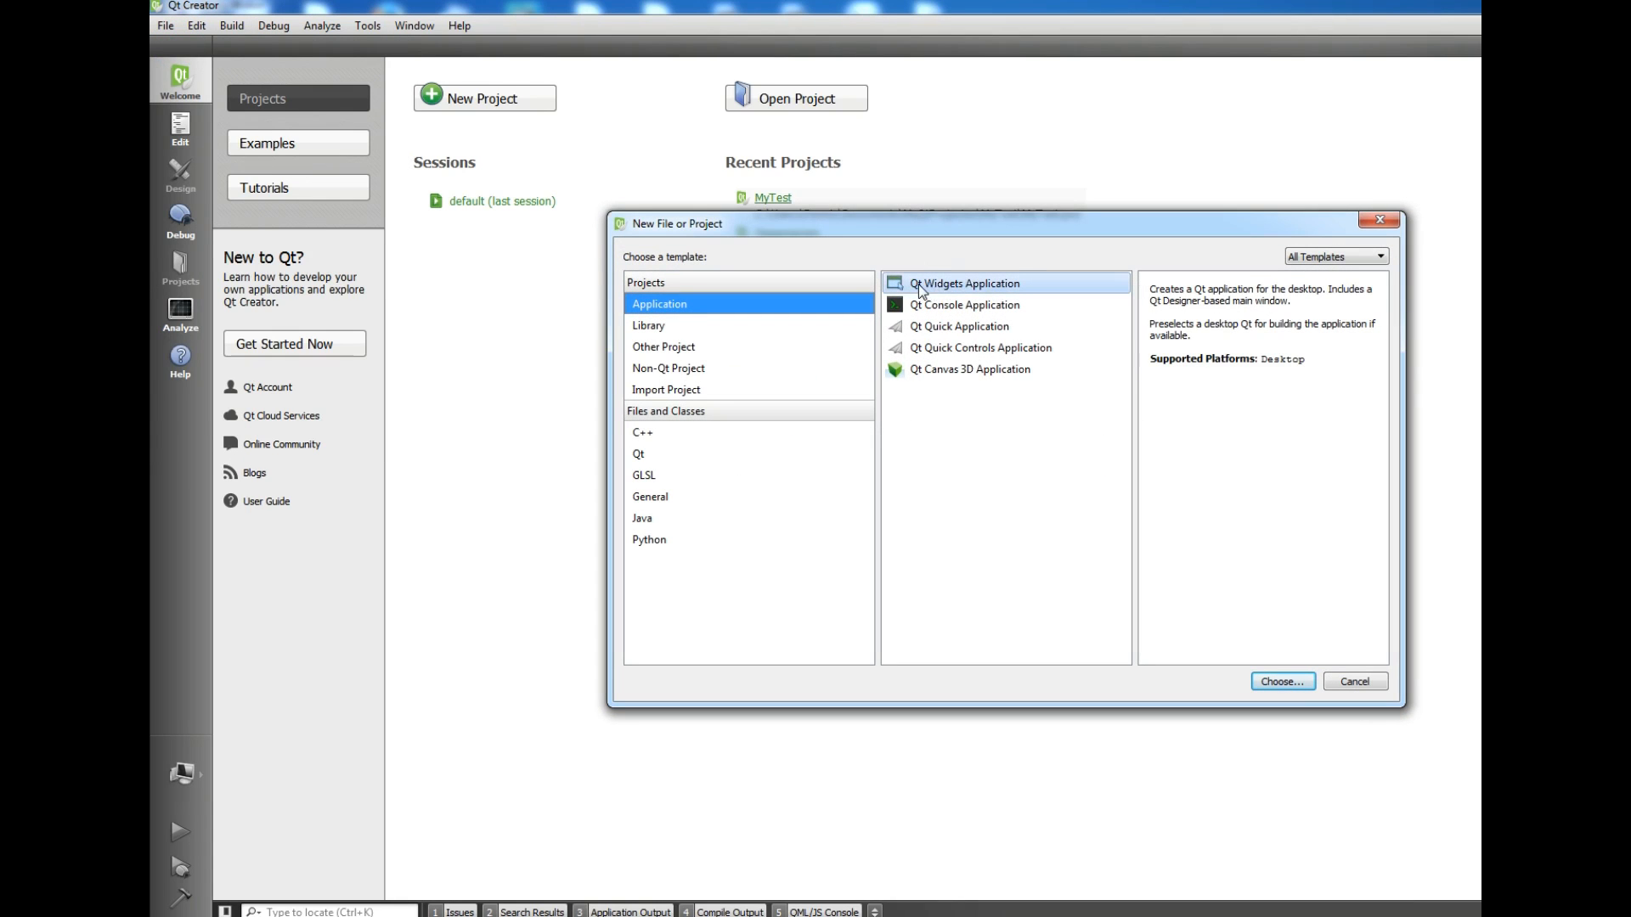
{"action": "left_click", "coordinate": [1279, 679]}
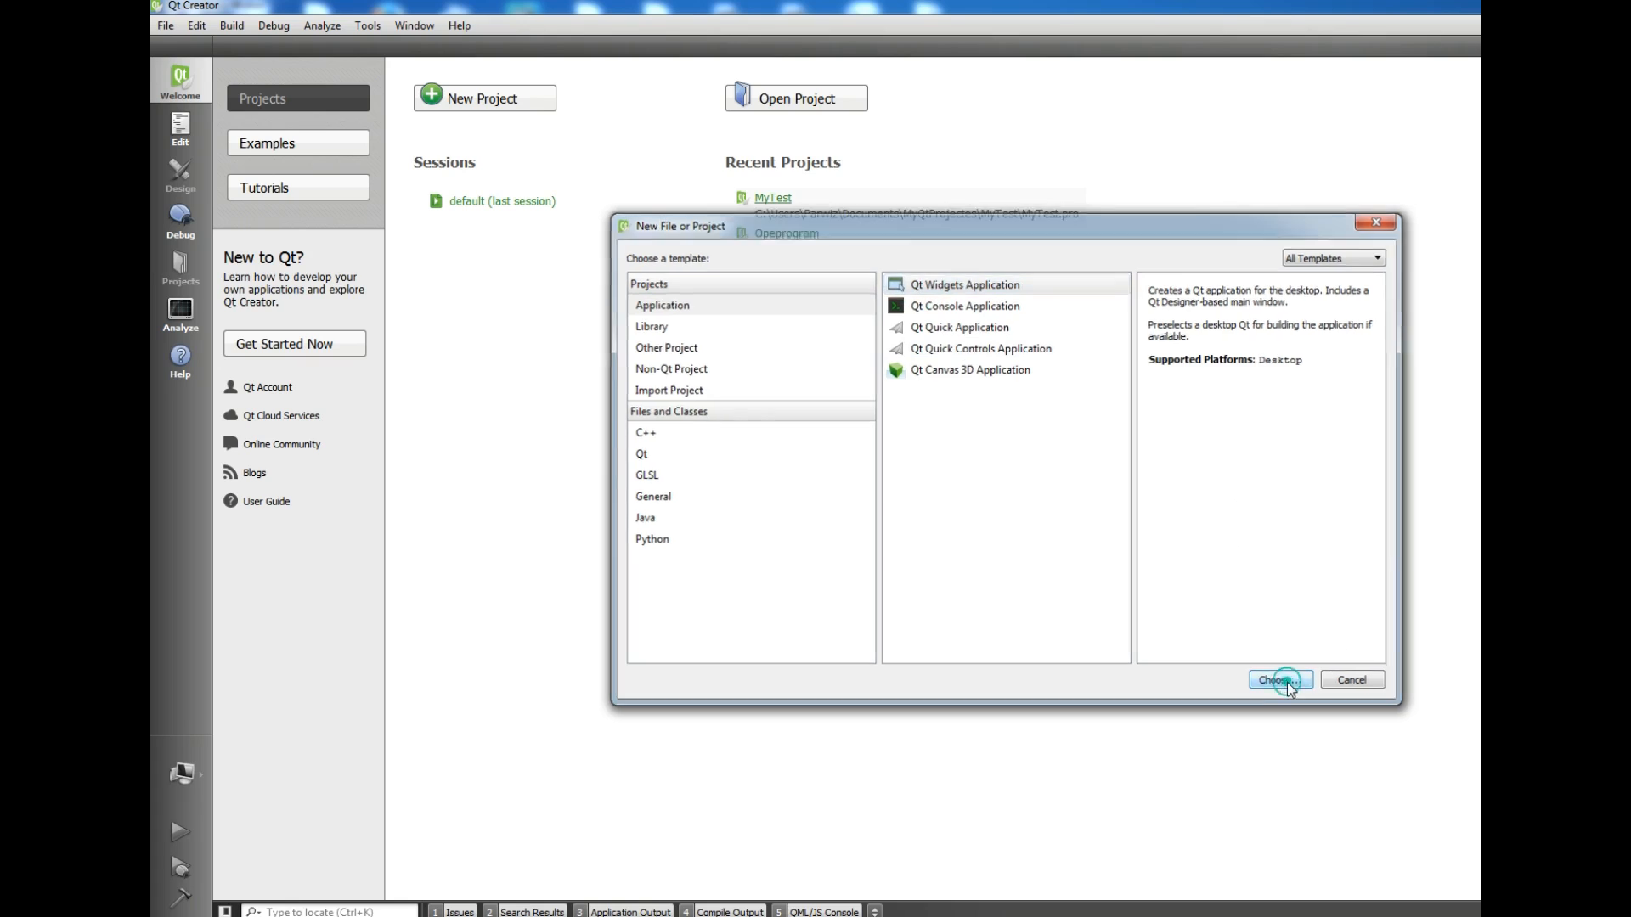
{"action": "left_click", "coordinate": [1278, 679]}
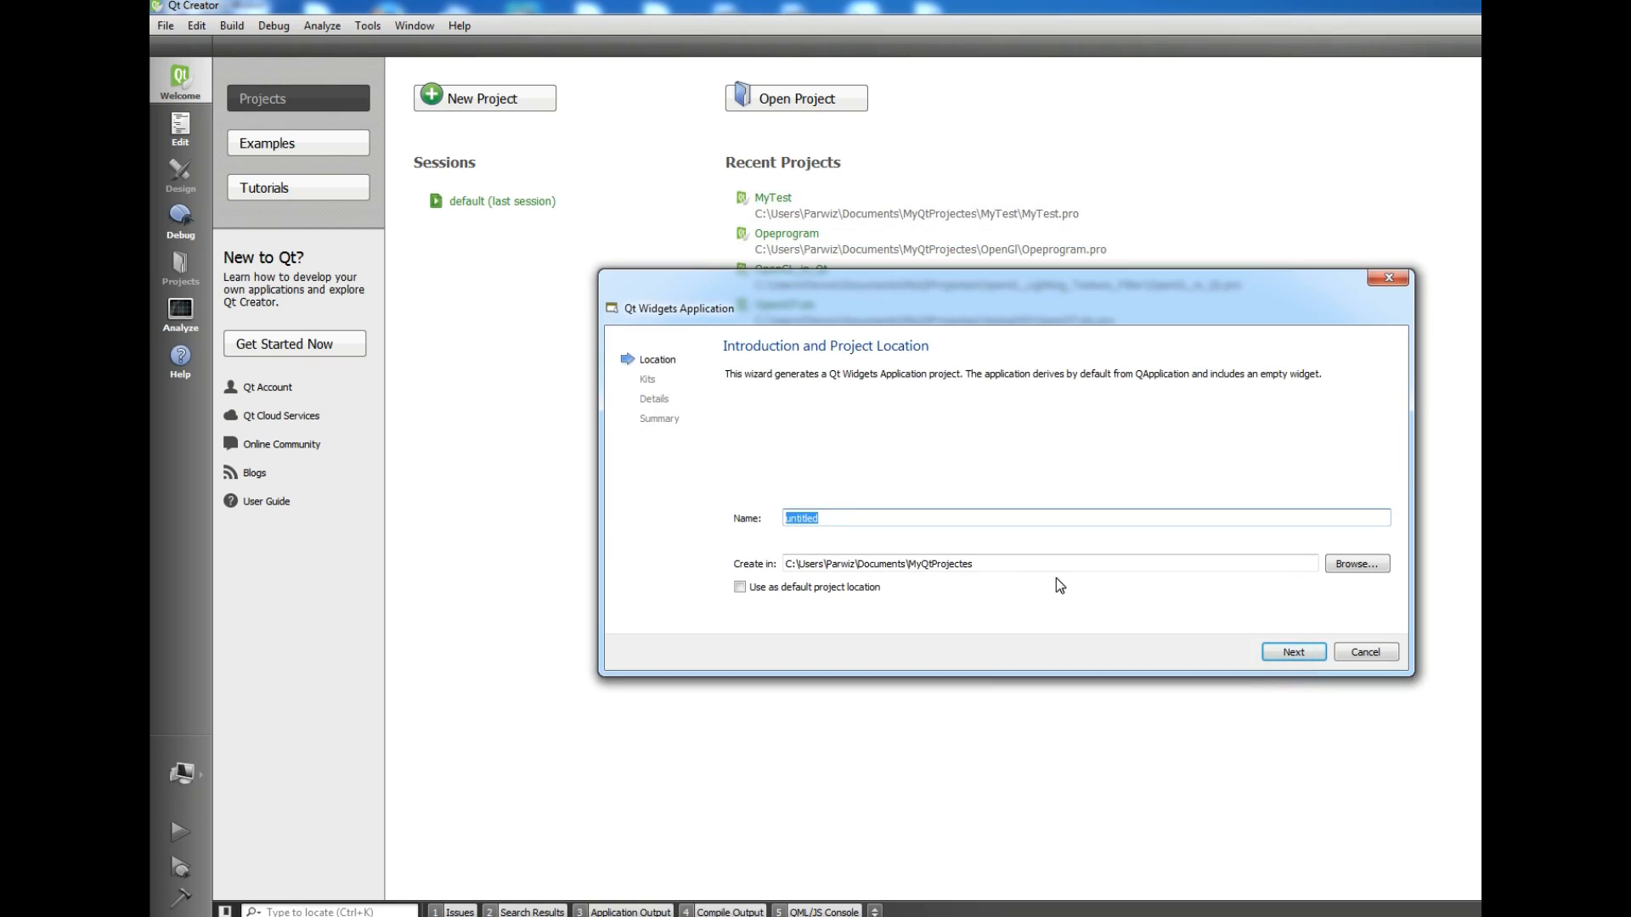
{"action": "type", "text": "Deploy"}
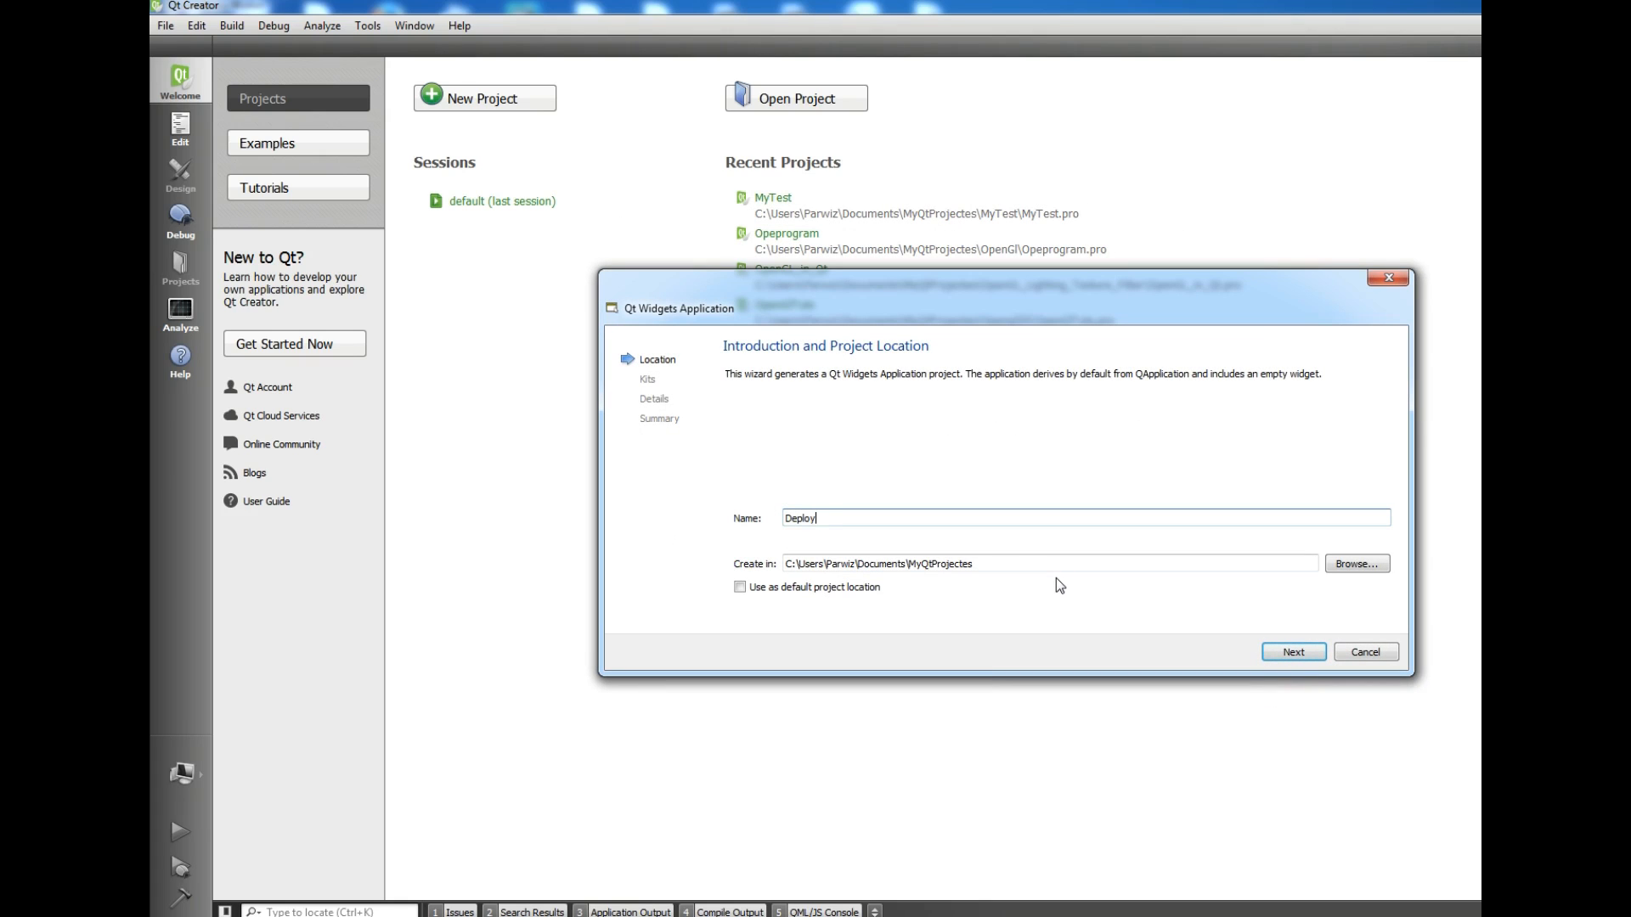
{"action": "type", "text": "App"}
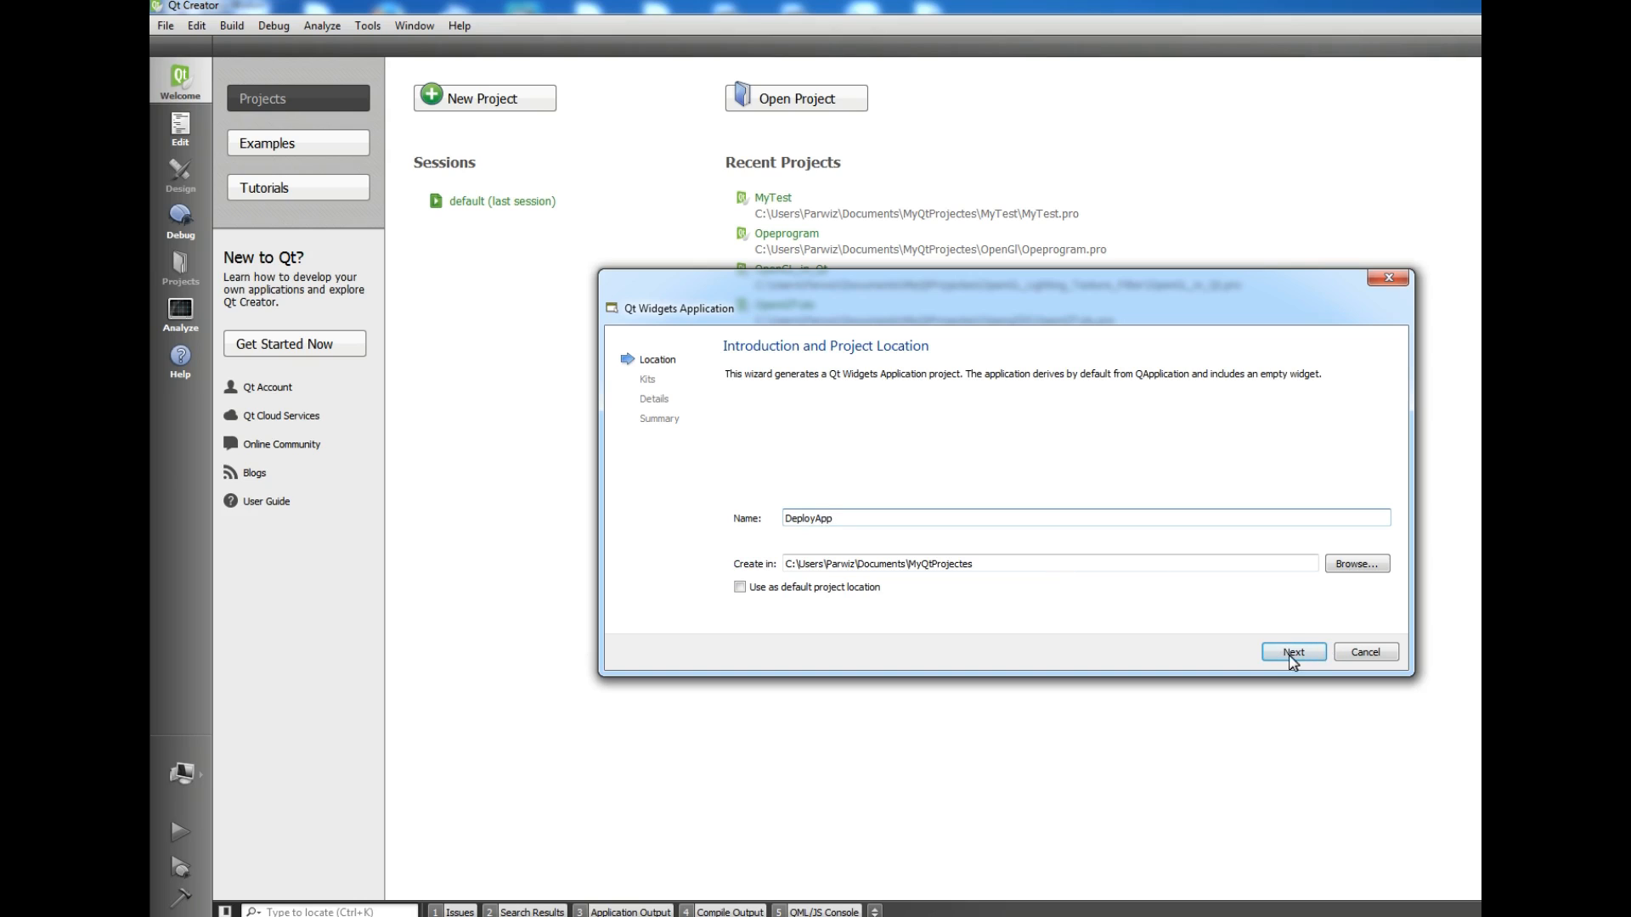
{"action": "left_click", "coordinate": [1293, 652]}
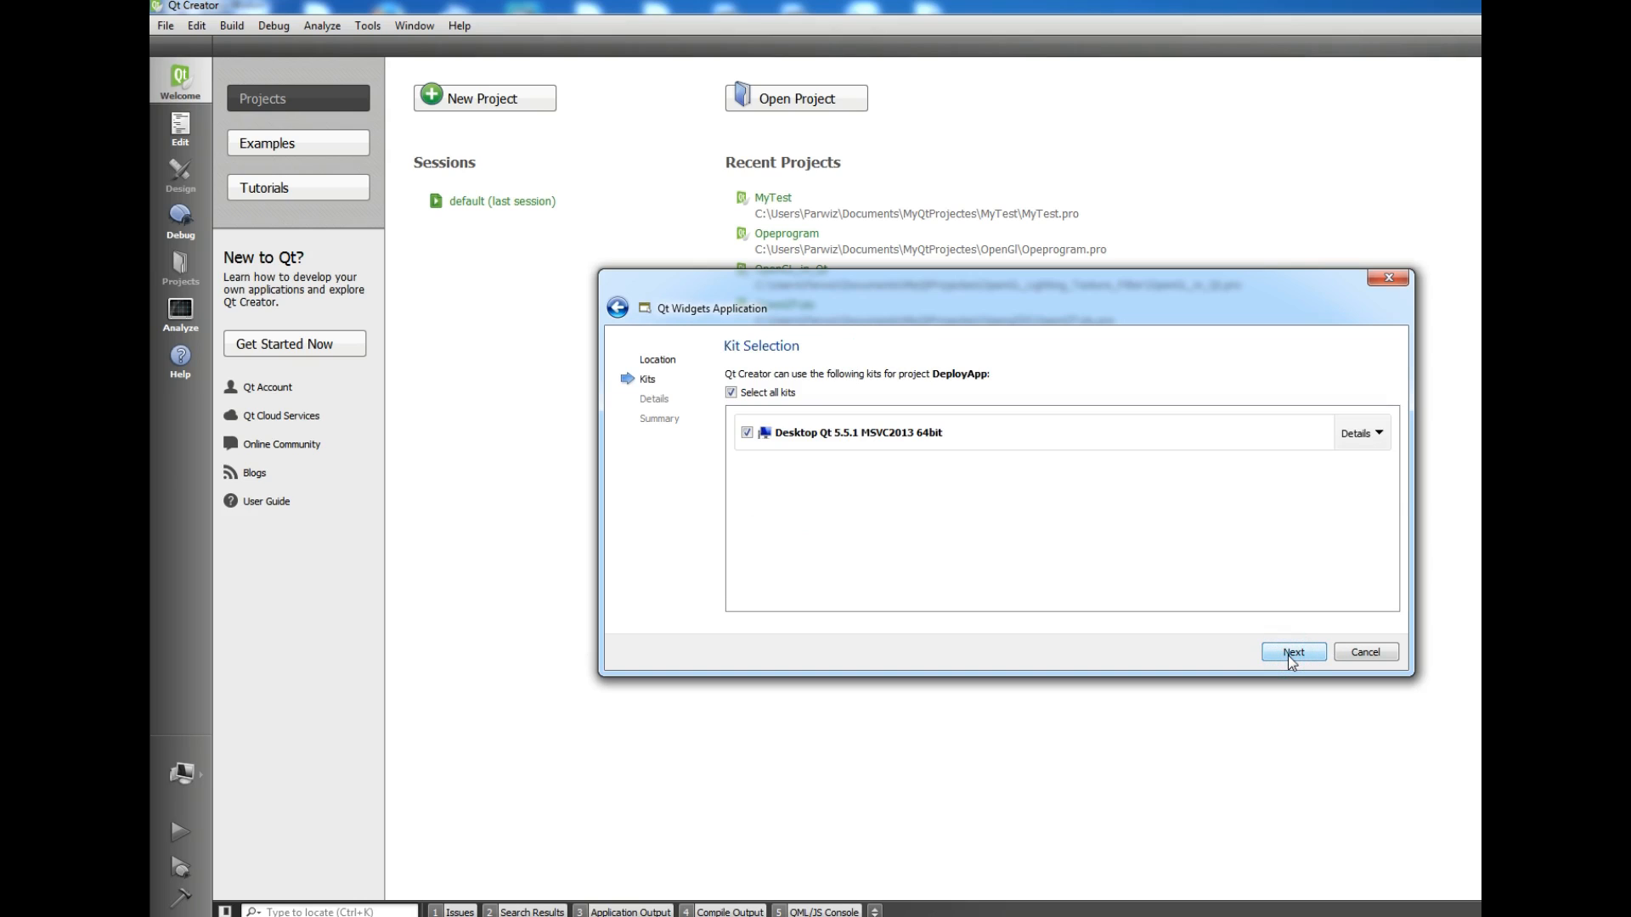
{"action": "left_click", "coordinate": [1293, 653]}
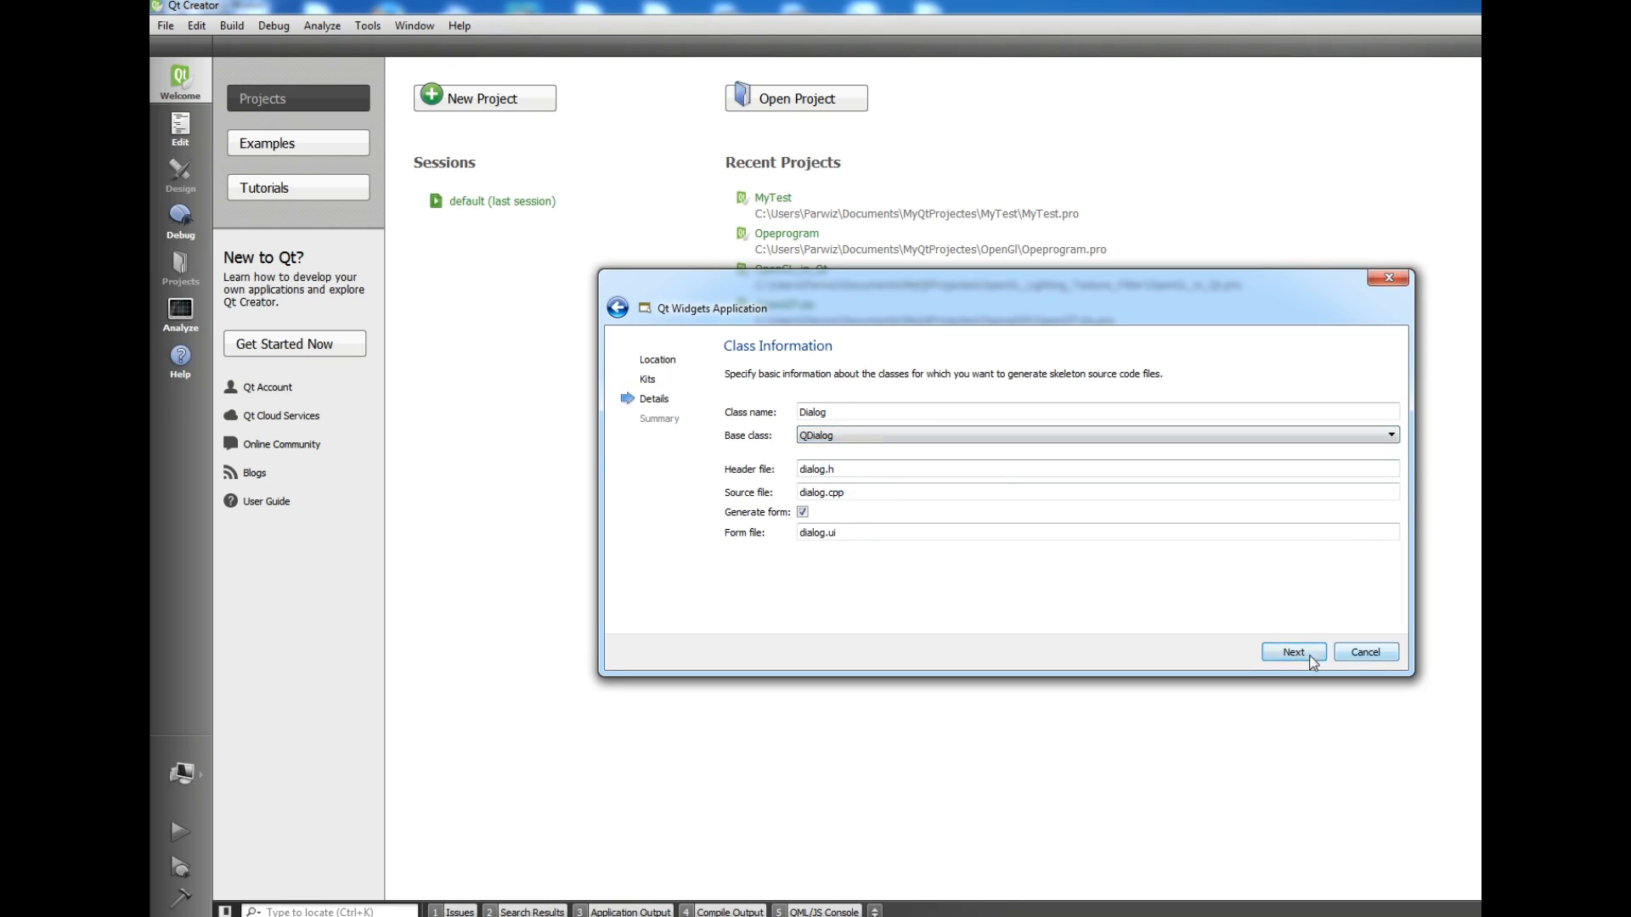
{"action": "left_click", "coordinate": [1293, 652]}
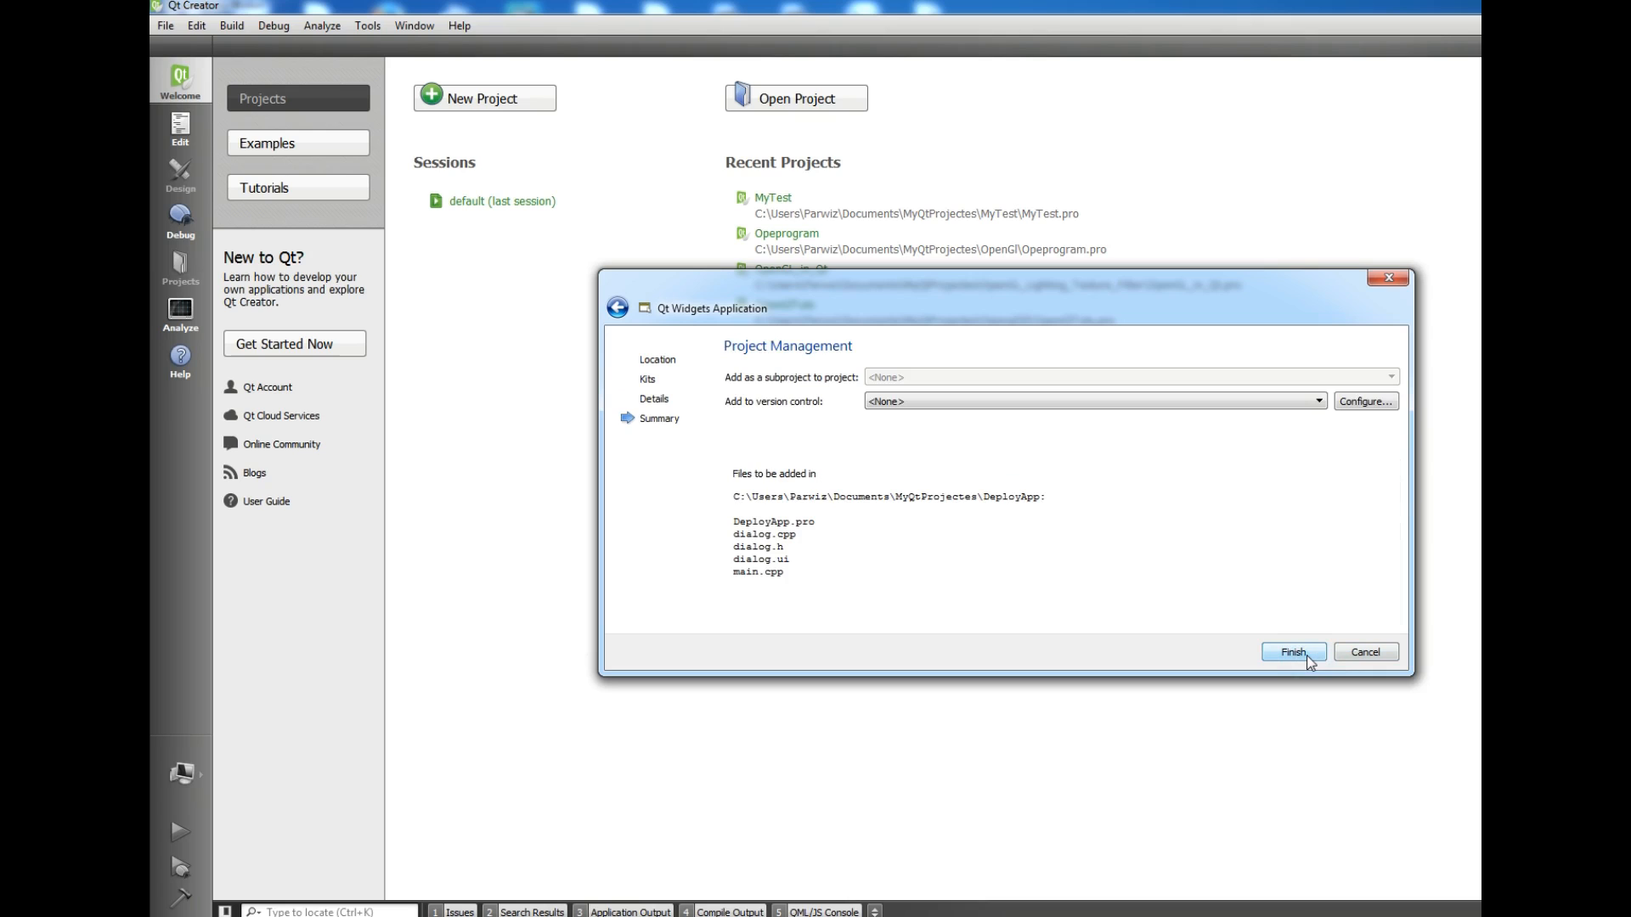
{"action": "left_click", "coordinate": [1292, 653]}
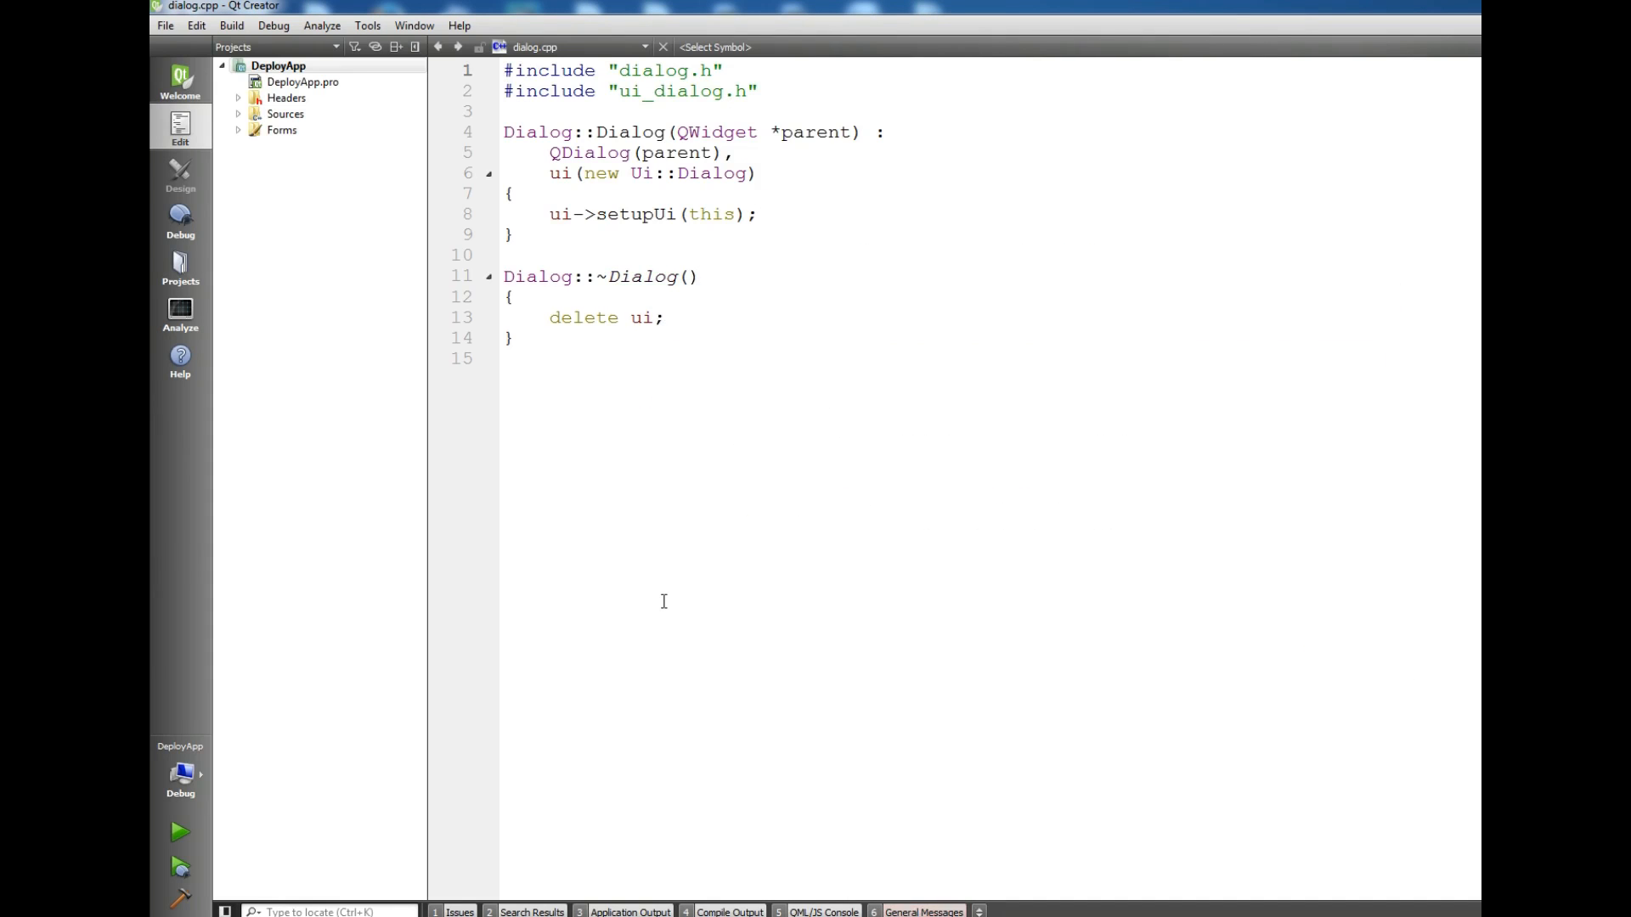
{"action": "mouse_move", "coordinate": [557, 476]}
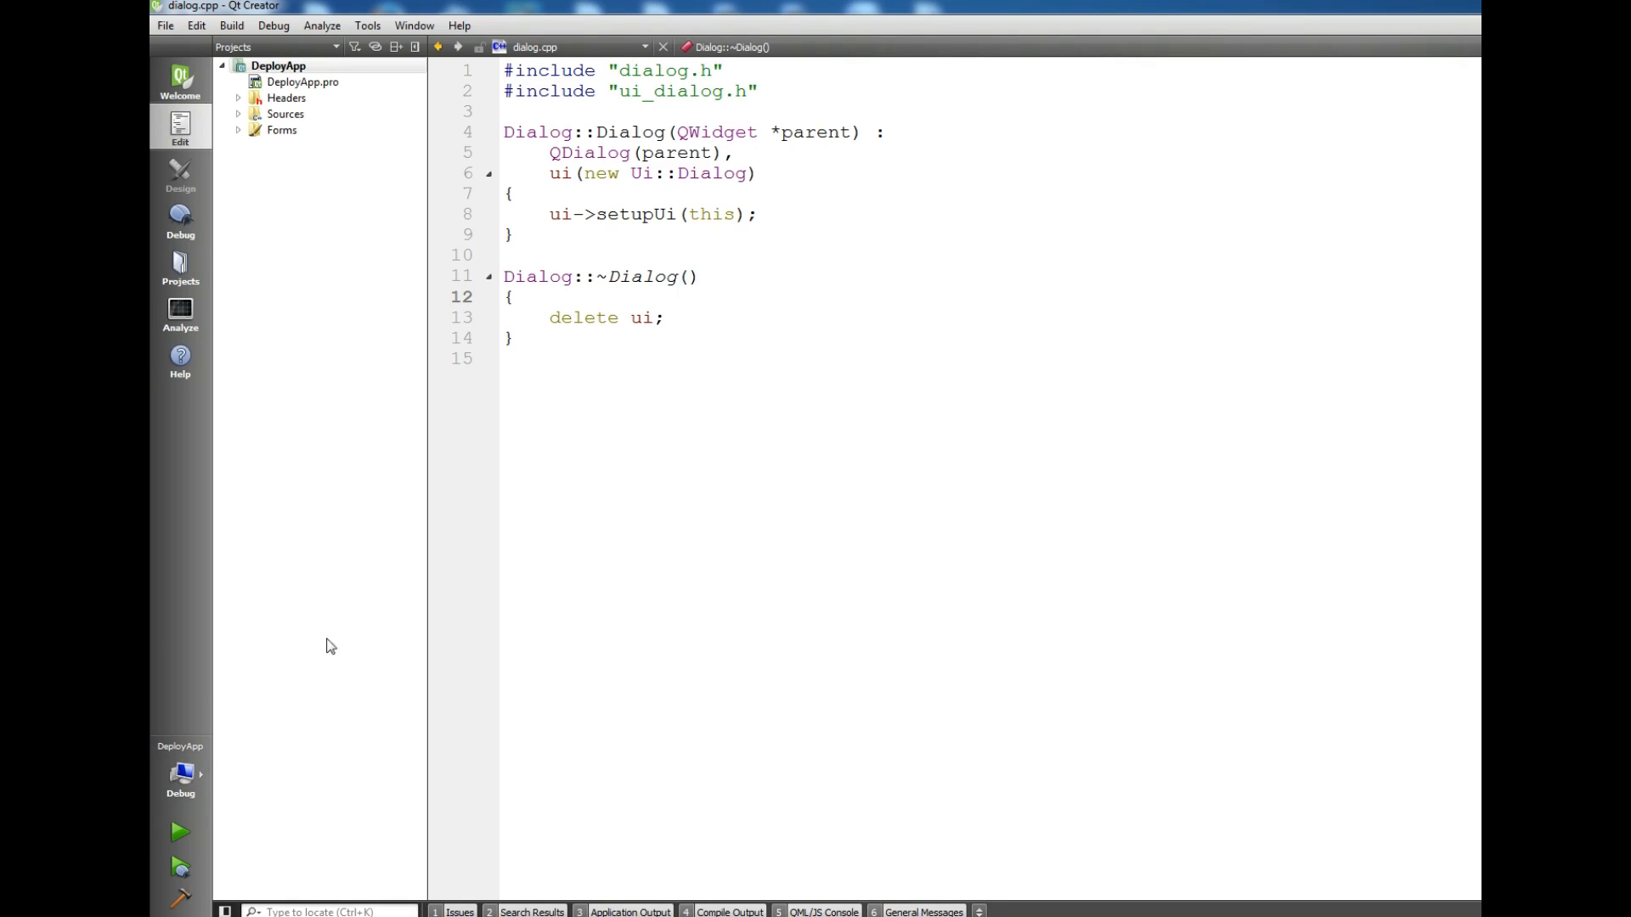
{"action": "mouse_move", "coordinate": [177, 833]}
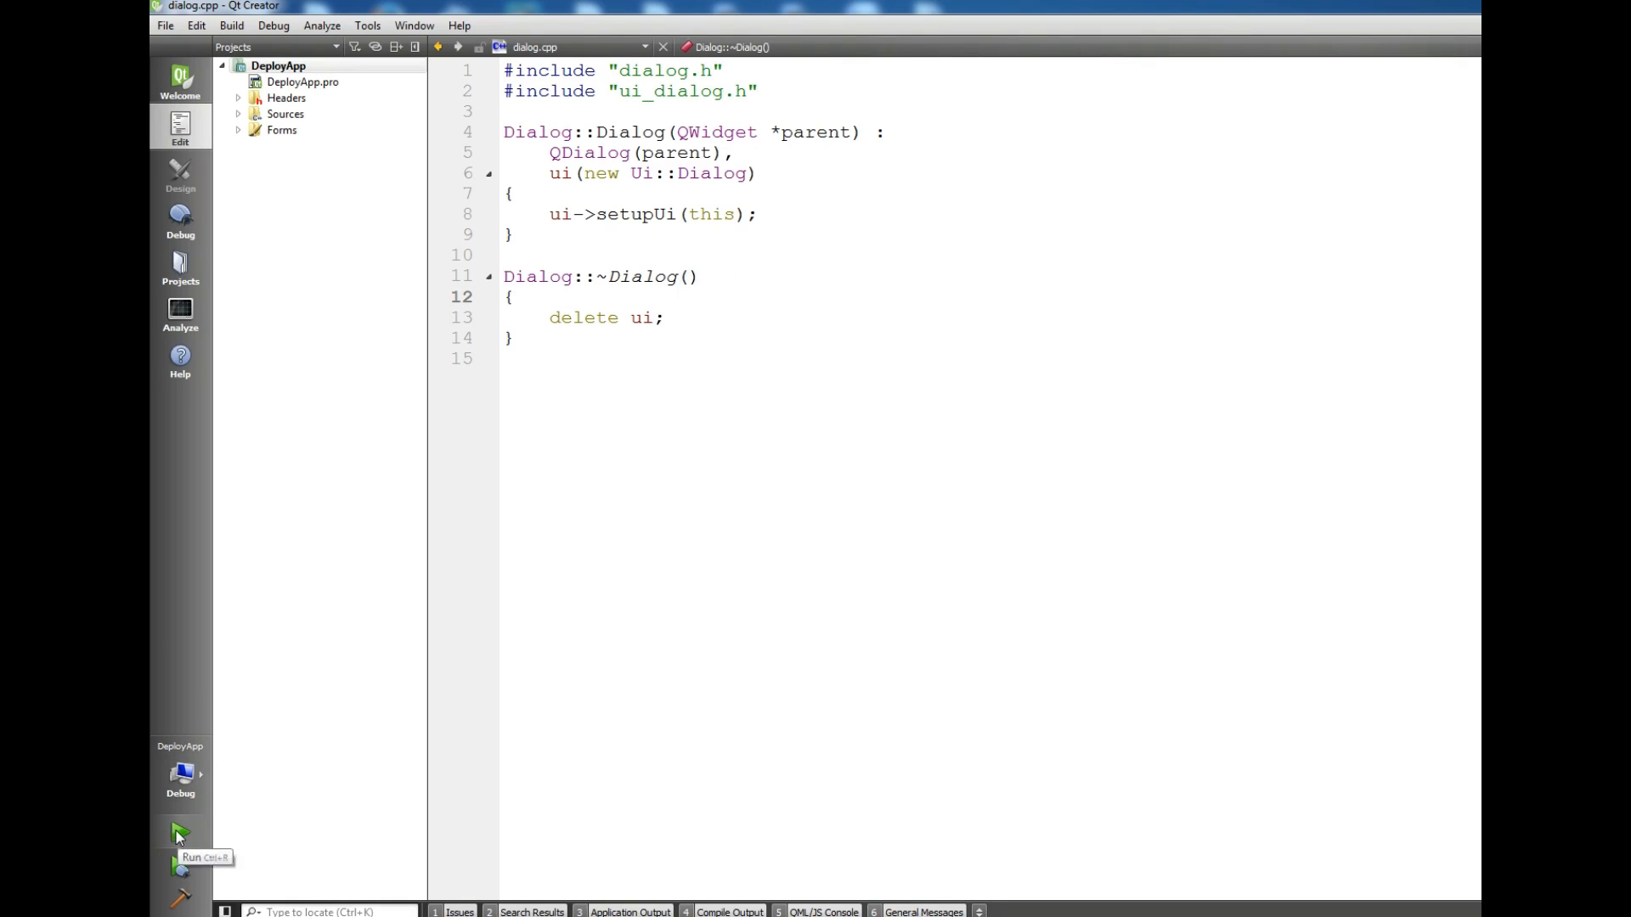
{"action": "mouse_move", "coordinate": [810, 494]}
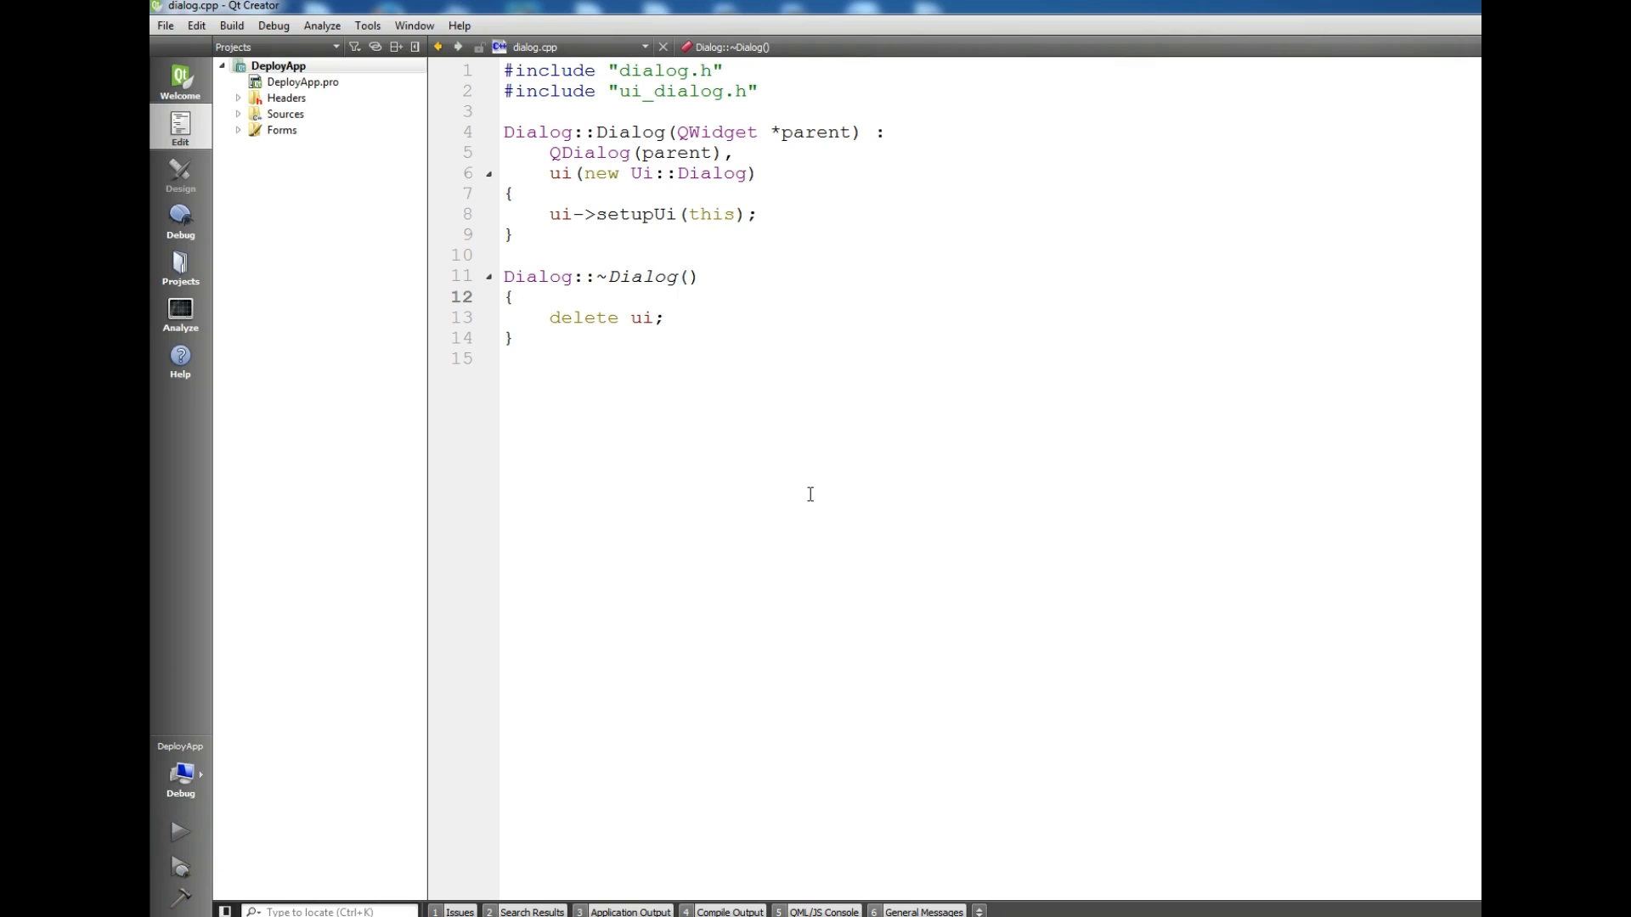
Step: Build and run DeployApp, then close its empty Dialog window
{"action": "left_click", "coordinate": [514, 296]}
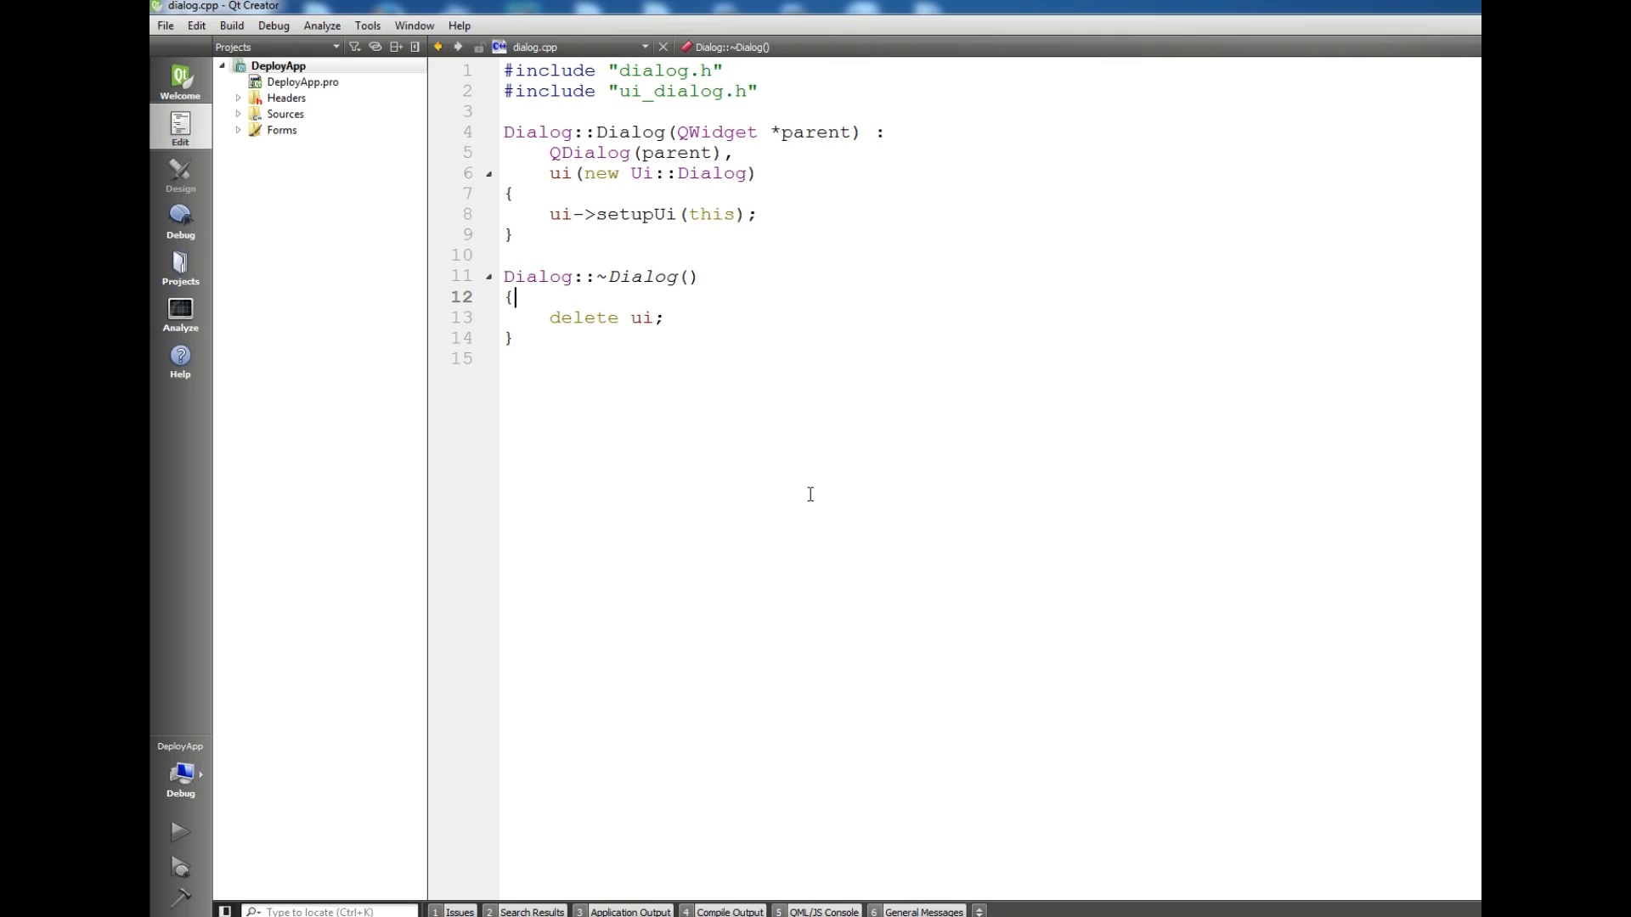
{"action": "left_click", "coordinate": [179, 830]}
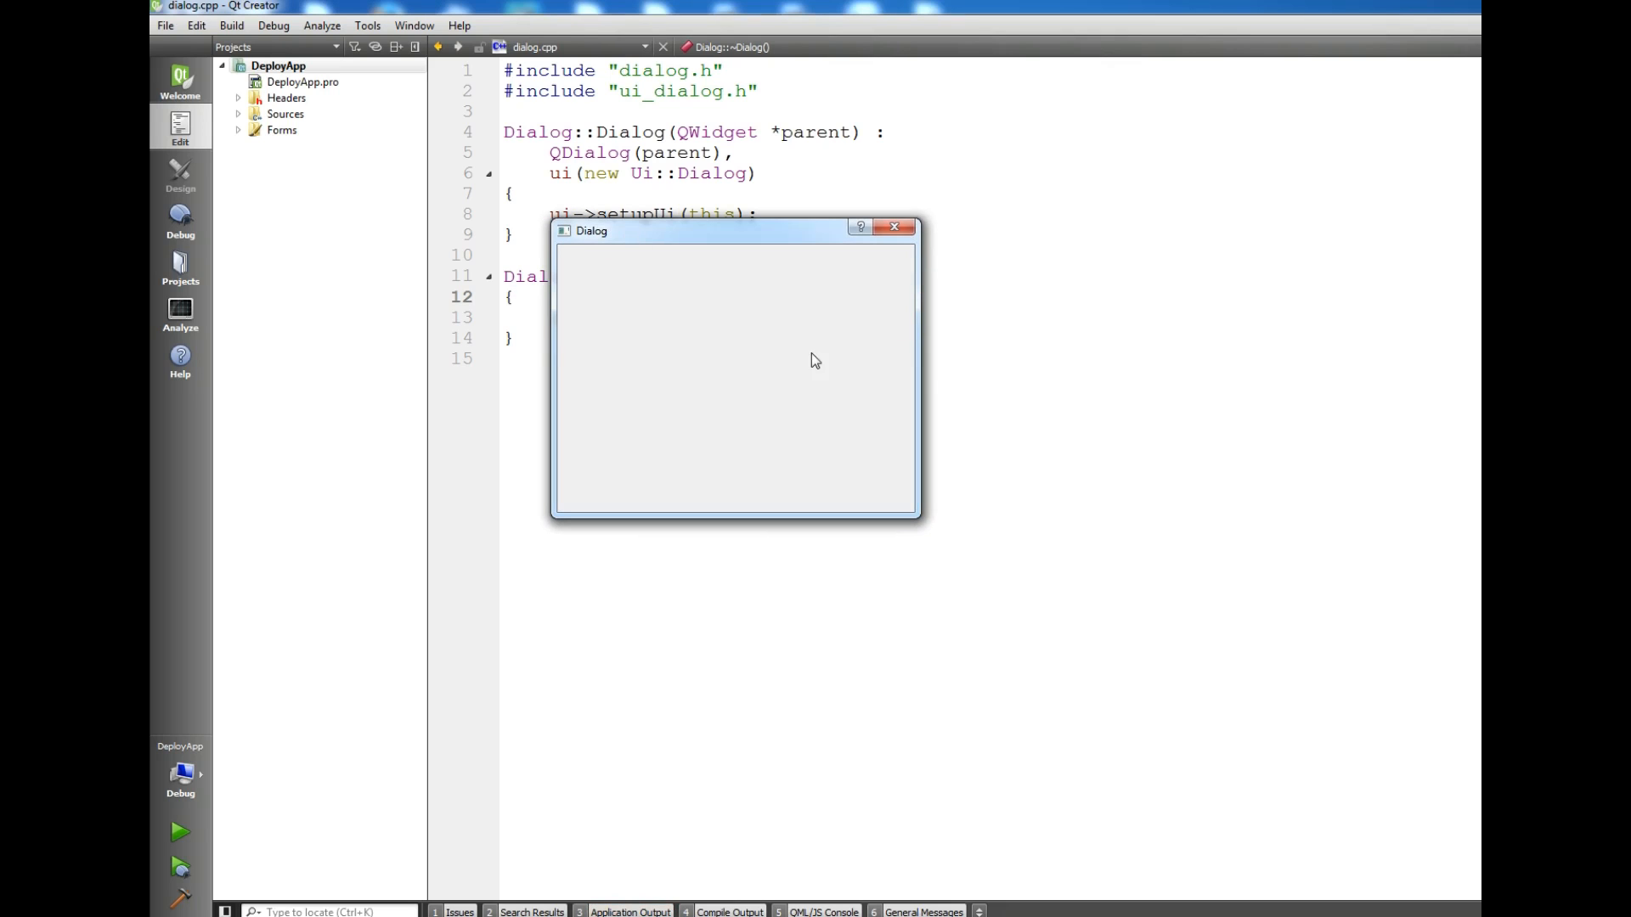
{"action": "left_click", "coordinate": [892, 227]}
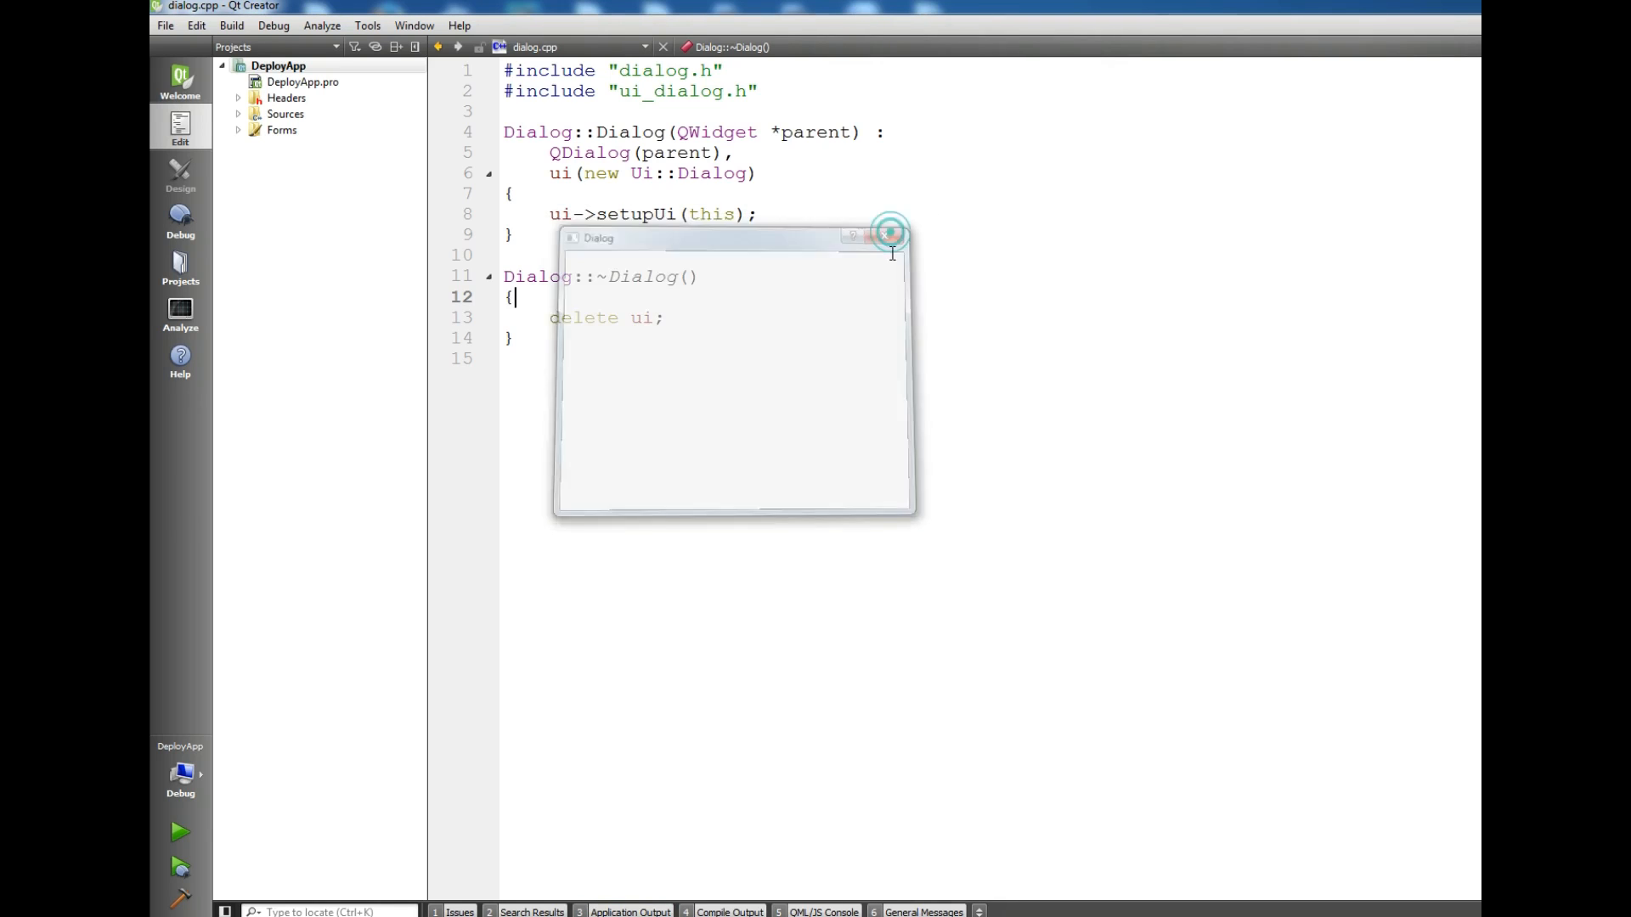
{"action": "left_click", "coordinate": [889, 237]}
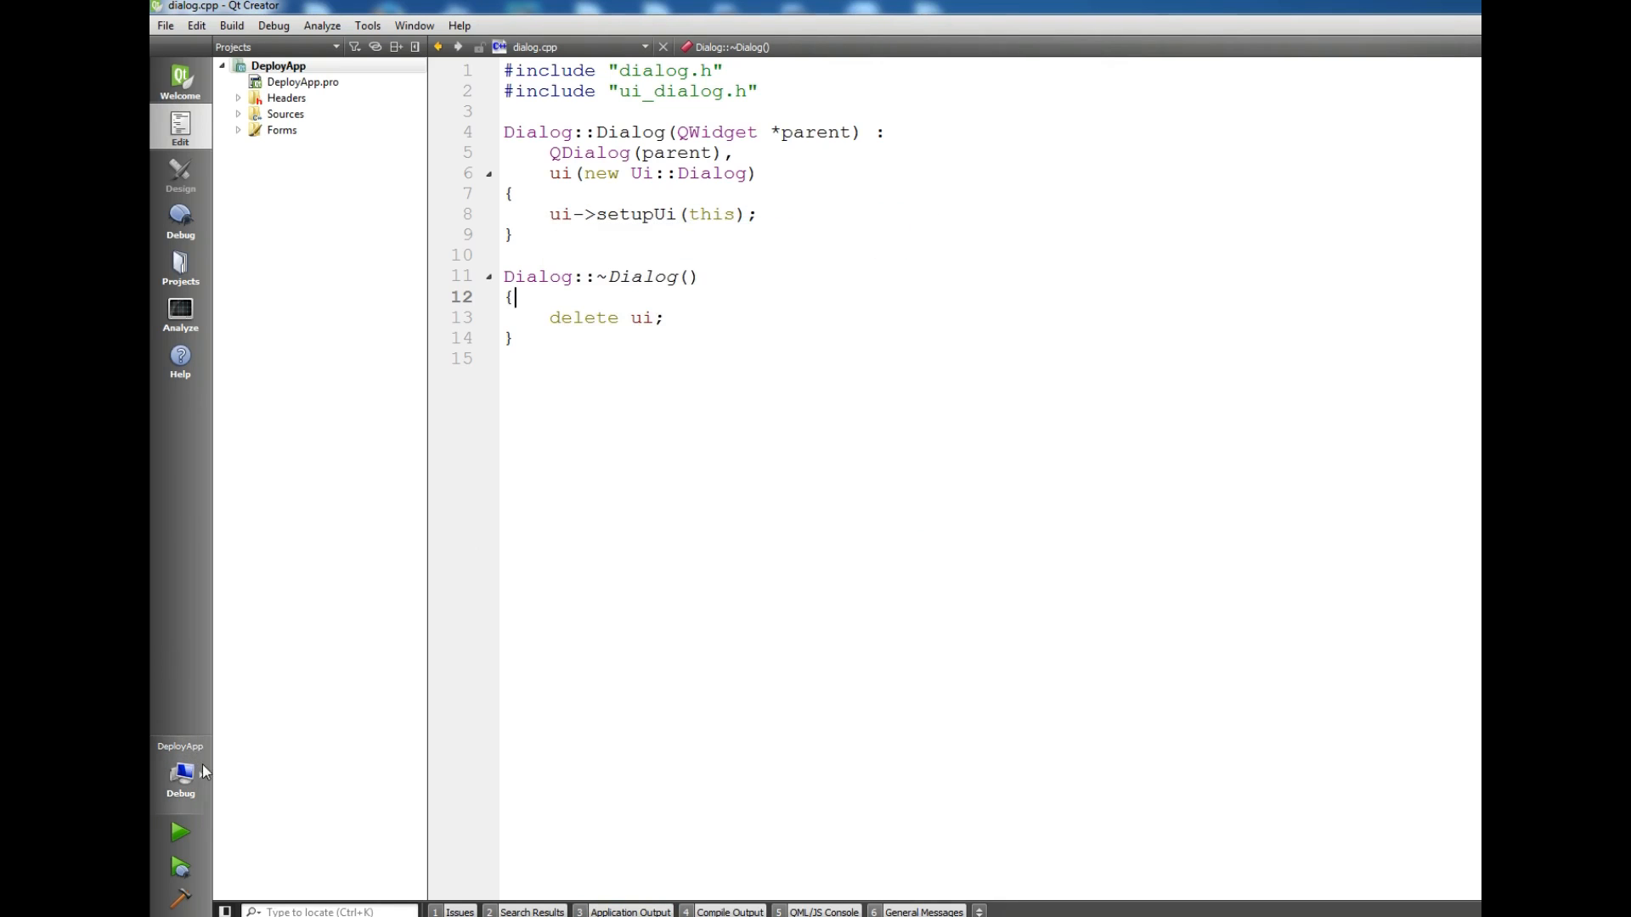
Step: Switch DeployApp's build configuration from Debug to Release
{"action": "left_click", "coordinate": [180, 778]}
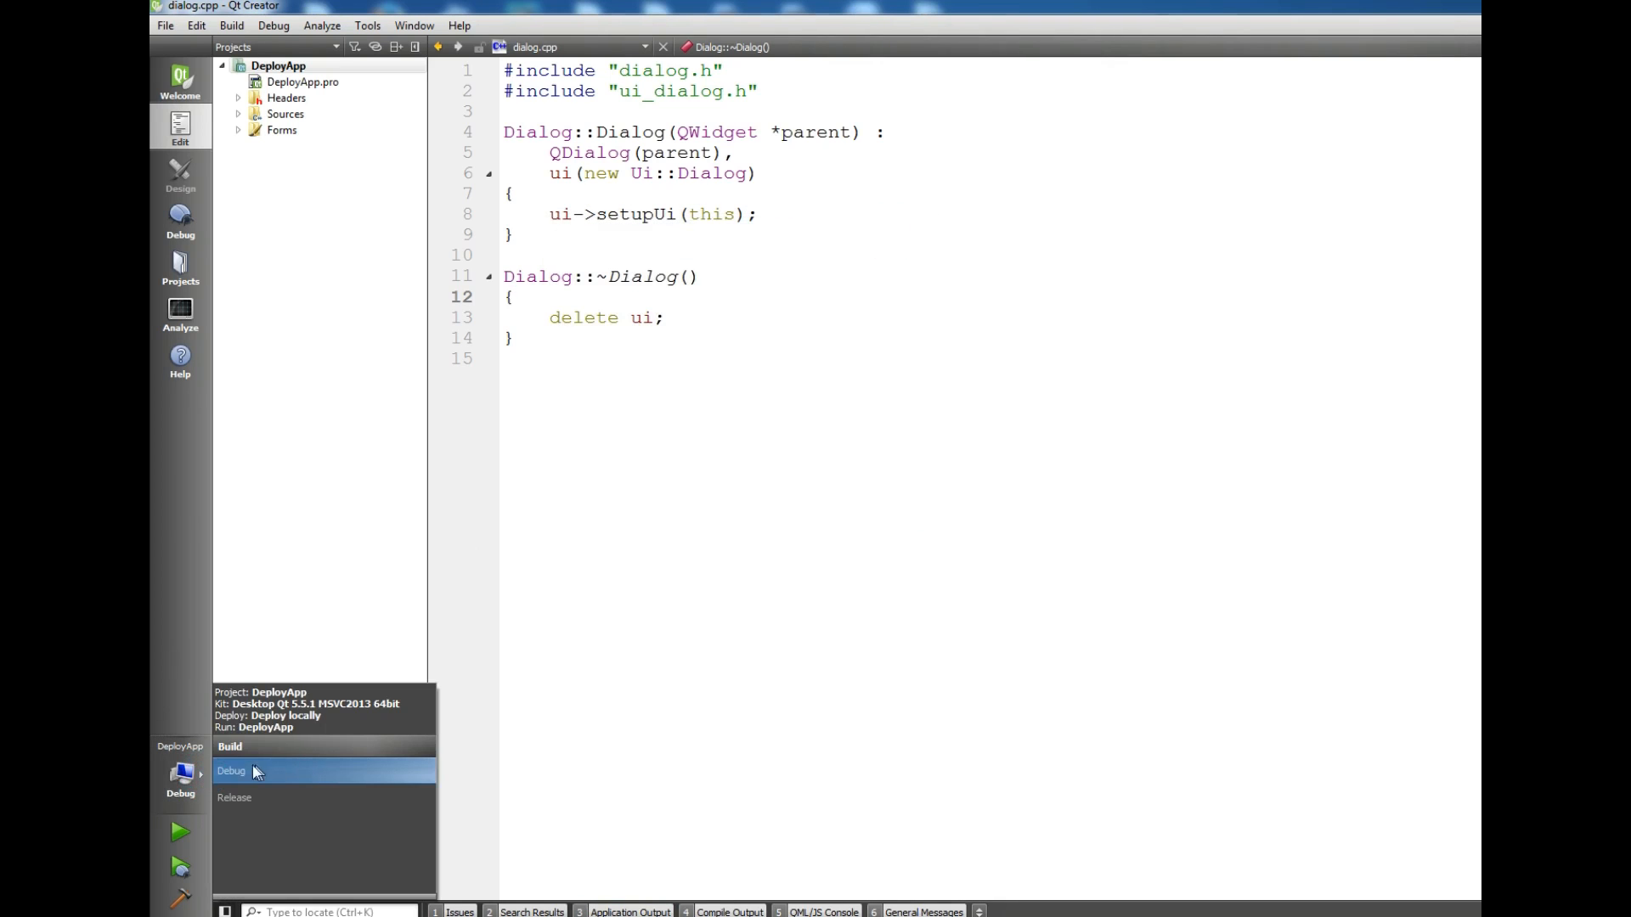
{"action": "mouse_move", "coordinate": [324, 782]}
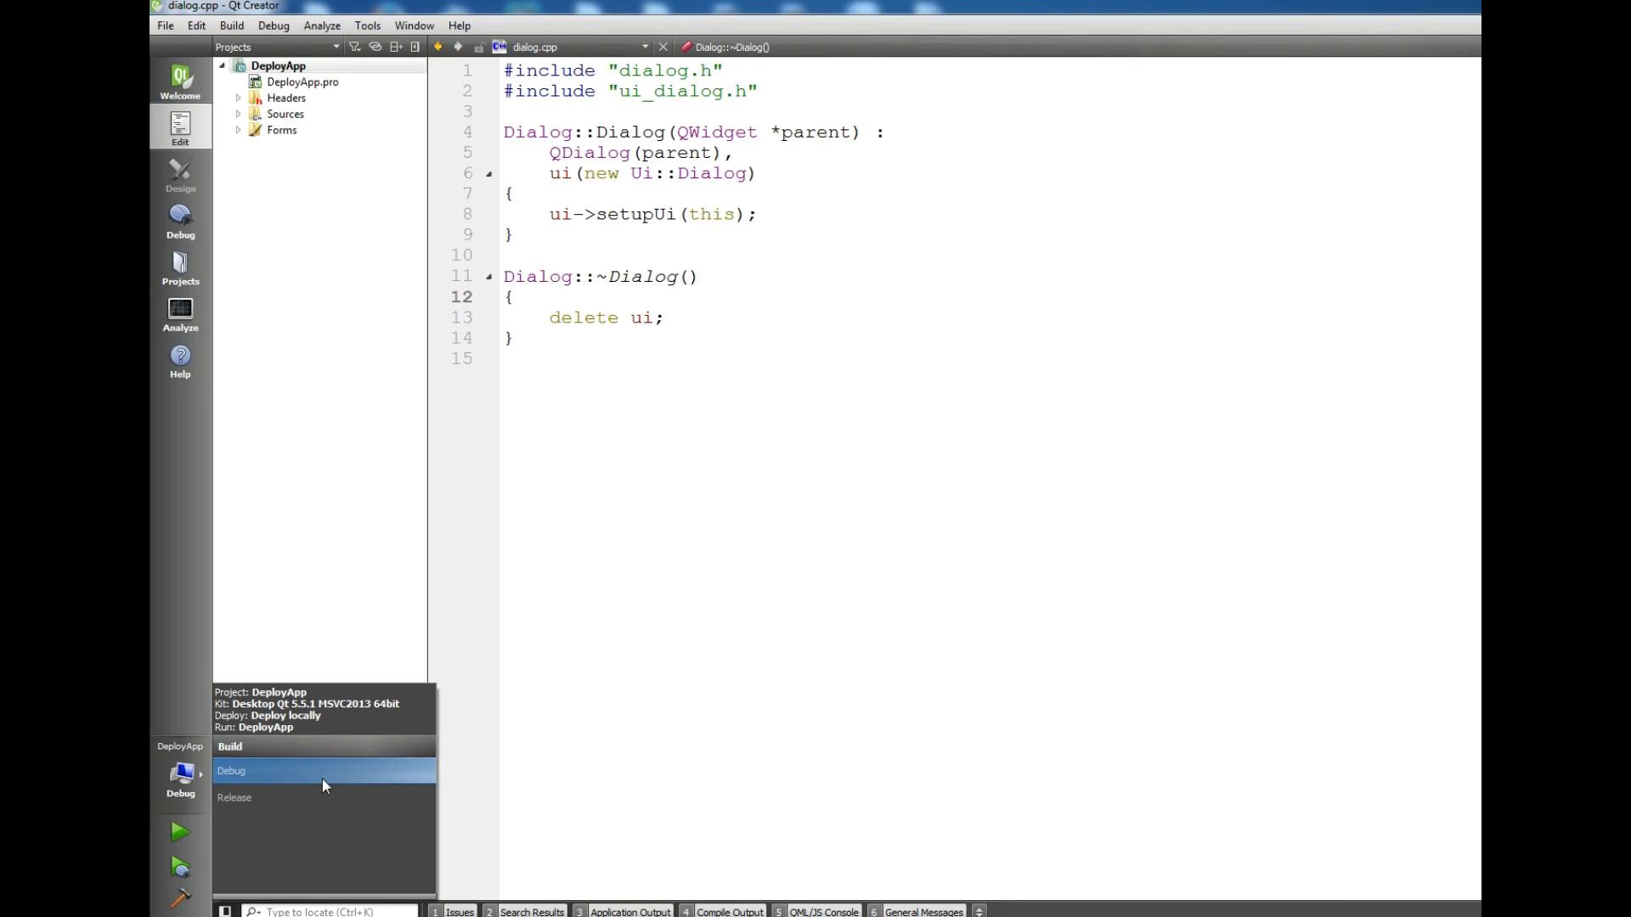
{"action": "left_click", "coordinate": [235, 798]}
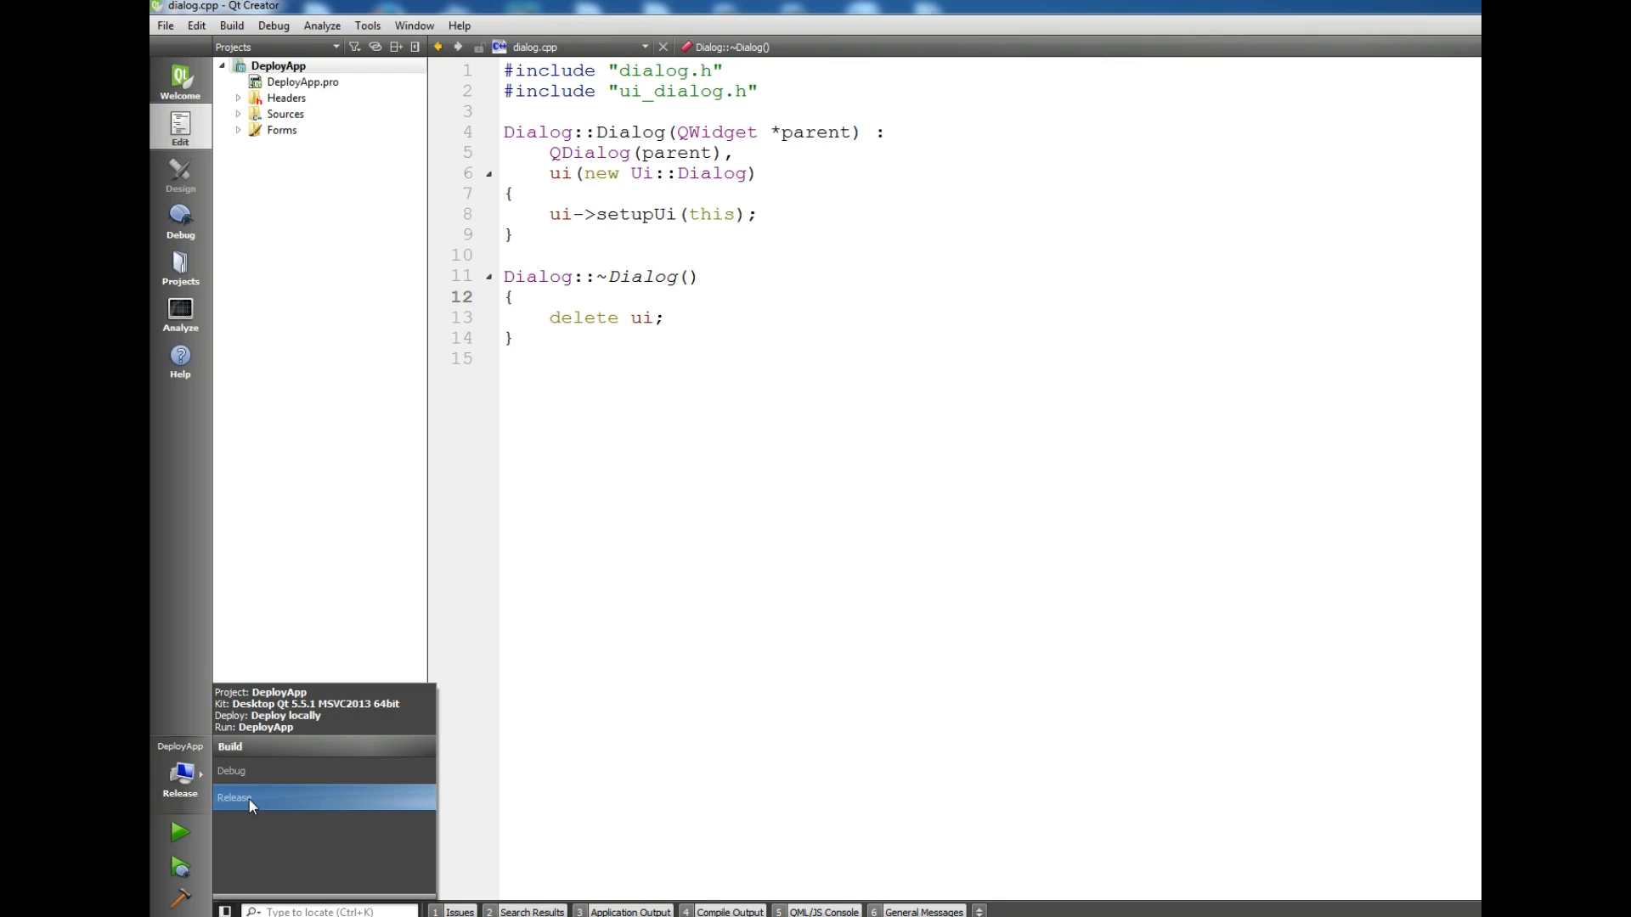
{"action": "mouse_move", "coordinate": [250, 781]}
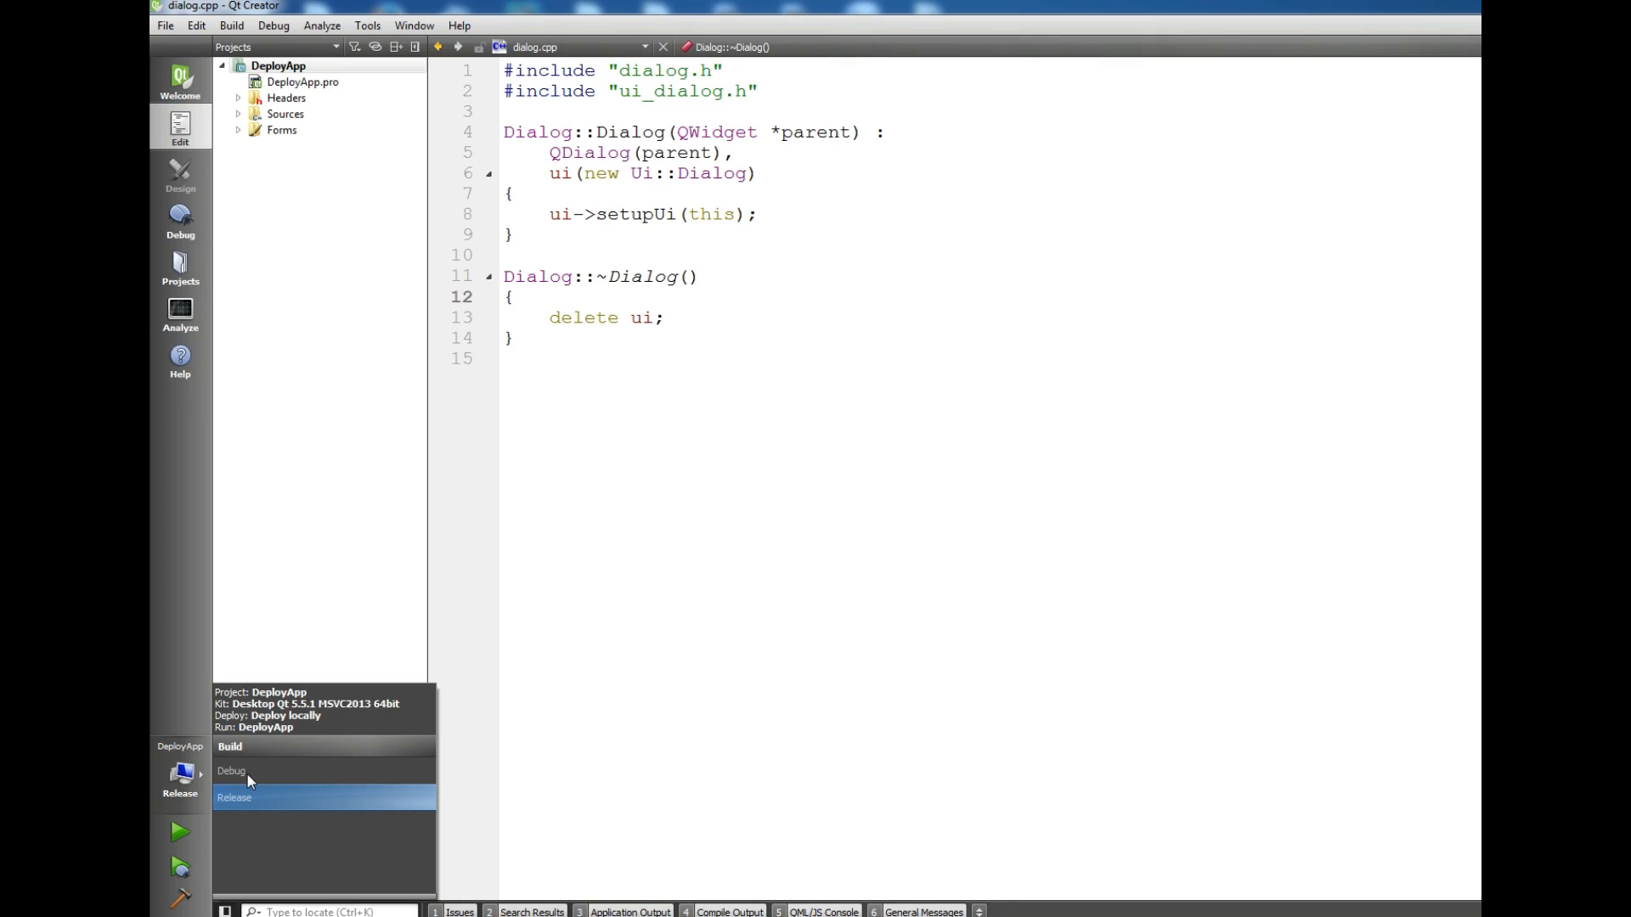
{"action": "mouse_move", "coordinate": [177, 840]}
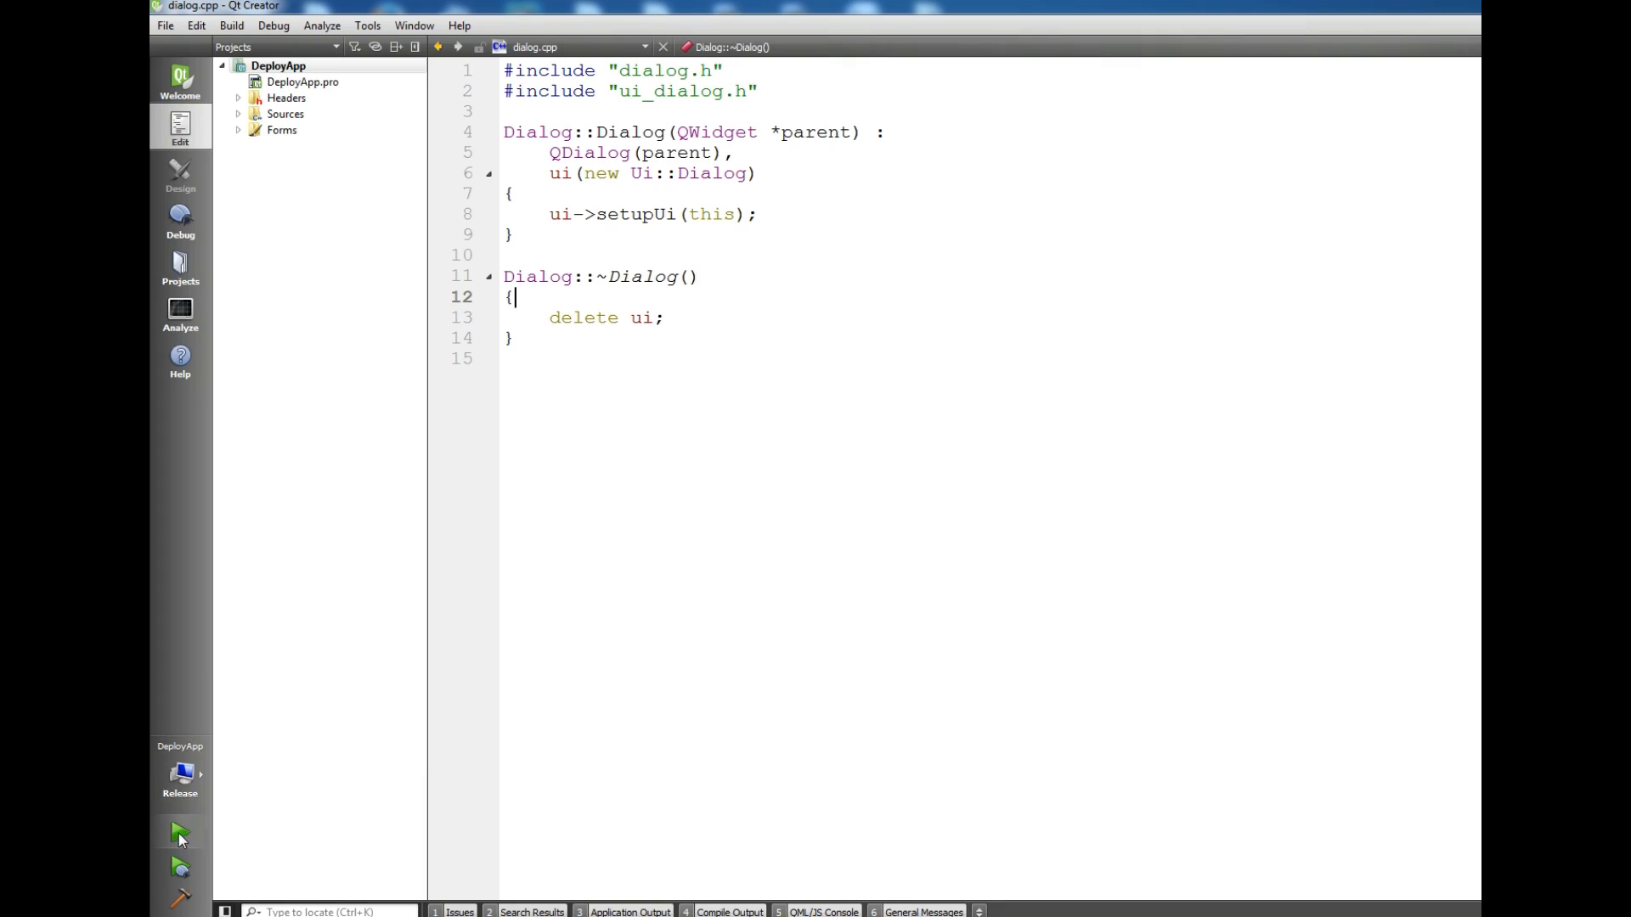
{"action": "mouse_move", "coordinate": [704, 606]}
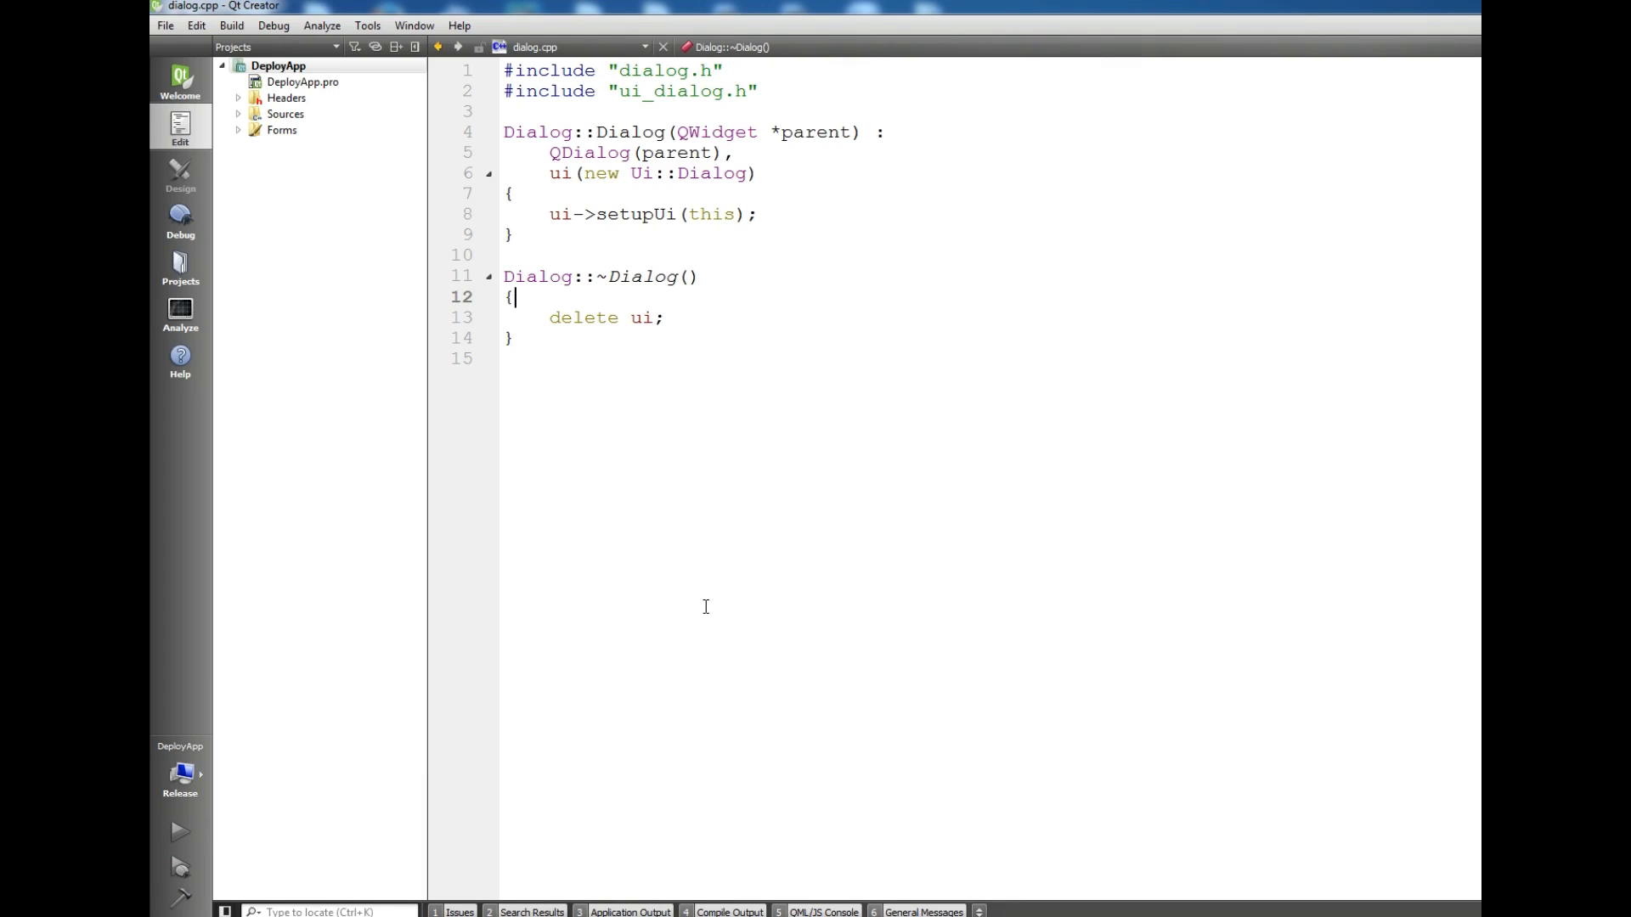
Step: Run the Release build of DeployApp and close its Dialog window
{"action": "left_click", "coordinate": [179, 830]}
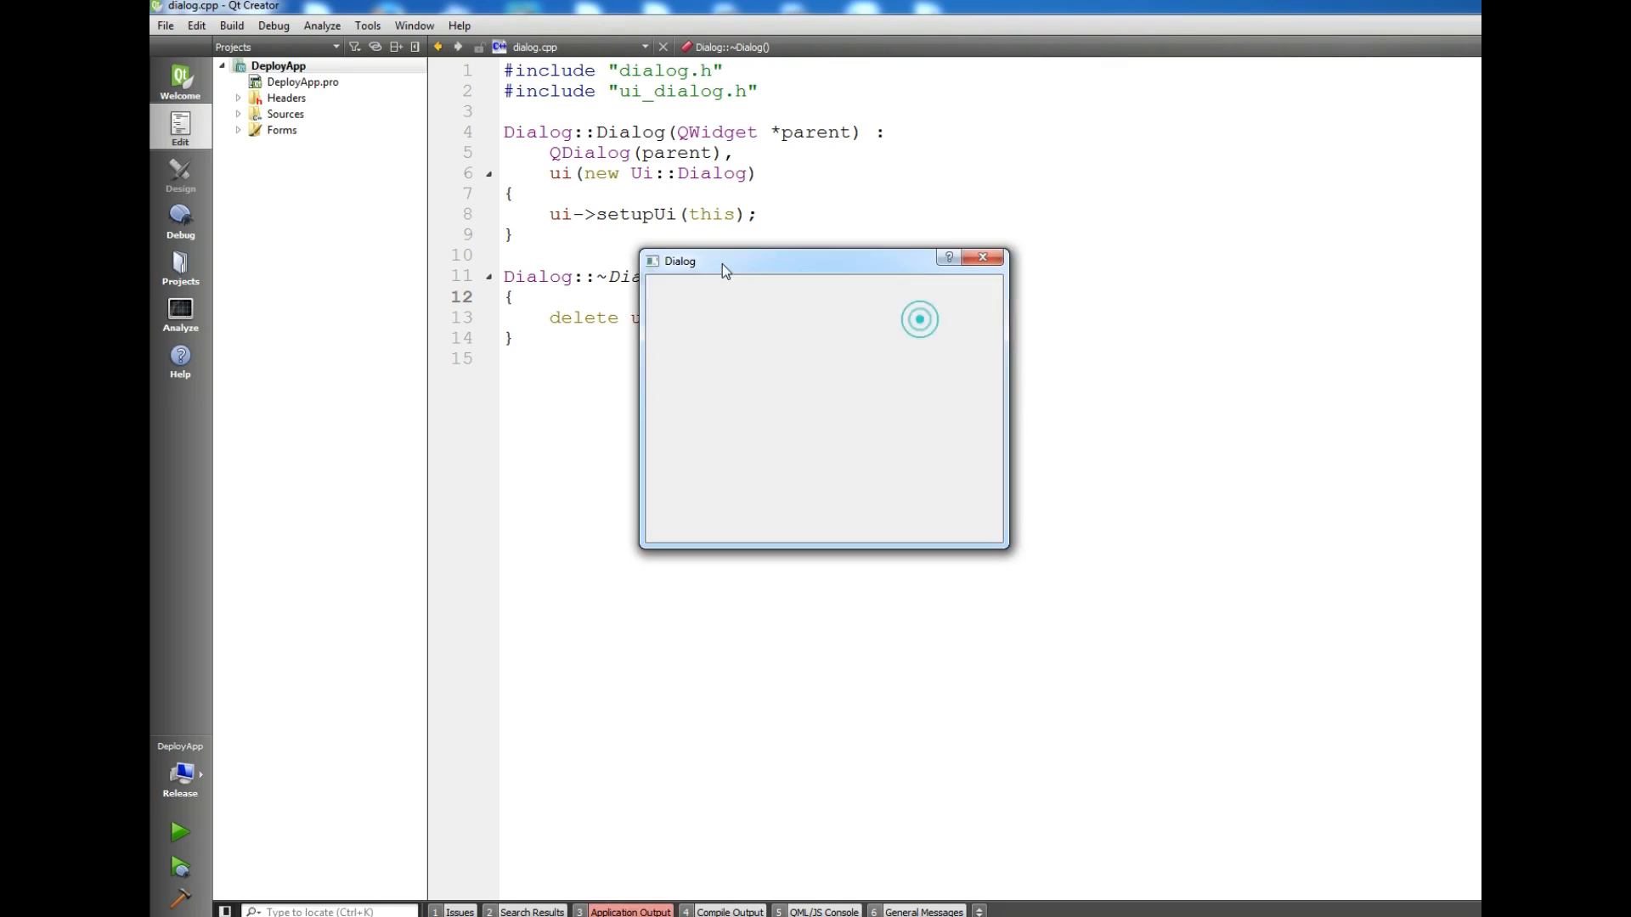
{"action": "left_click", "coordinate": [981, 257]}
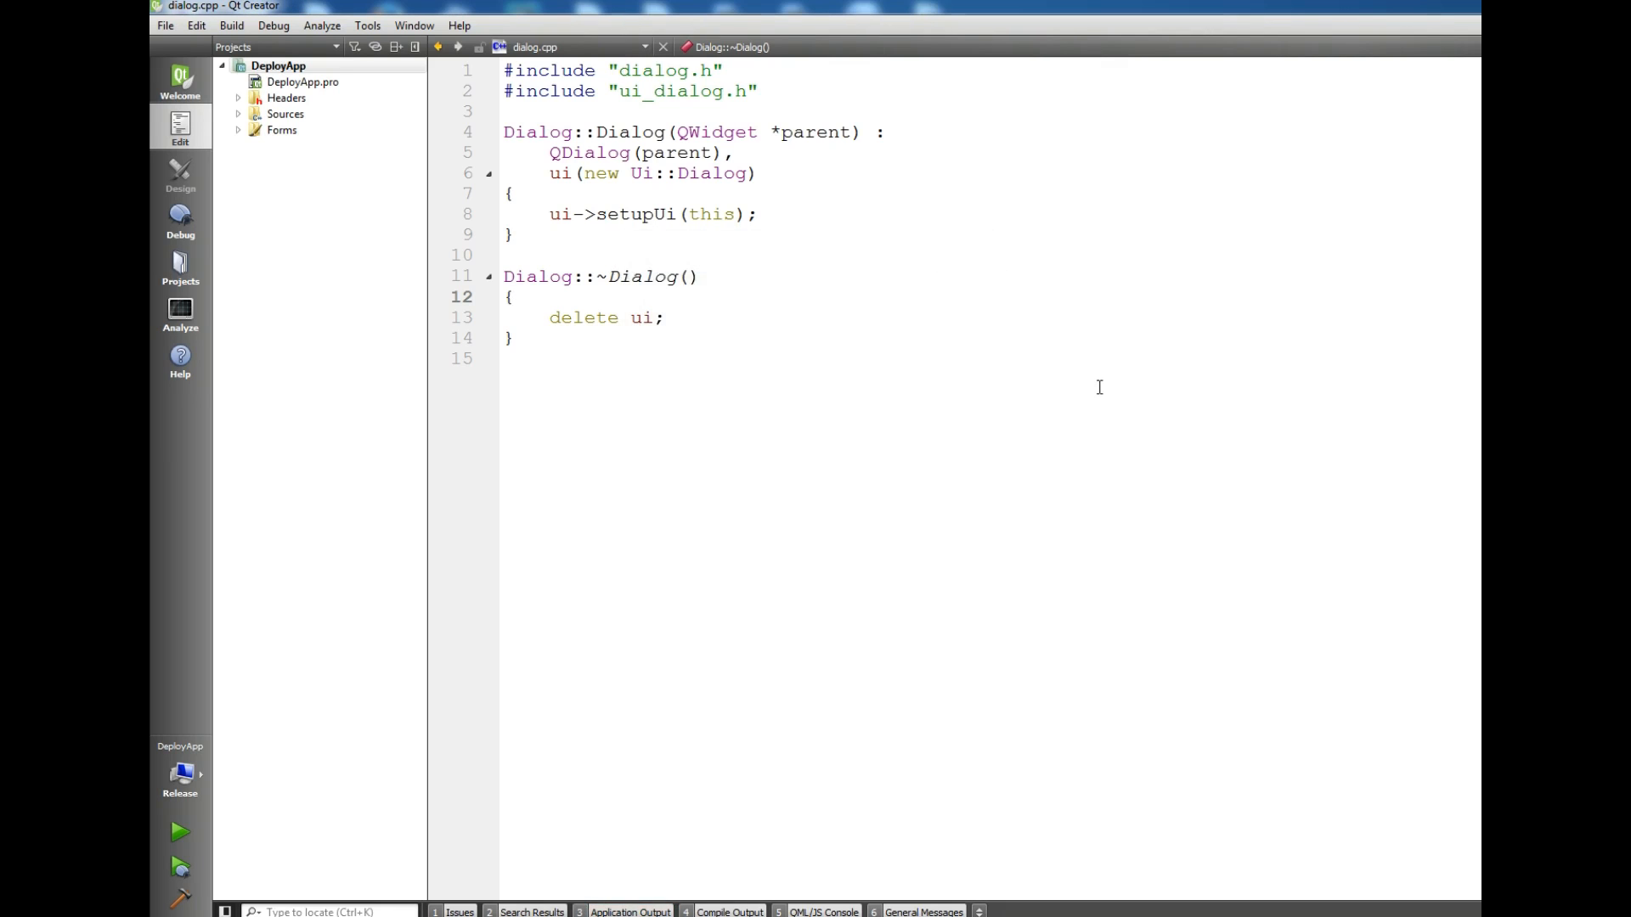
{"action": "mouse_move", "coordinate": [645, 635]}
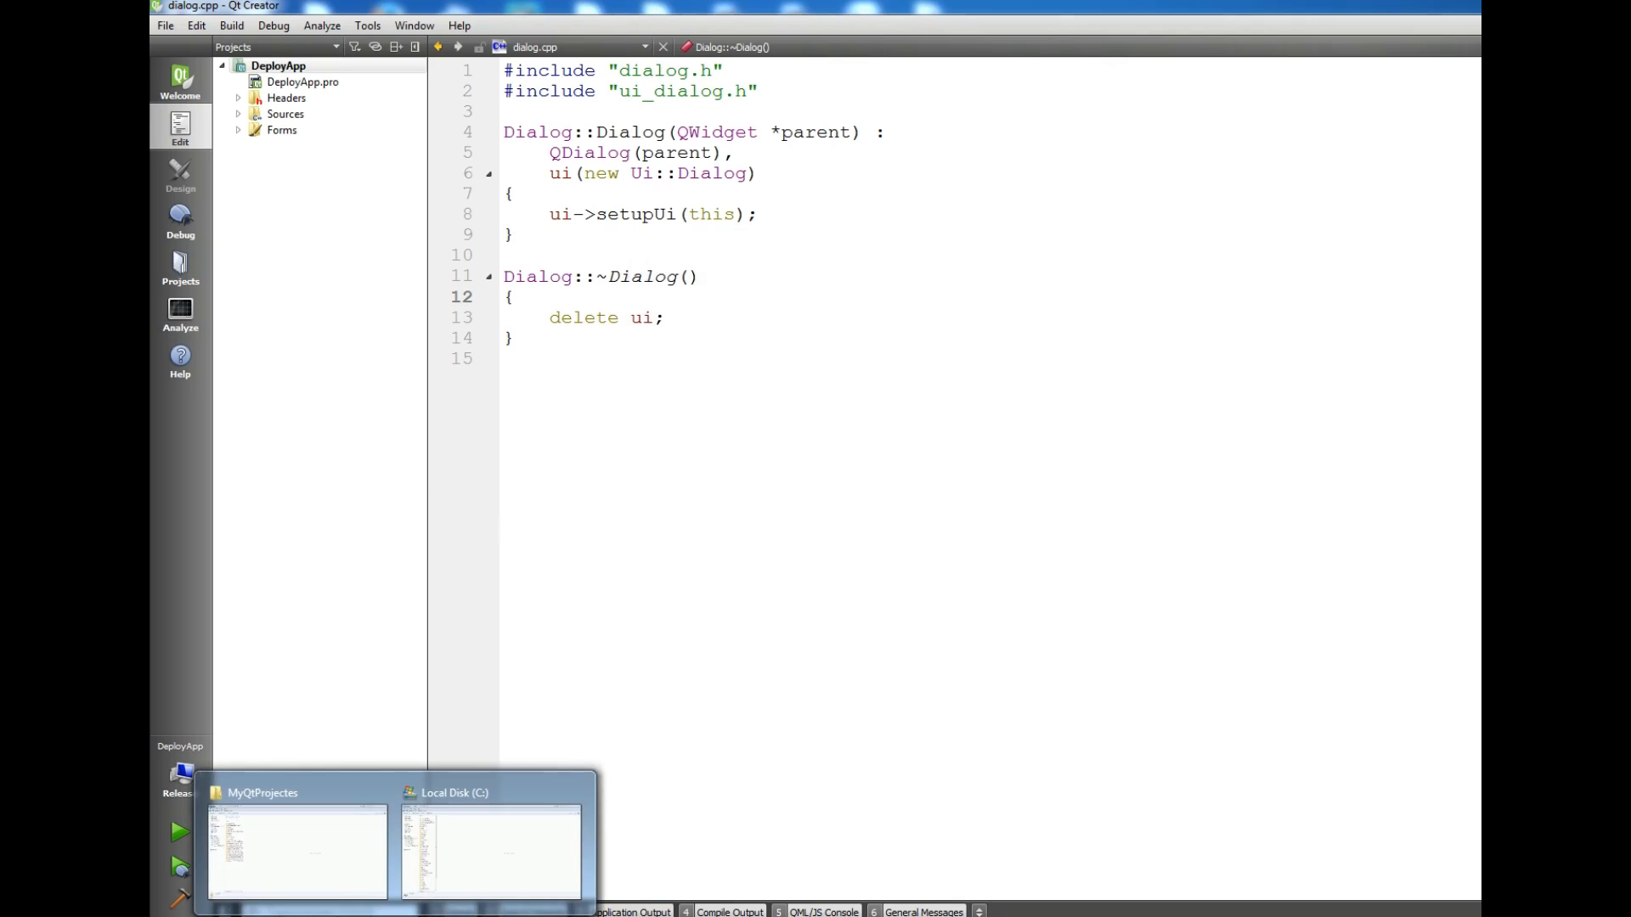
Step: Show the MyQtProjectes folder in Explorer with full names and modification dates visible
{"action": "left_click", "coordinate": [296, 848]}
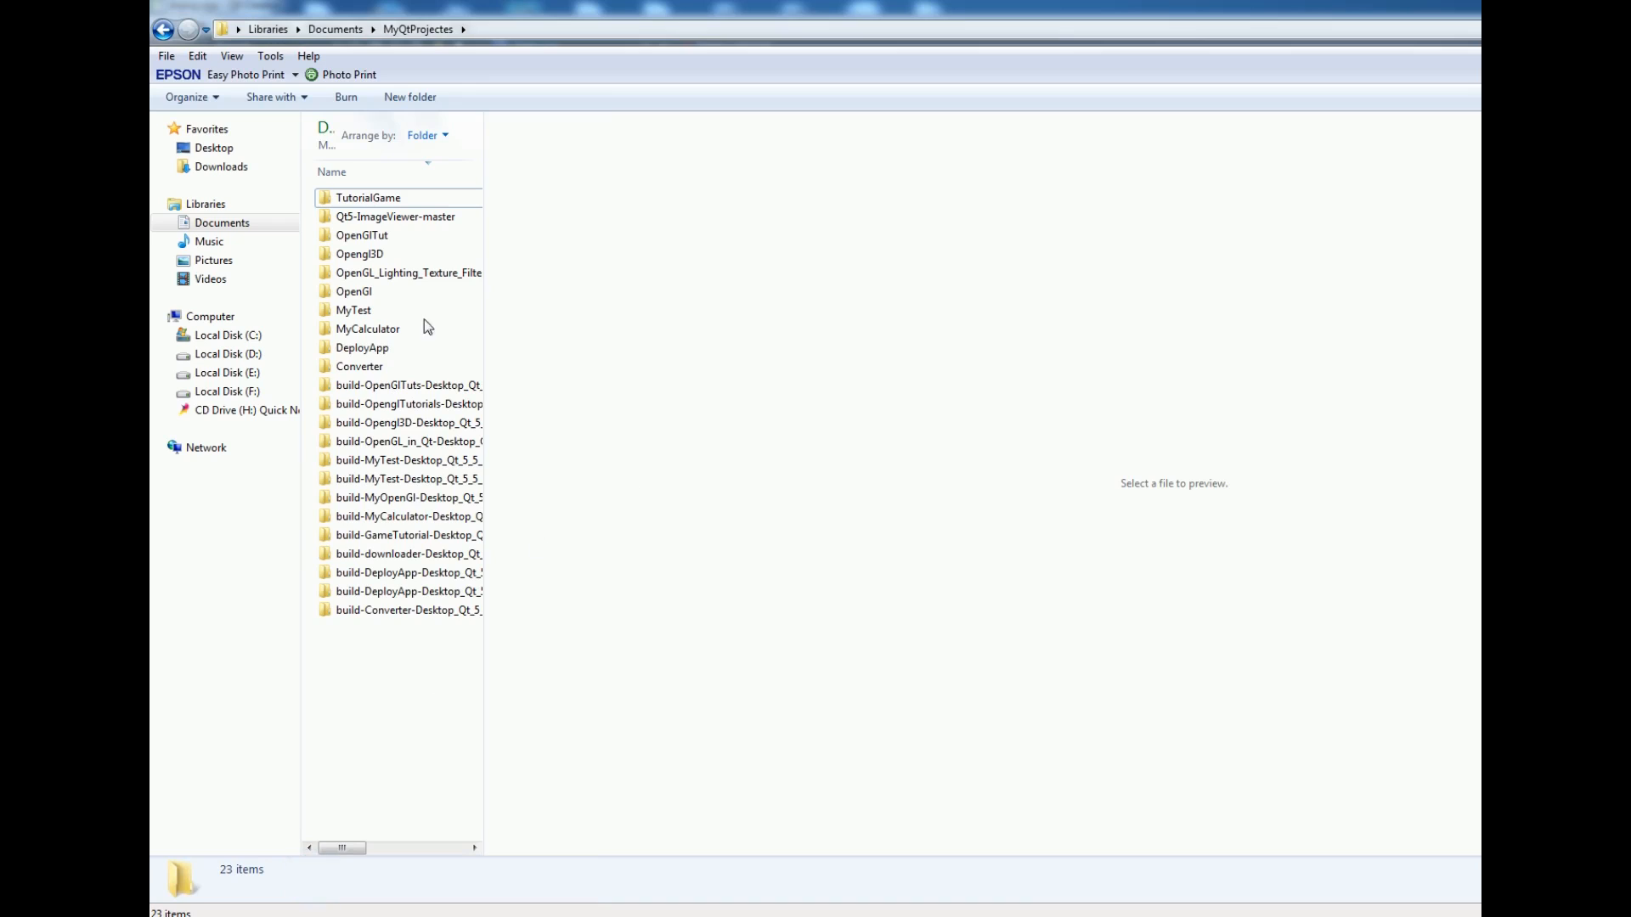
{"action": "mouse_move", "coordinate": [904, 317]}
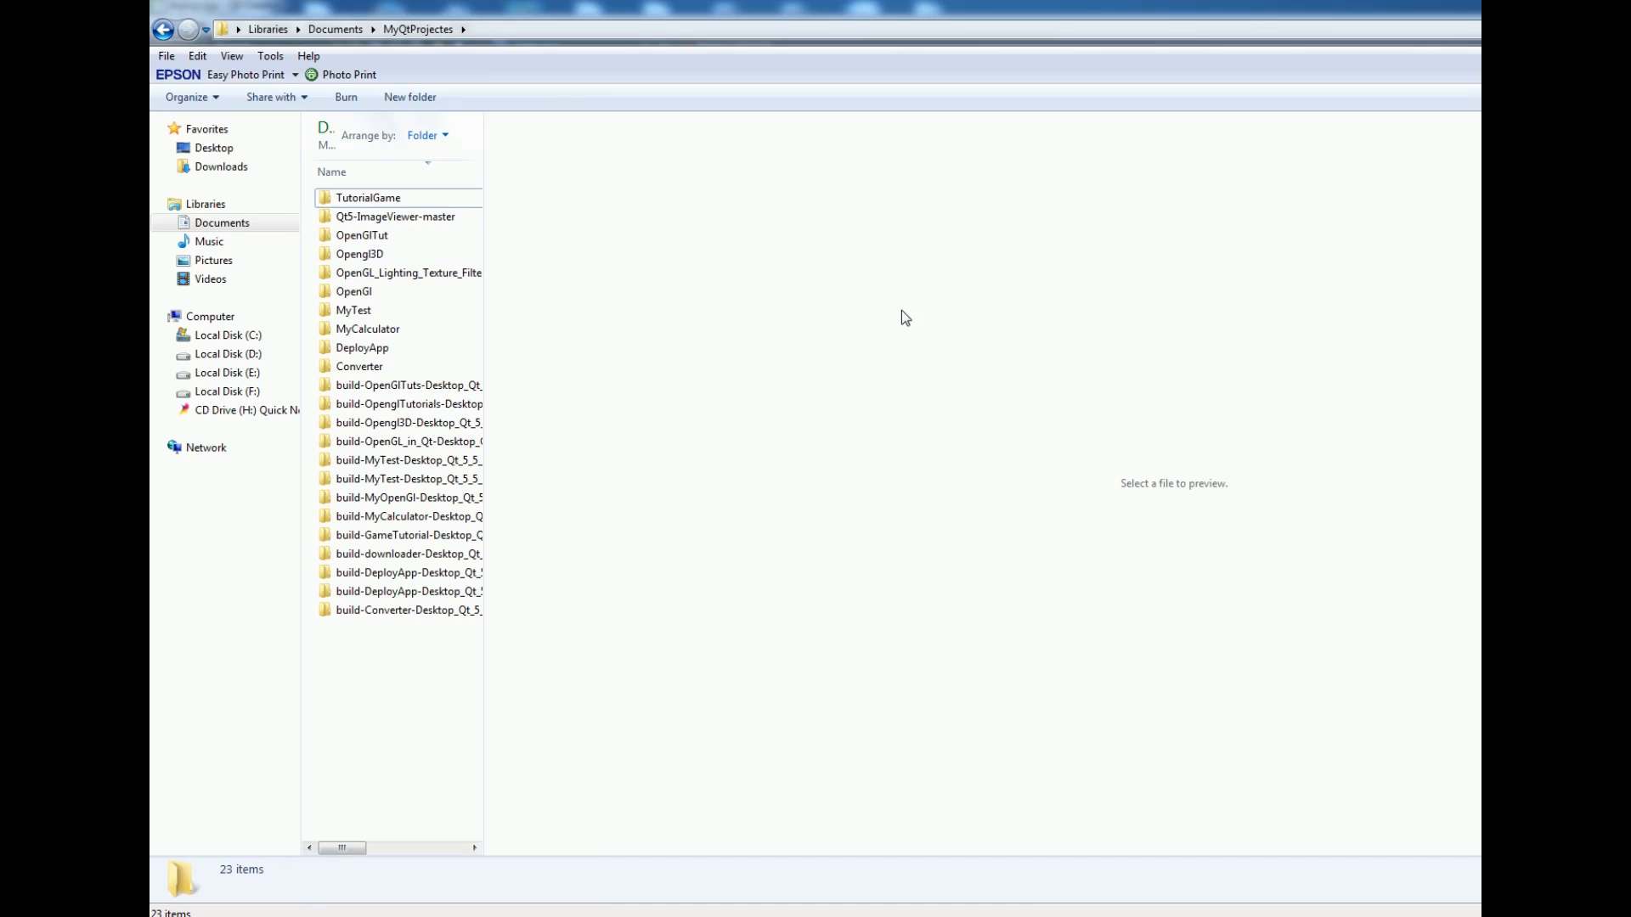
{"action": "mouse_move", "coordinate": [552, 45]}
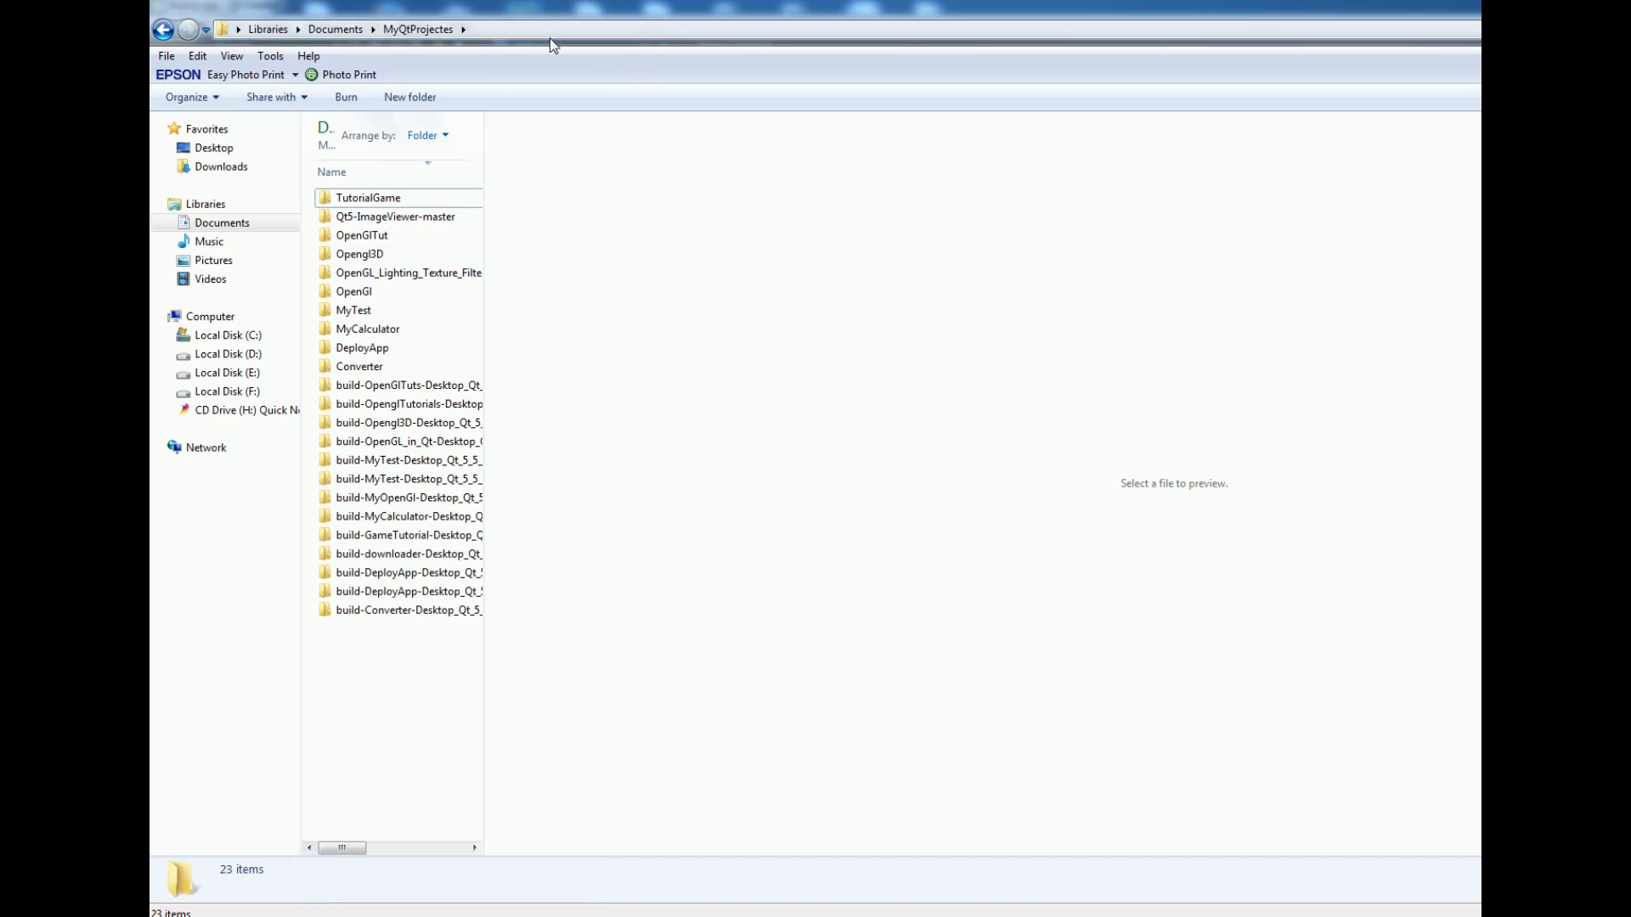
{"action": "mouse_move", "coordinate": [649, 278]}
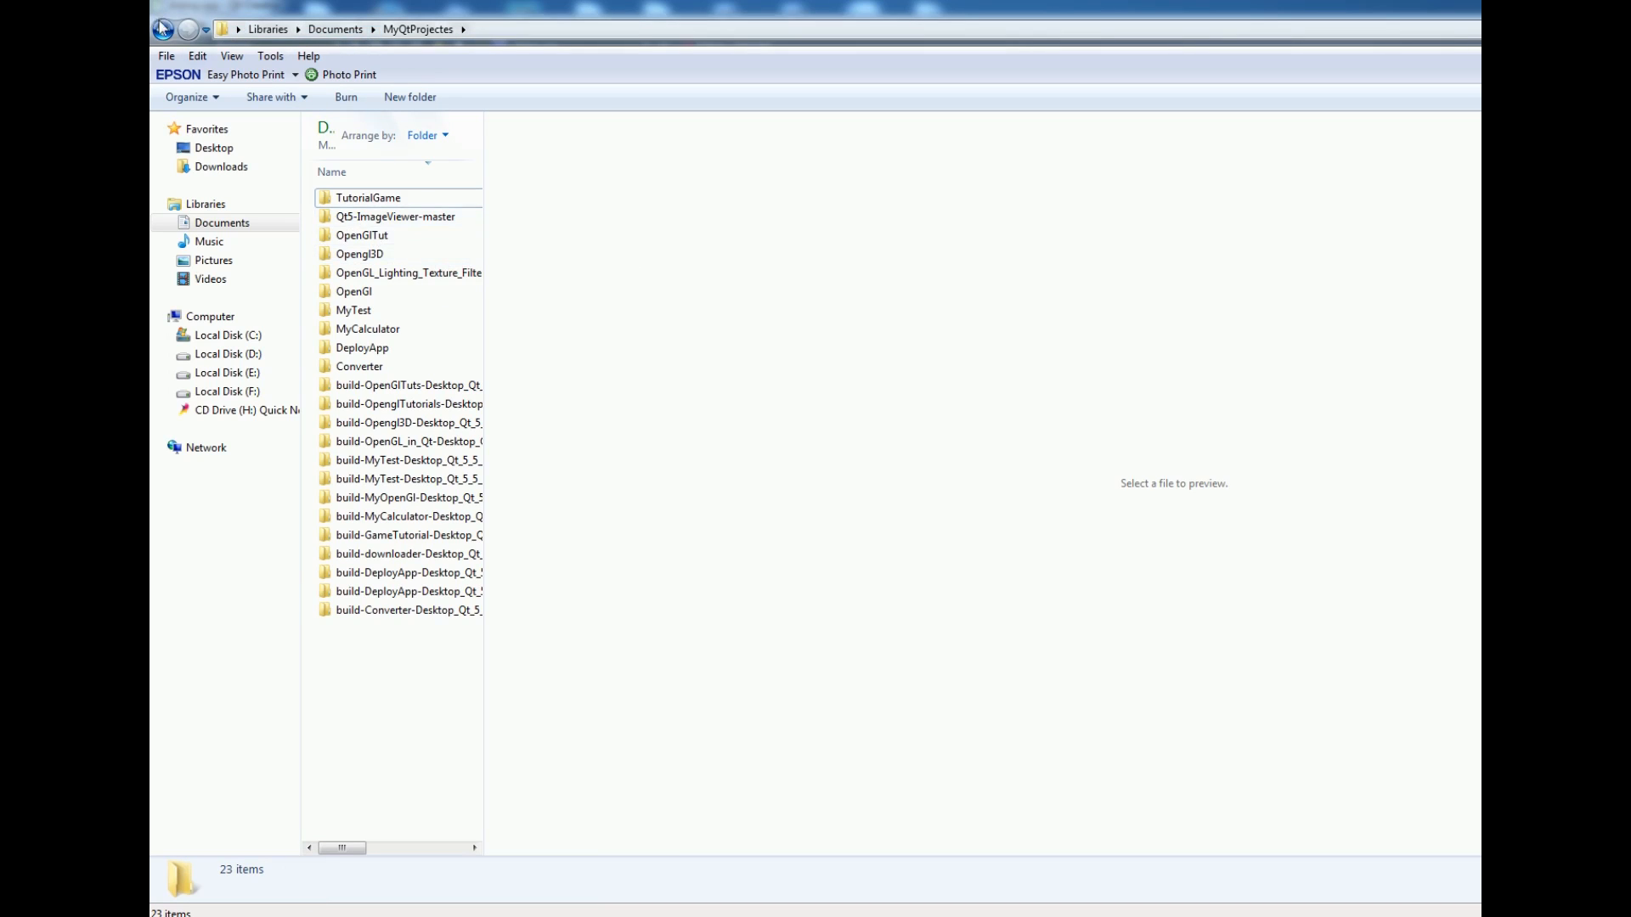
{"action": "left_click", "coordinate": [358, 366]}
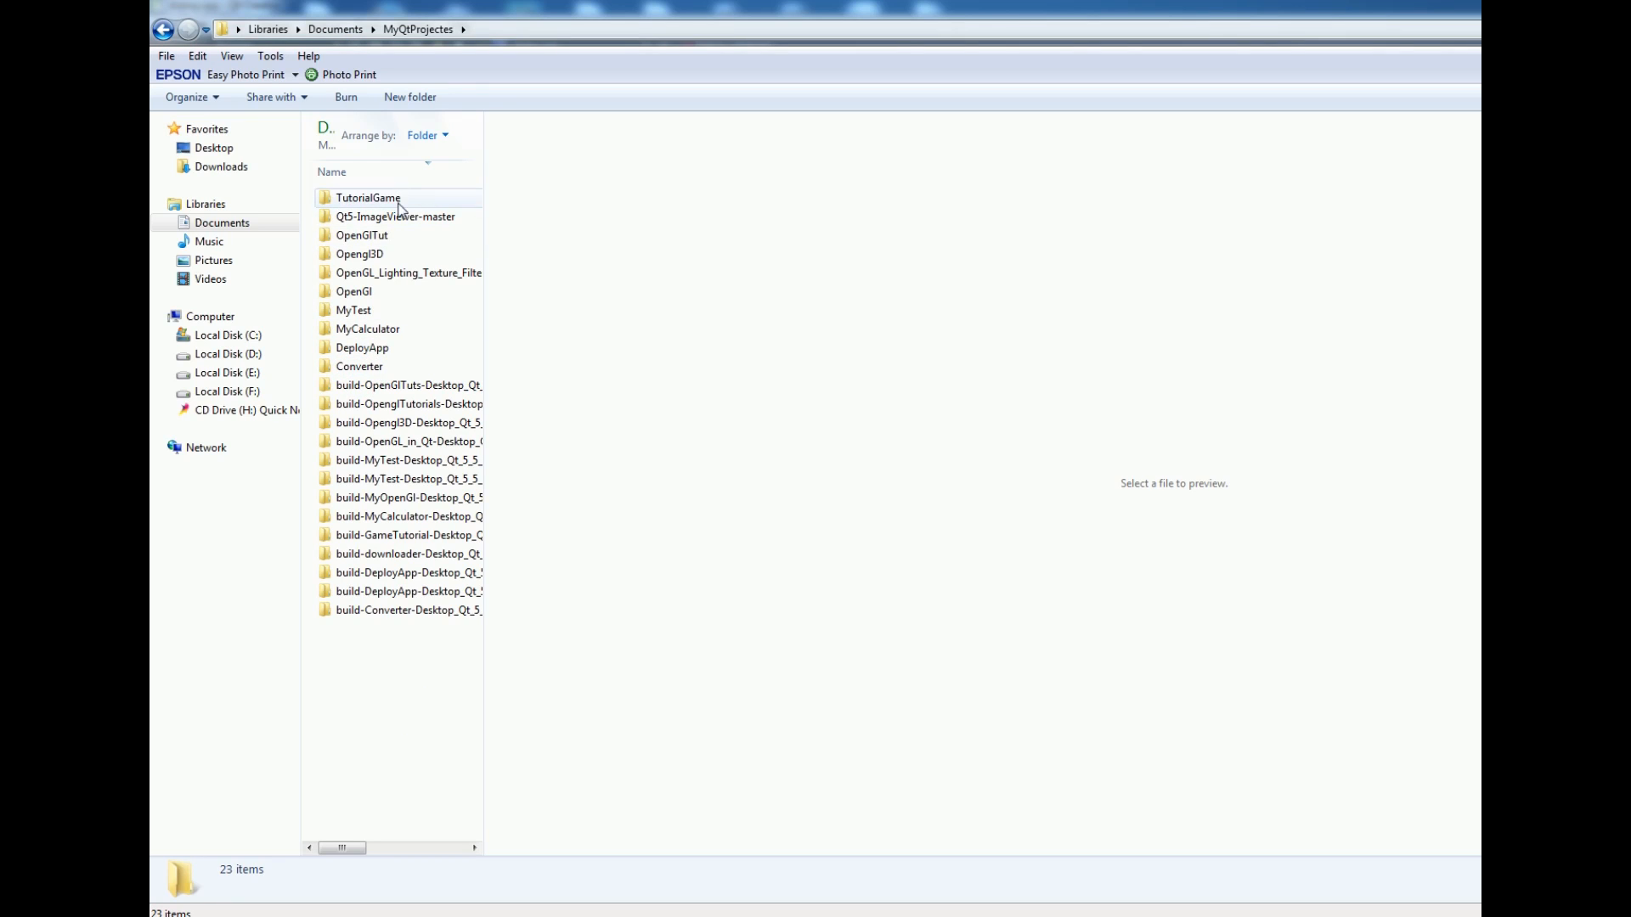
{"action": "left_click", "coordinate": [362, 347]}
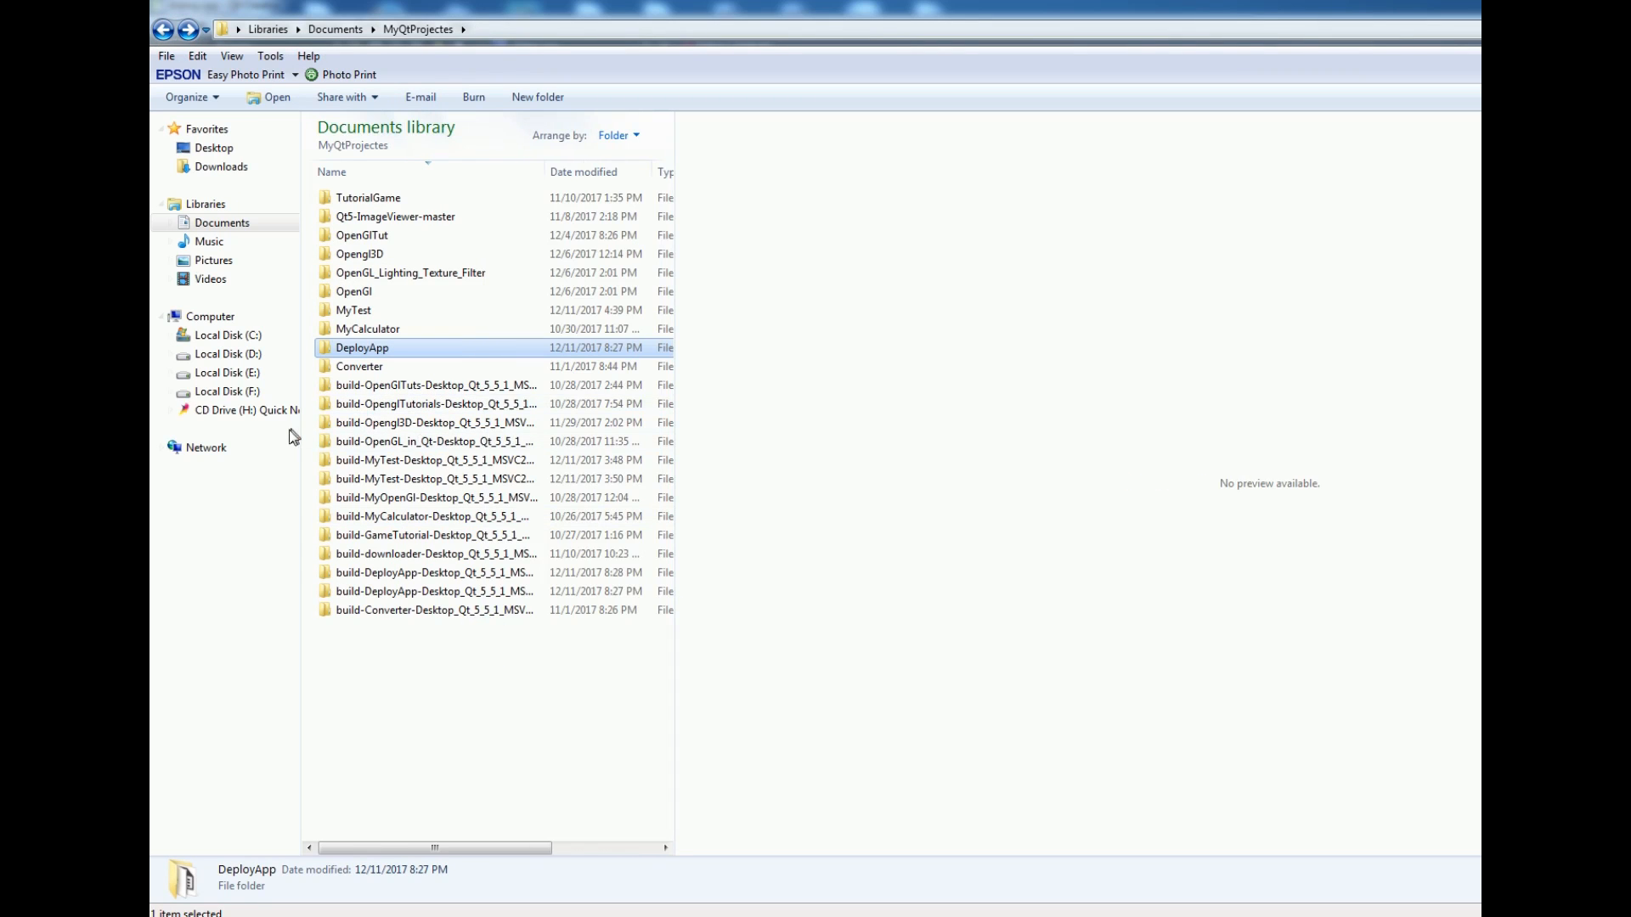
{"action": "mouse_move", "coordinate": [435, 479]}
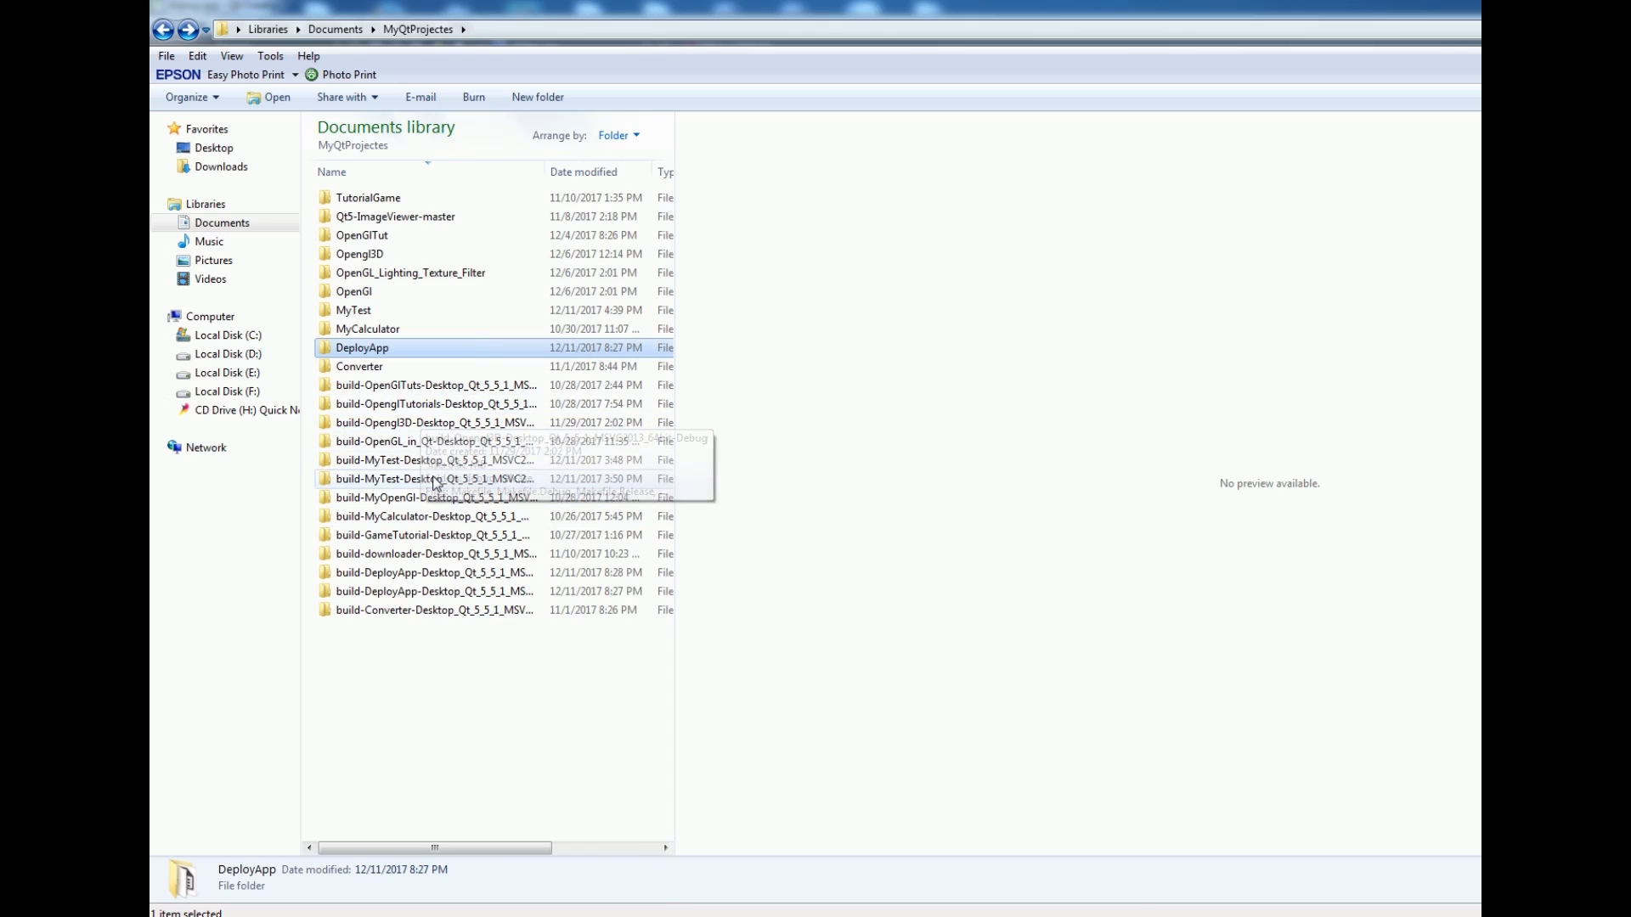
{"action": "mouse_move", "coordinate": [465, 591]}
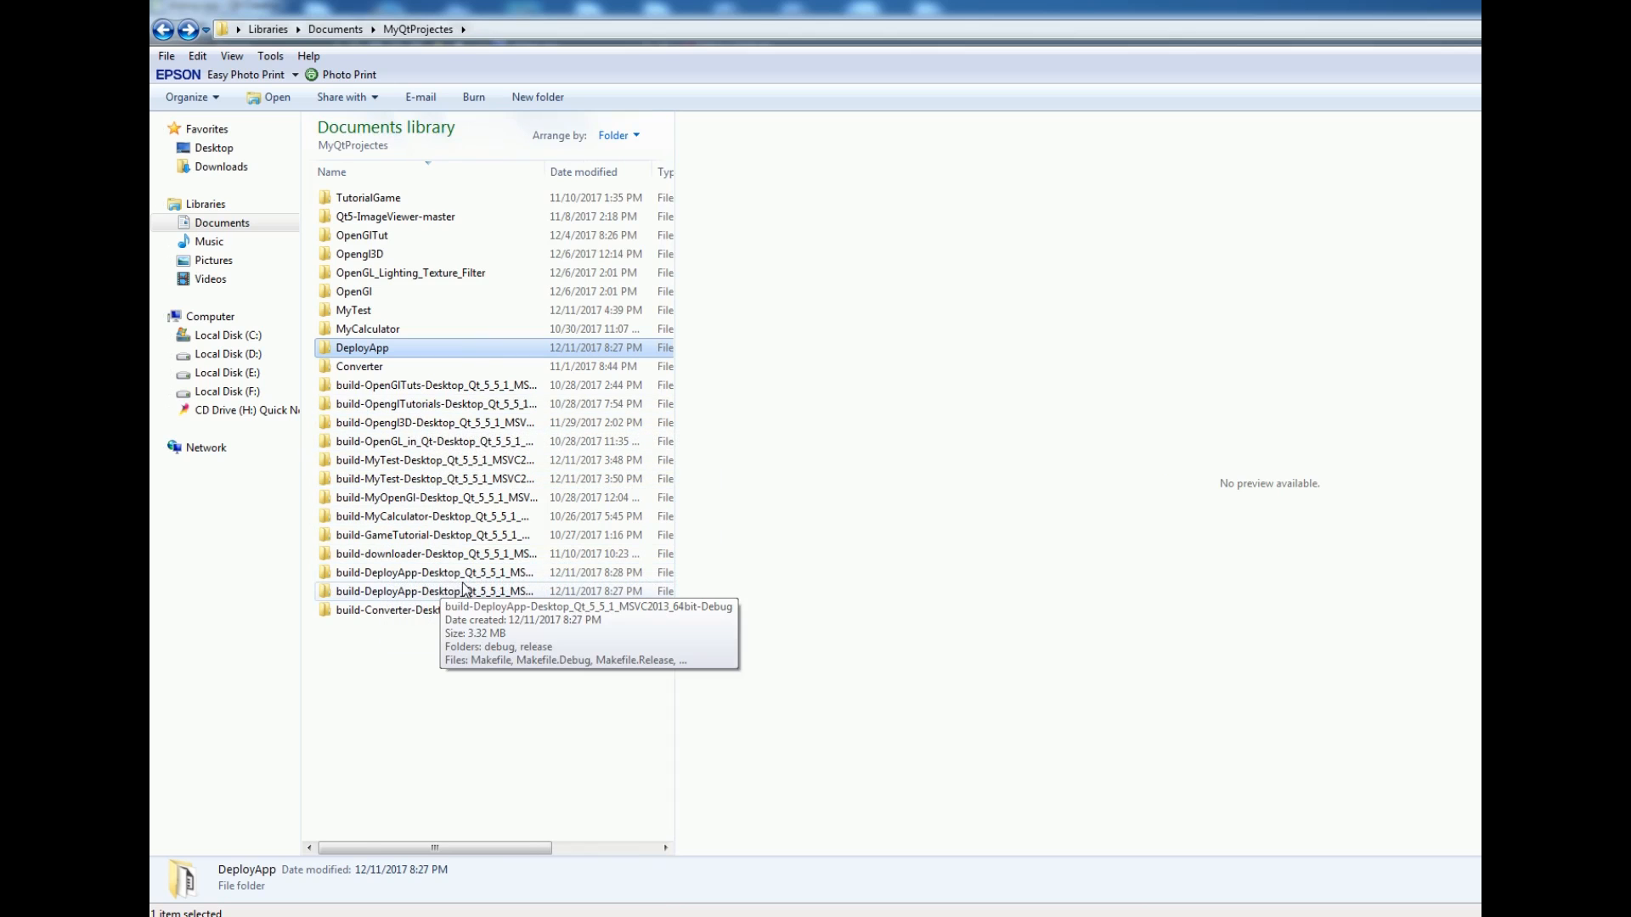
{"action": "mouse_move", "coordinate": [435, 571]}
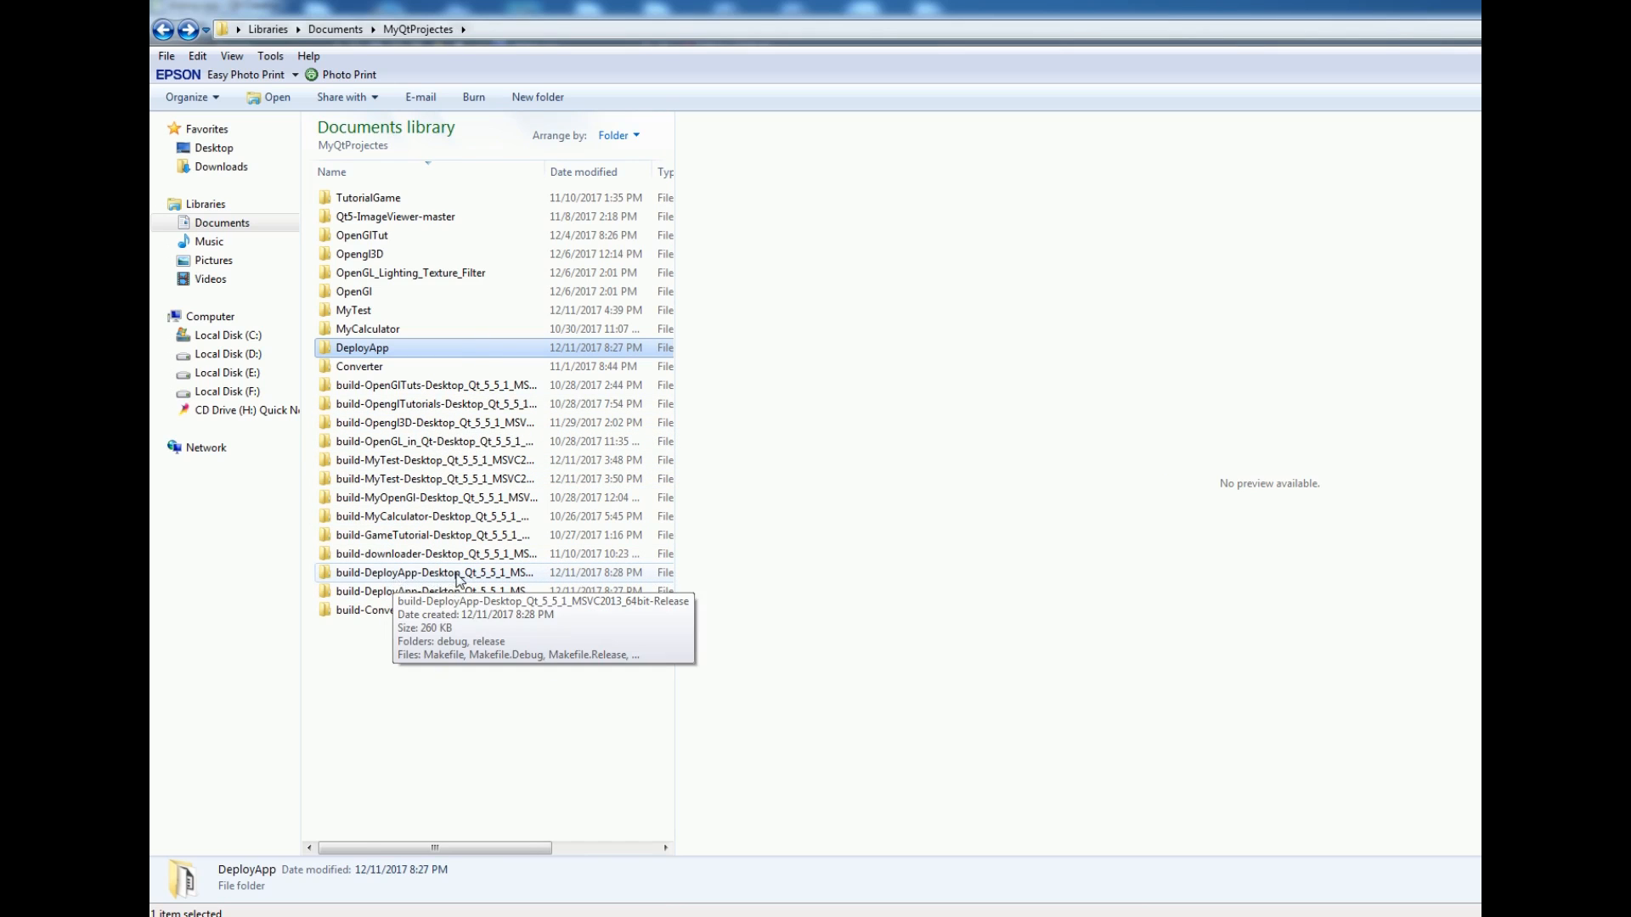
{"action": "mouse_move", "coordinate": [390, 591]}
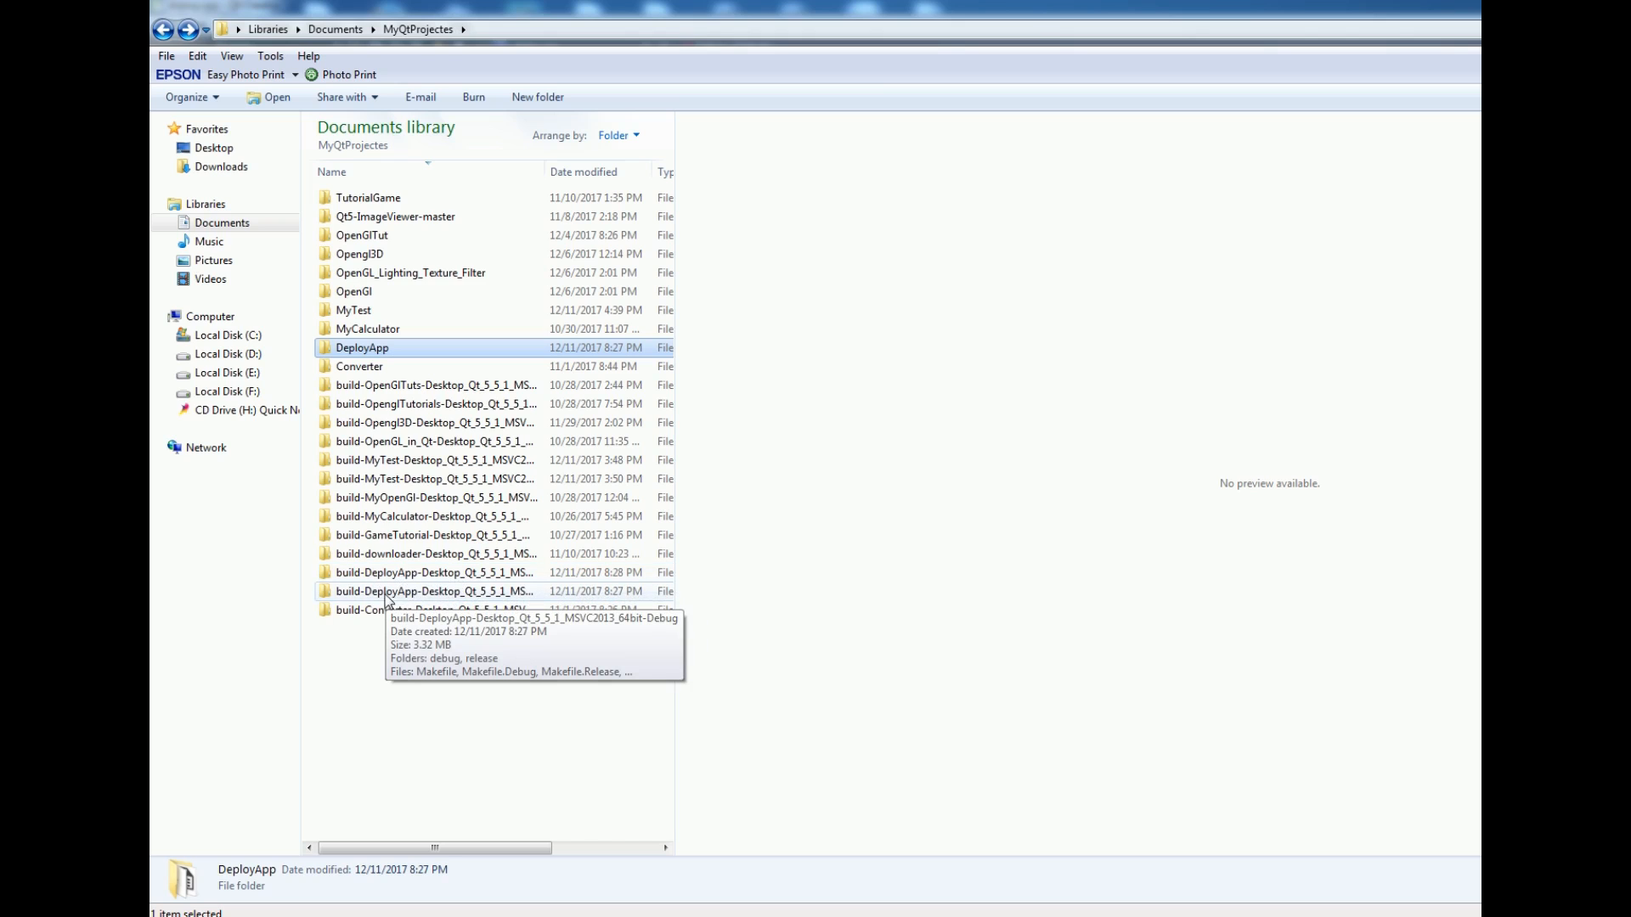
{"action": "mouse_move", "coordinate": [393, 593]}
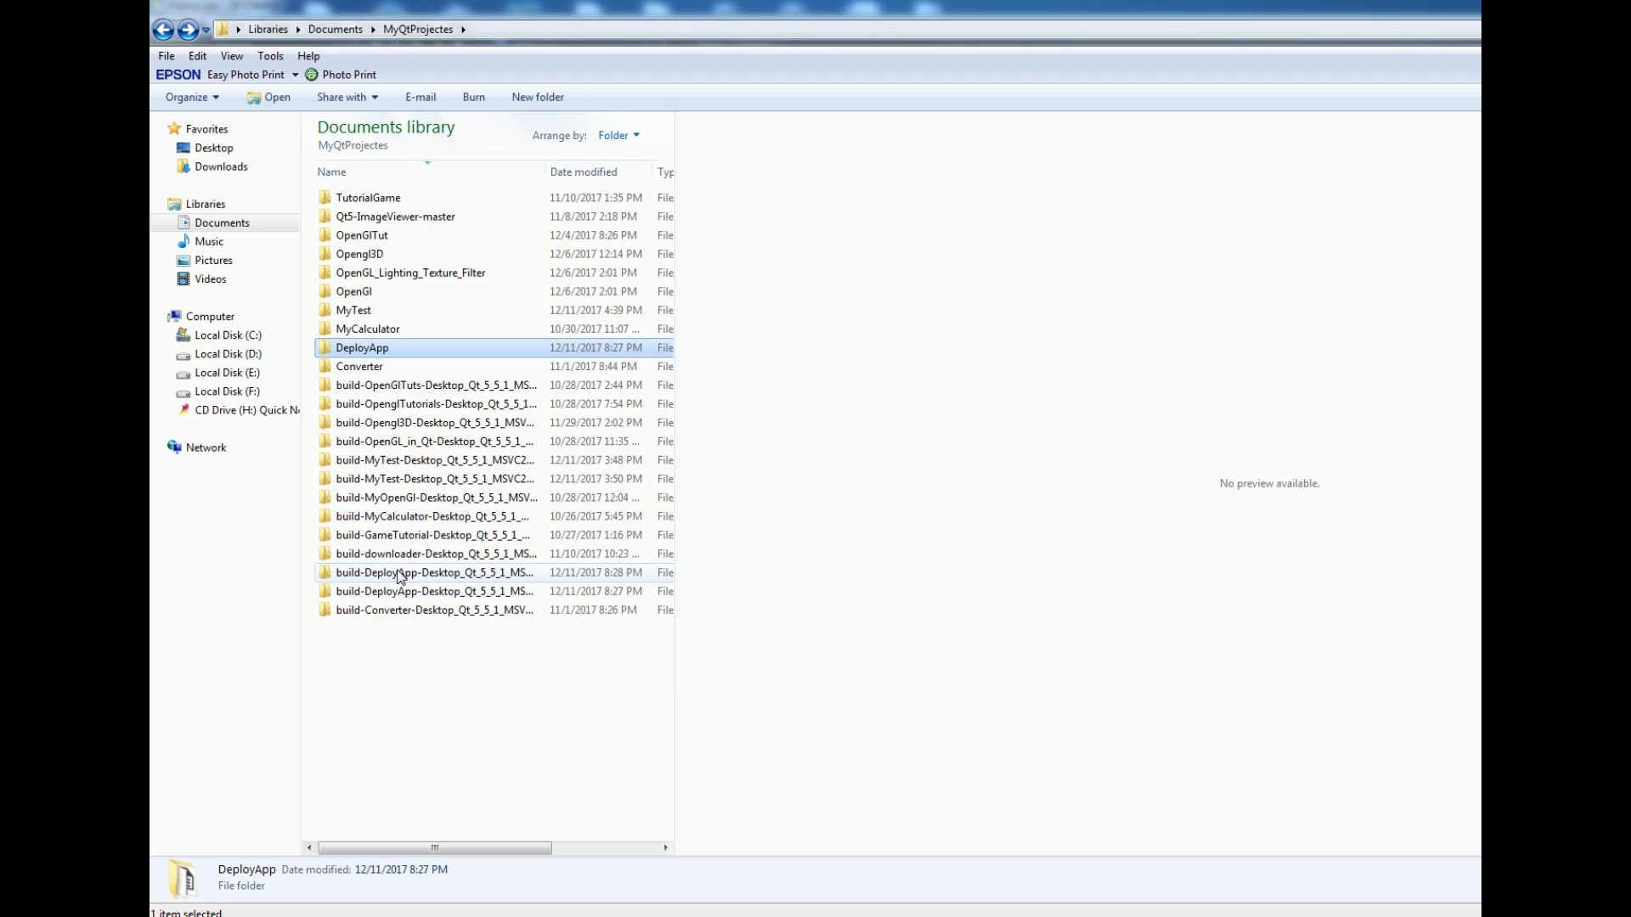
{"action": "mouse_move", "coordinate": [394, 592]}
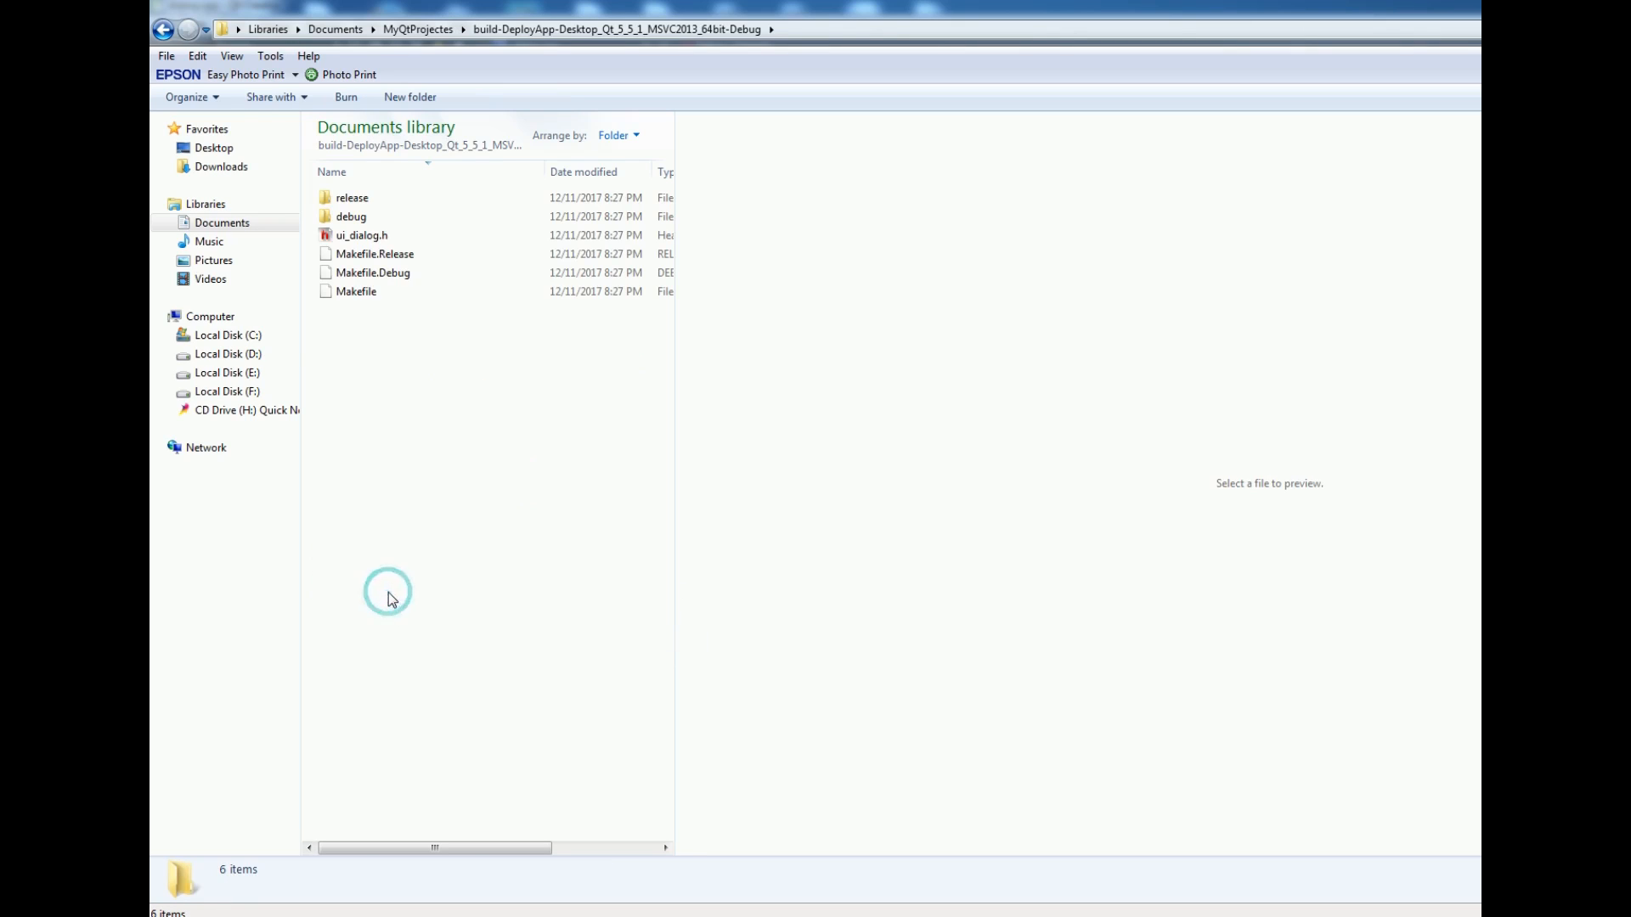
Step: Inspect the Debug build folder, then compare its size with the 260 KB Release build folder
{"action": "double_click", "coordinate": [351, 217]}
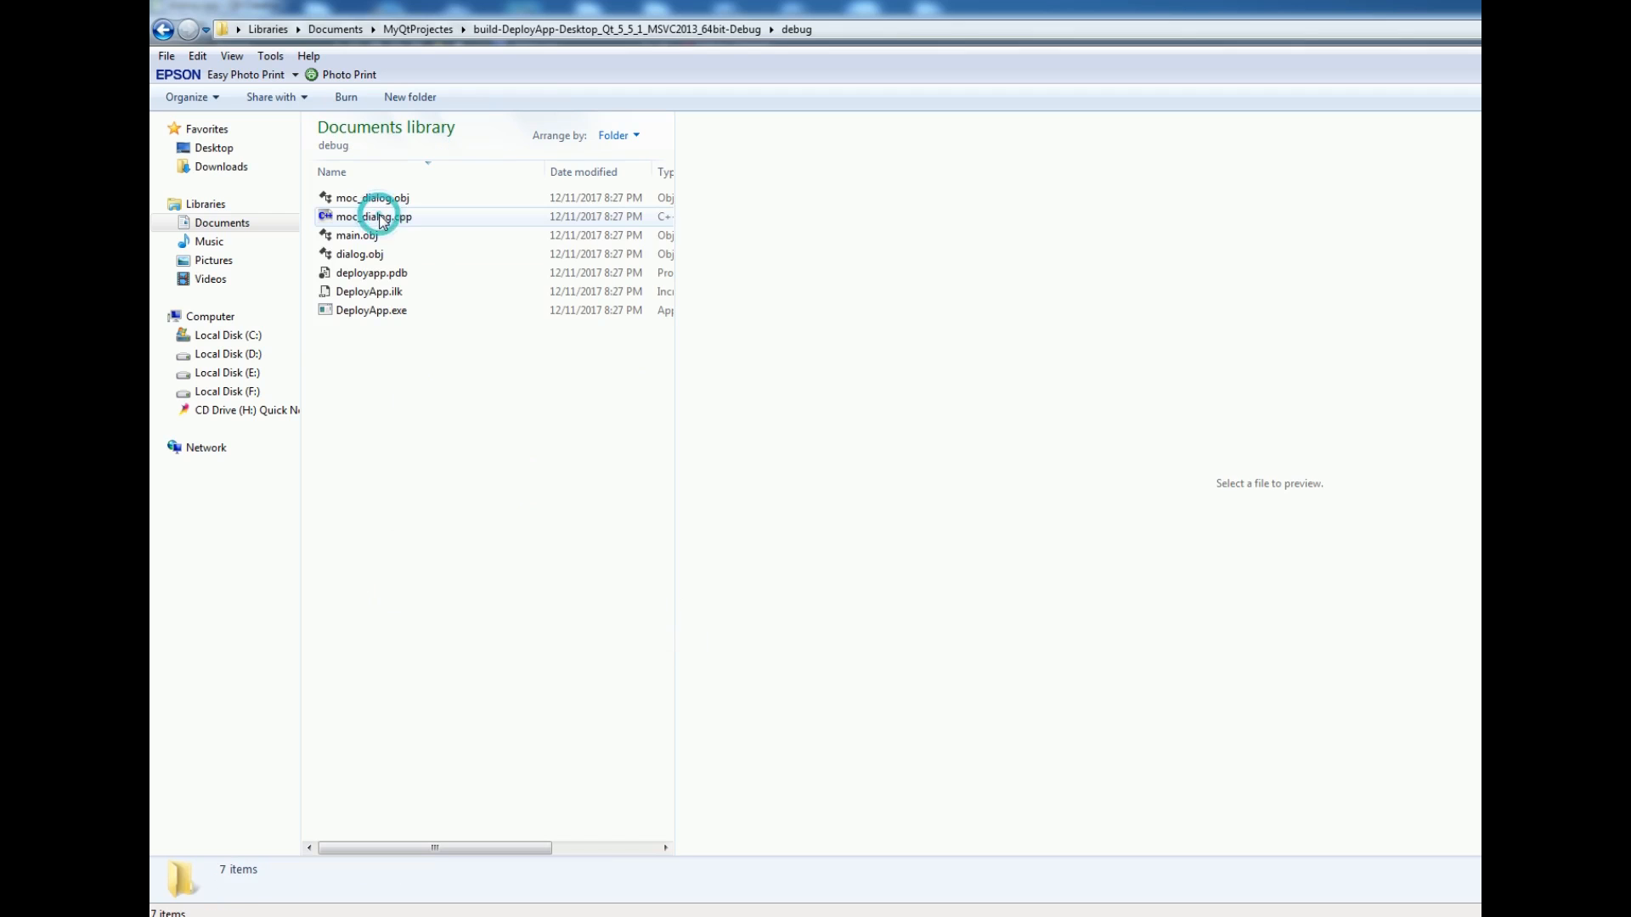
{"action": "left_click", "coordinate": [163, 28]}
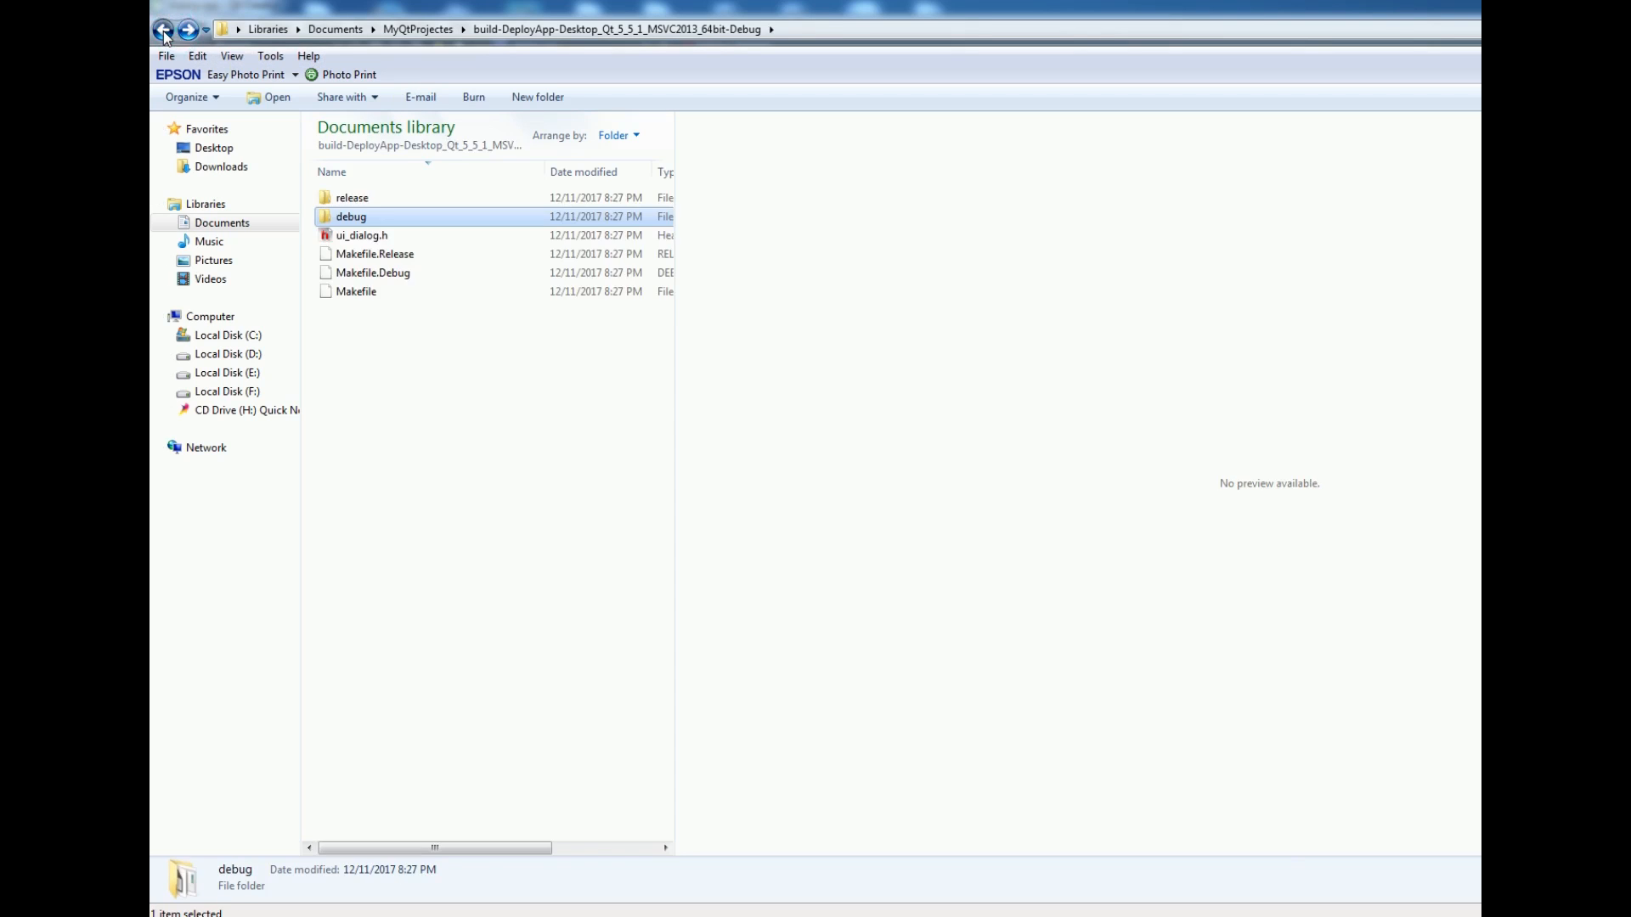
{"action": "left_click", "coordinate": [163, 28]}
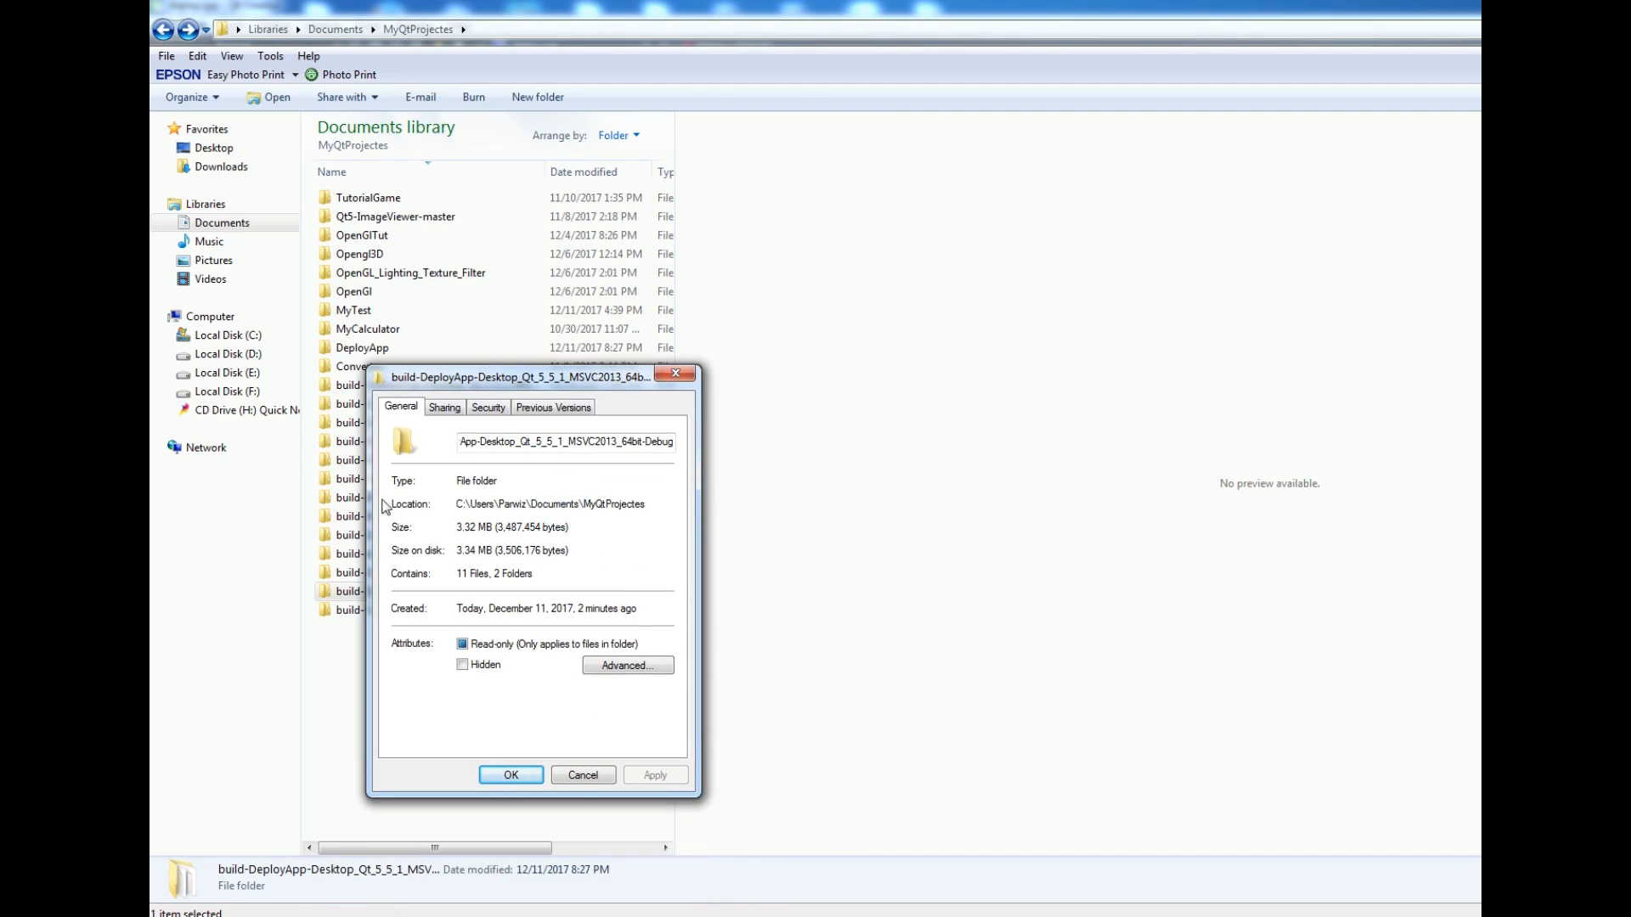
{"action": "mouse_move", "coordinate": [460, 534]}
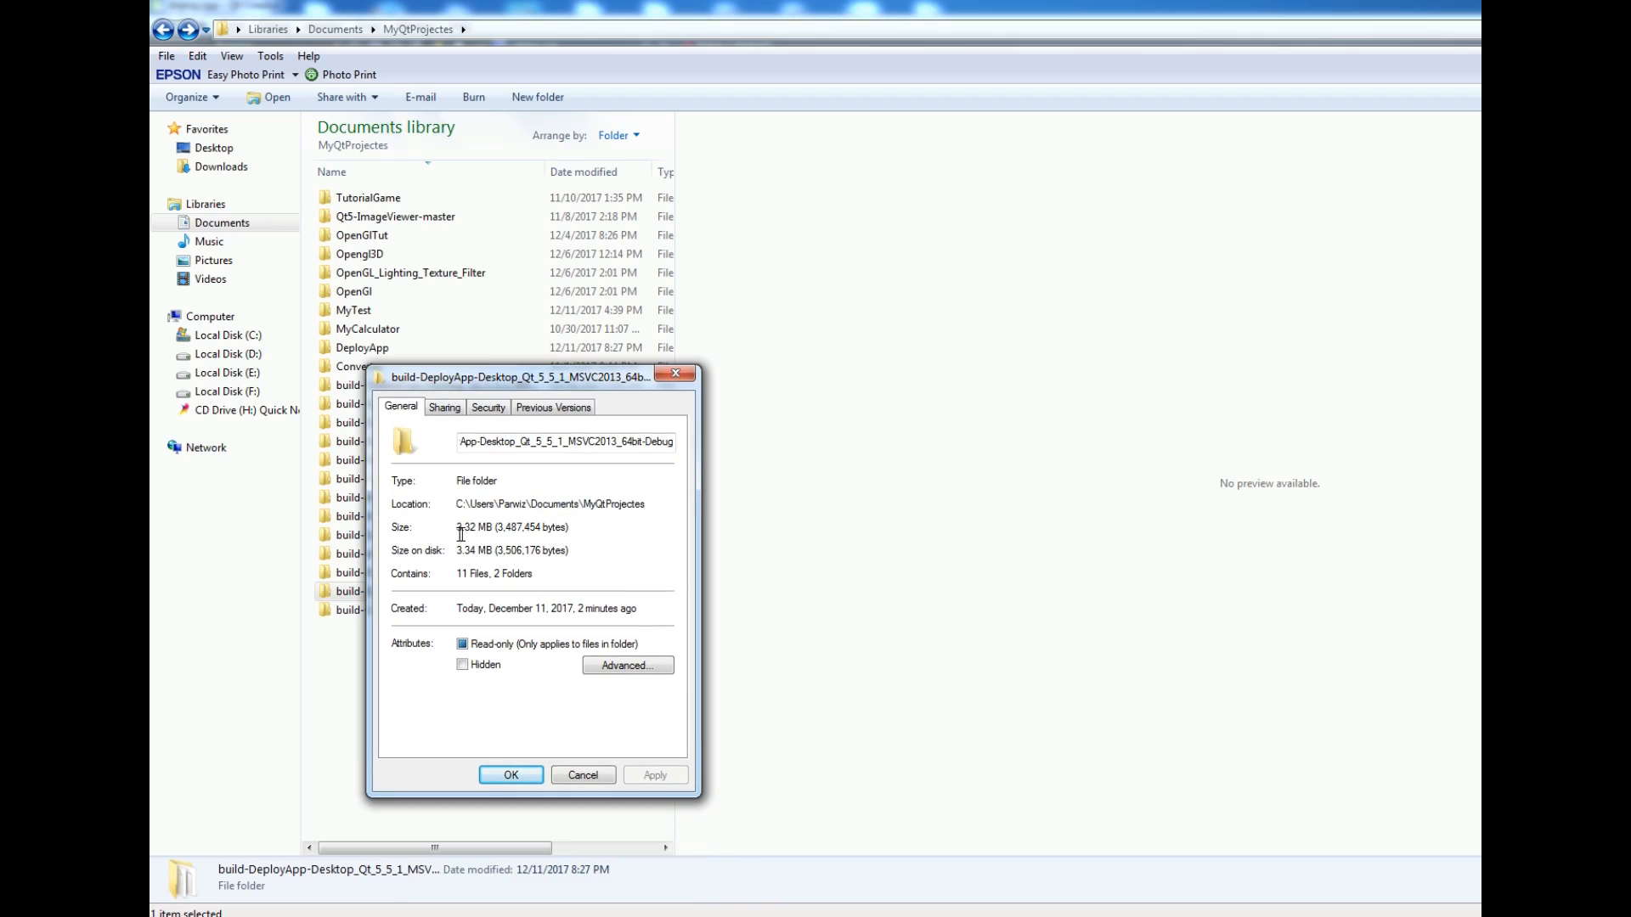
{"action": "left_click", "coordinate": [583, 774]}
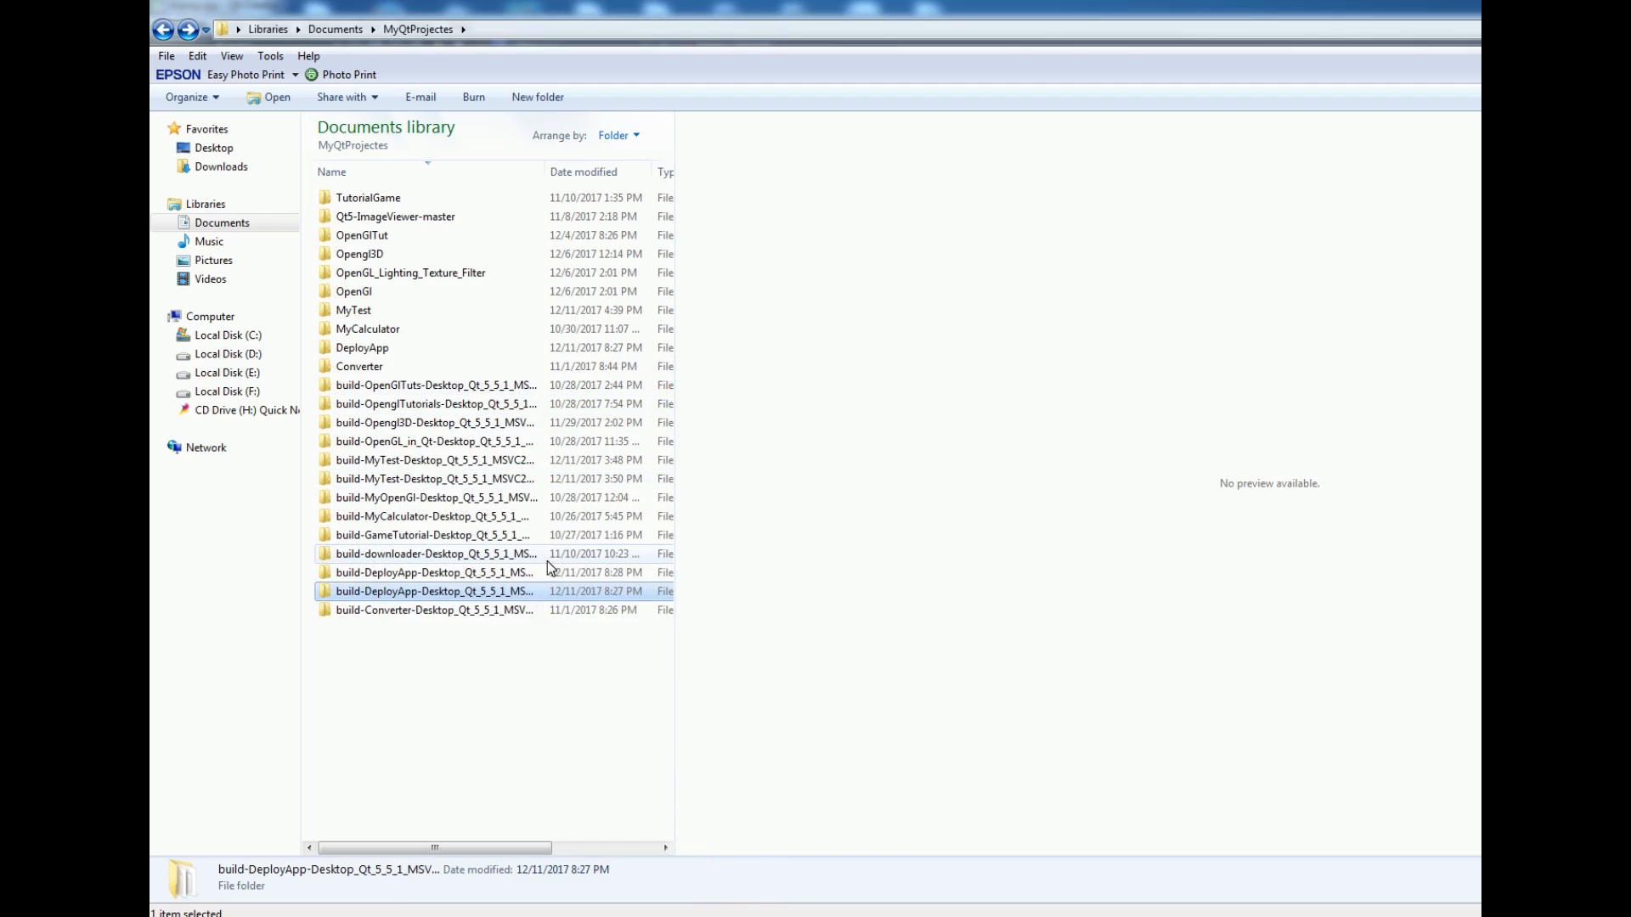
{"action": "left_click", "coordinate": [434, 571]}
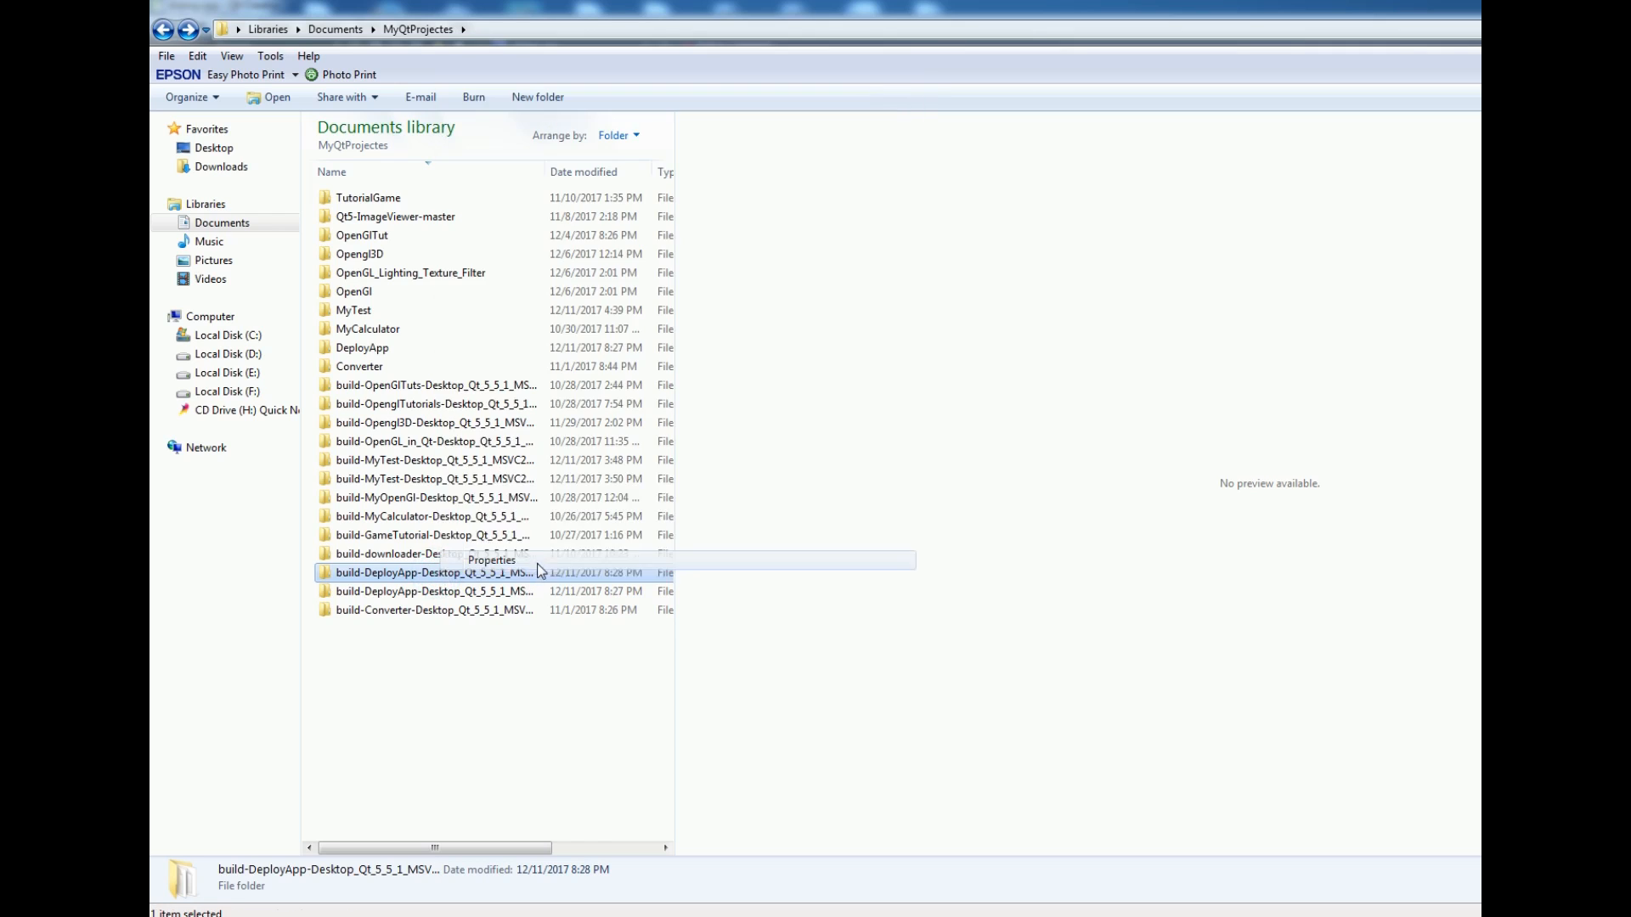
{"action": "left_click", "coordinate": [490, 560]}
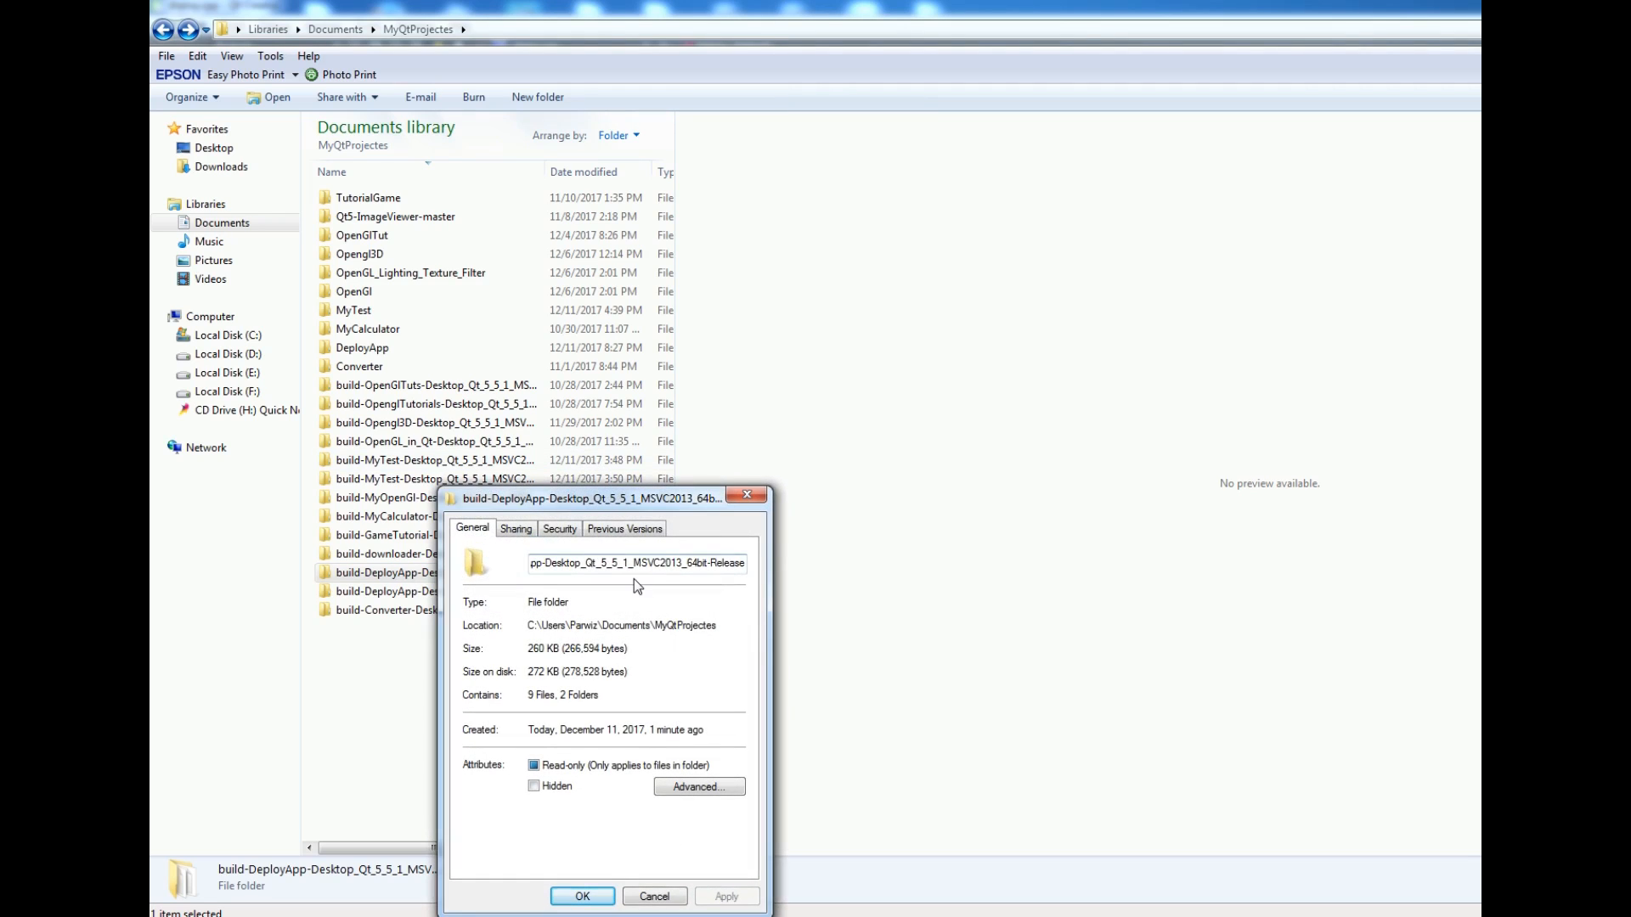
{"action": "mouse_move", "coordinate": [570, 672]}
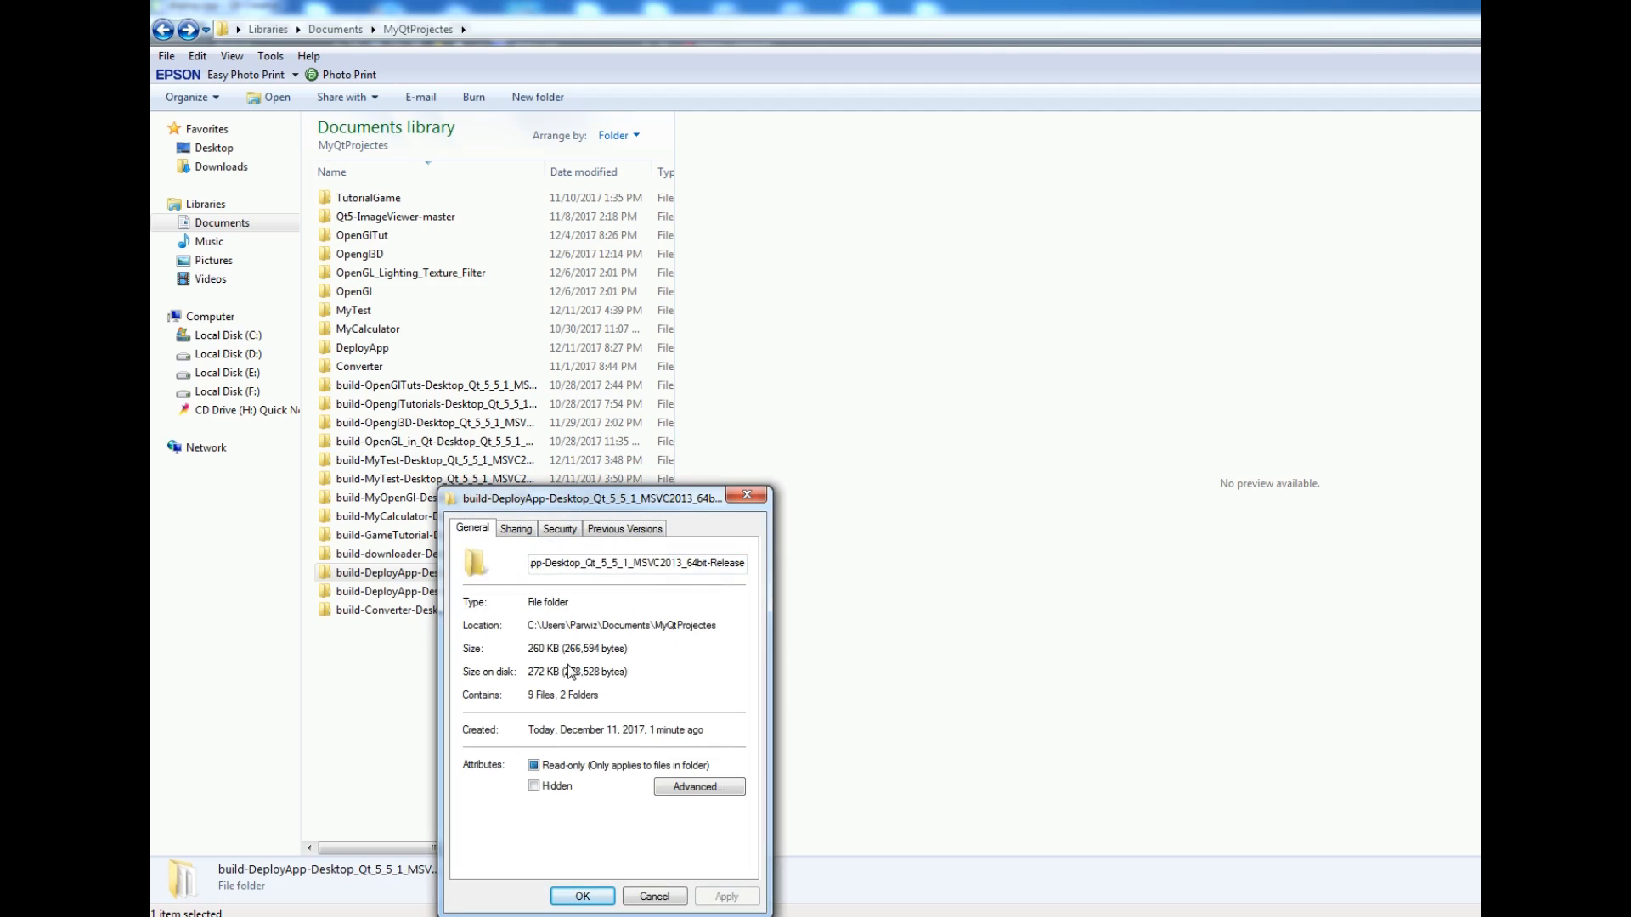
{"action": "mouse_move", "coordinate": [635, 658]}
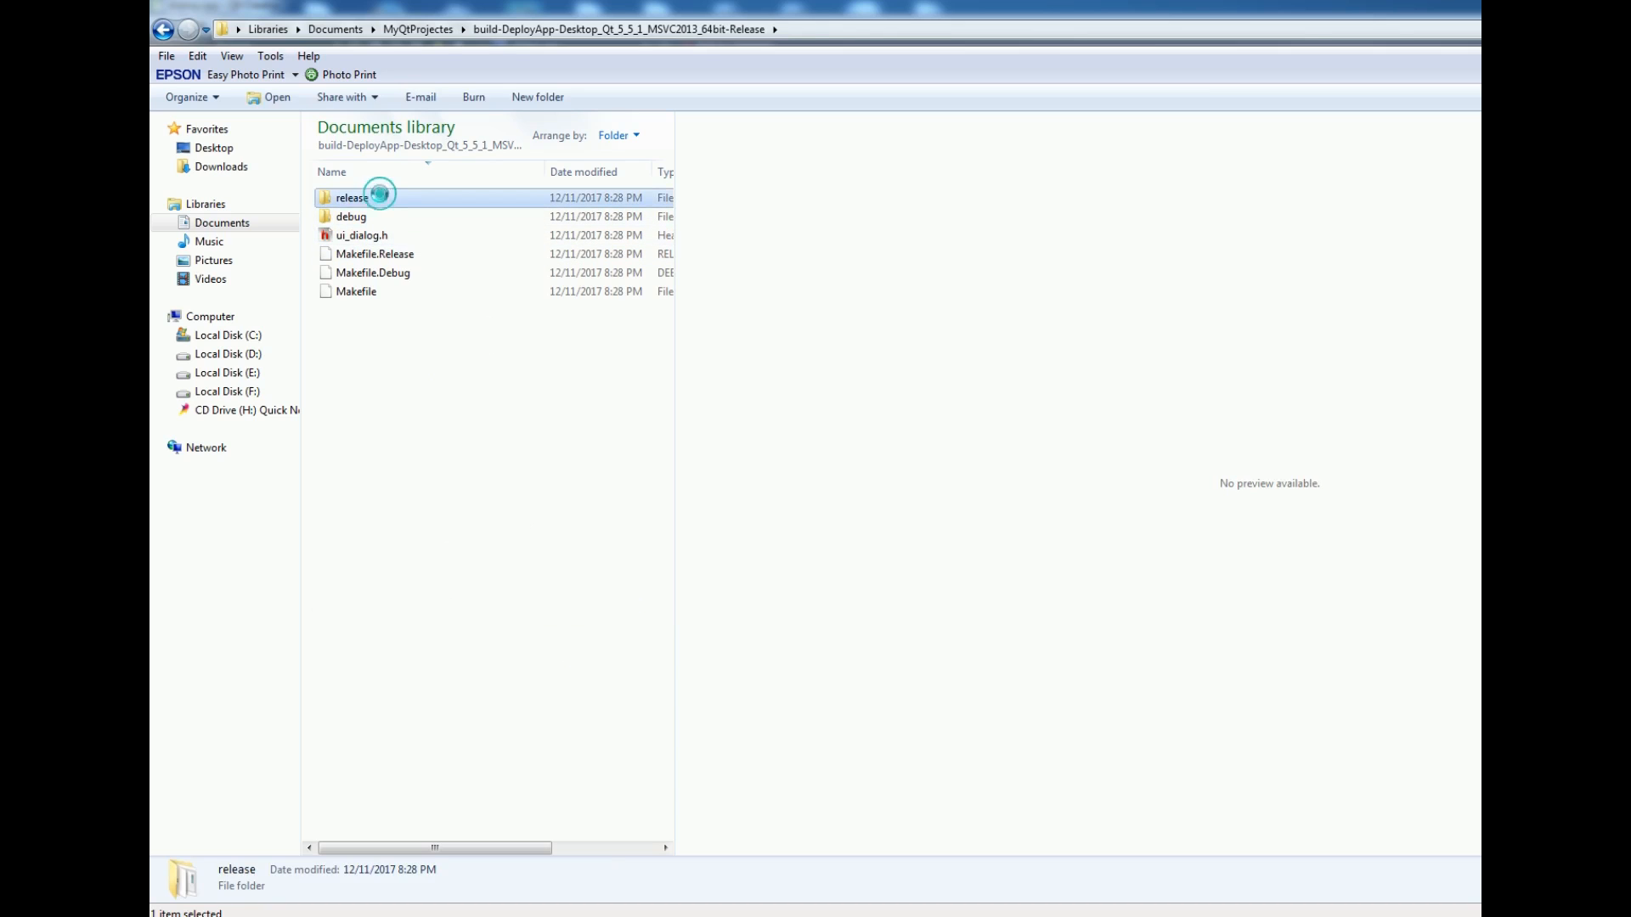
Step: Launch the release DeployApp.exe and dismiss the missing Qt5Core.dll error
{"action": "double_click", "coordinate": [350, 198]}
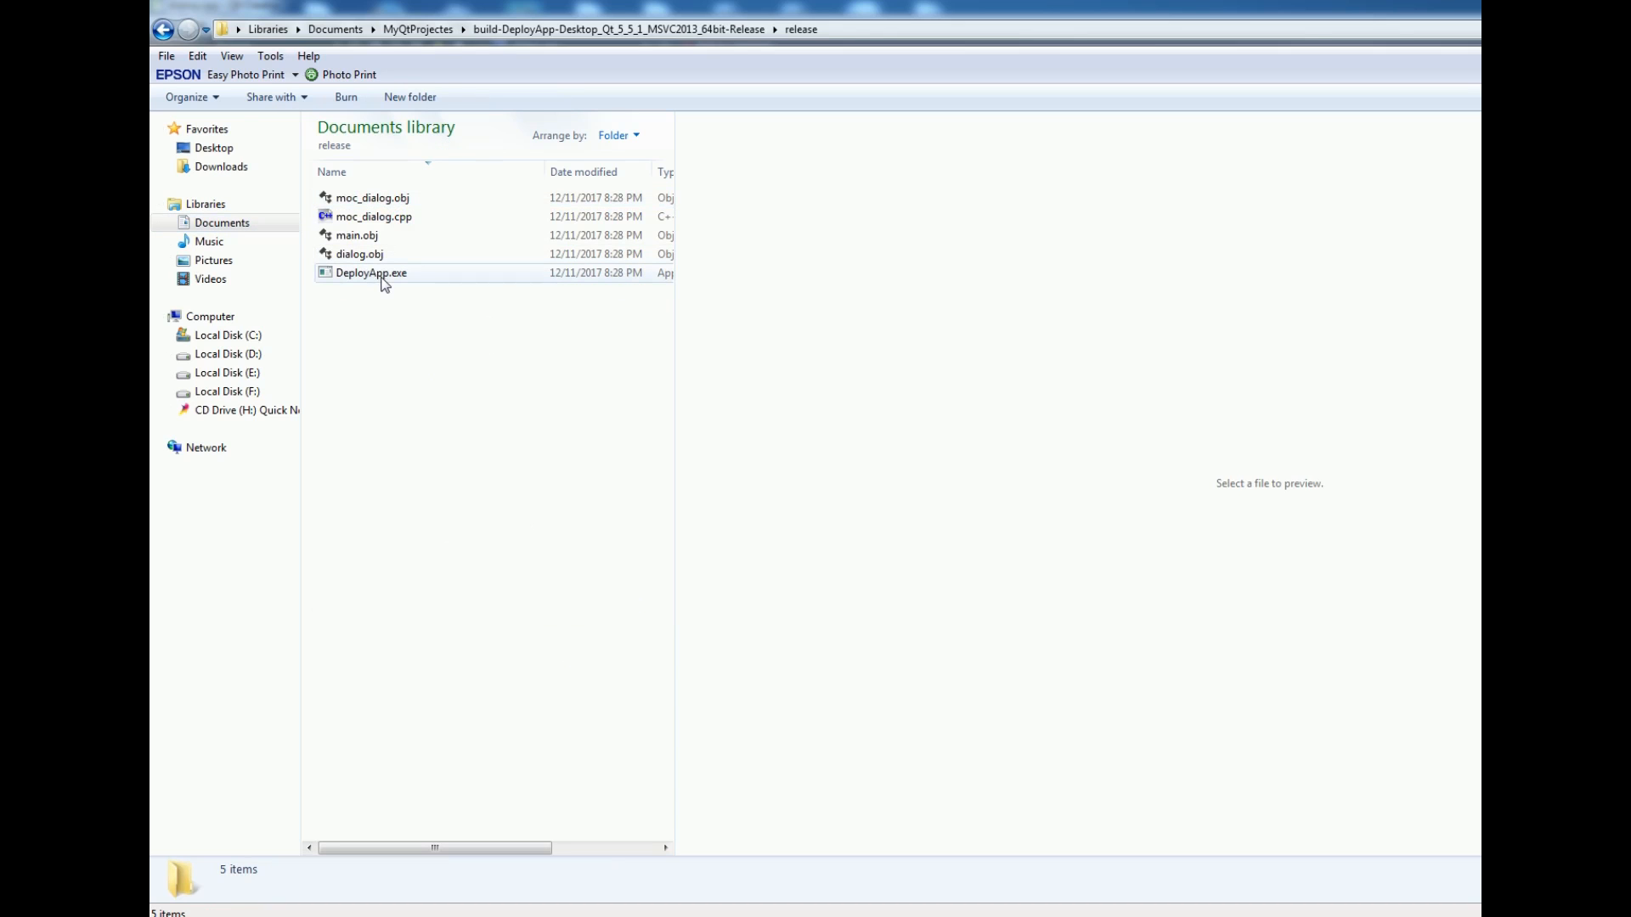
{"action": "double_click", "coordinate": [371, 273]}
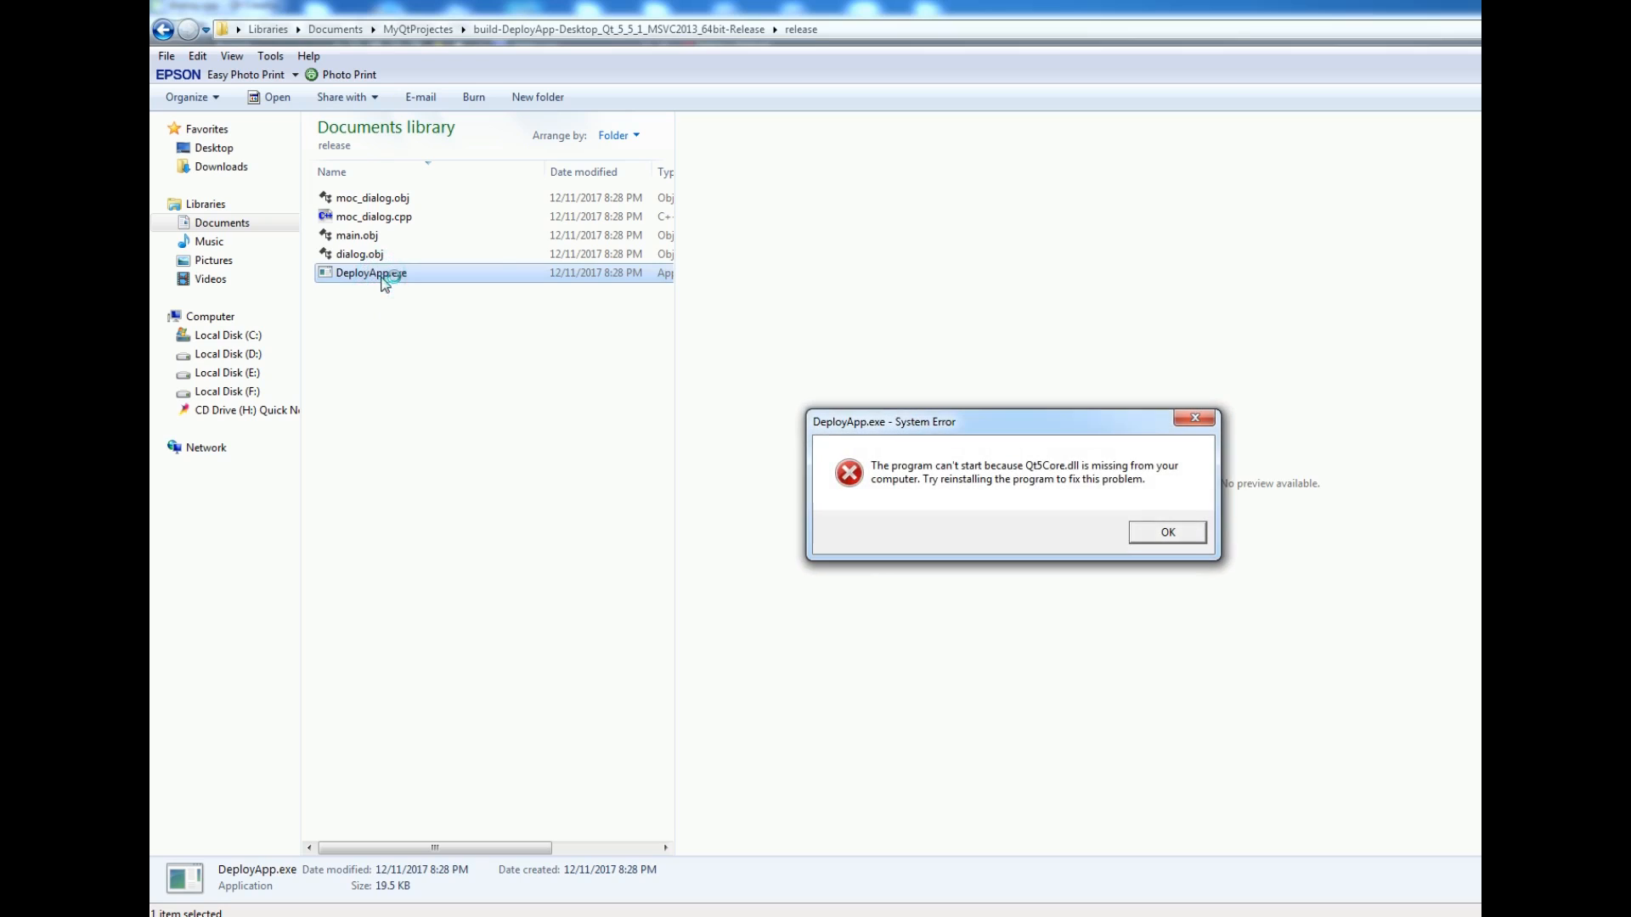
{"action": "mouse_move", "coordinate": [1138, 486]}
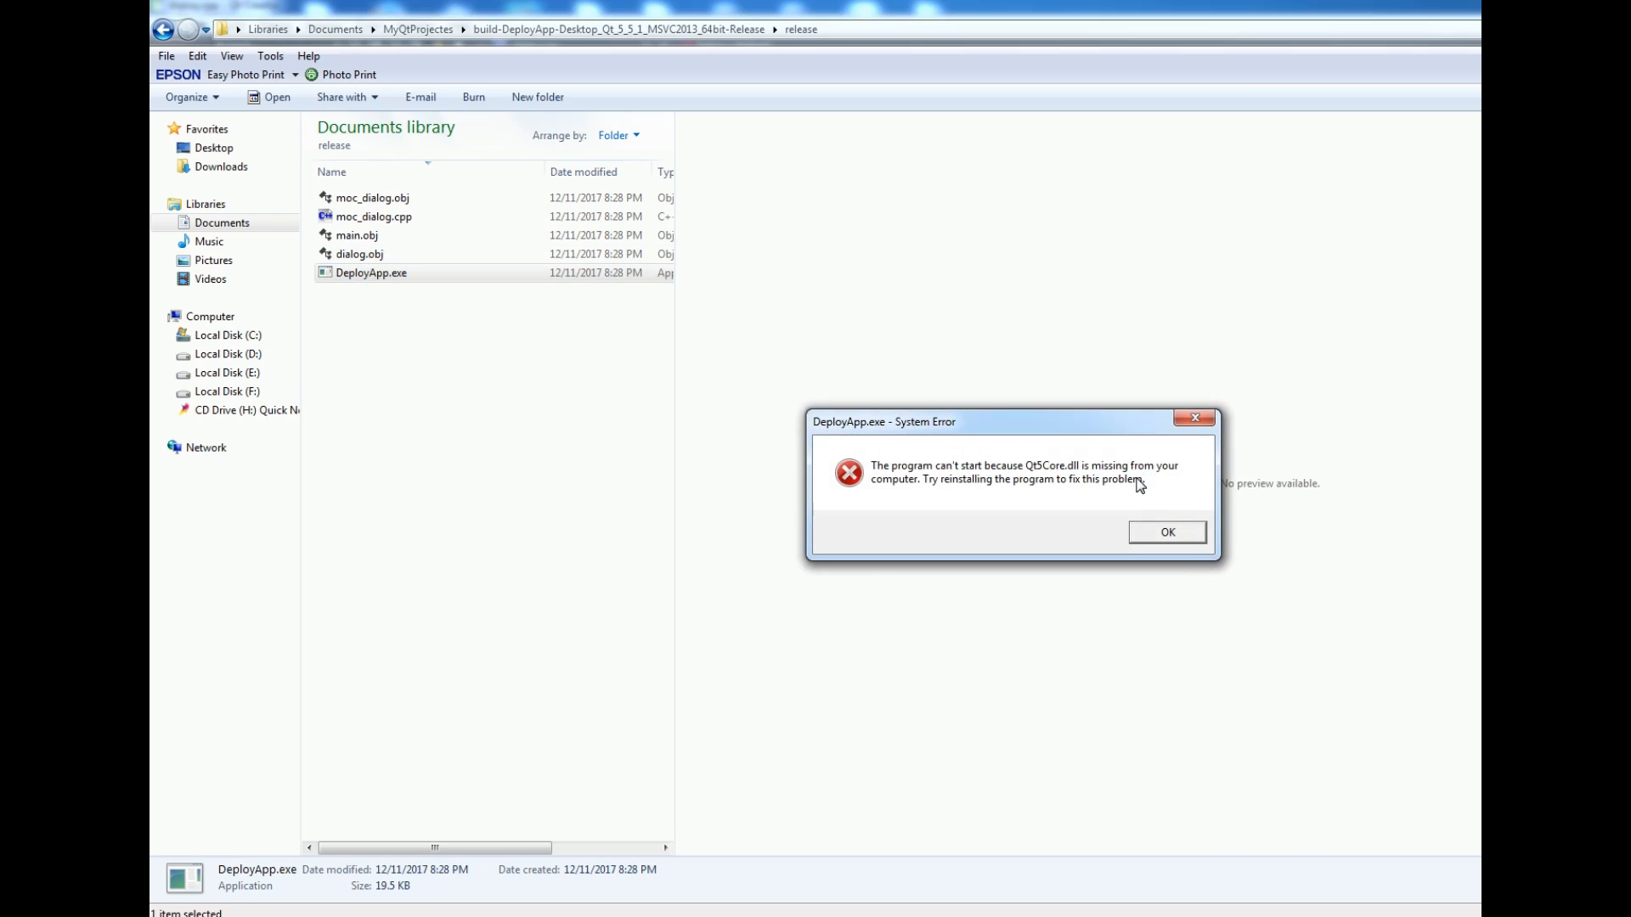
{"action": "mouse_move", "coordinate": [775, 791]}
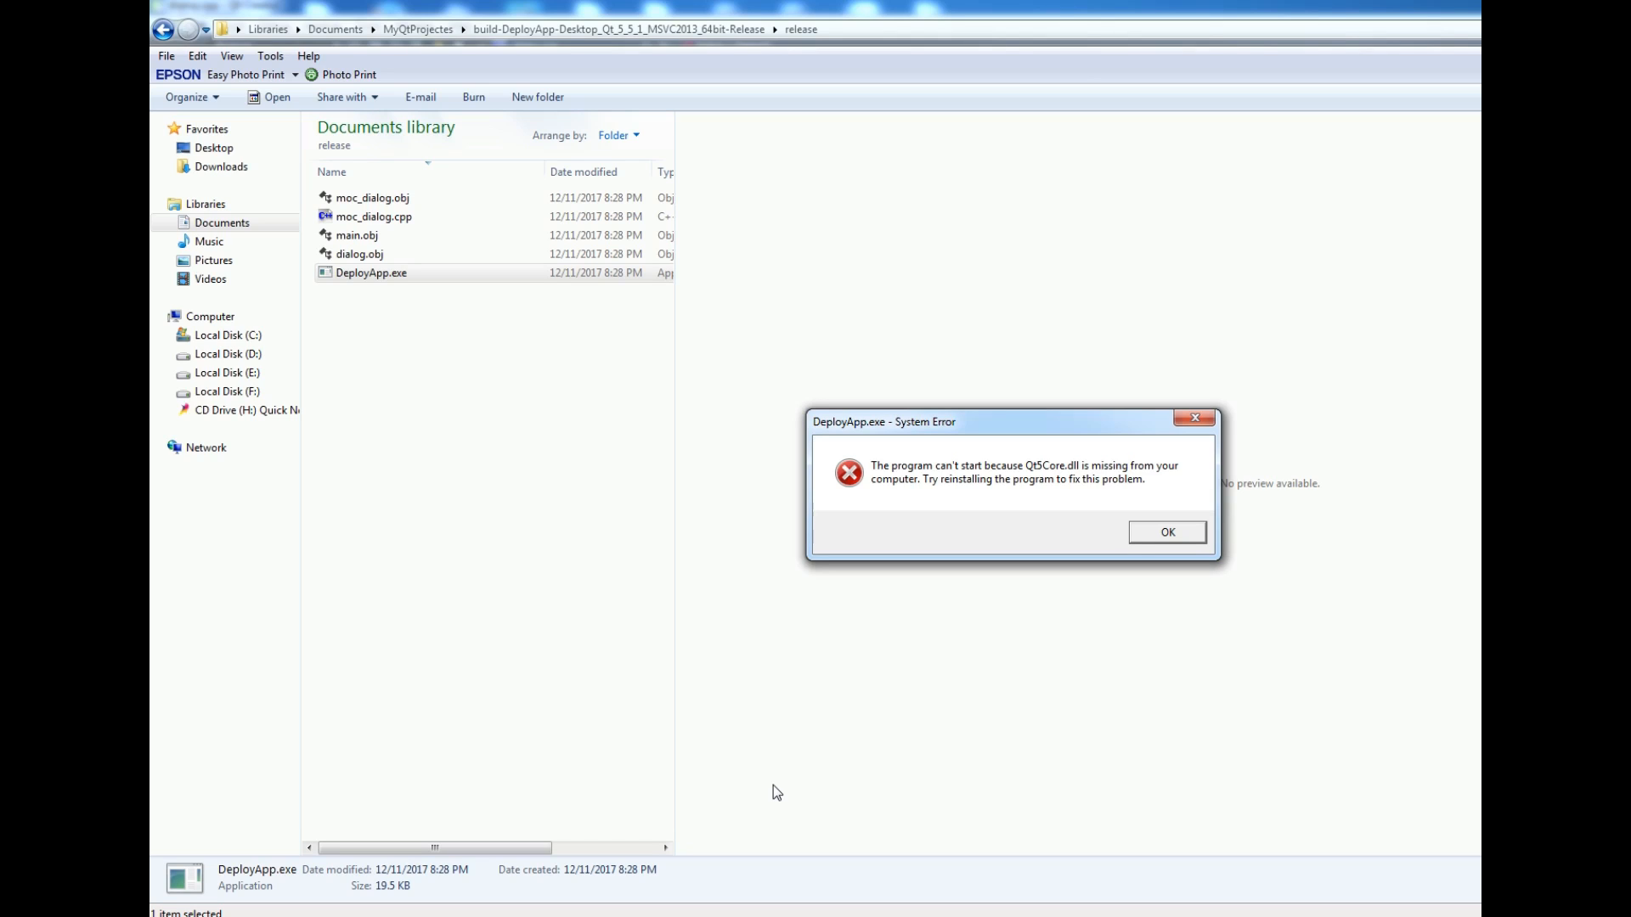
{"action": "mouse_move", "coordinate": [781, 784]}
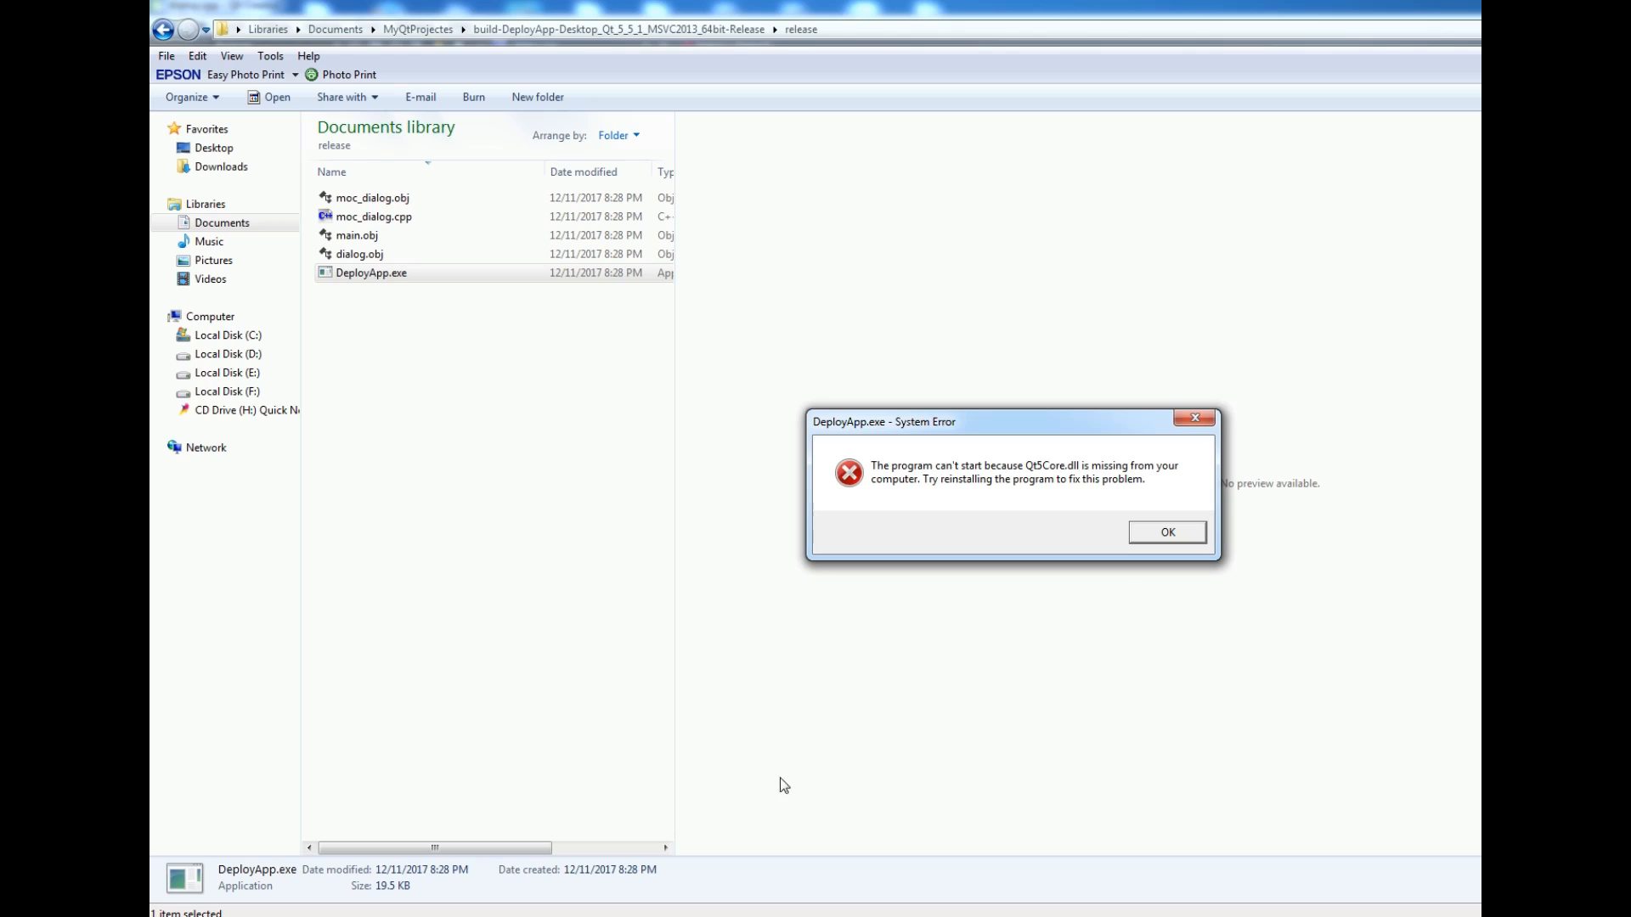
{"action": "mouse_move", "coordinate": [879, 481]}
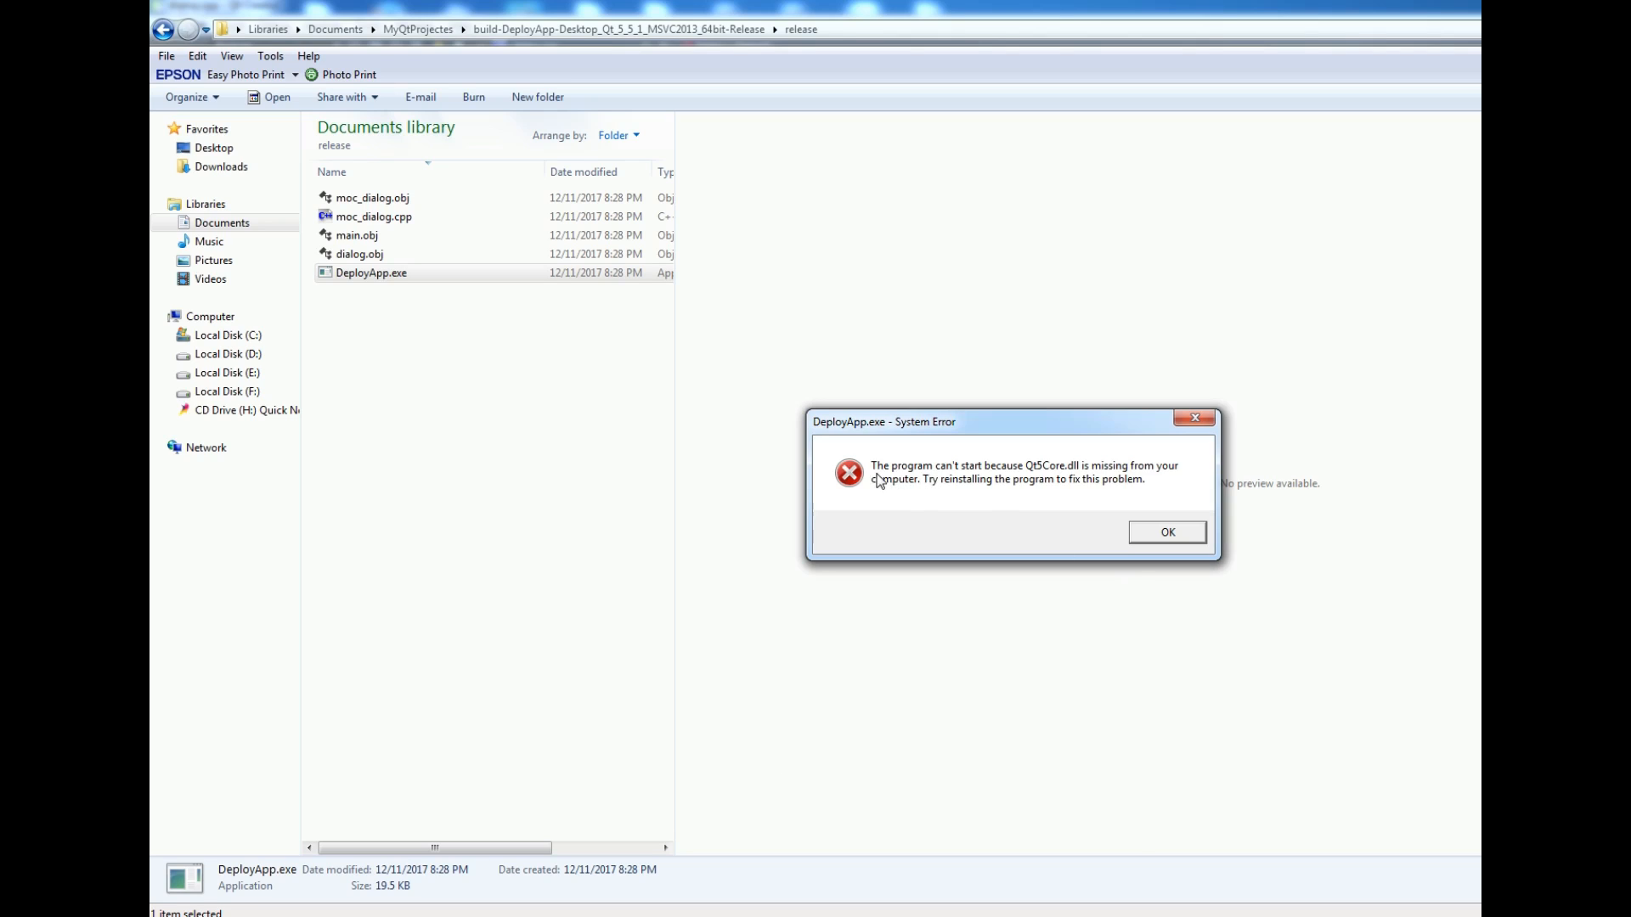
{"action": "mouse_move", "coordinate": [949, 494]}
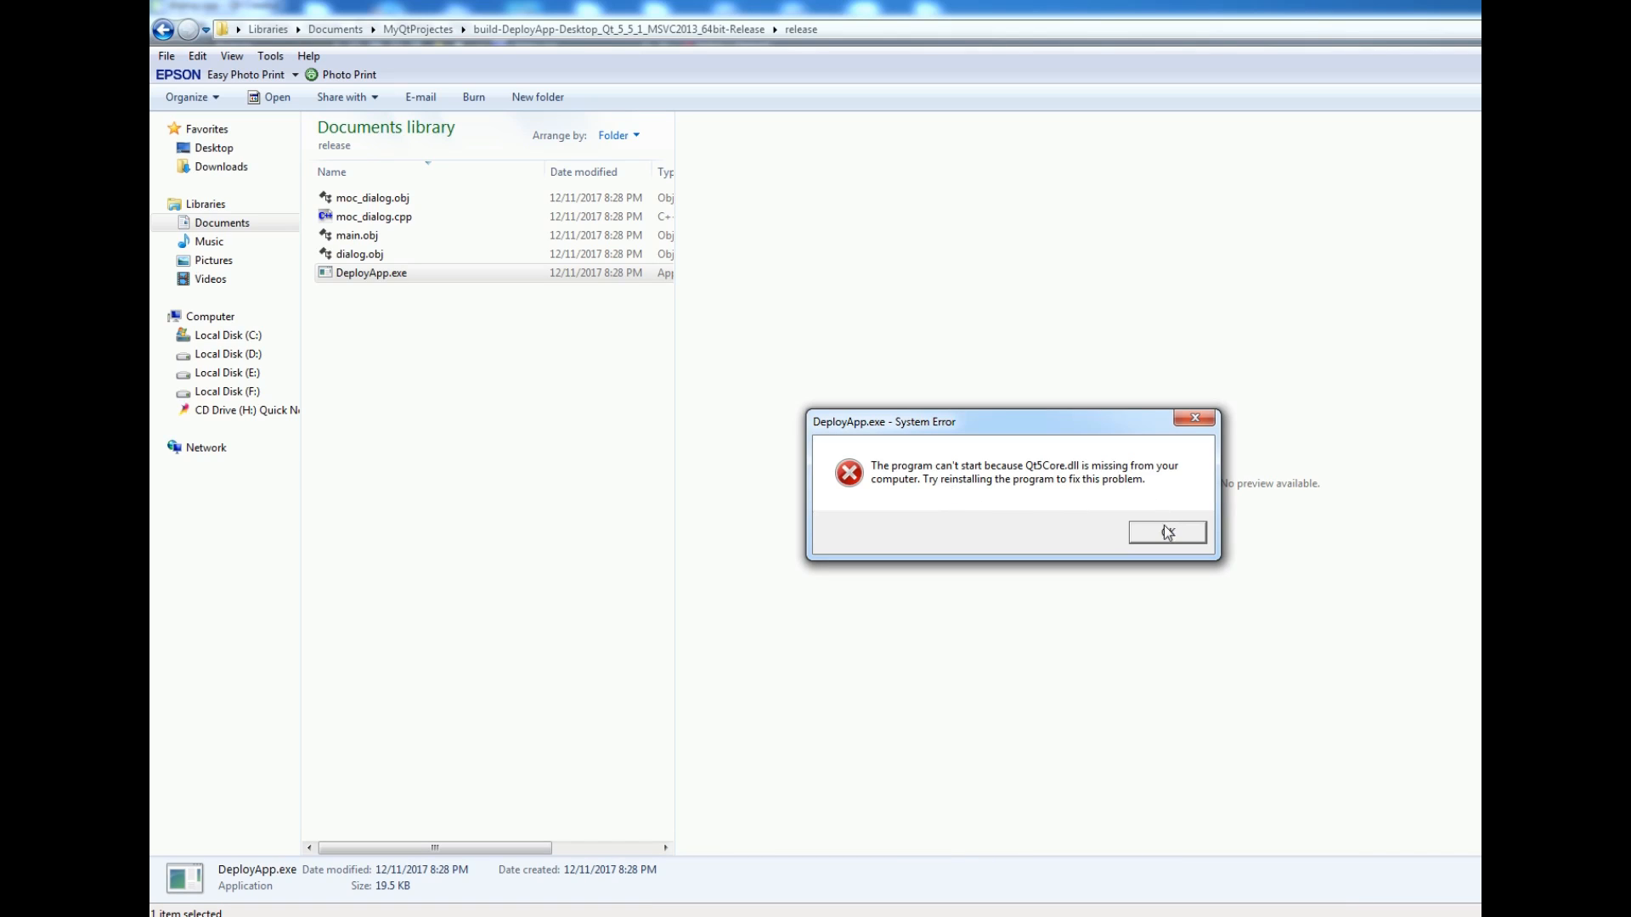
{"action": "left_click", "coordinate": [1166, 533]}
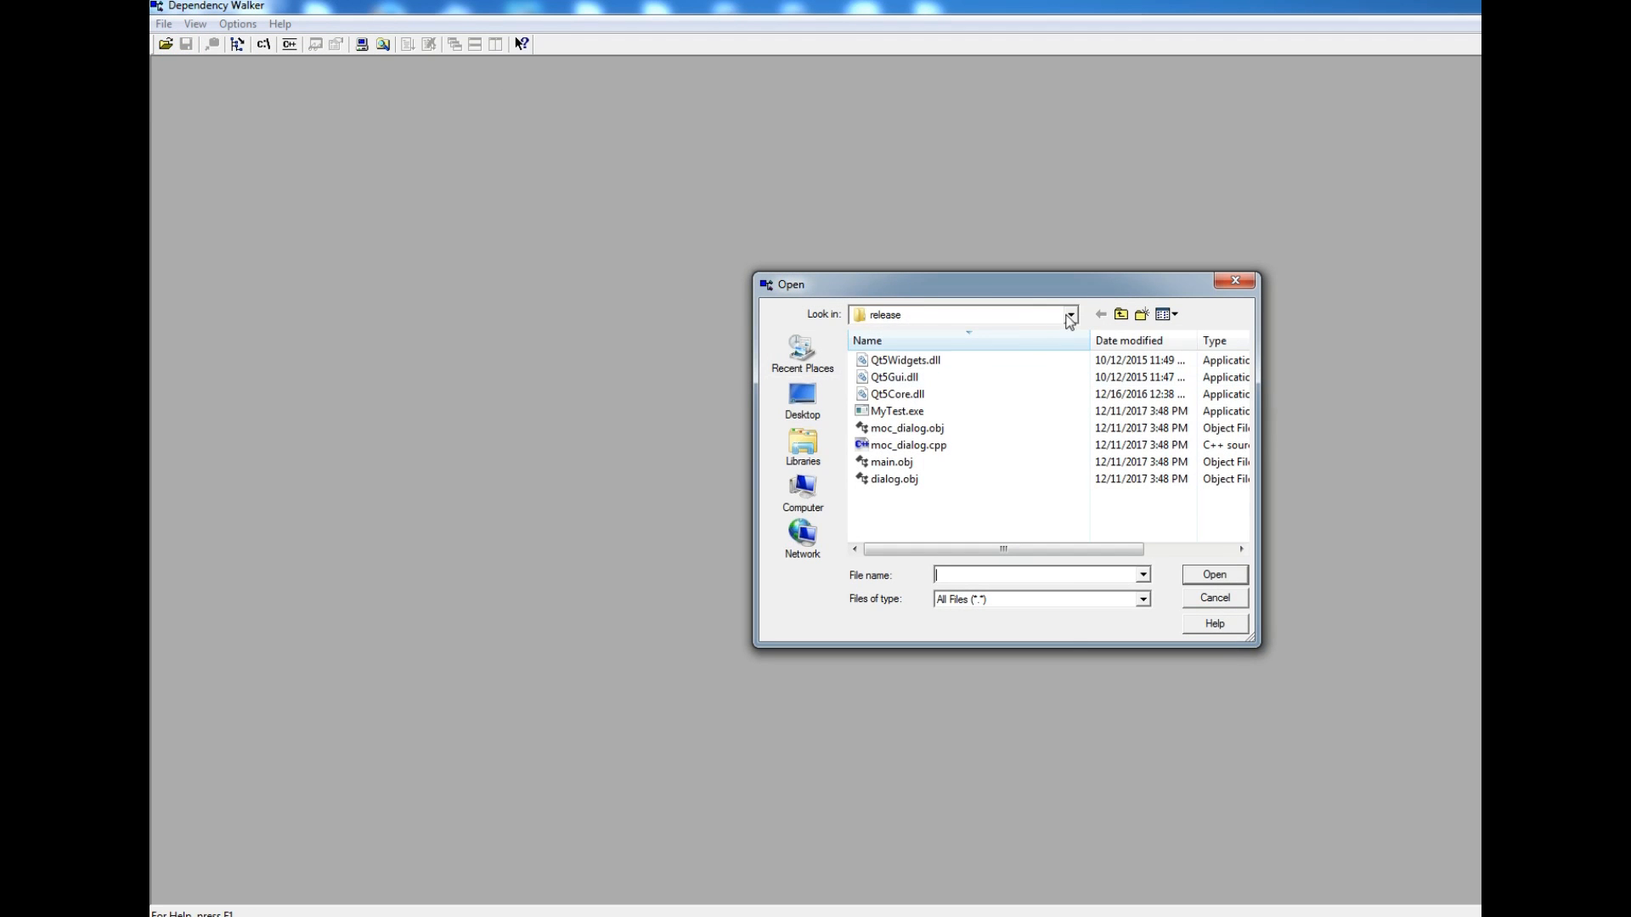
Step: Load the release DeployApp.exe in Dependency Walker, dismiss the error, and collapse SHELL32.DLL
{"action": "left_click", "coordinate": [1070, 315]}
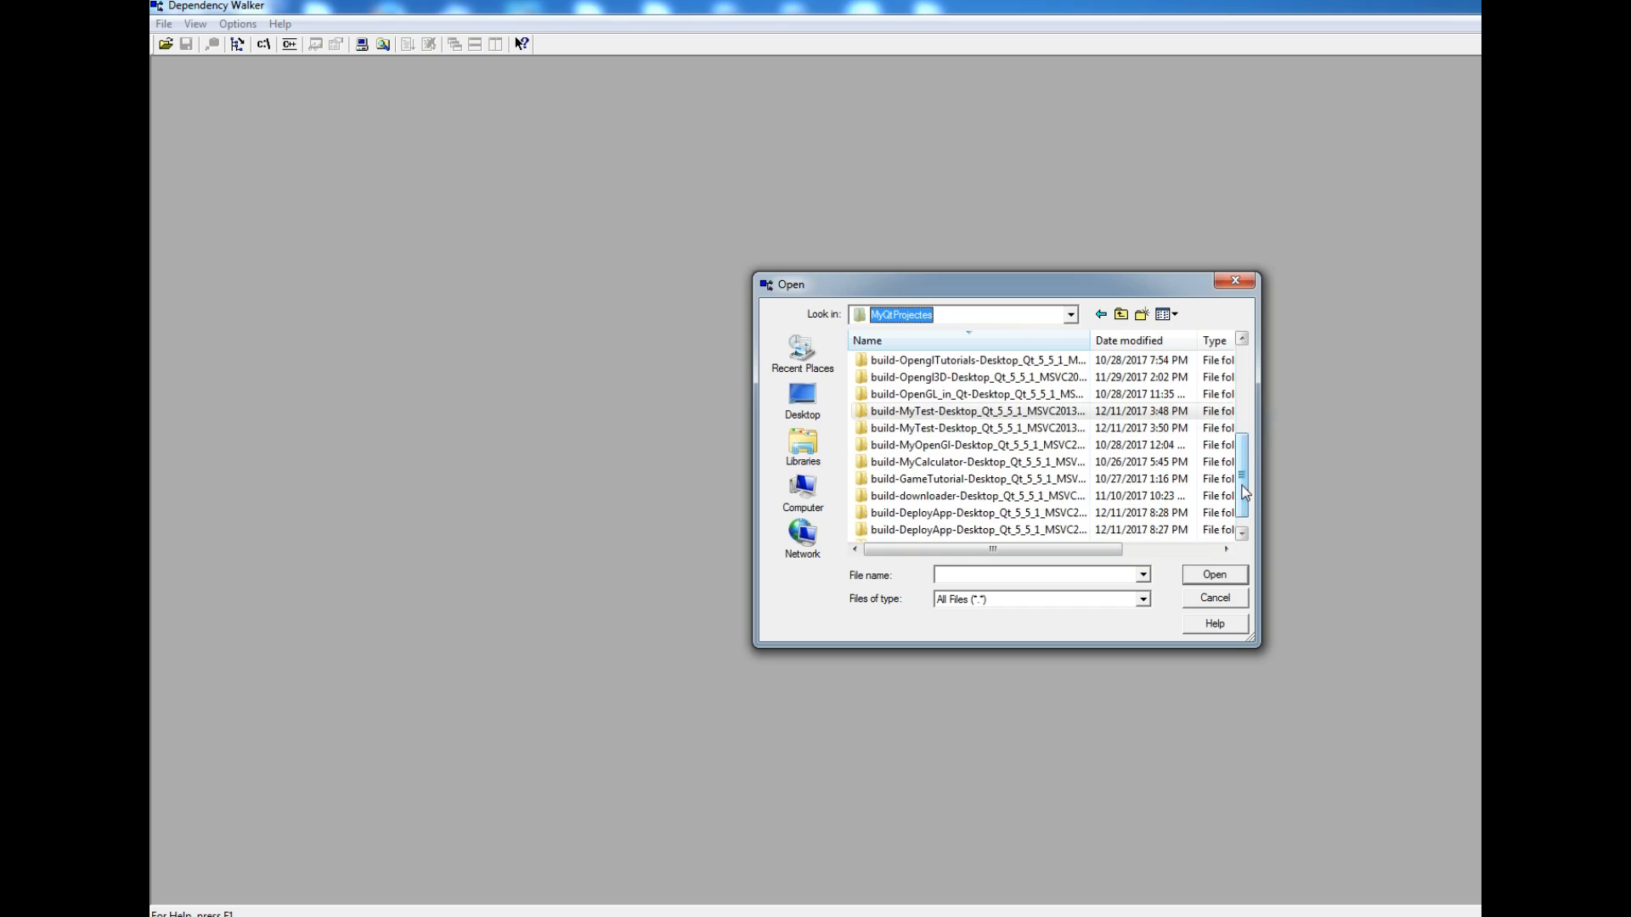
{"action": "double_click", "coordinate": [967, 513]}
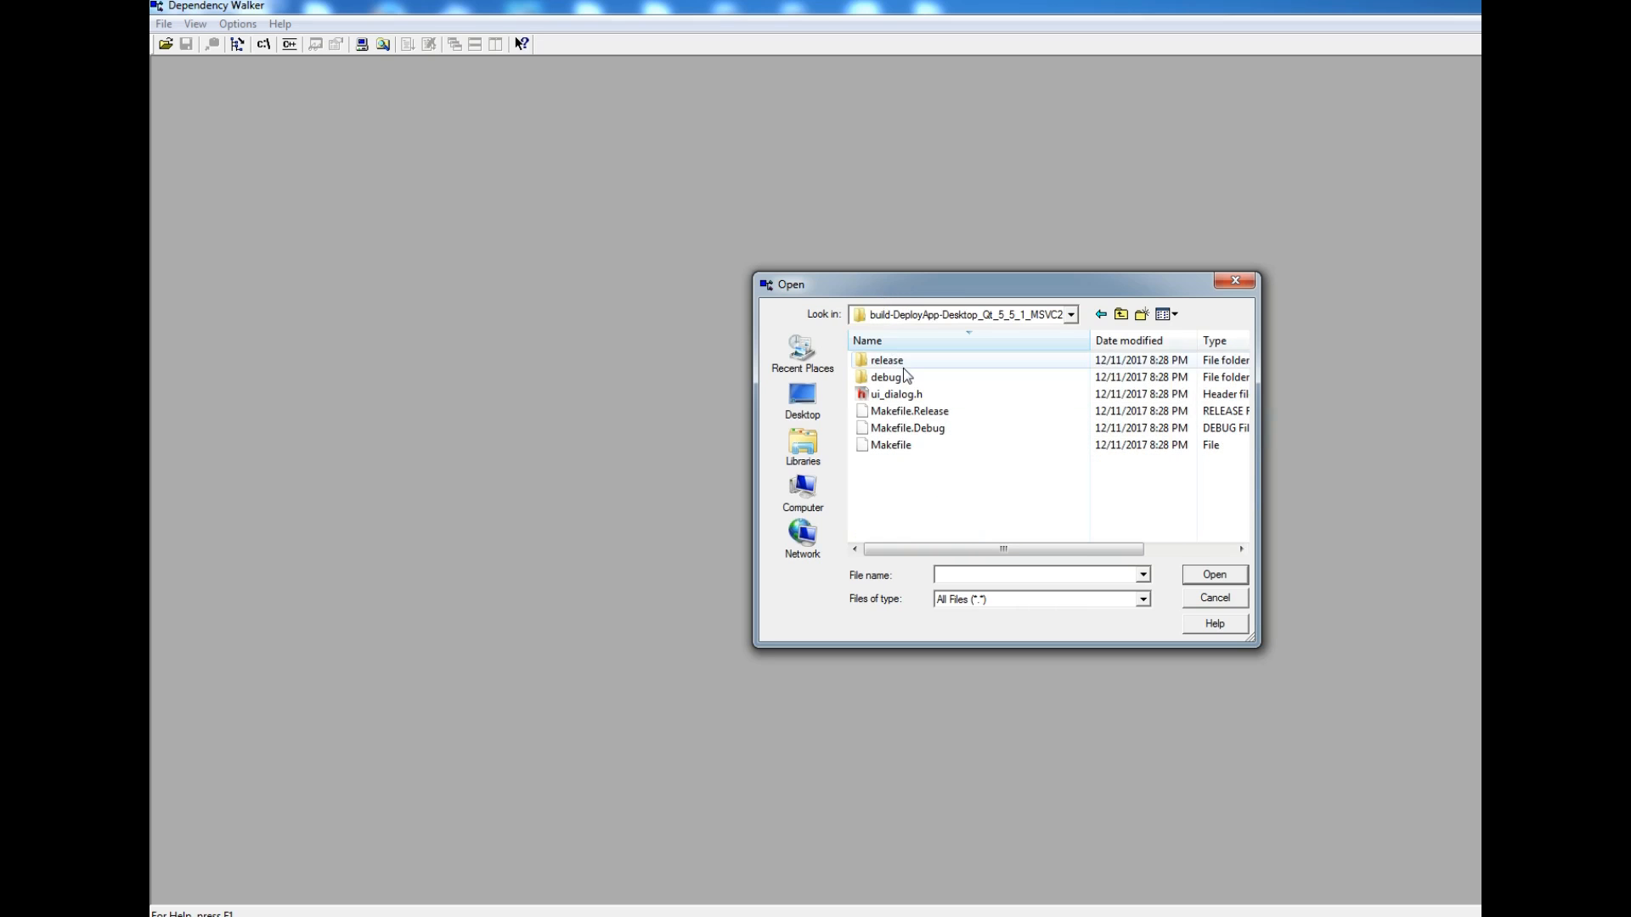
{"action": "double_click", "coordinate": [887, 360]}
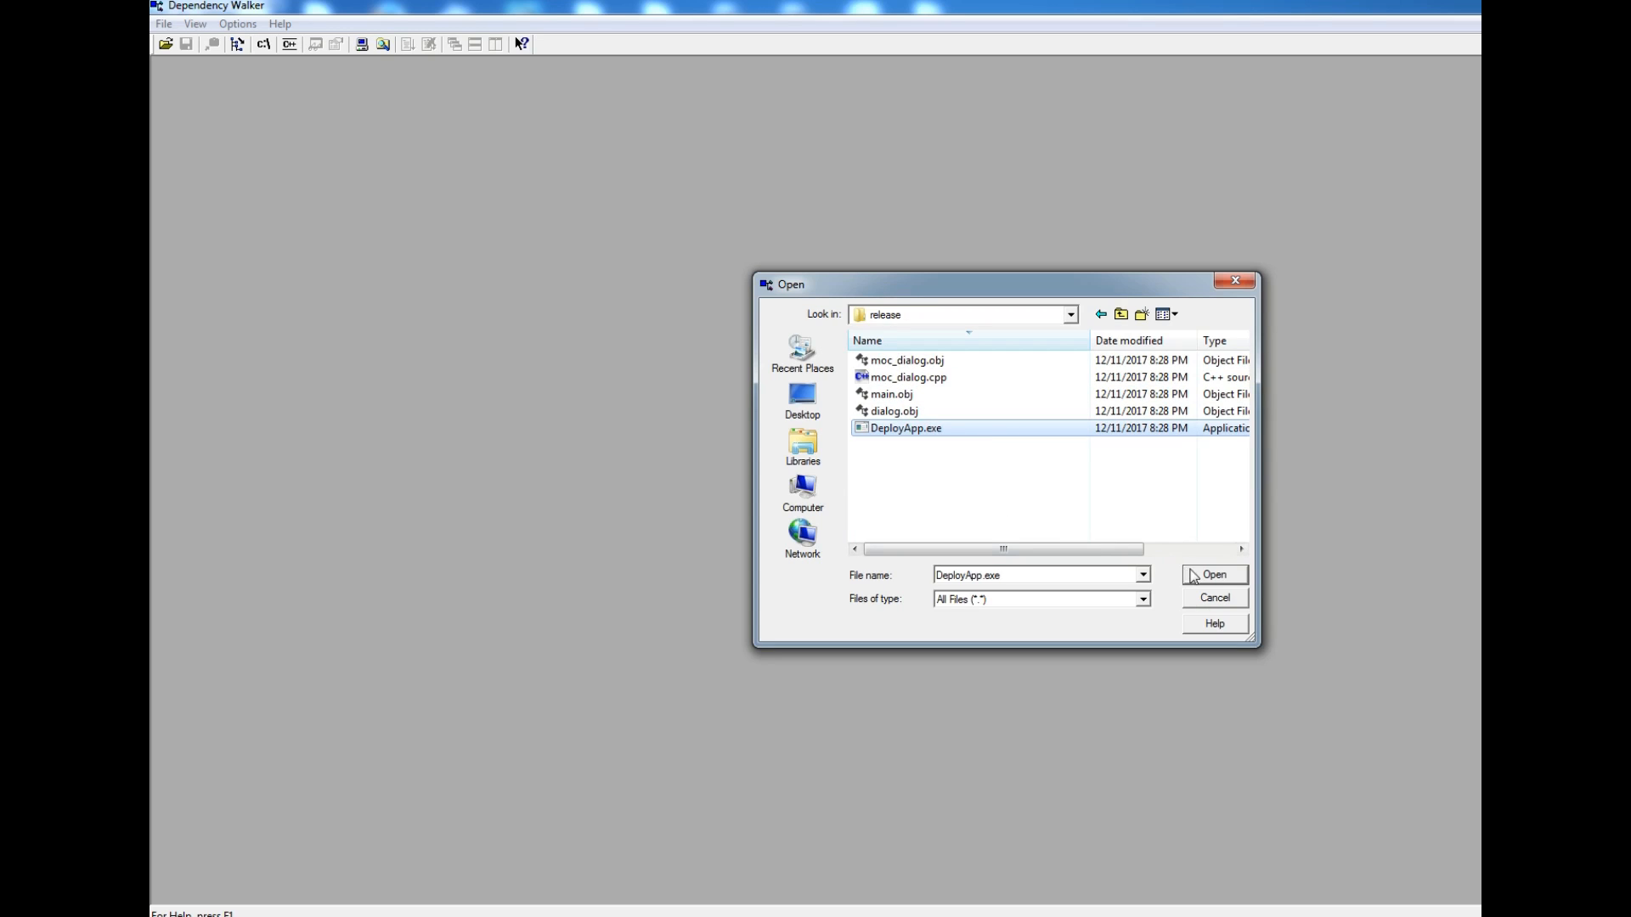
{"action": "left_click", "coordinate": [1213, 574]}
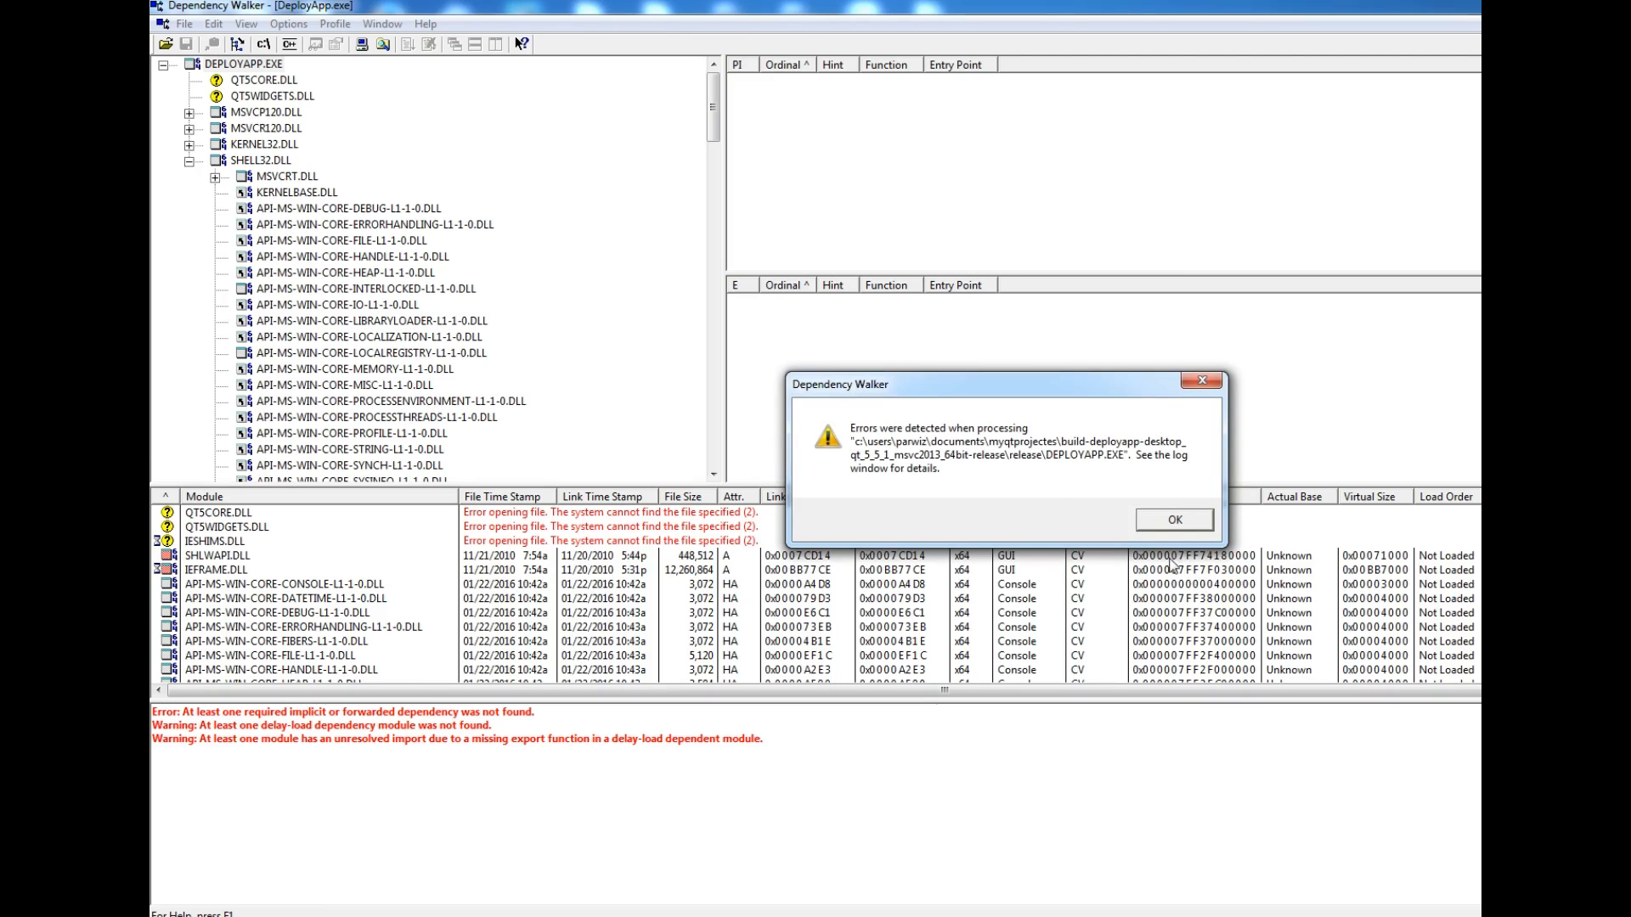
{"action": "mouse_move", "coordinate": [973, 444]}
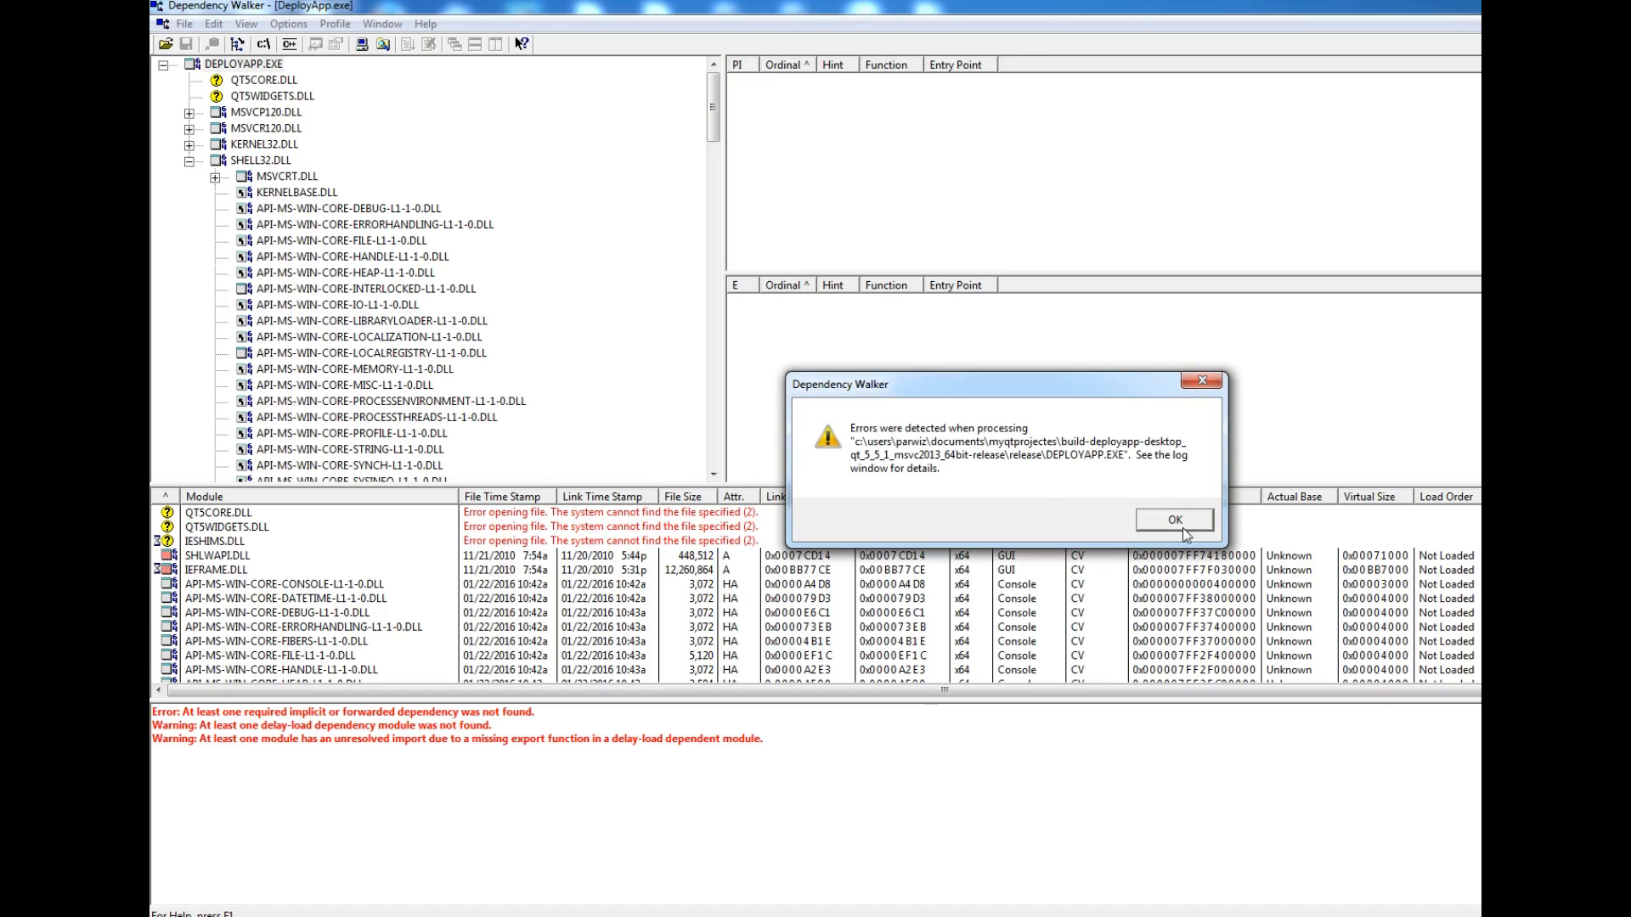
{"action": "left_click", "coordinate": [1173, 519]}
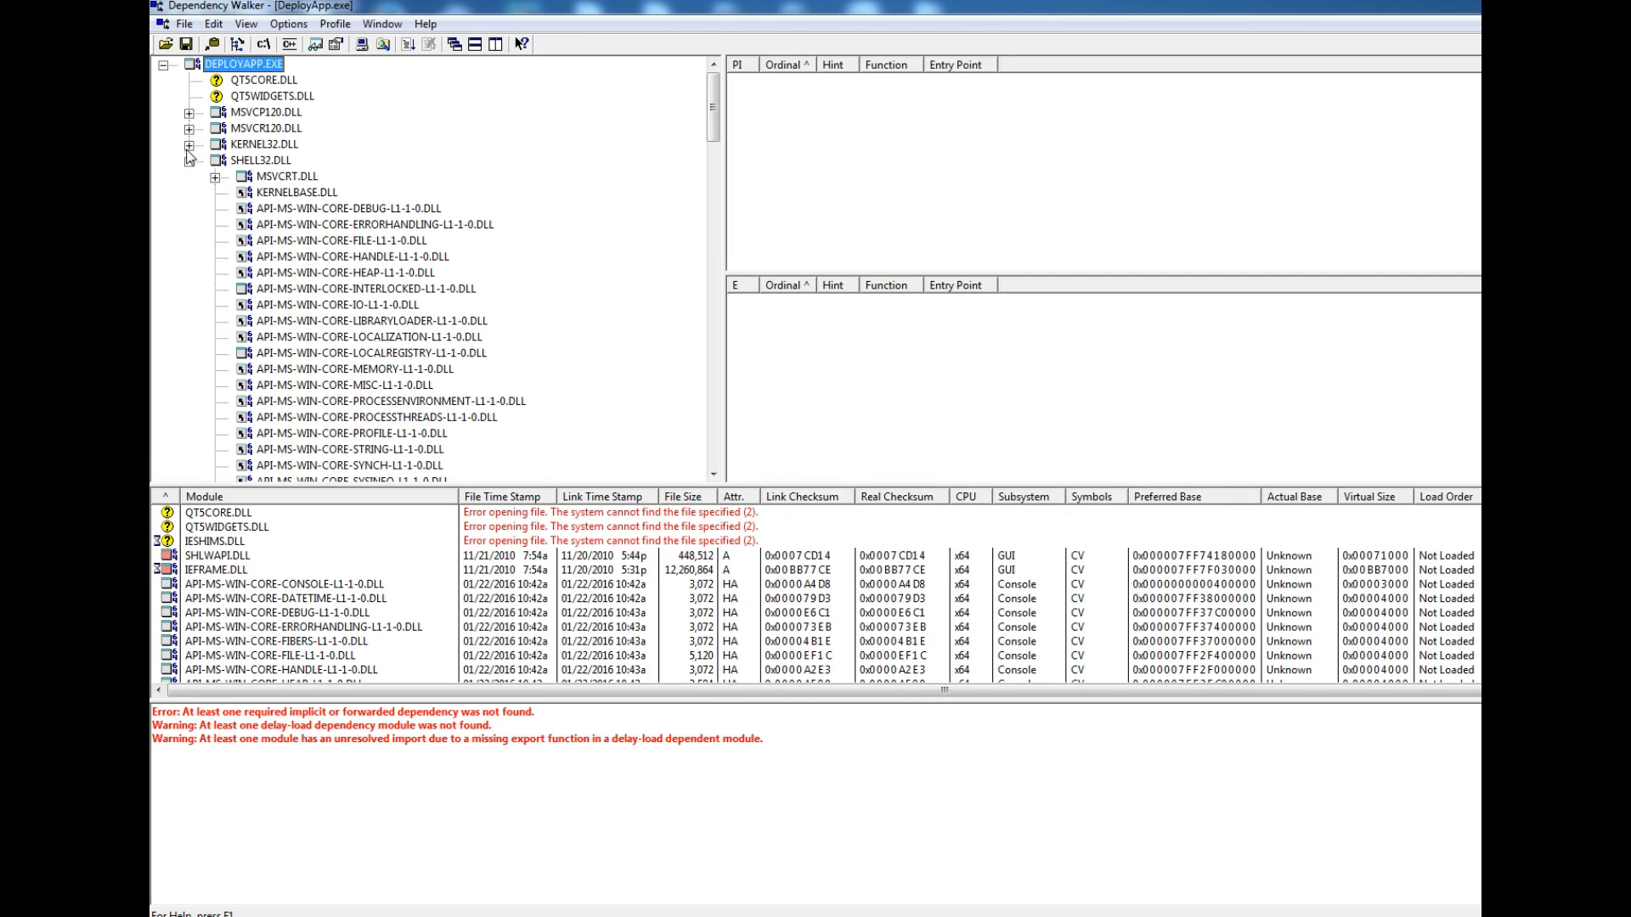
{"action": "left_click", "coordinate": [189, 159]}
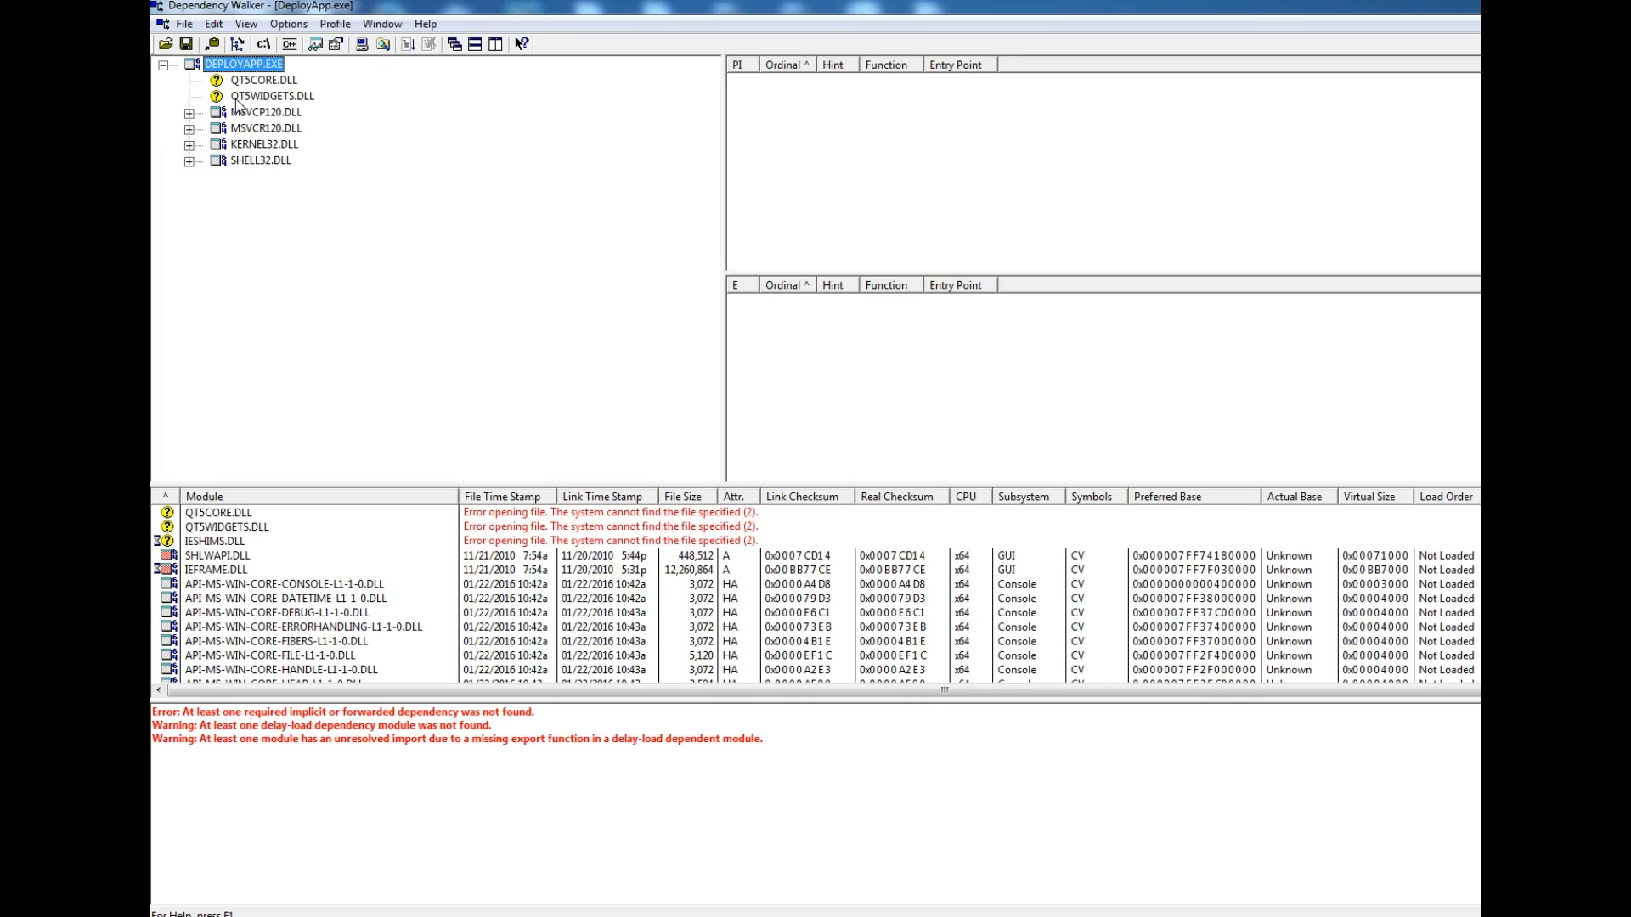
{"action": "mouse_move", "coordinate": [365, 131]}
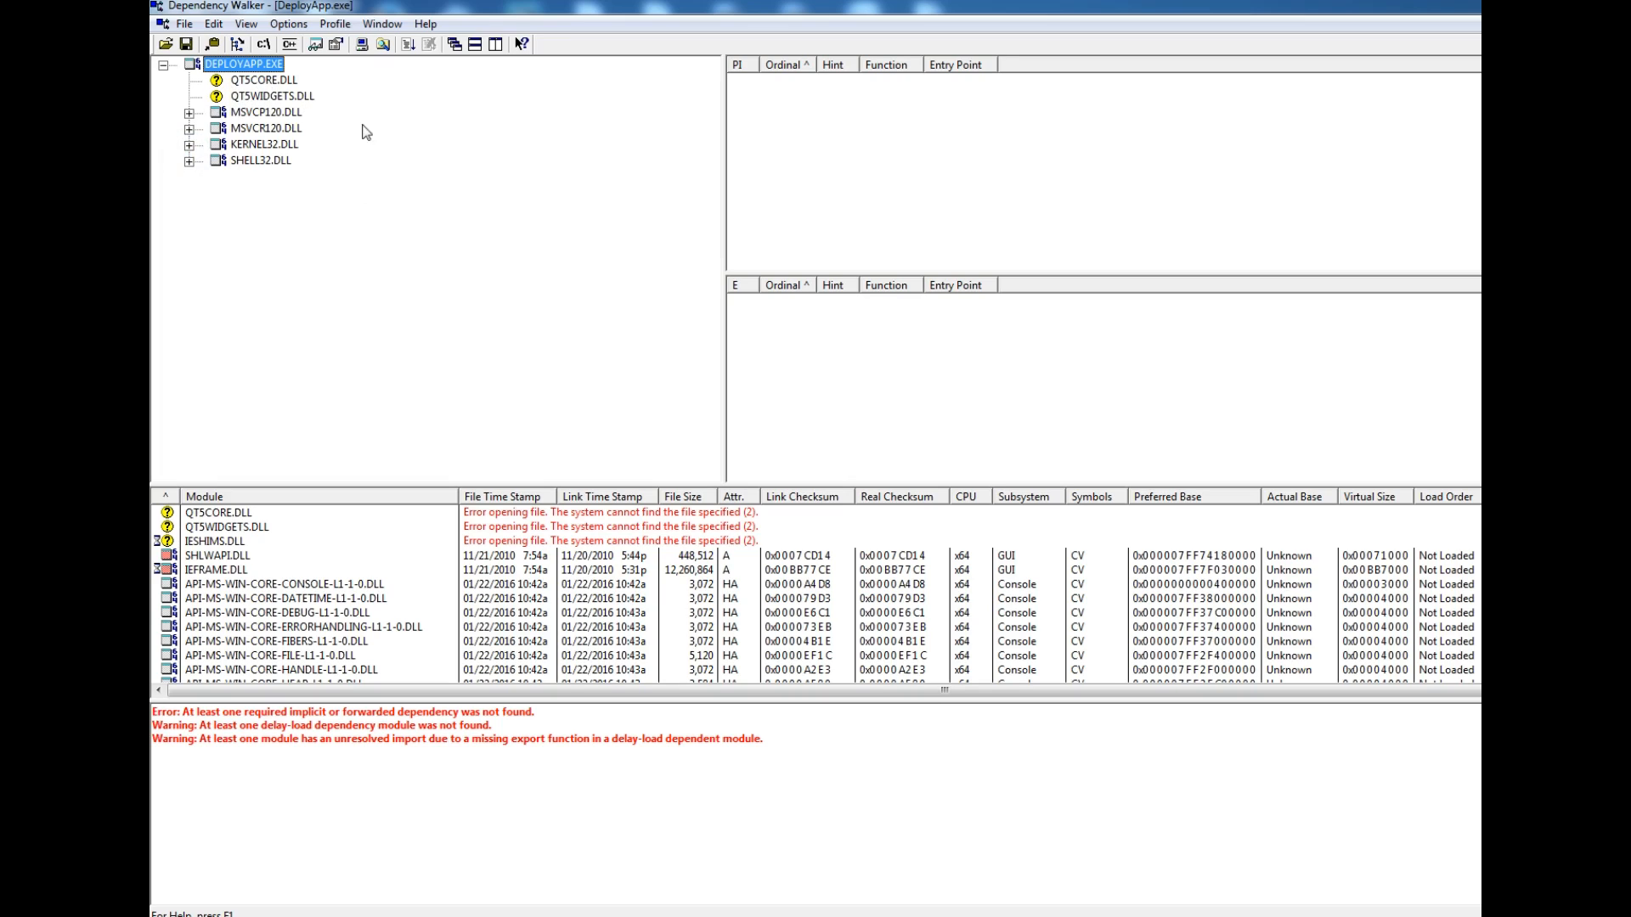
{"action": "mouse_move", "coordinate": [566, 352]}
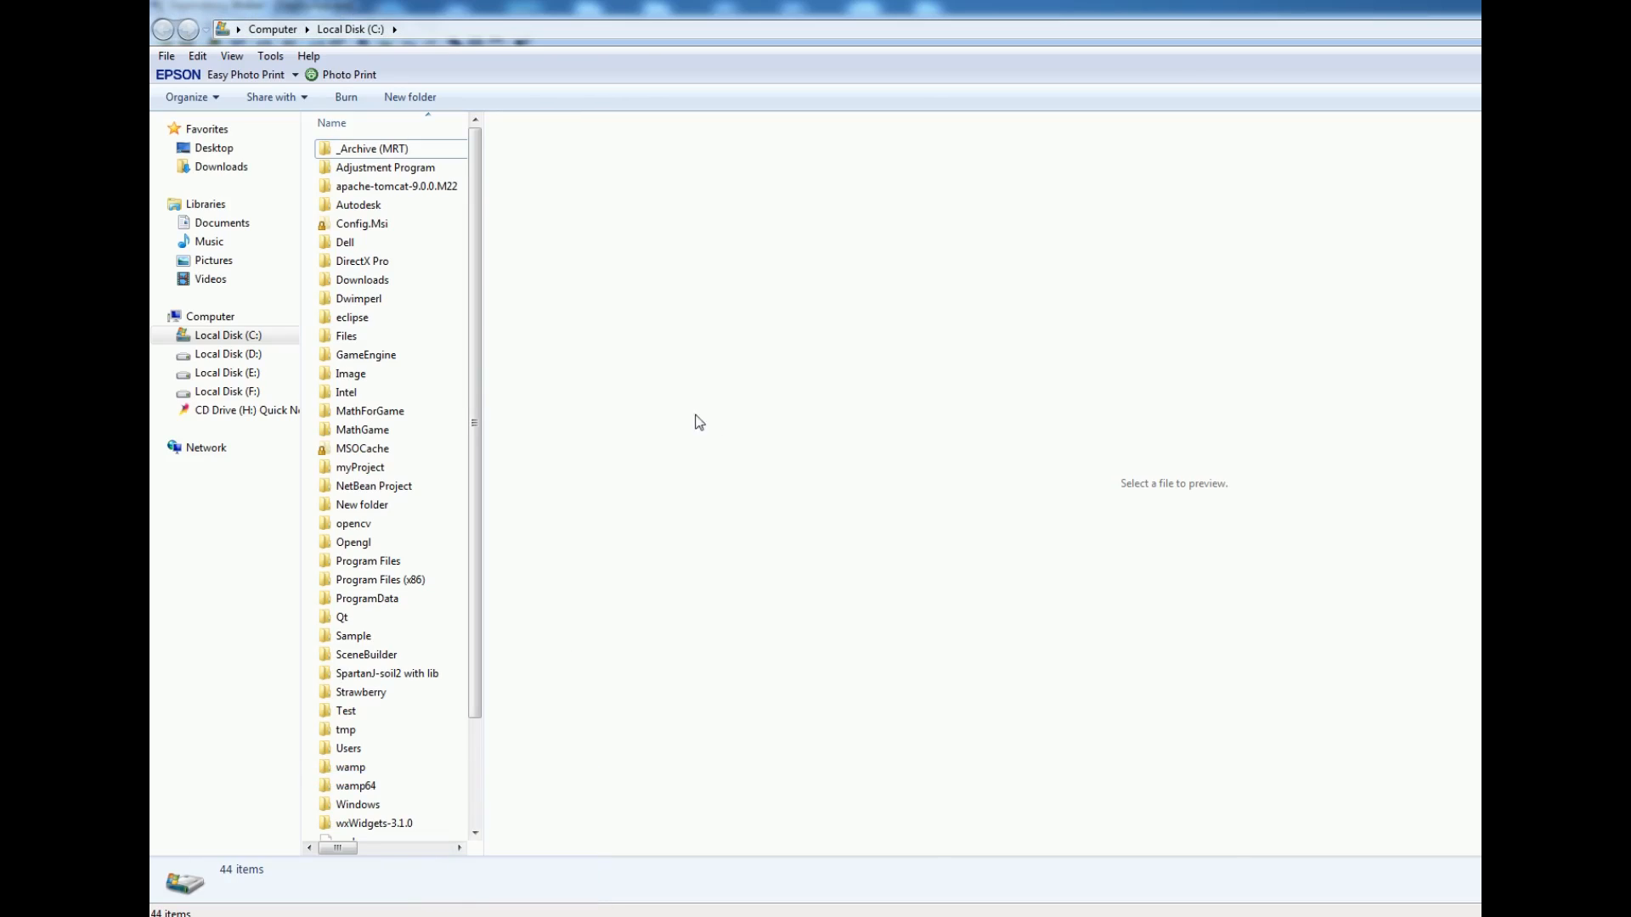
{"action": "mouse_move", "coordinate": [417, 38]}
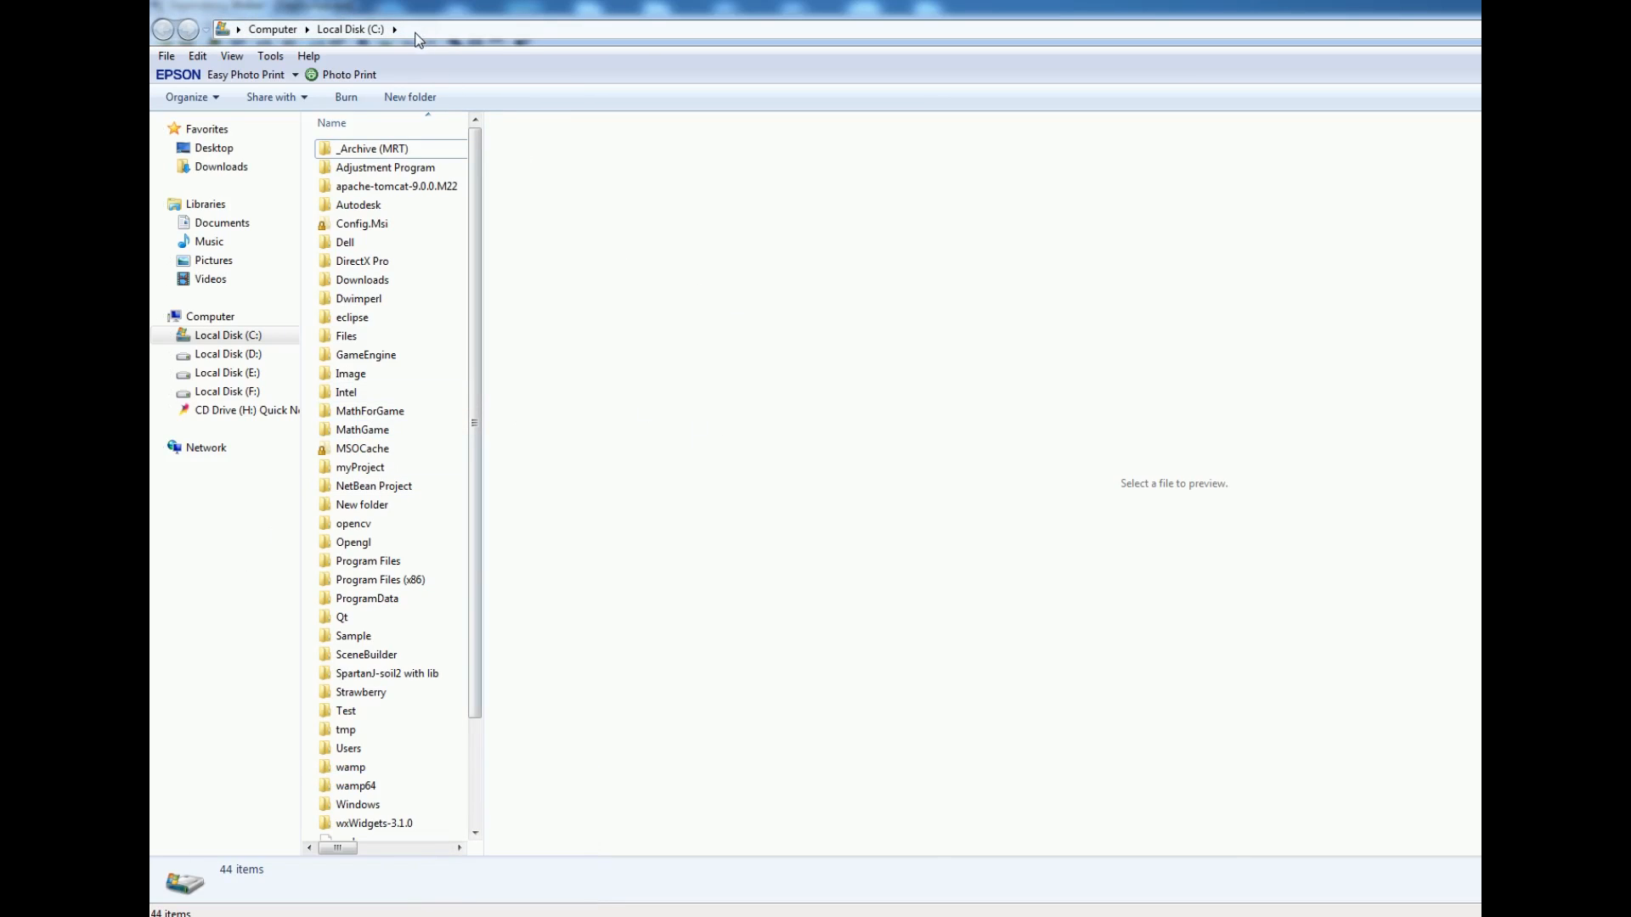
Step: Navigate to C:\Qt\Qt5.5.1\5.5\msvc2013_64\bin in Explorer
{"action": "left_click", "coordinate": [342, 616]}
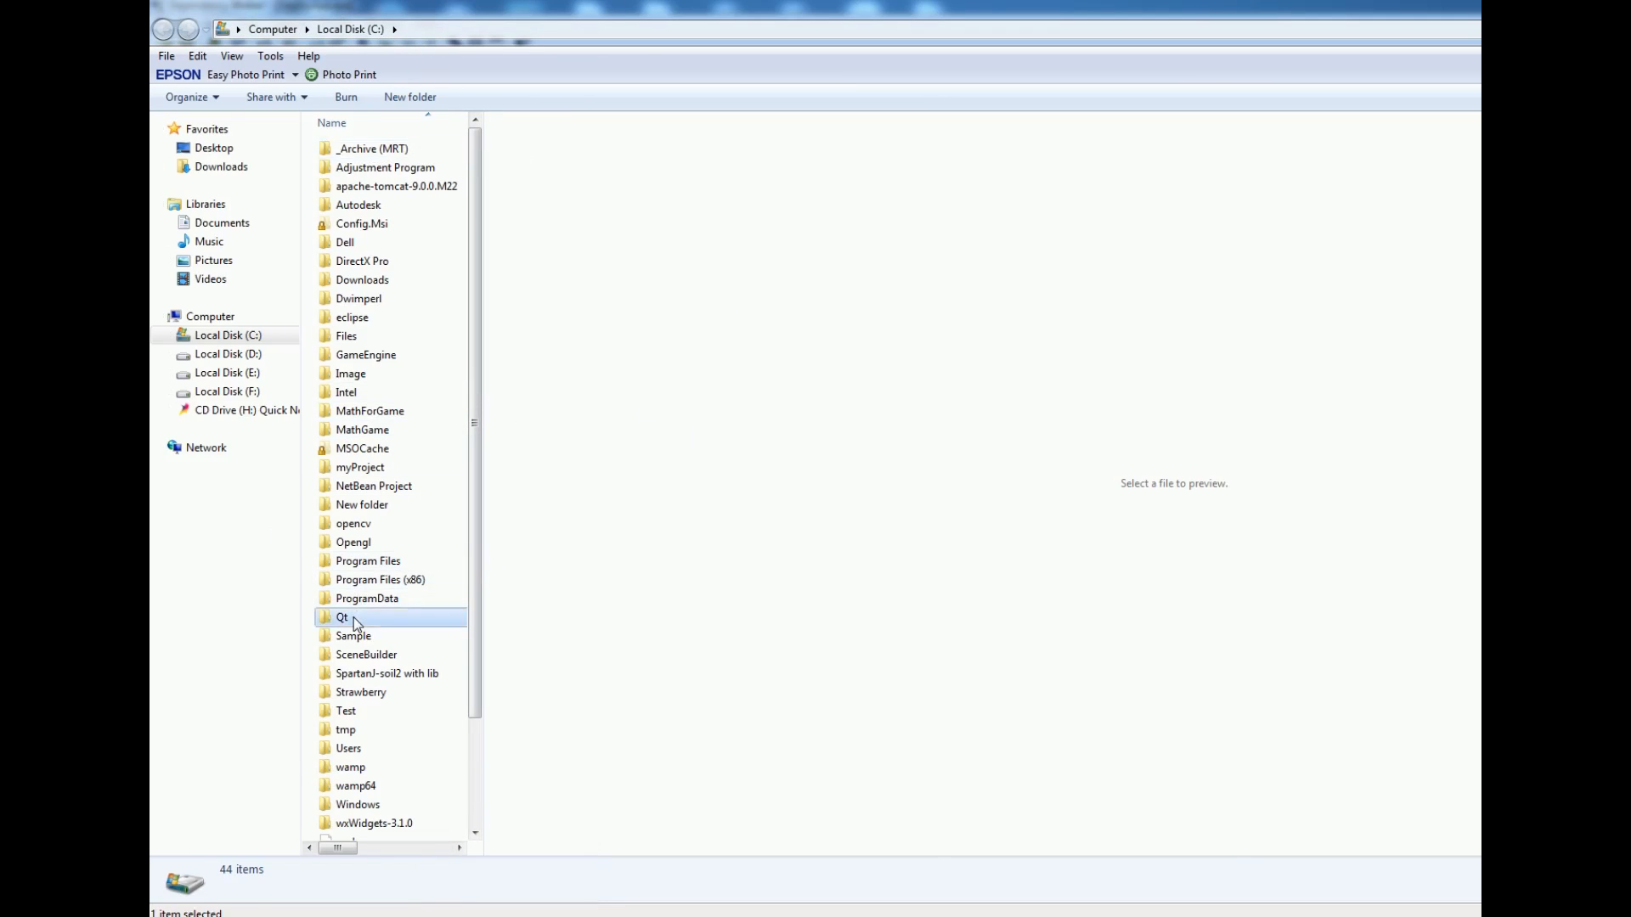
{"action": "double_click", "coordinate": [343, 617]}
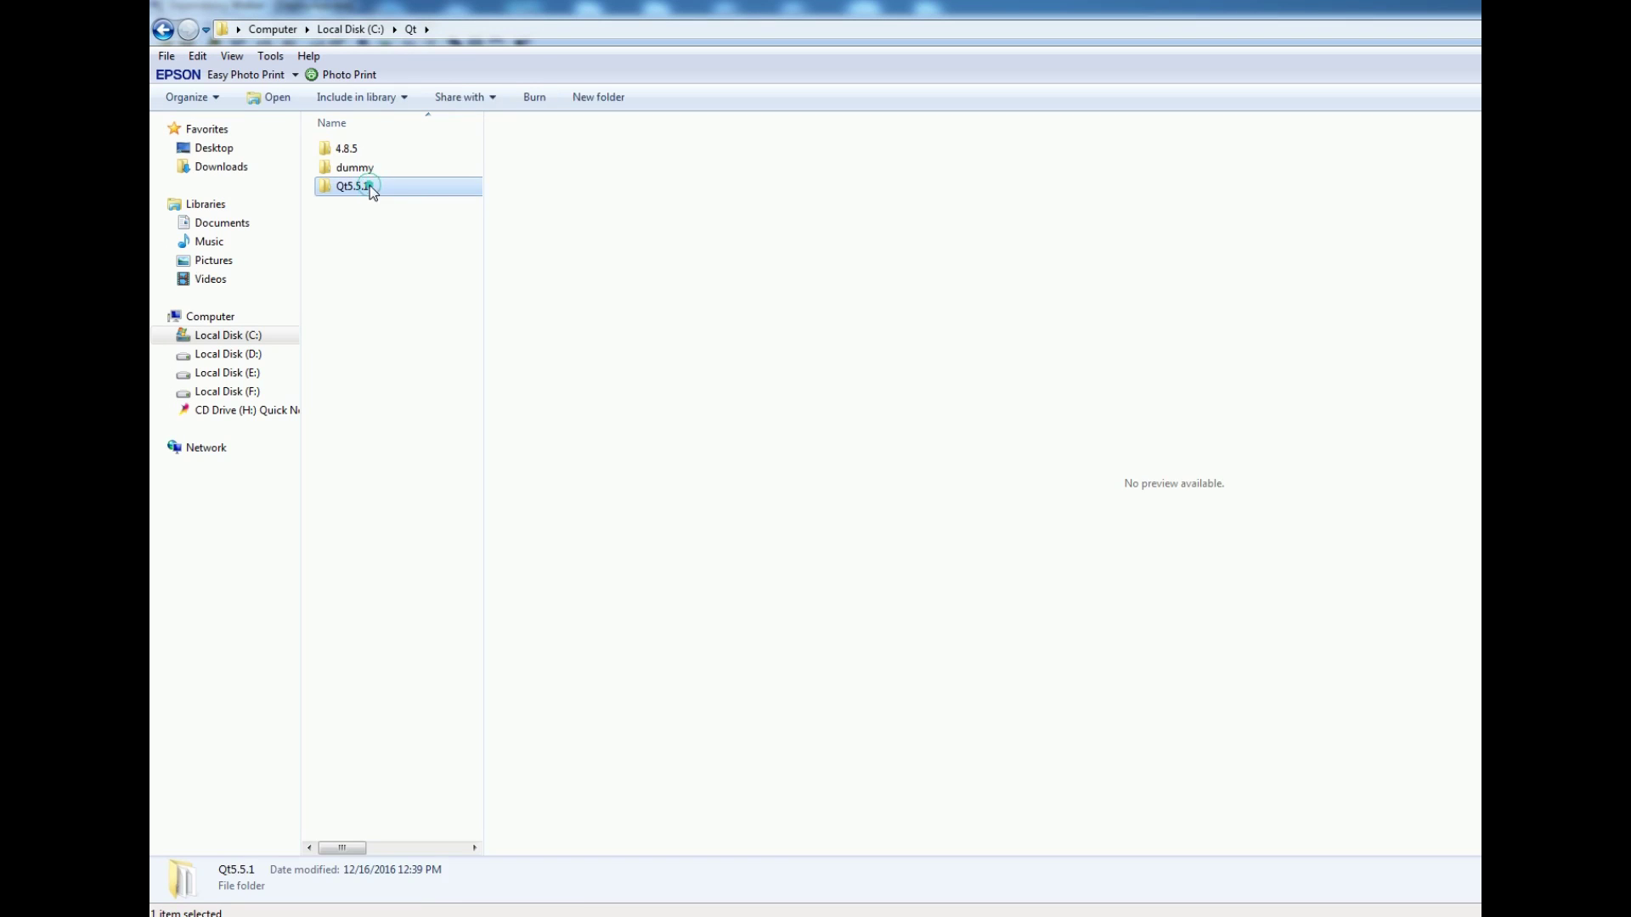
{"action": "double_click", "coordinate": [353, 185]}
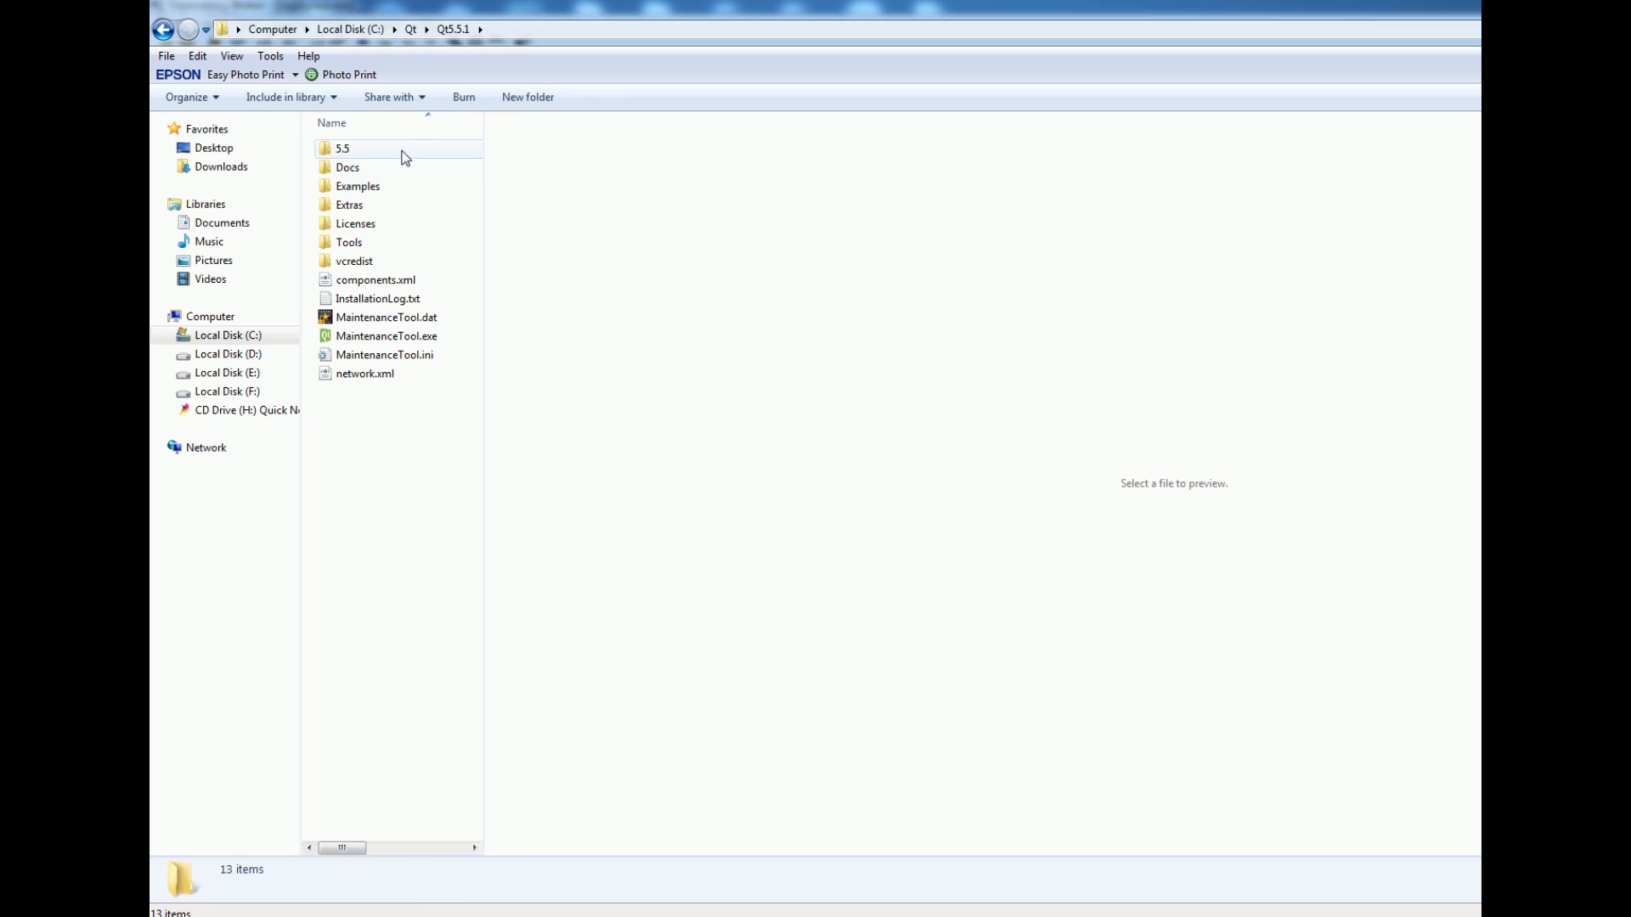
{"action": "double_click", "coordinate": [342, 148]}
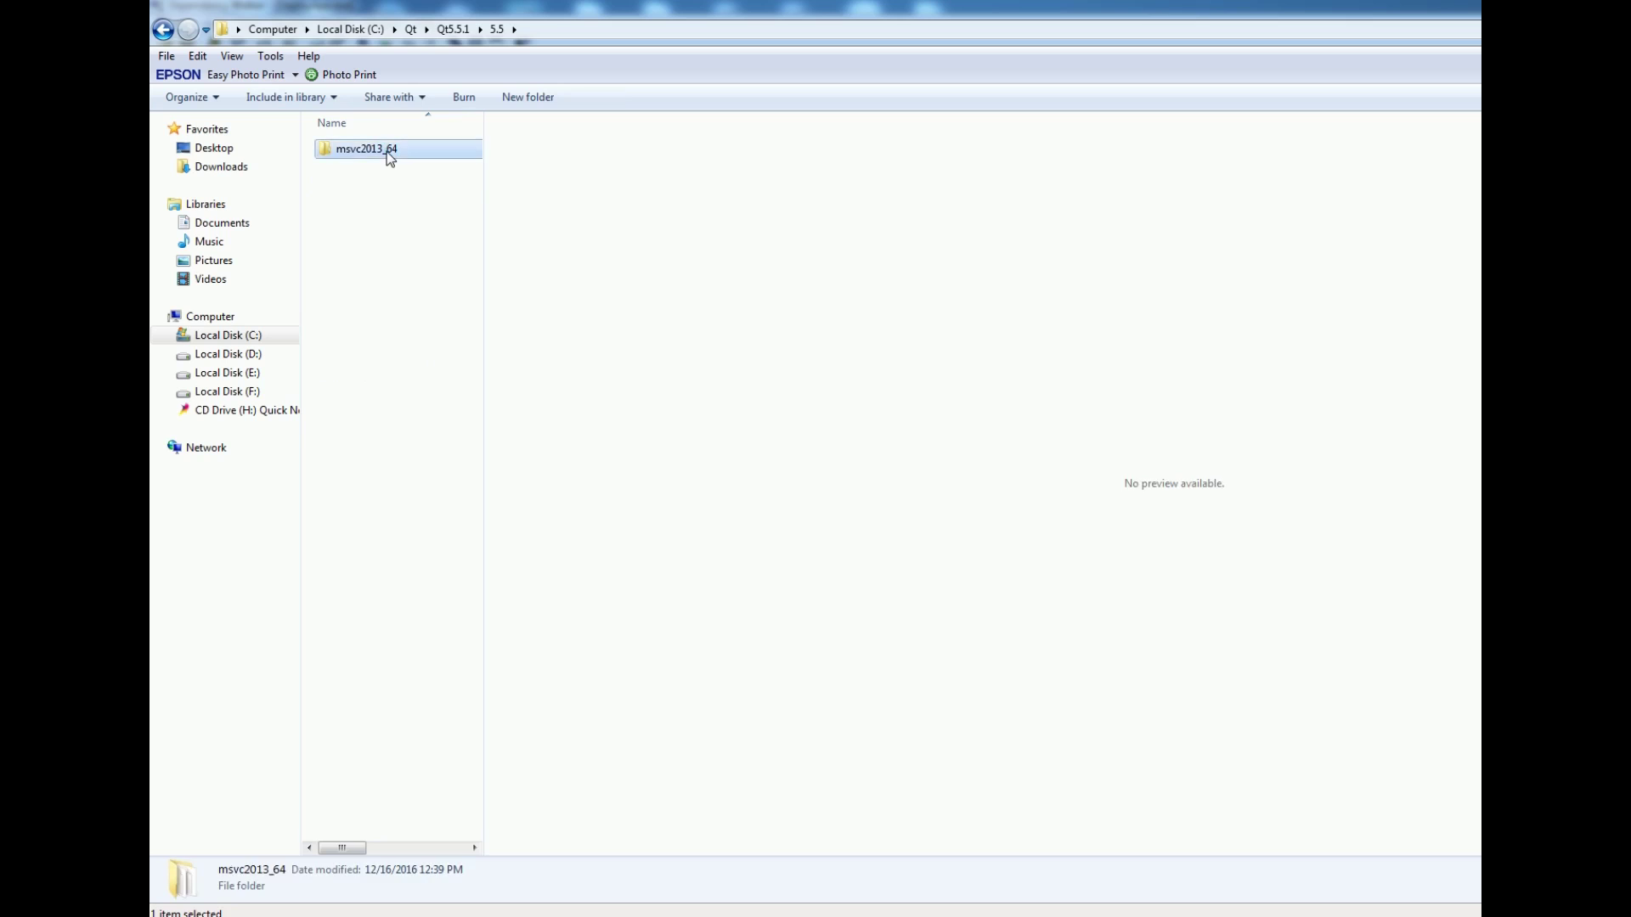
{"action": "double_click", "coordinate": [366, 148]}
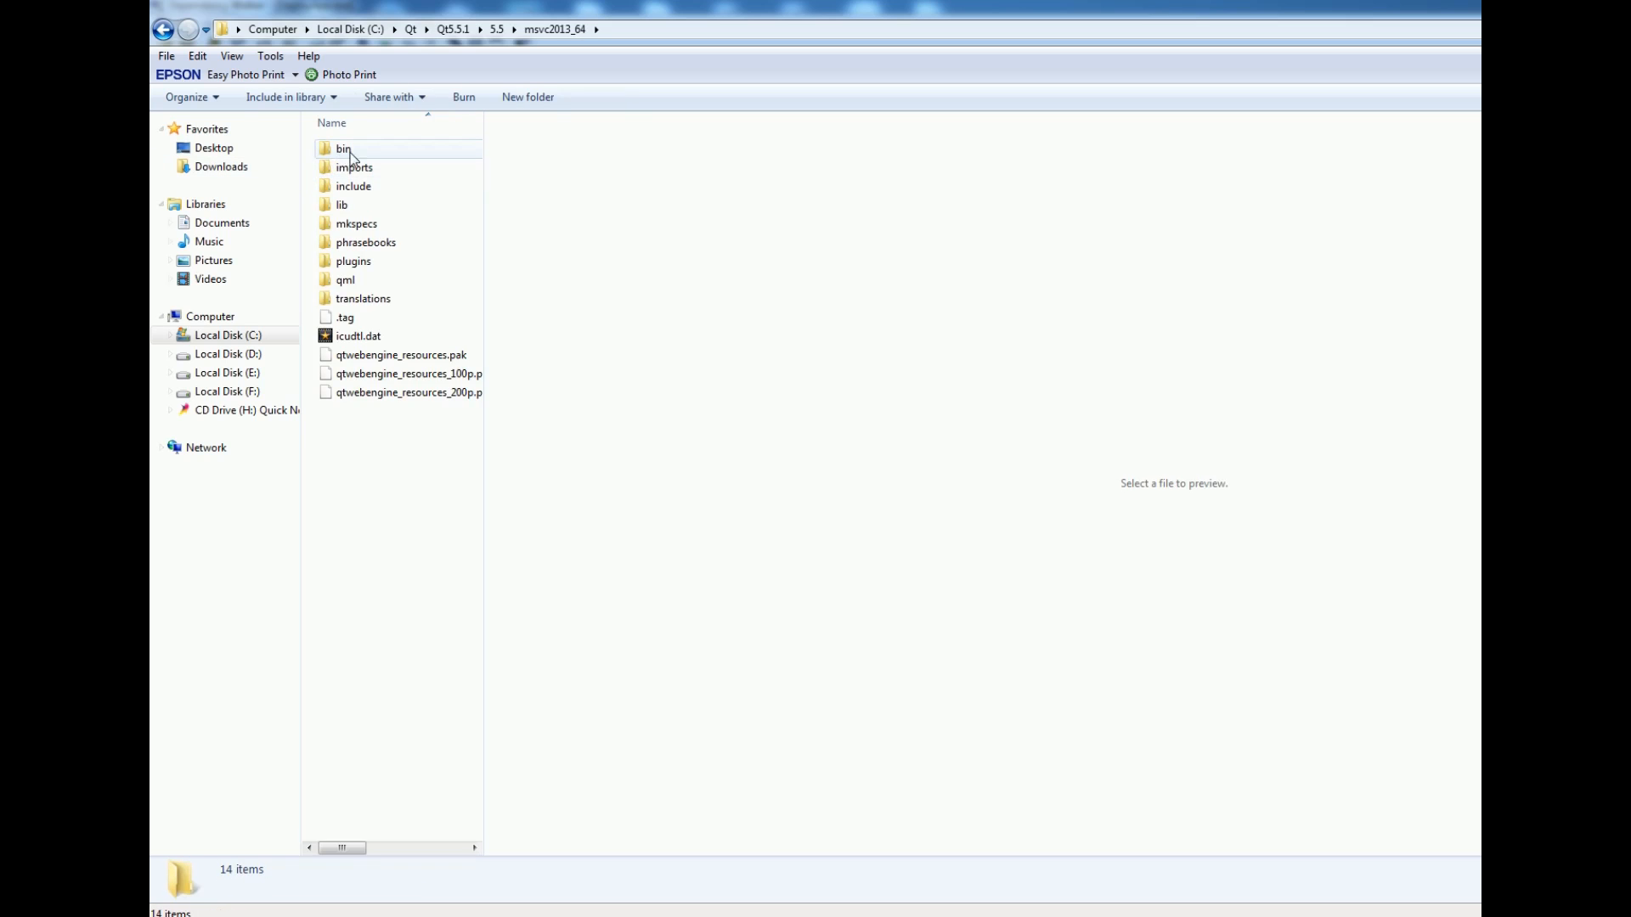
{"action": "double_click", "coordinate": [344, 148]}
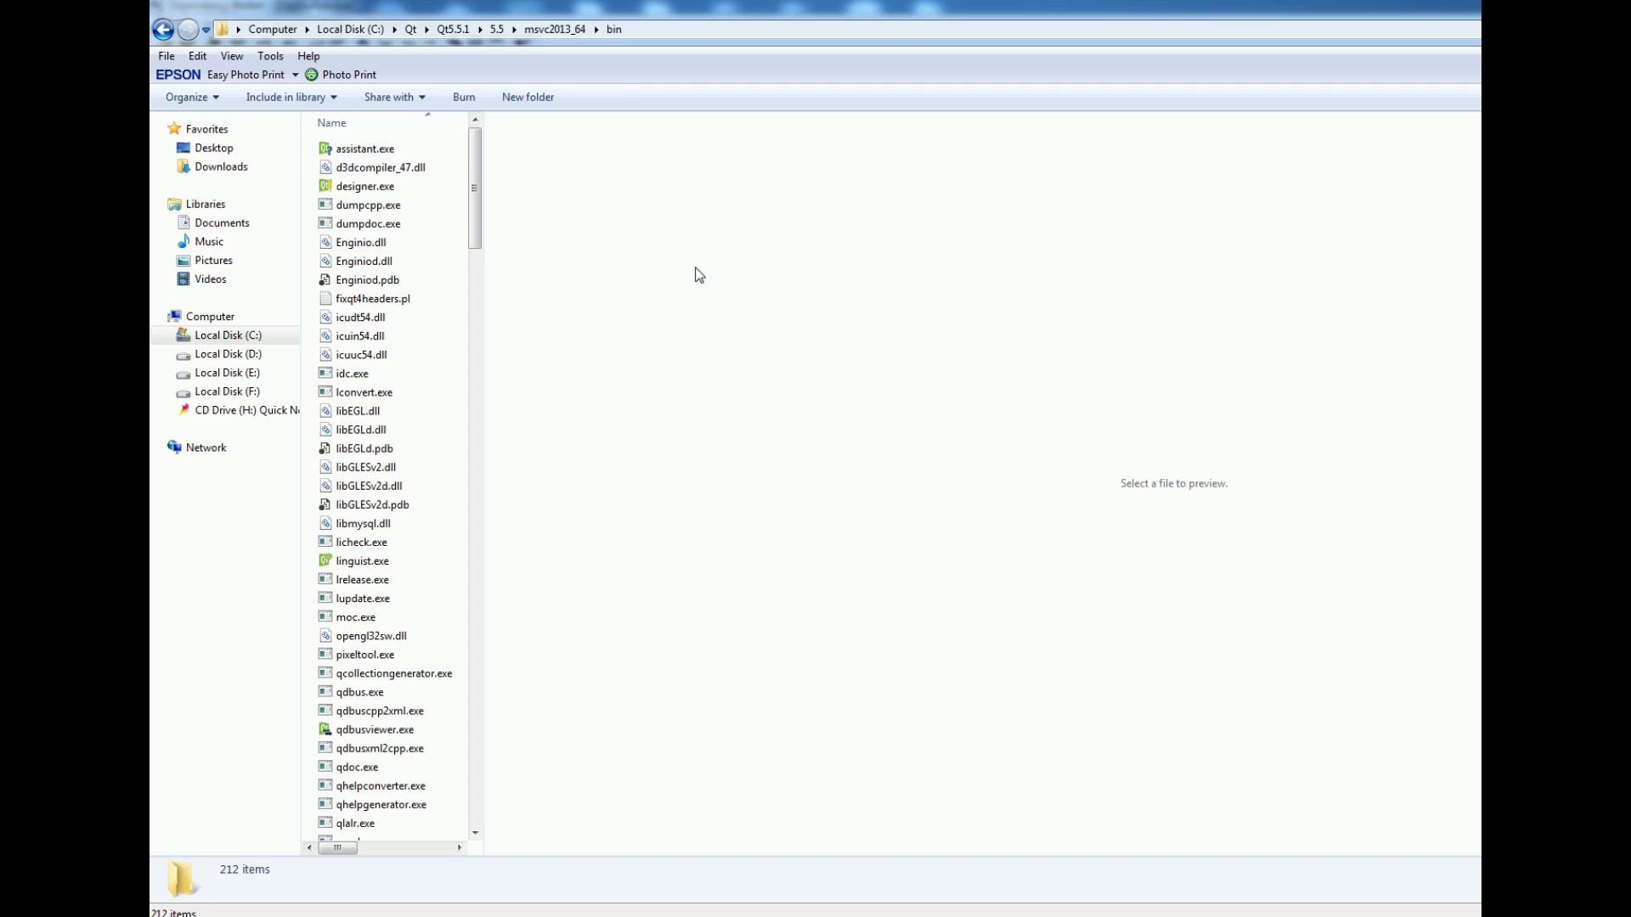
{"action": "mouse_move", "coordinate": [673, 754]}
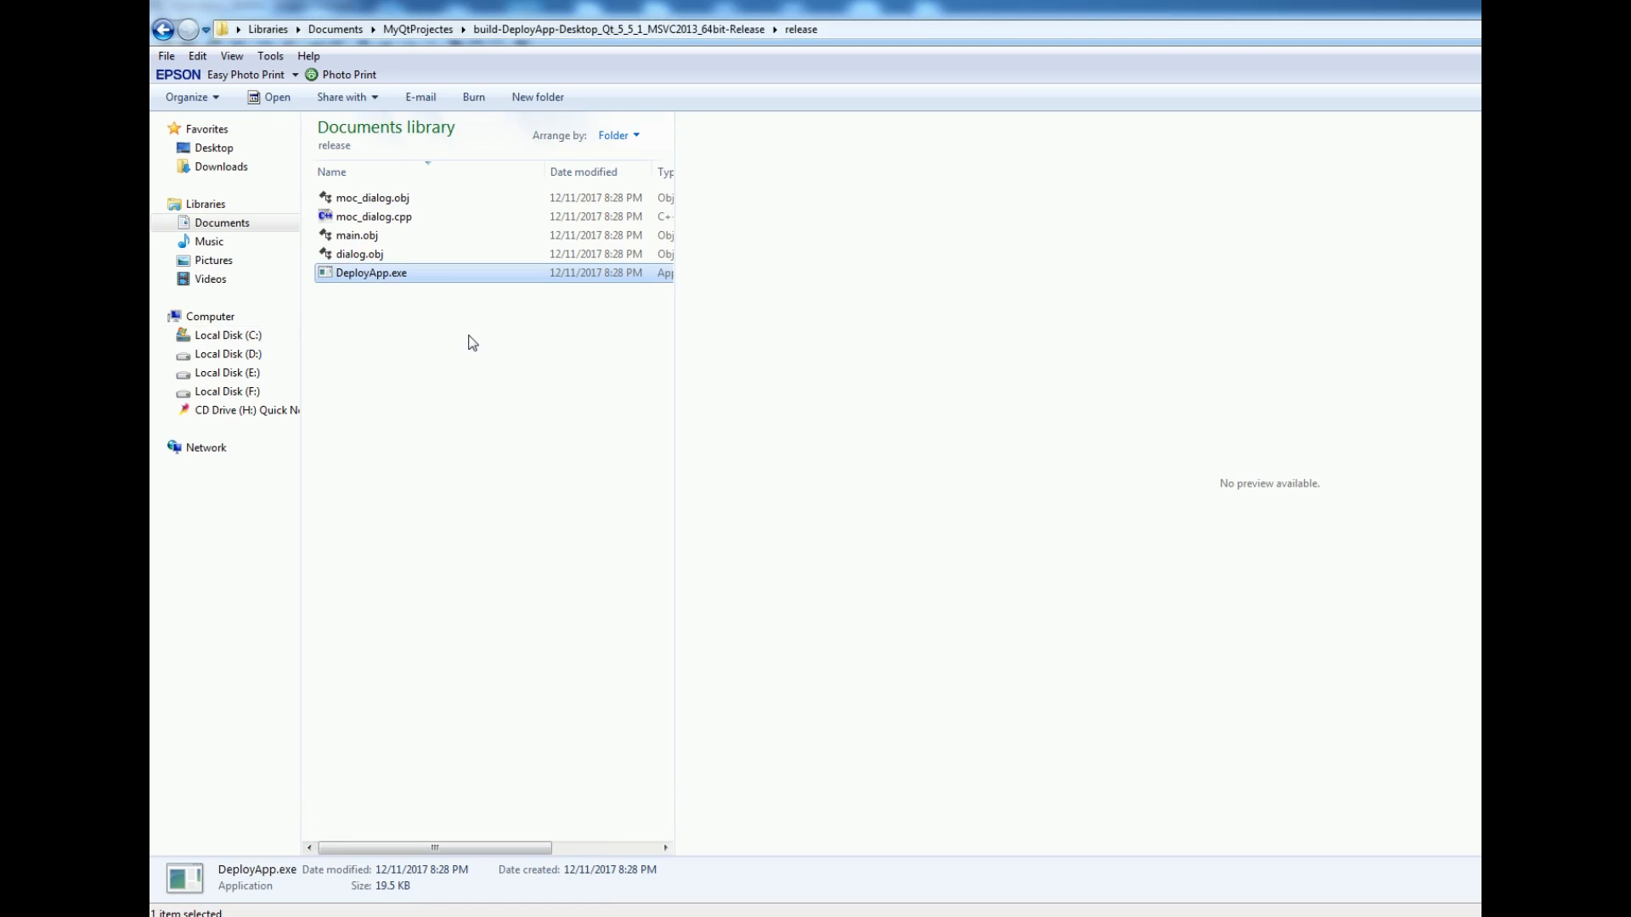
Step: Run DeployApp.exe again to reproduce the missing DLL error
{"action": "double_click", "coordinate": [370, 272]}
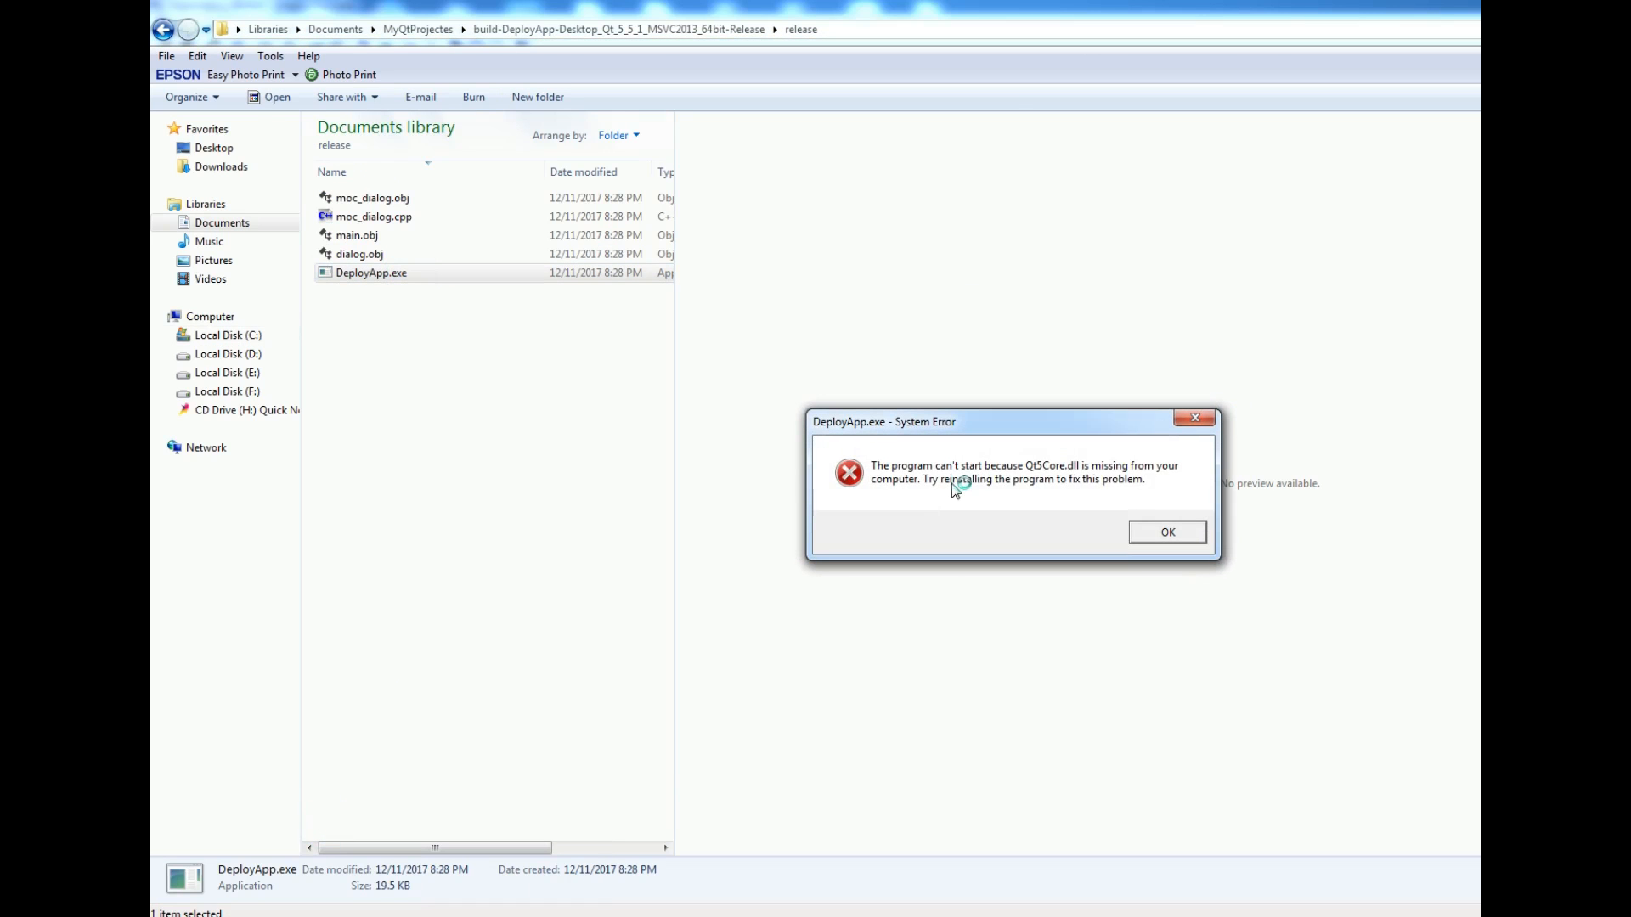
{"action": "mouse_move", "coordinate": [489, 872]}
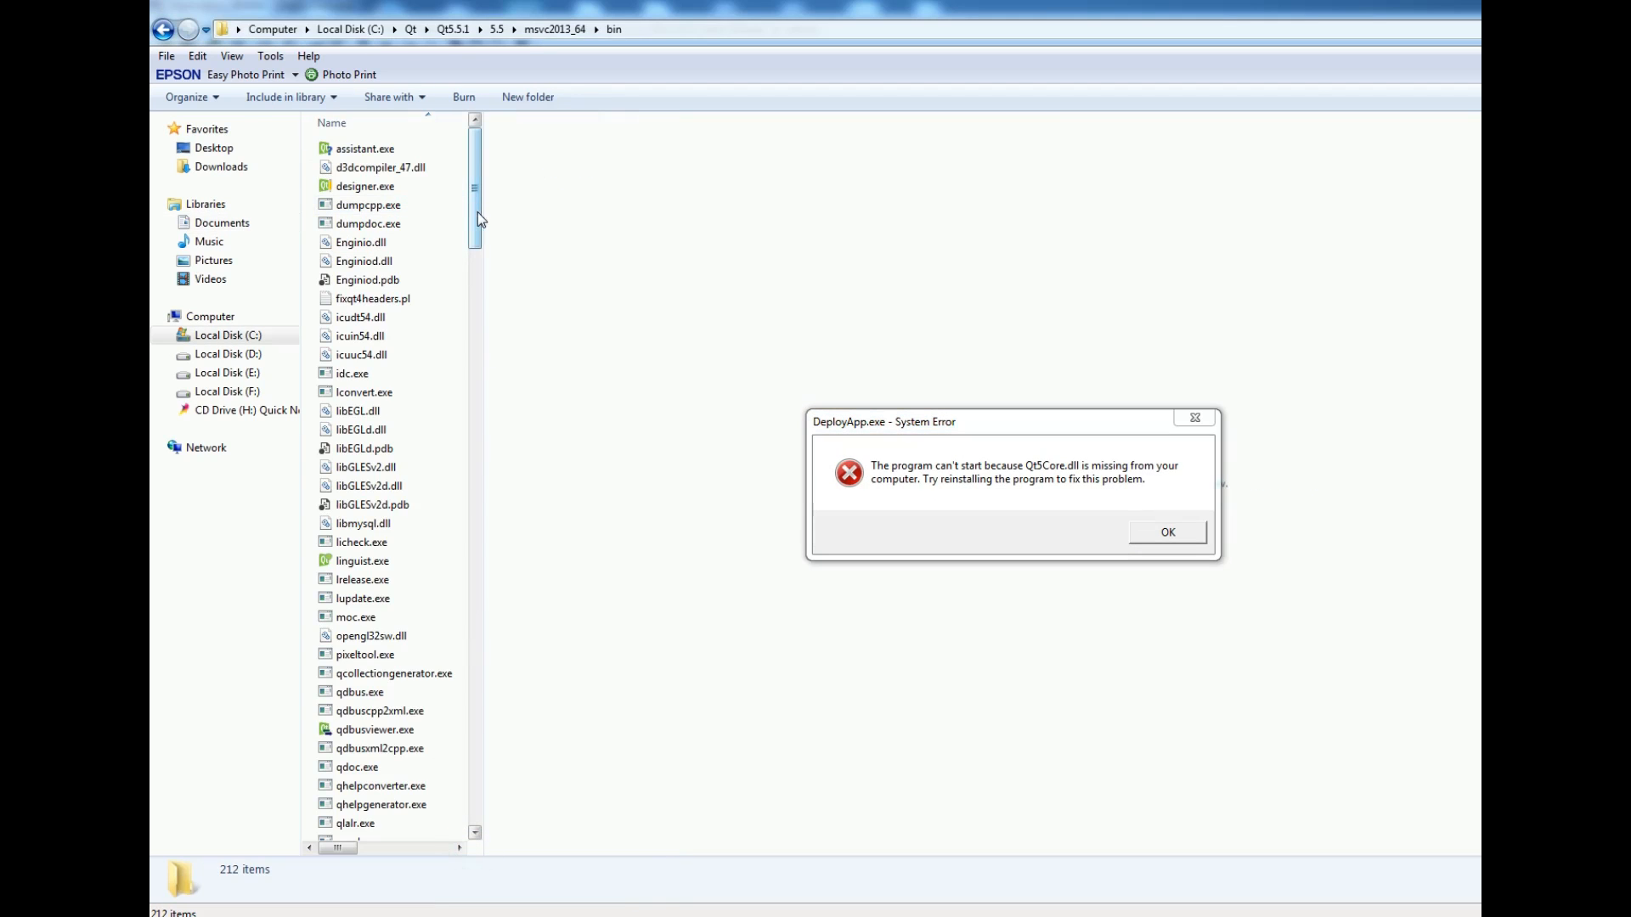
{"action": "scroll", "scroll_direction": "down", "scroll_amount": 3}
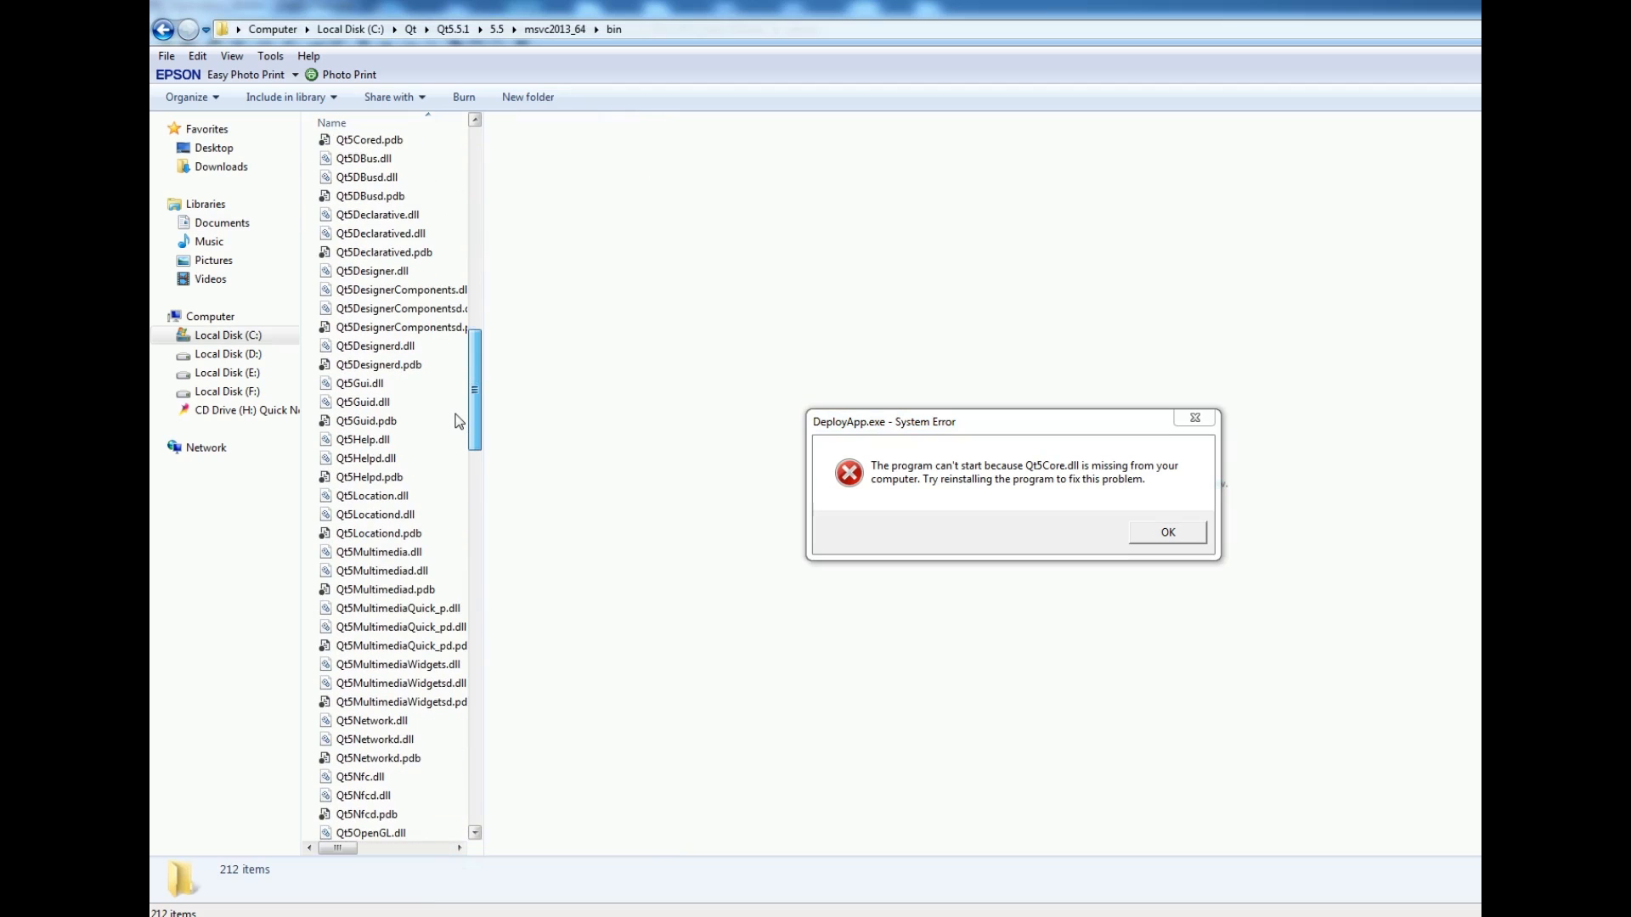
{"action": "scroll", "scroll_direction": "up", "scroll_amount": 3}
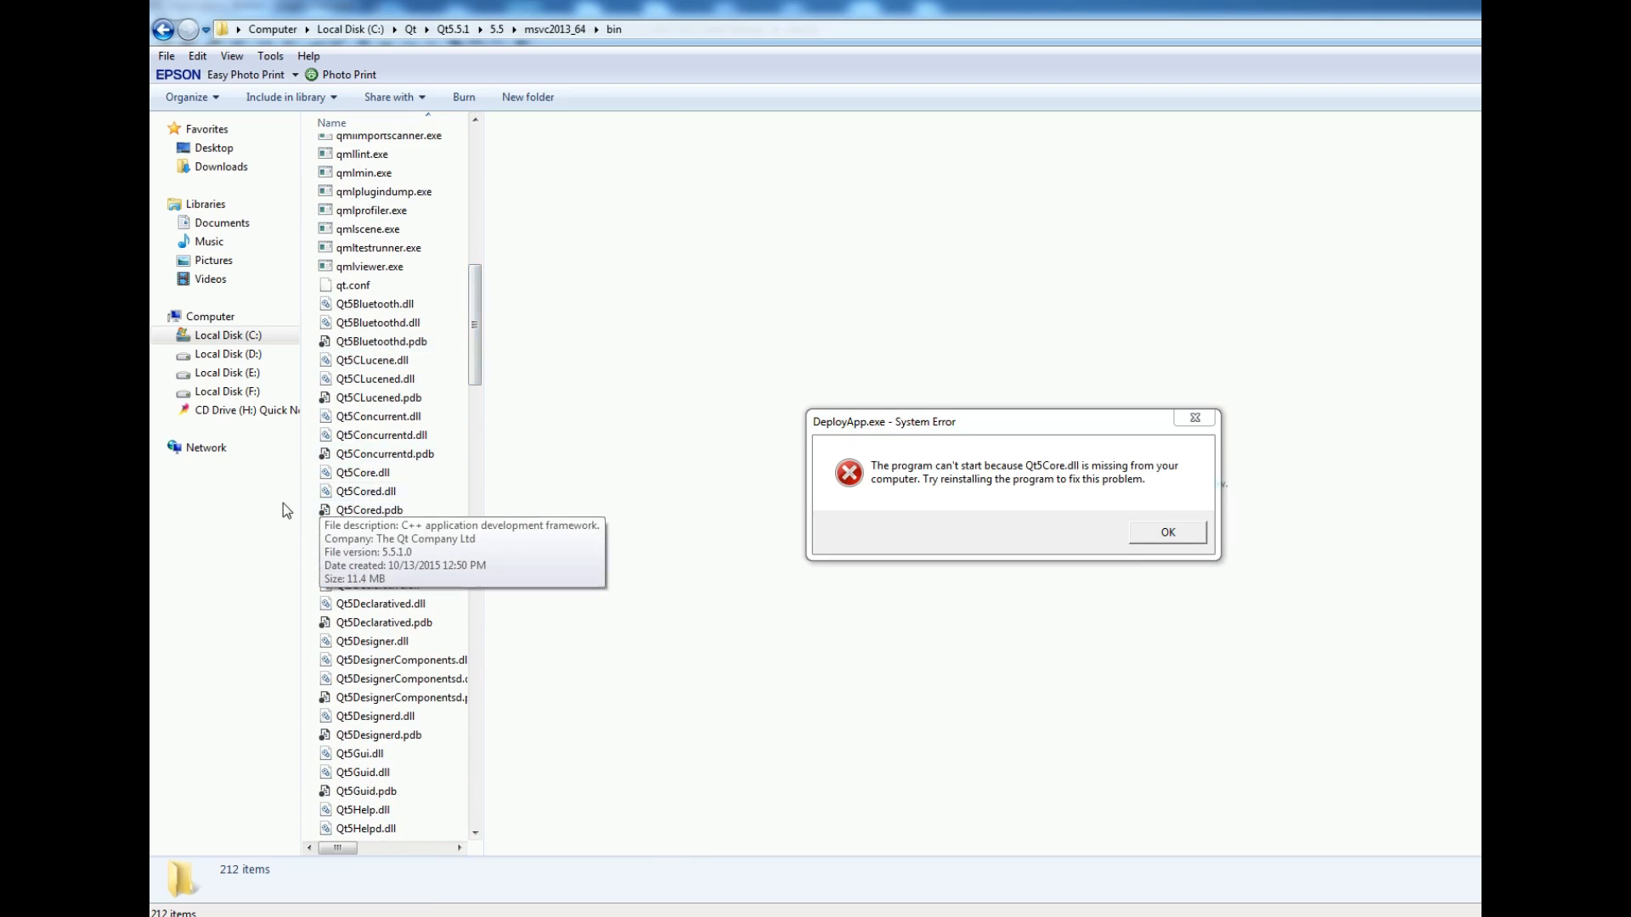
{"action": "mouse_move", "coordinate": [317, 493]}
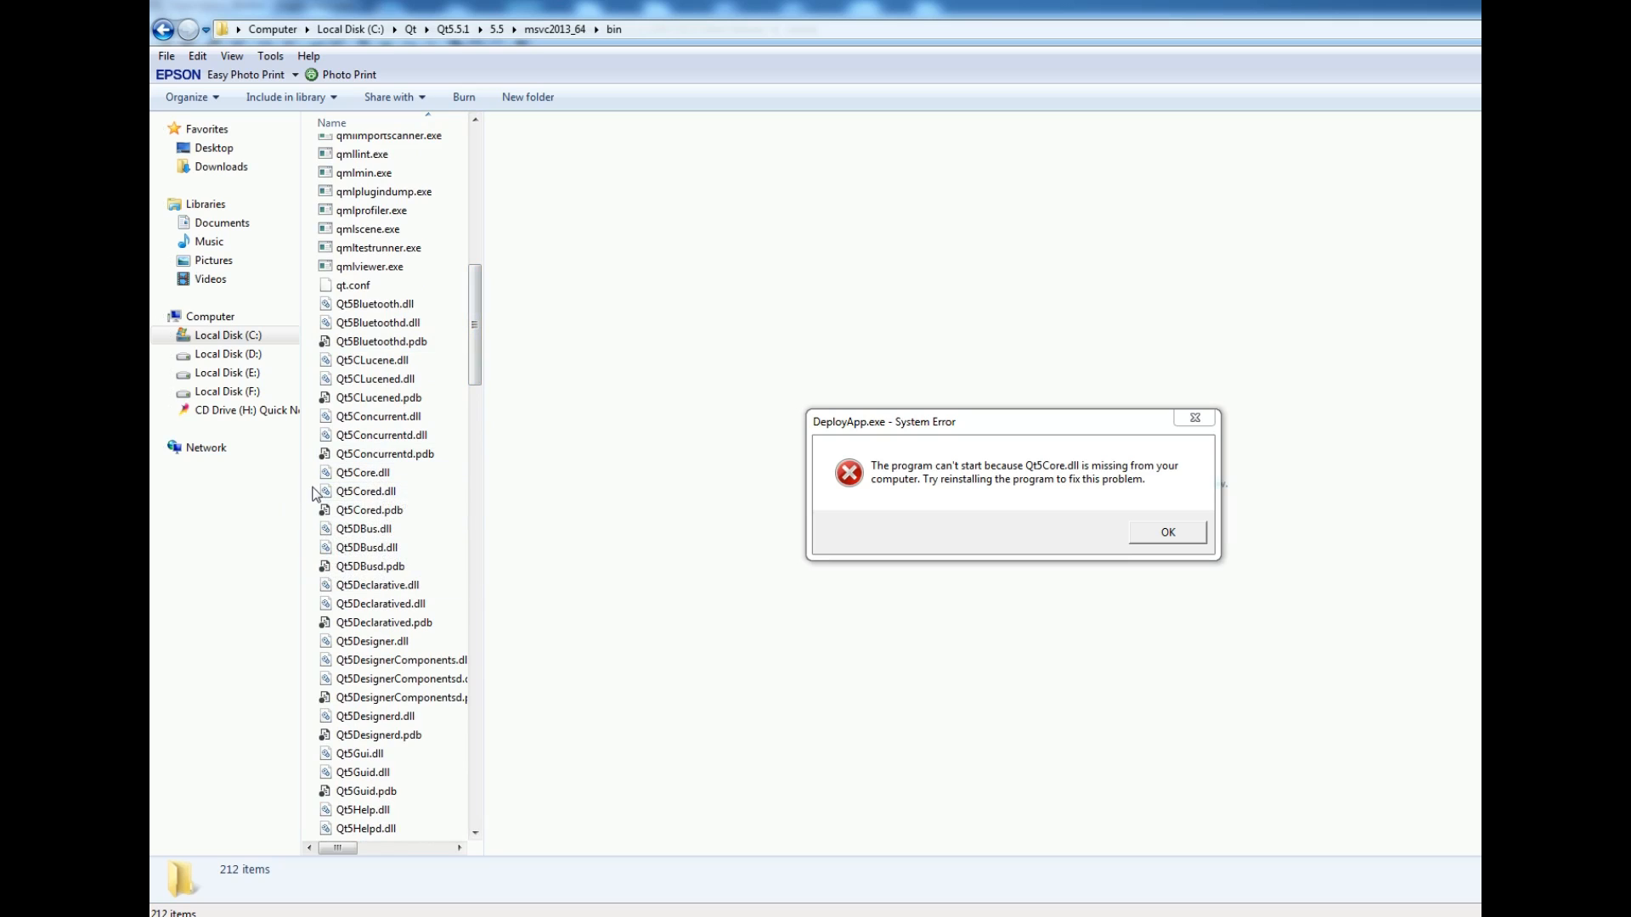
{"action": "mouse_move", "coordinate": [366, 491]}
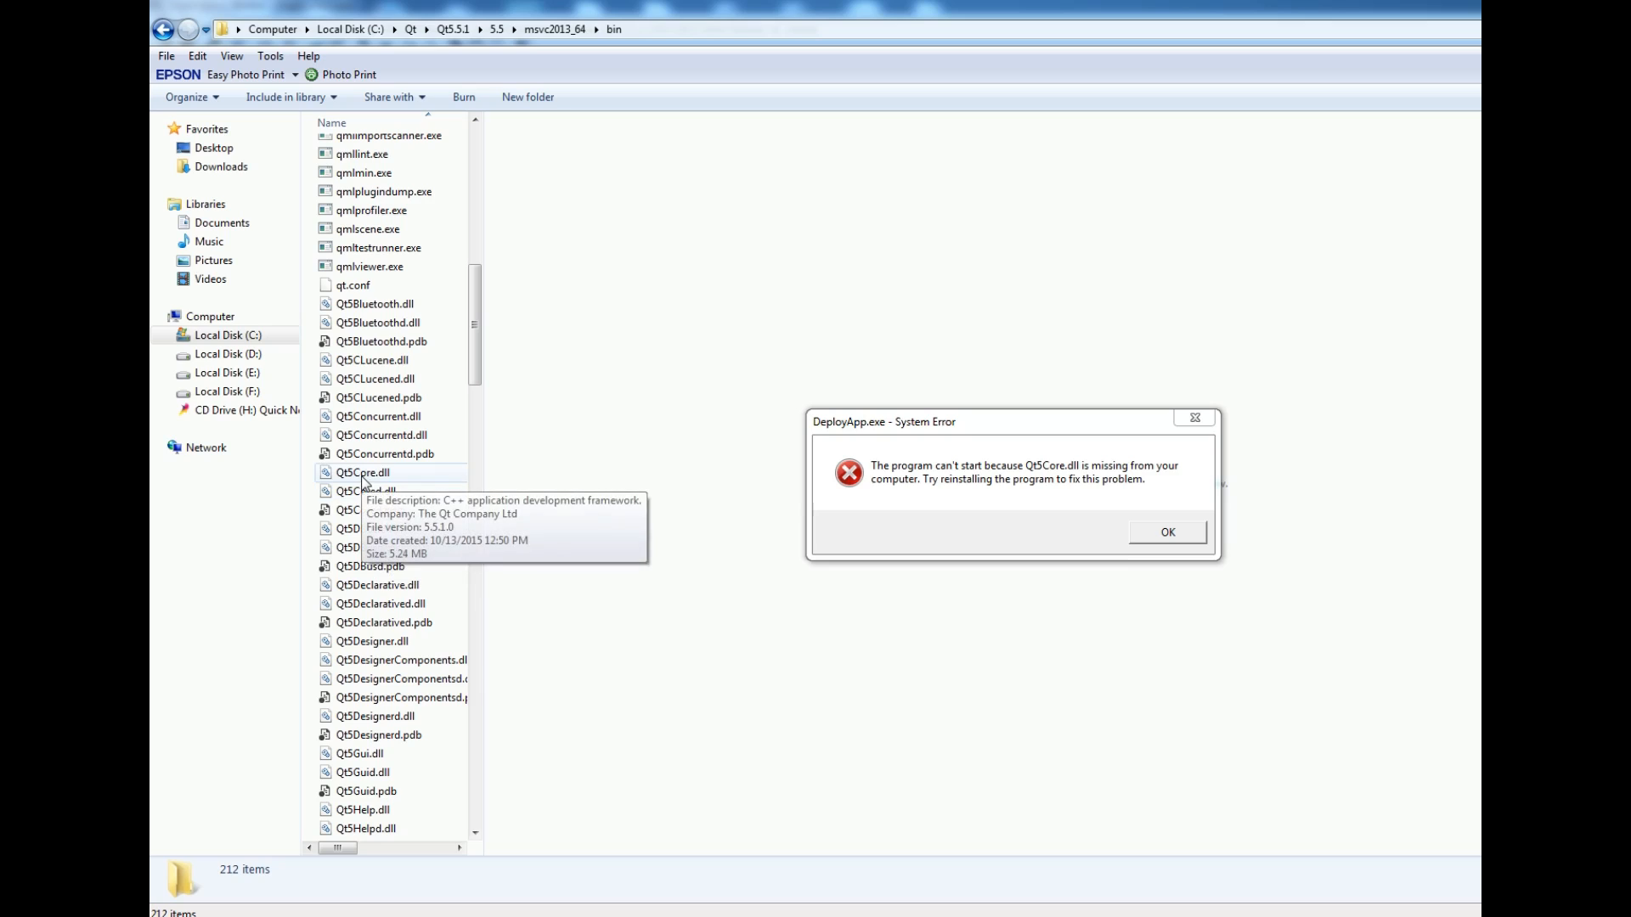
{"action": "mouse_move", "coordinate": [366, 491]}
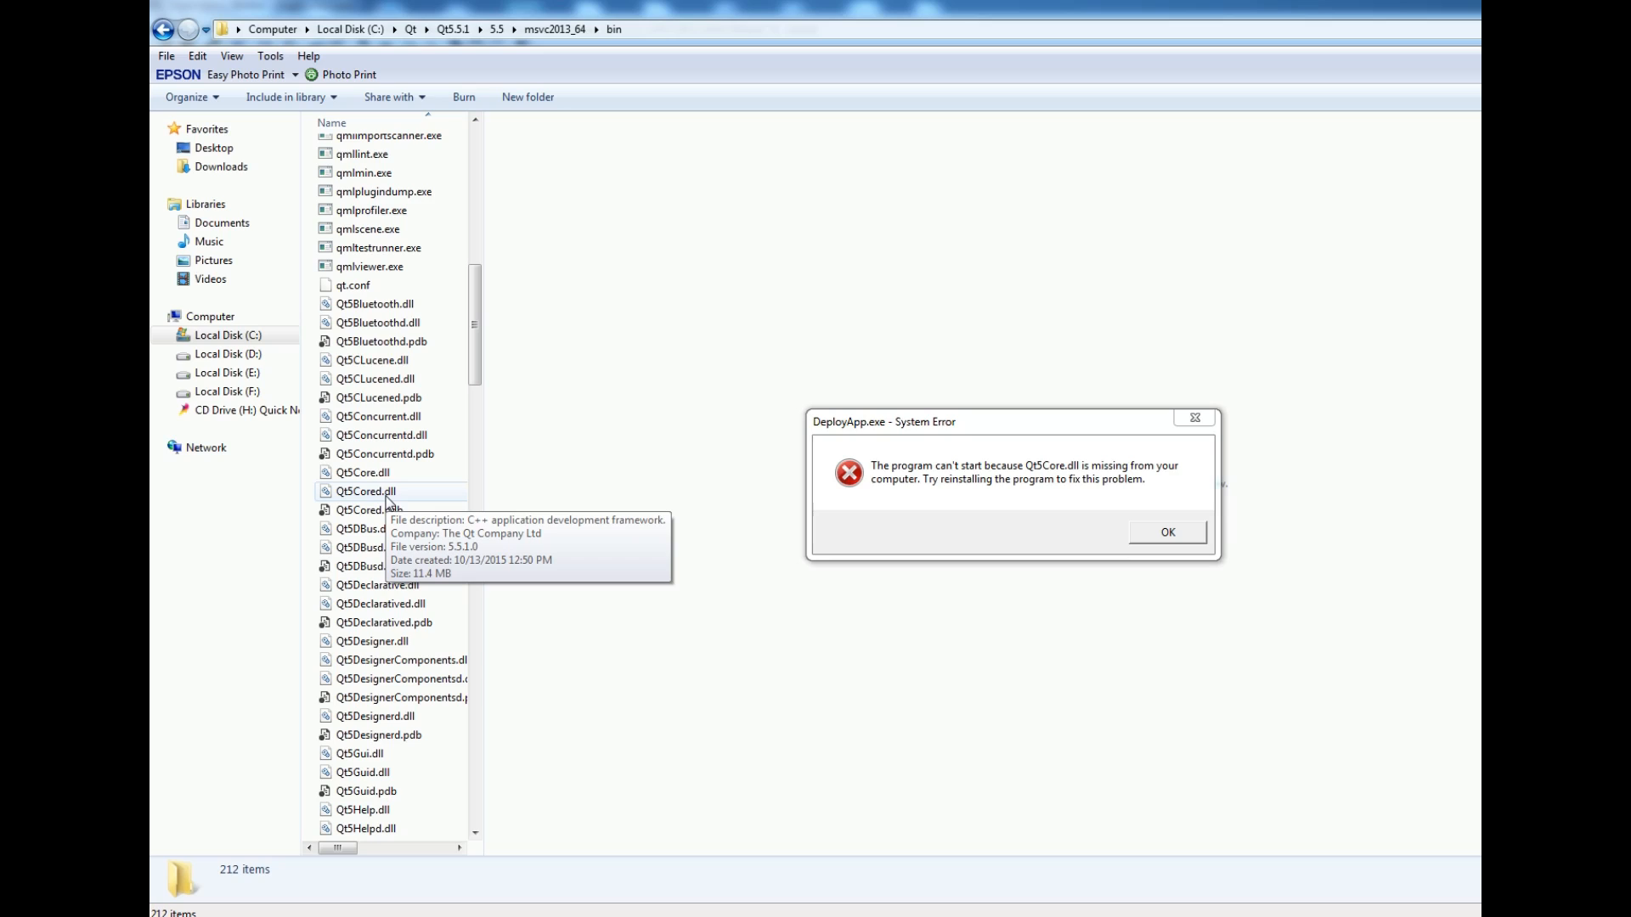
{"action": "mouse_move", "coordinate": [362, 472]}
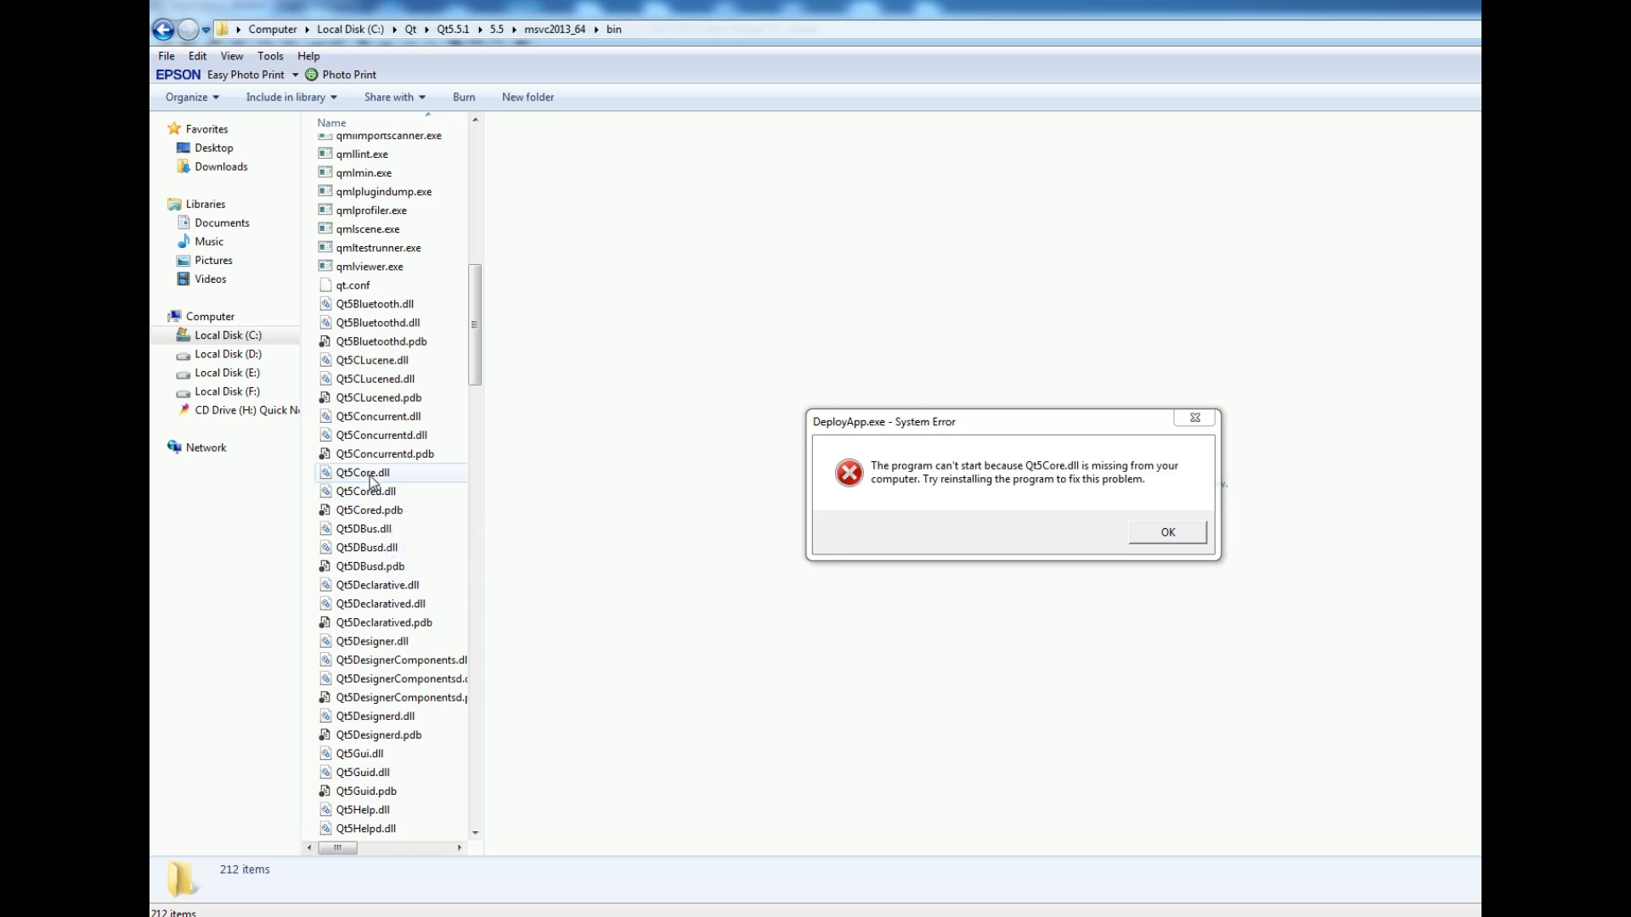
{"action": "mouse_move", "coordinate": [362, 473]}
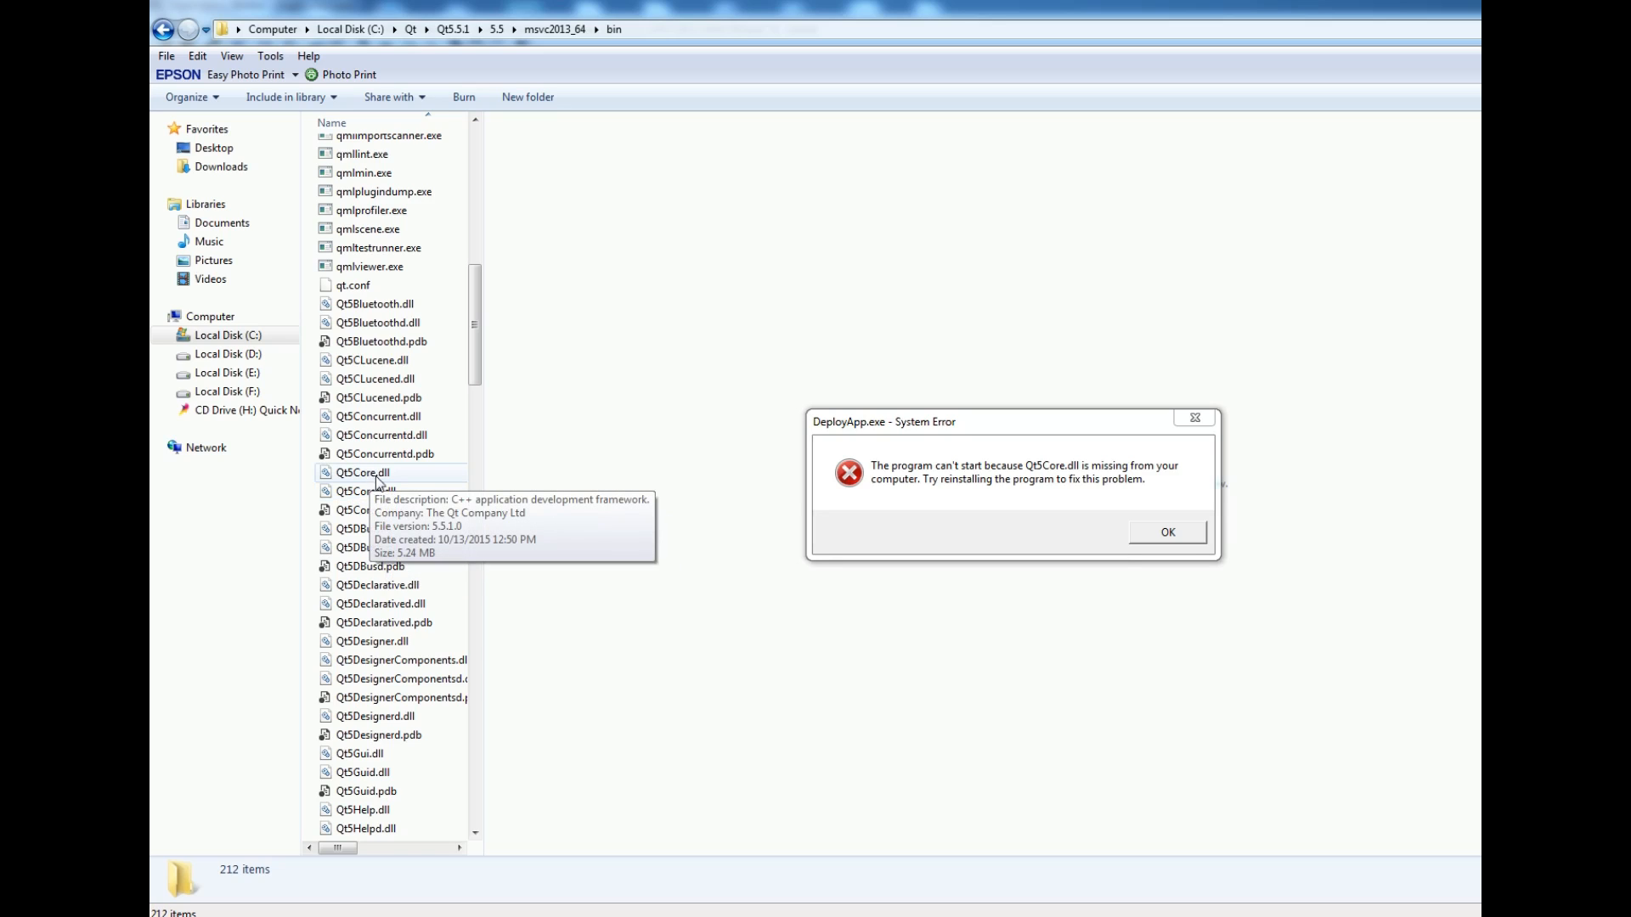
Step: Copy Qt5Core.dll into the release folder, dismiss the error, and relaunch DeployApp.exe
{"action": "left_click", "coordinate": [363, 472]}
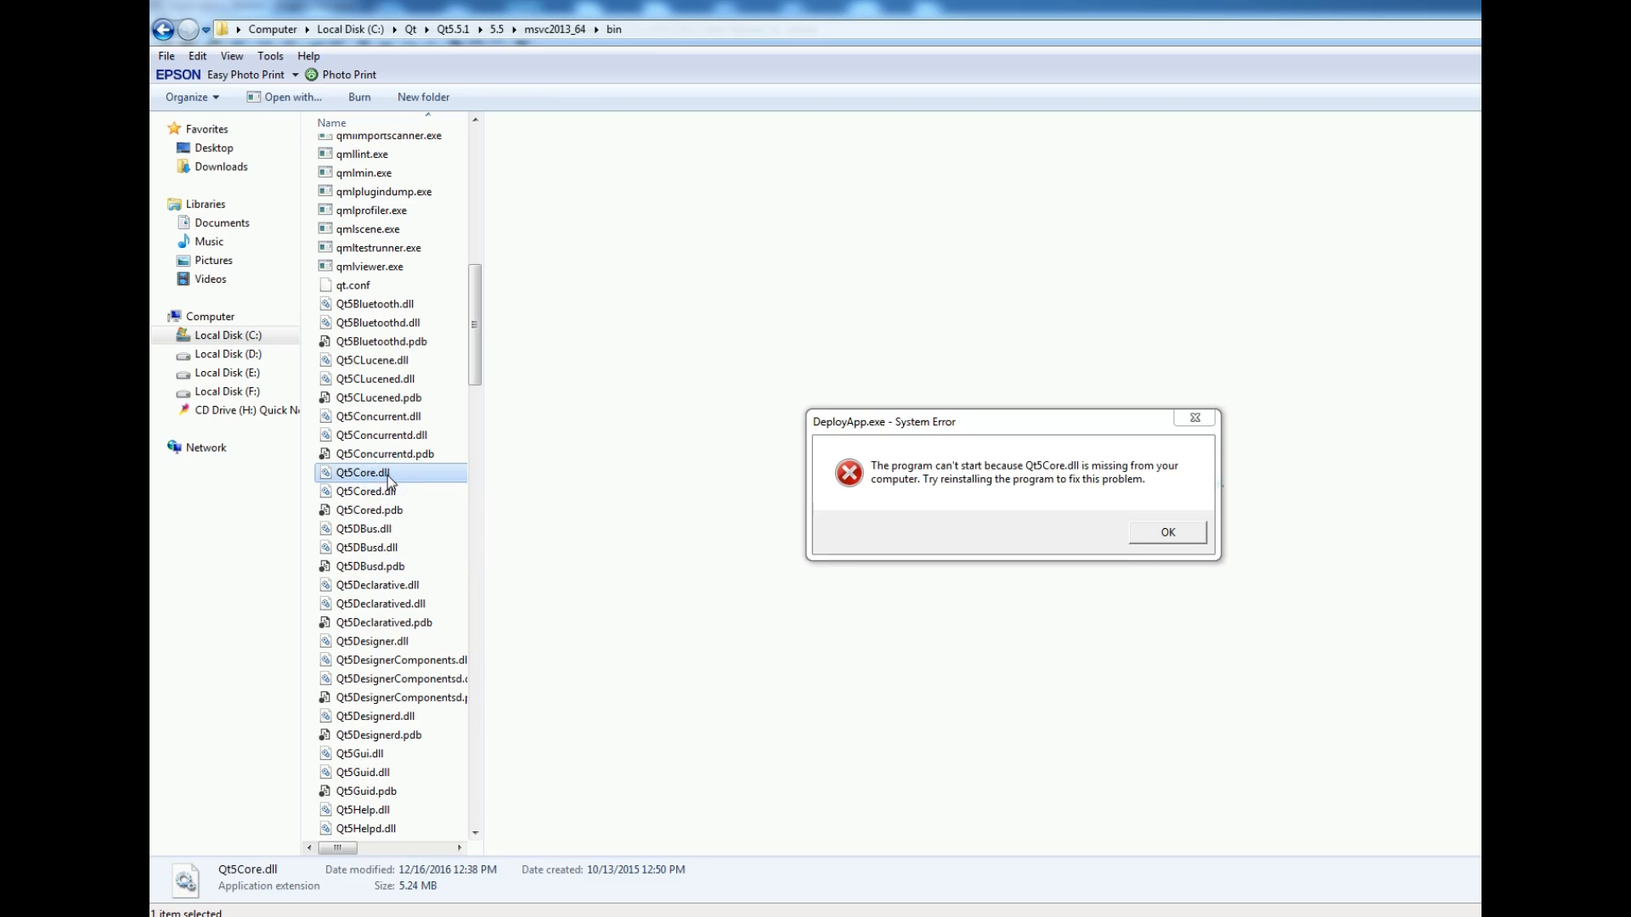
{"action": "right_click", "coordinate": [362, 472]}
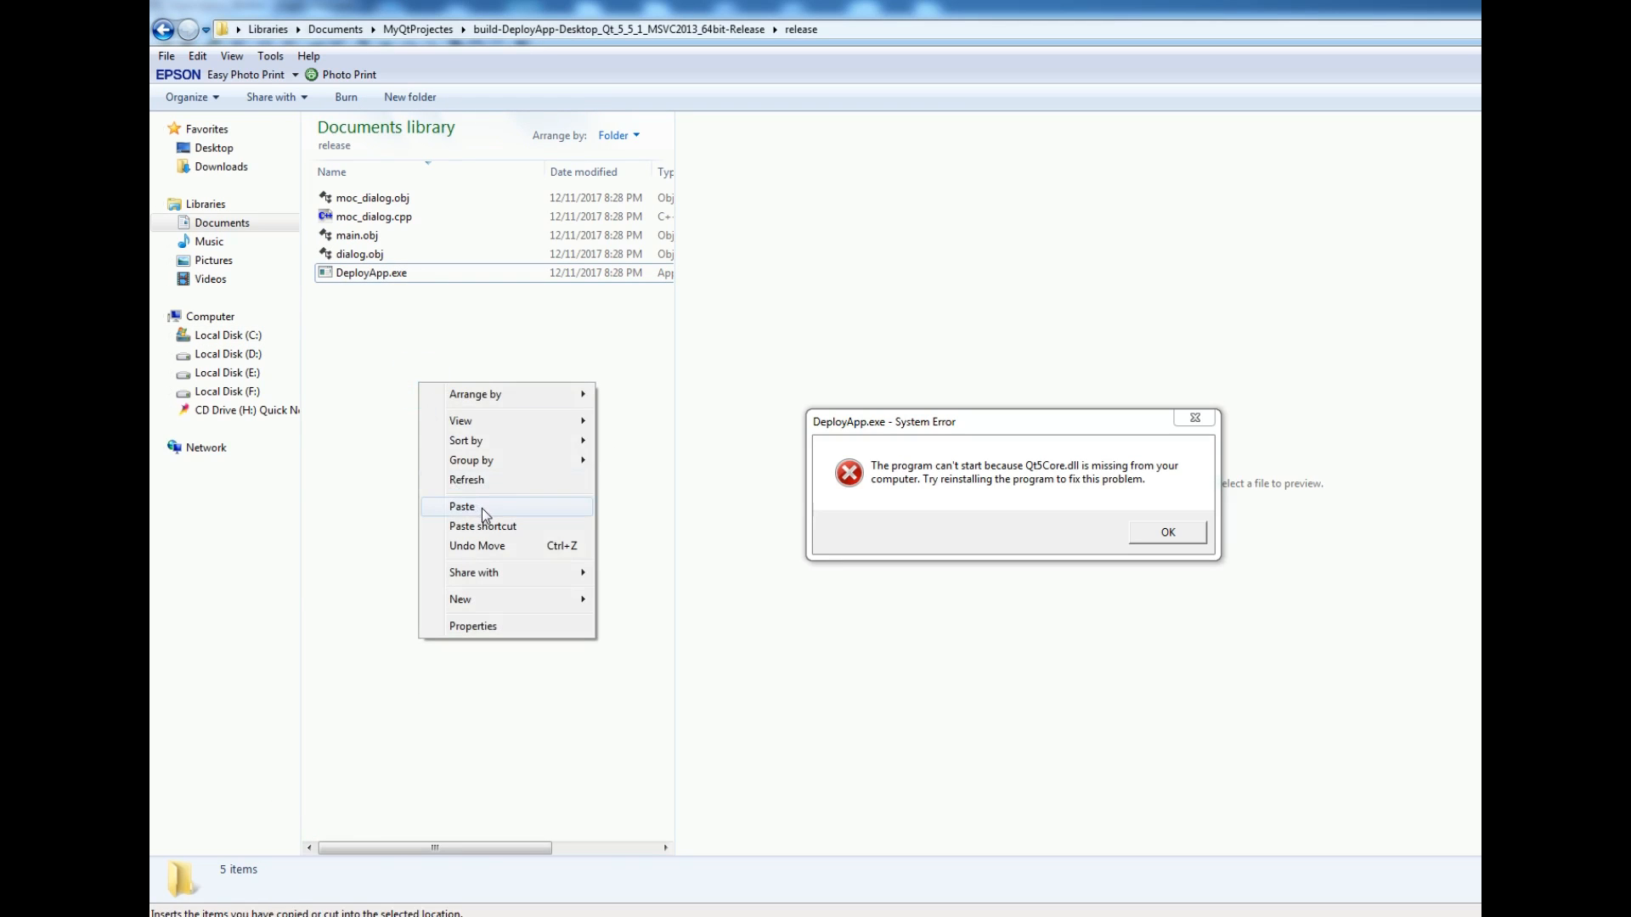
{"action": "left_click", "coordinate": [460, 506]}
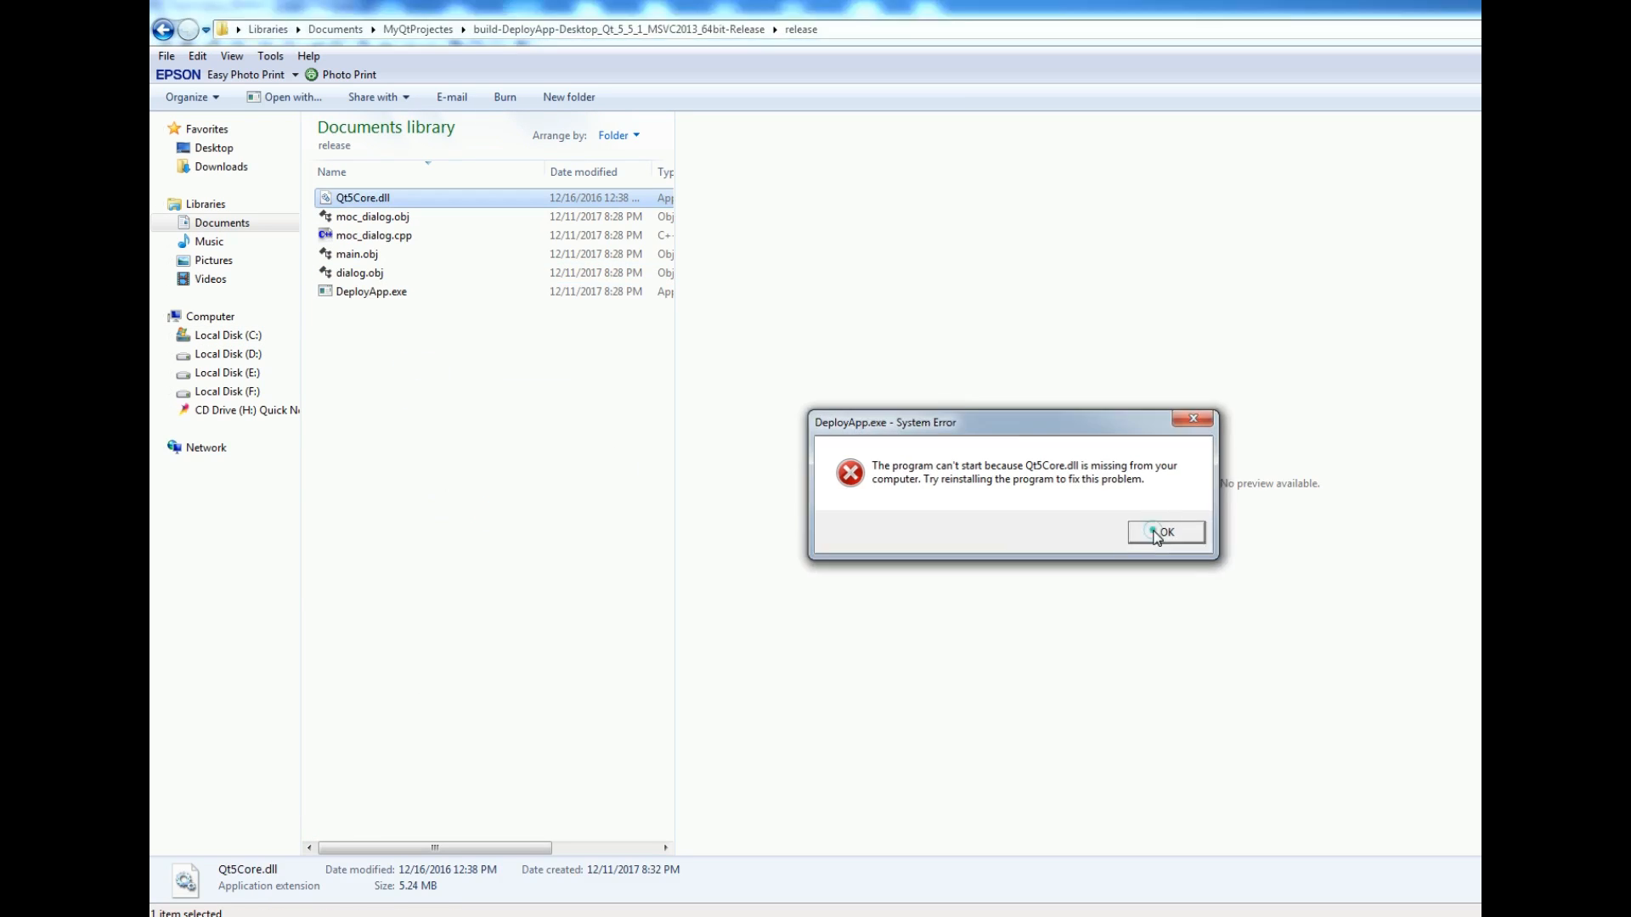
{"action": "left_click", "coordinate": [1165, 531]}
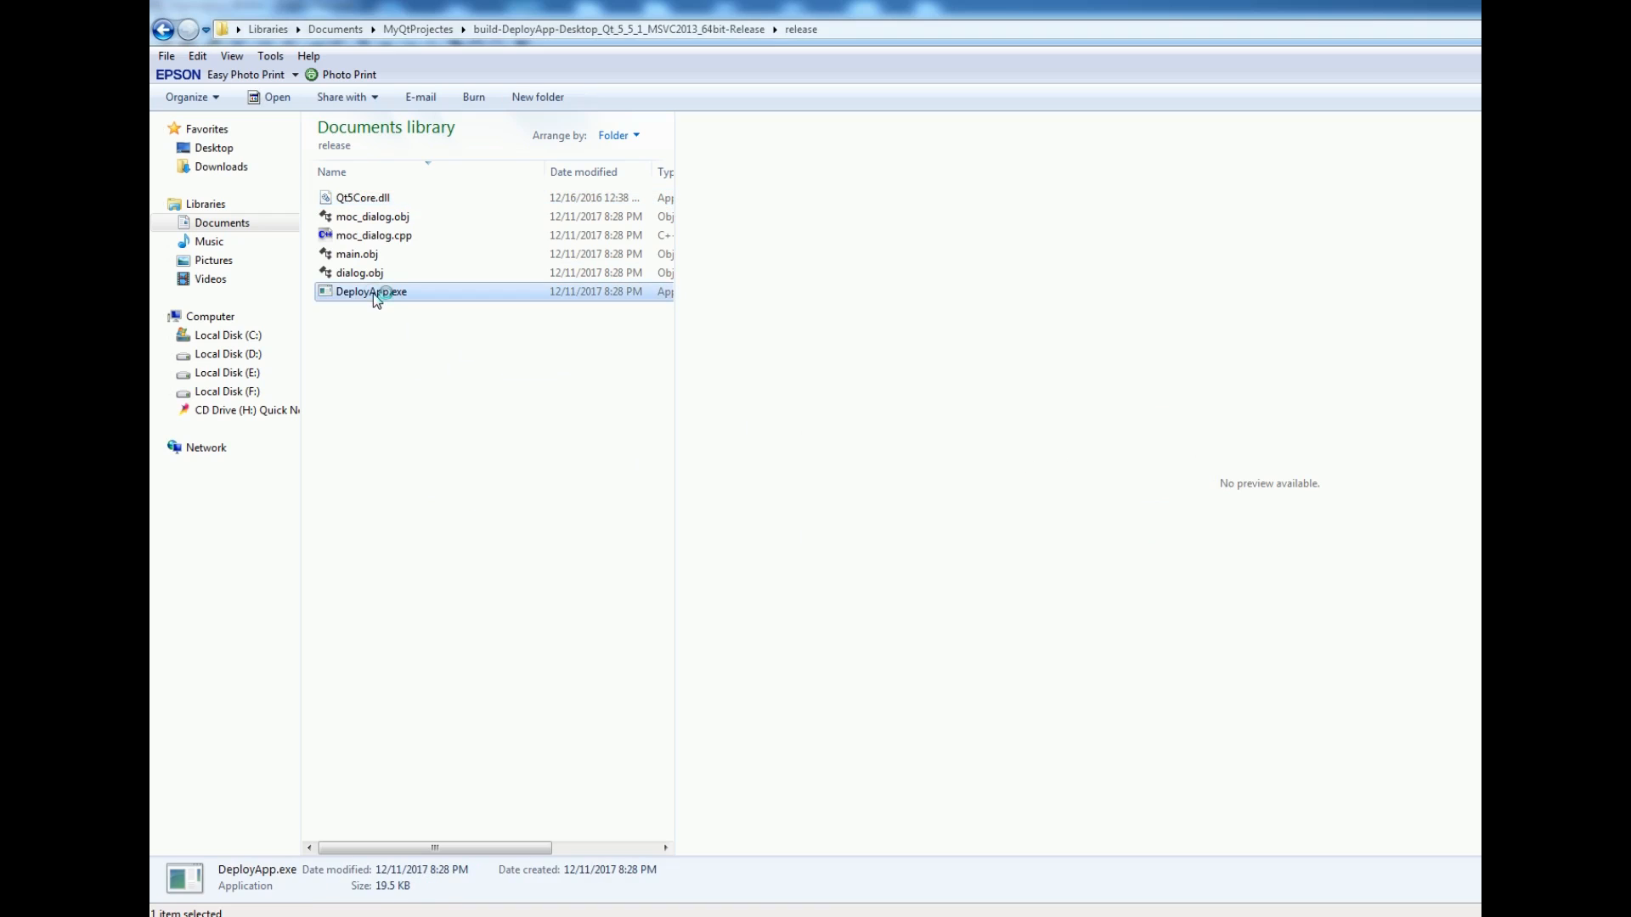
{"action": "double_click", "coordinate": [371, 291]}
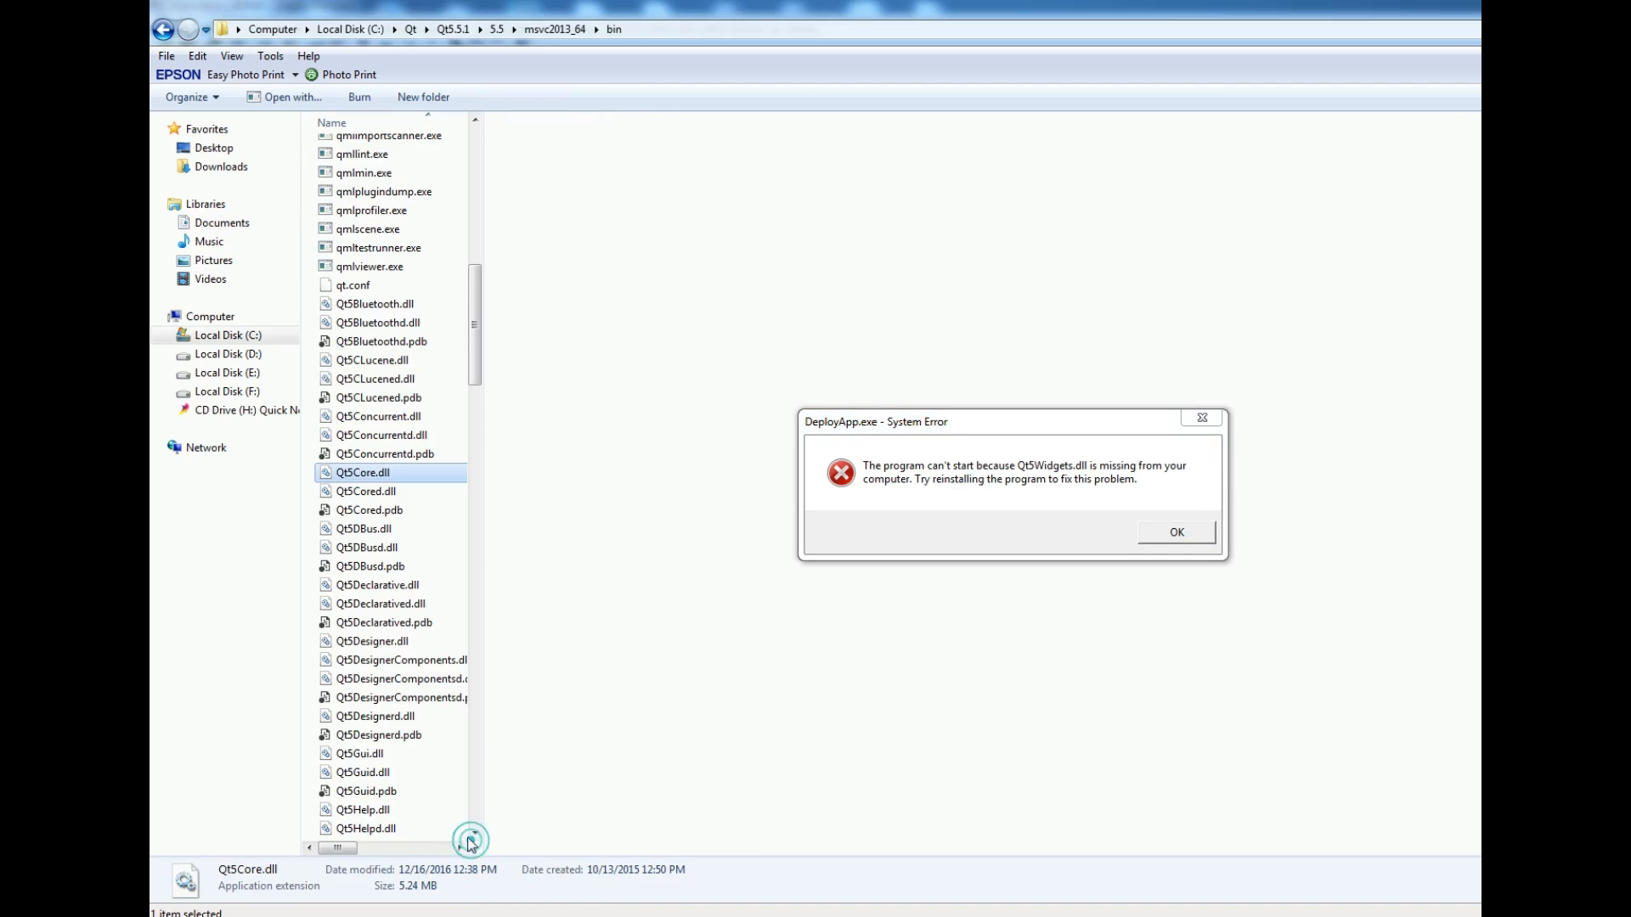
Step: Copy Qt5Widgets.dll from Qt's bin folder into the release folder, then relaunch DeployApp.exe
{"action": "scroll", "scroll_direction": "down", "scroll_amount": 3}
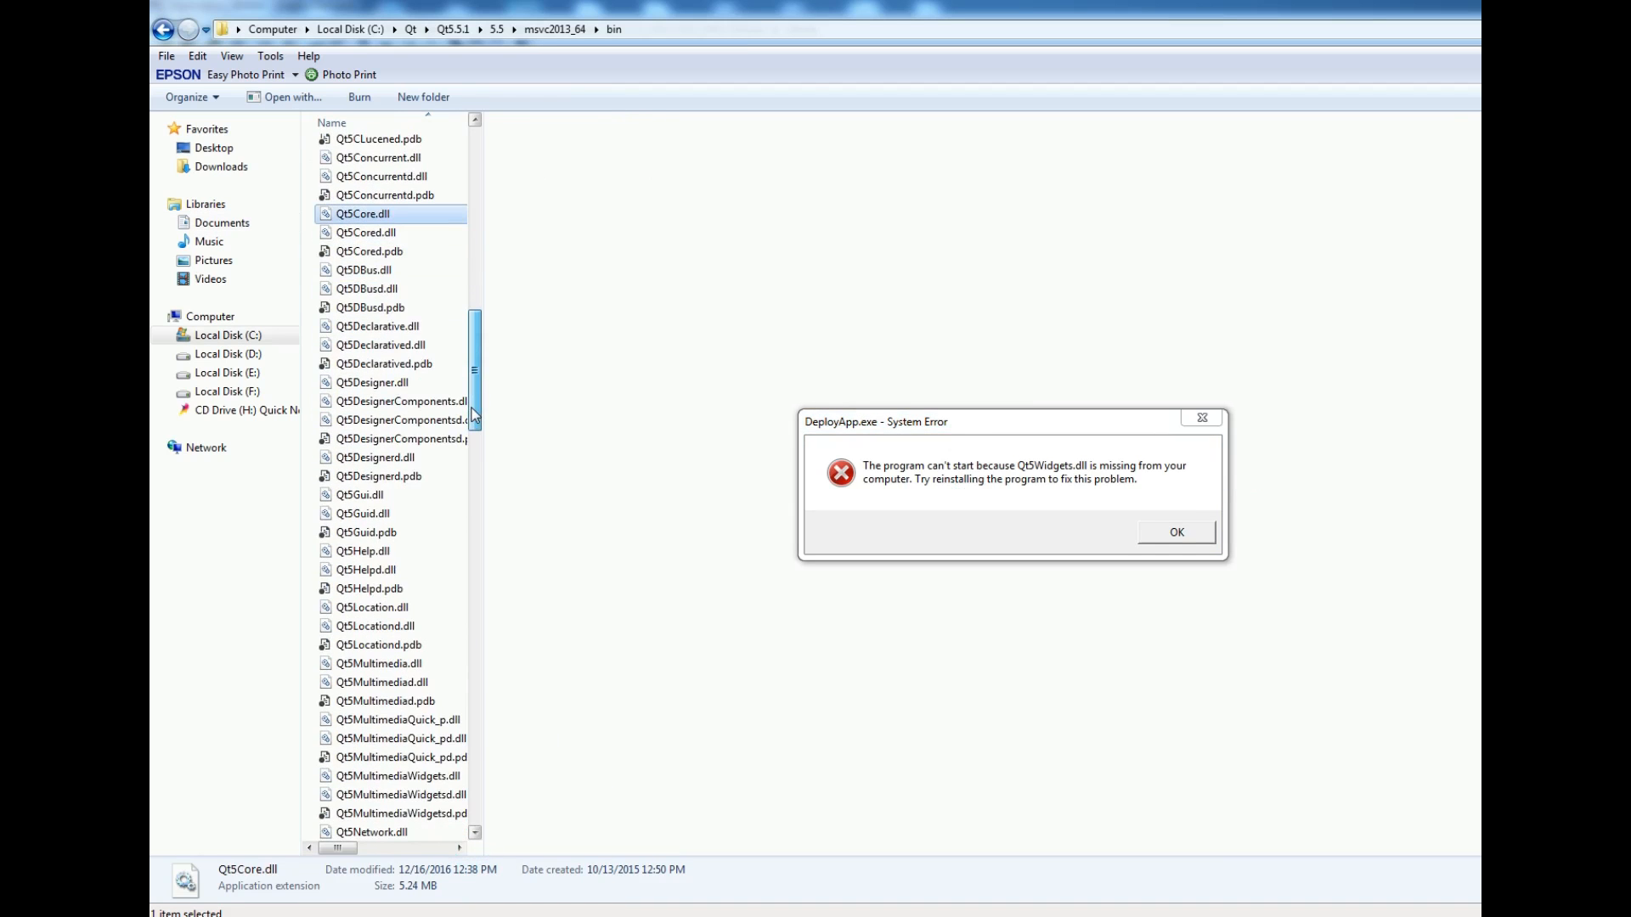
{"action": "scroll", "scroll_direction": "down", "scroll_amount": 3}
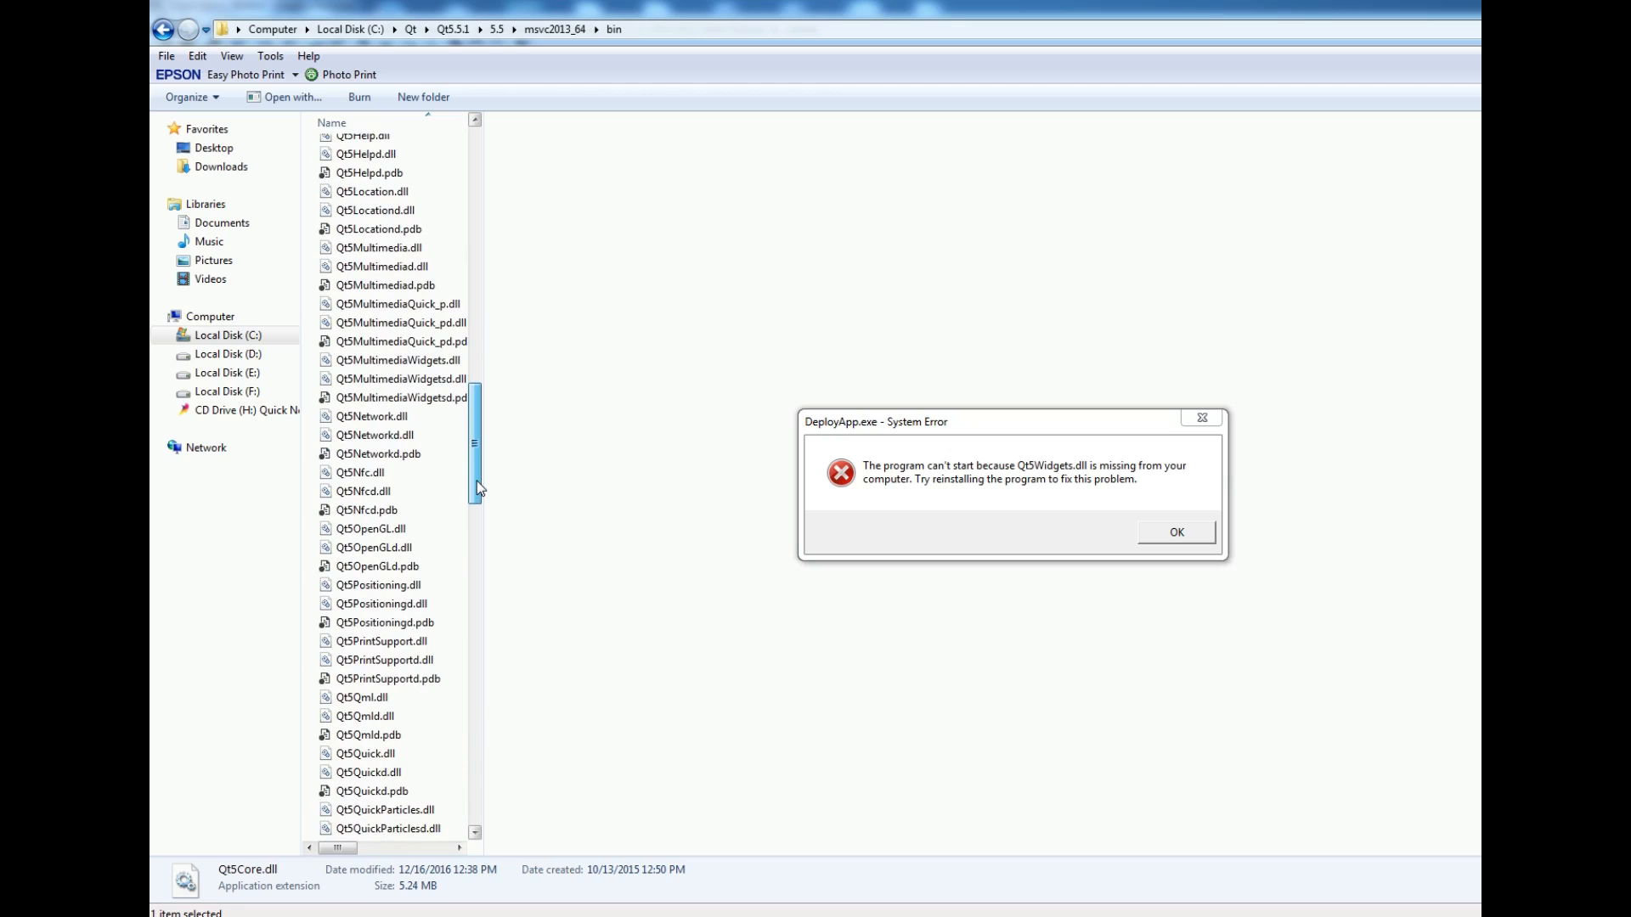
{"action": "scroll", "scroll_direction": "down", "scroll_amount": 3}
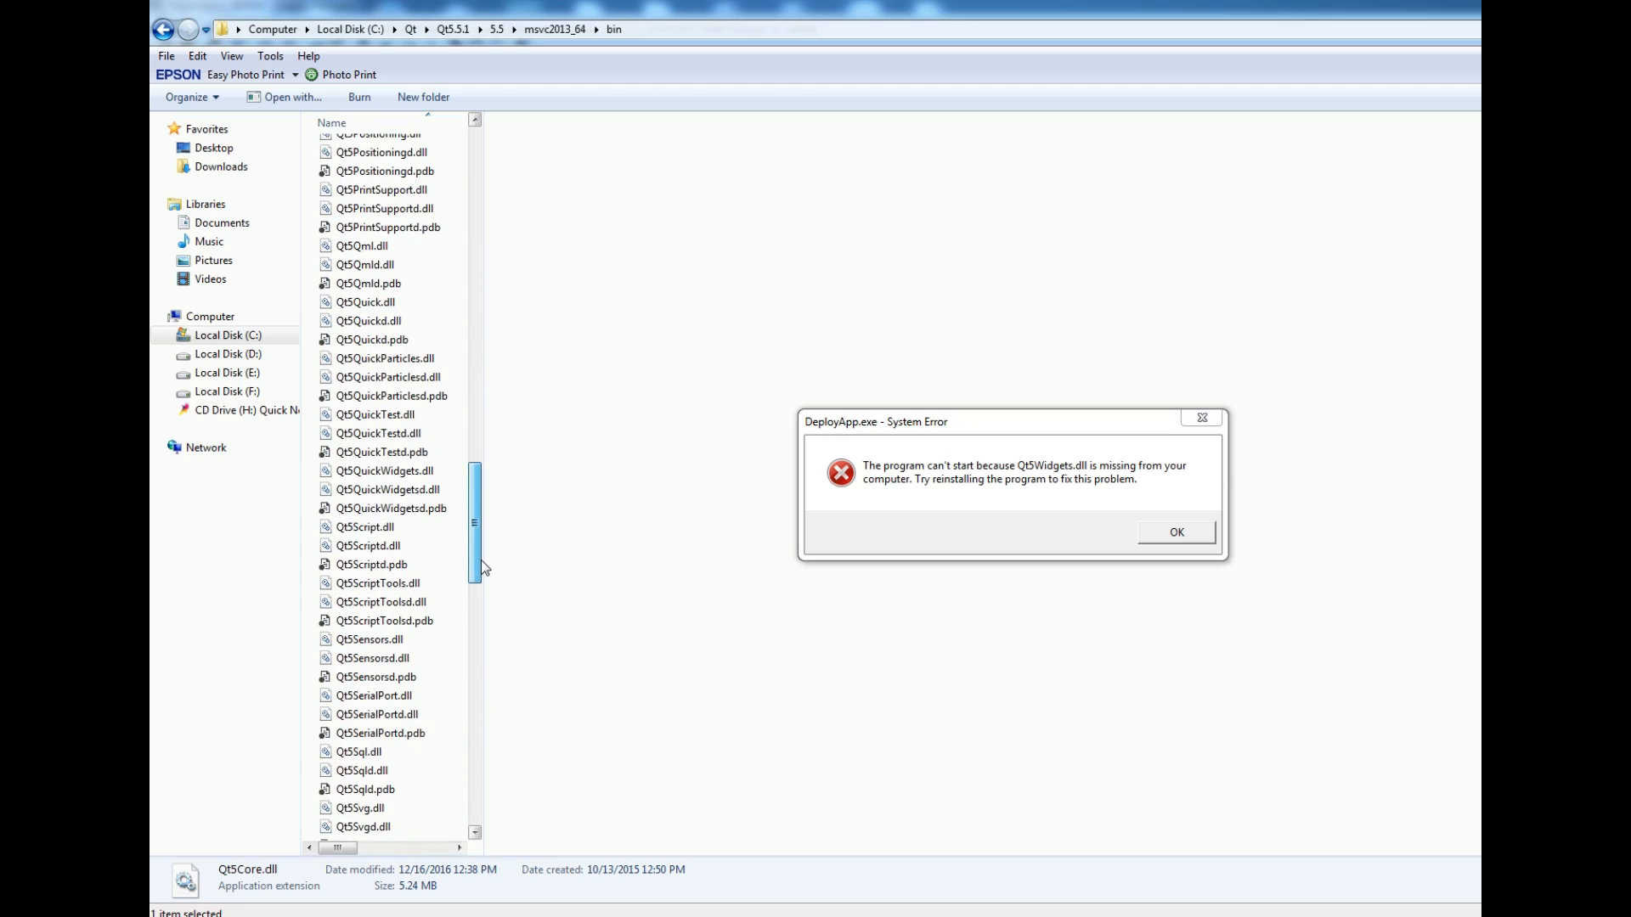
{"action": "scroll", "scroll_direction": "down", "scroll_amount": 3}
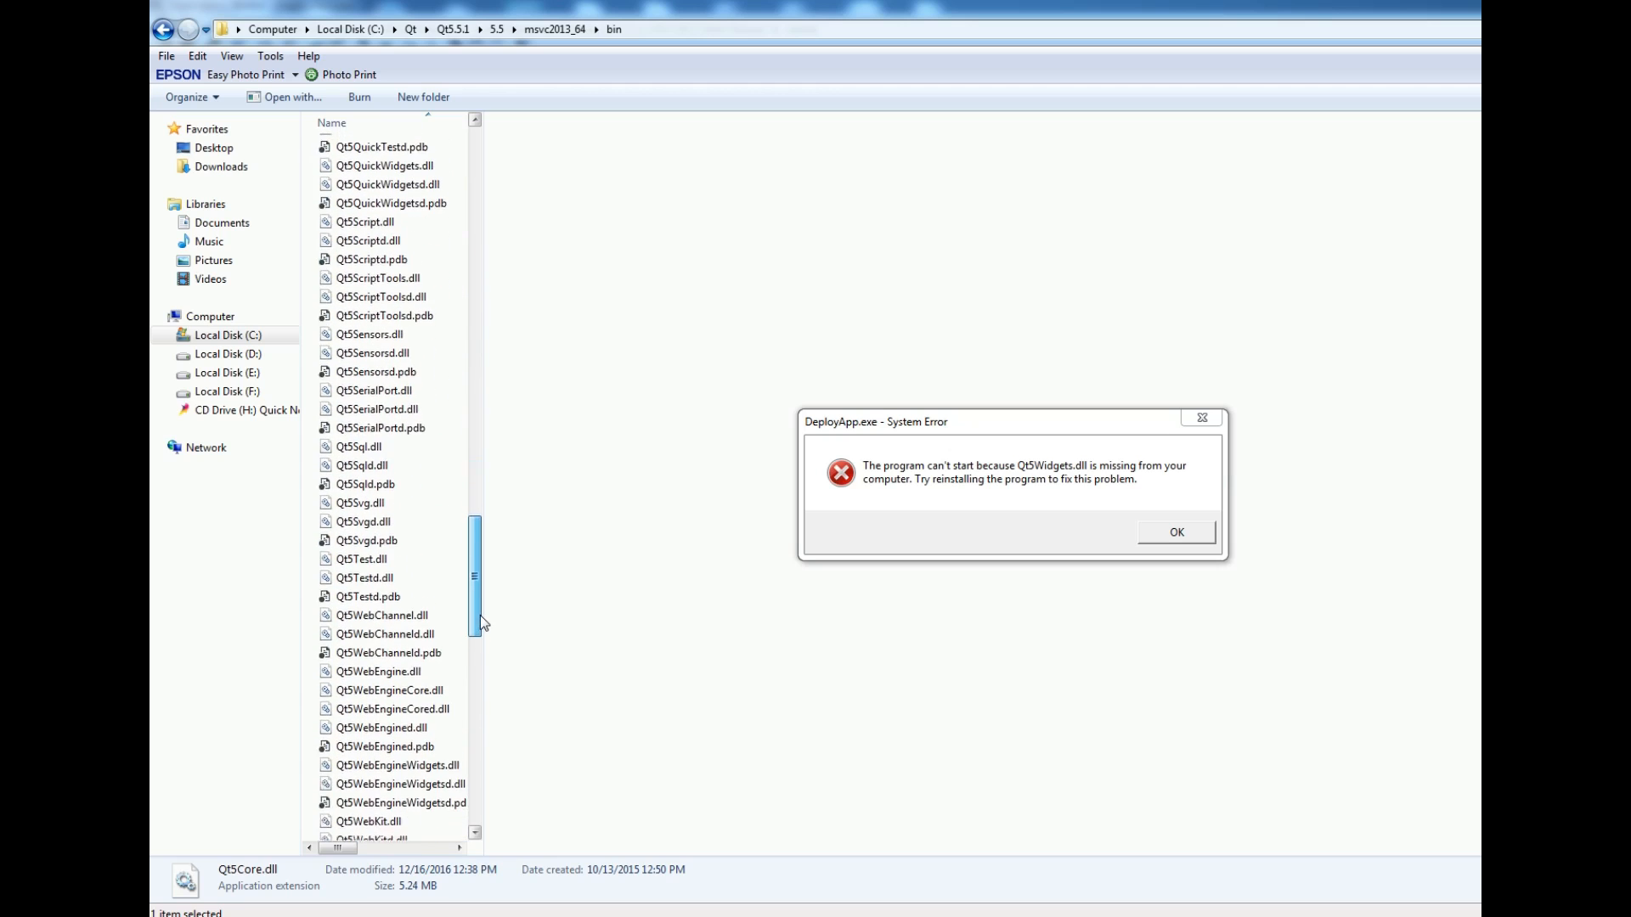
{"action": "scroll", "scroll_direction": "down", "scroll_amount": 3}
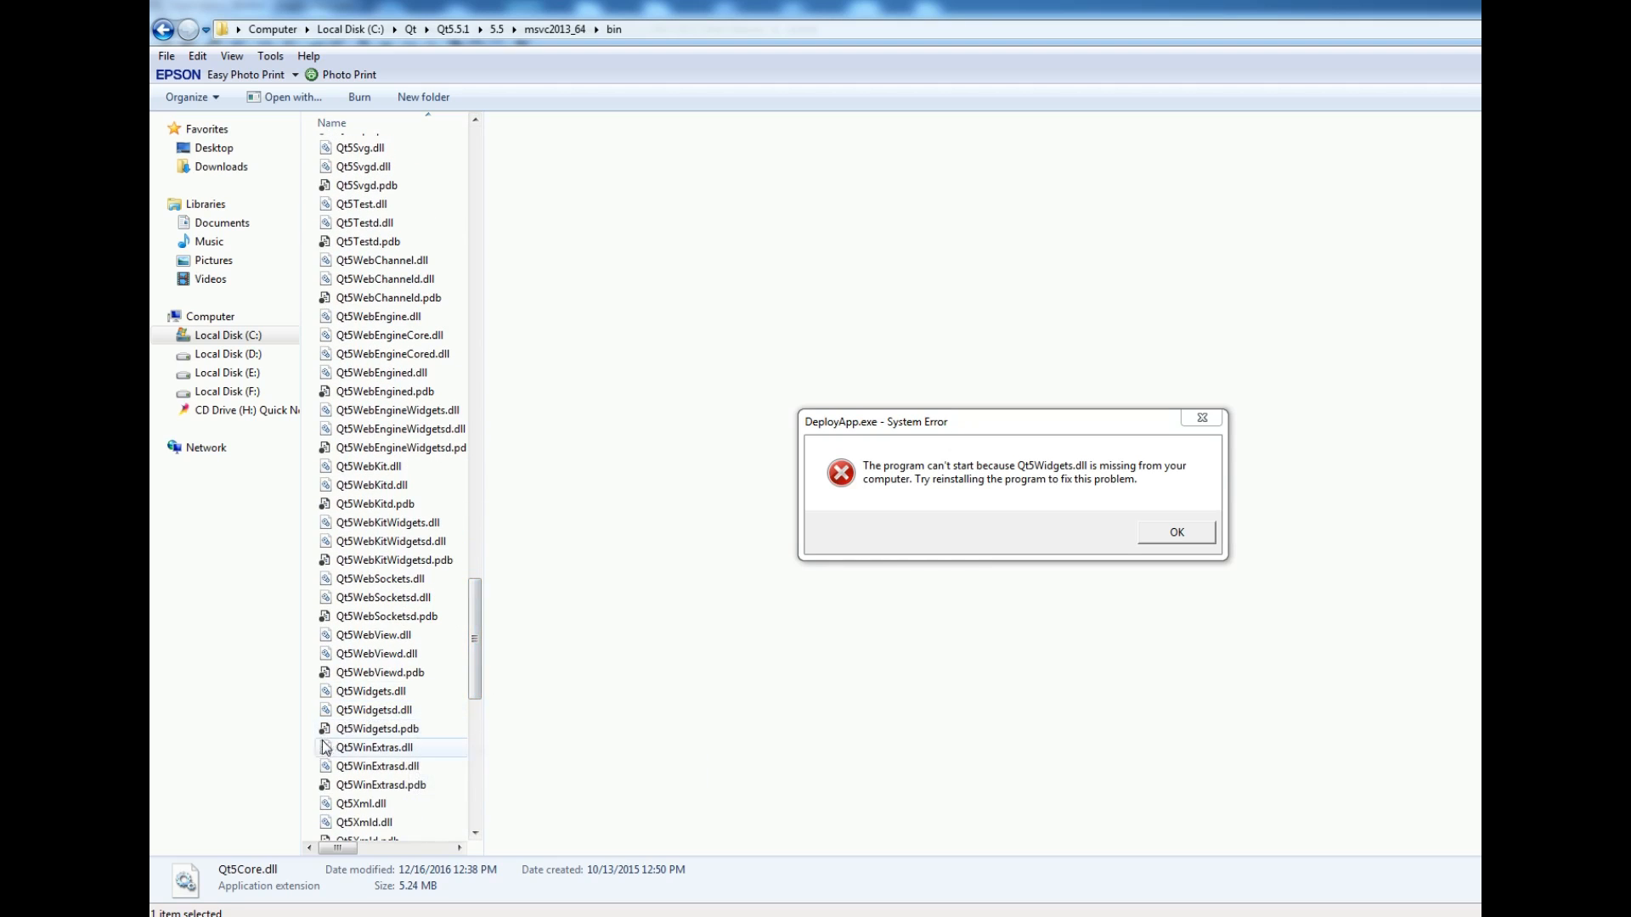
{"action": "mouse_move", "coordinate": [372, 710]}
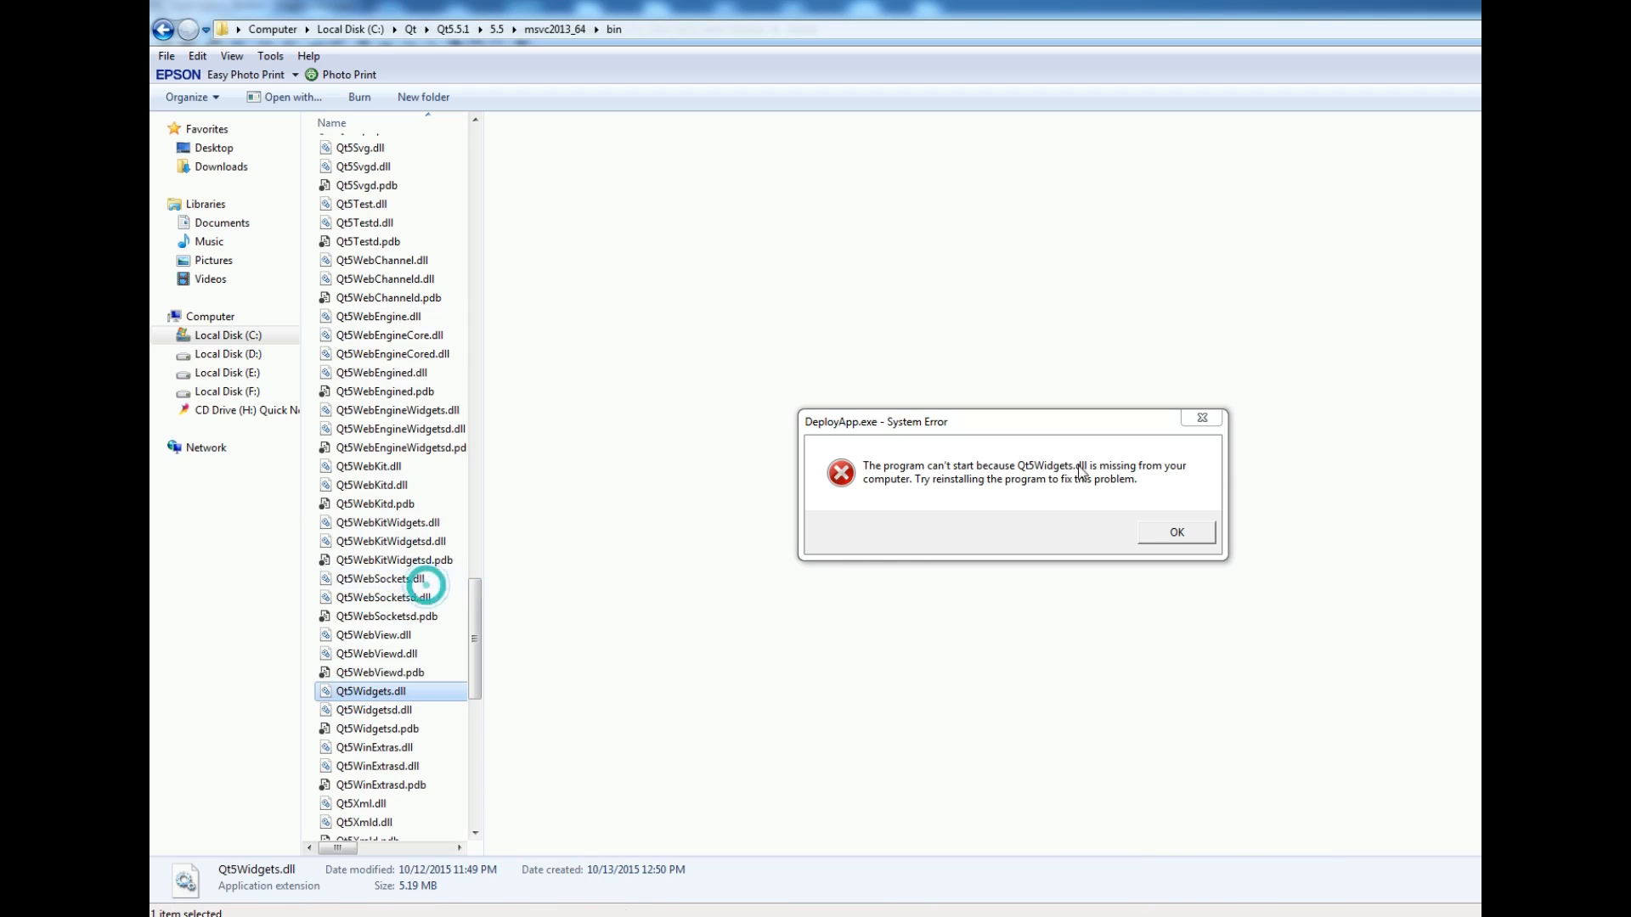
{"action": "left_click", "coordinate": [1175, 532]}
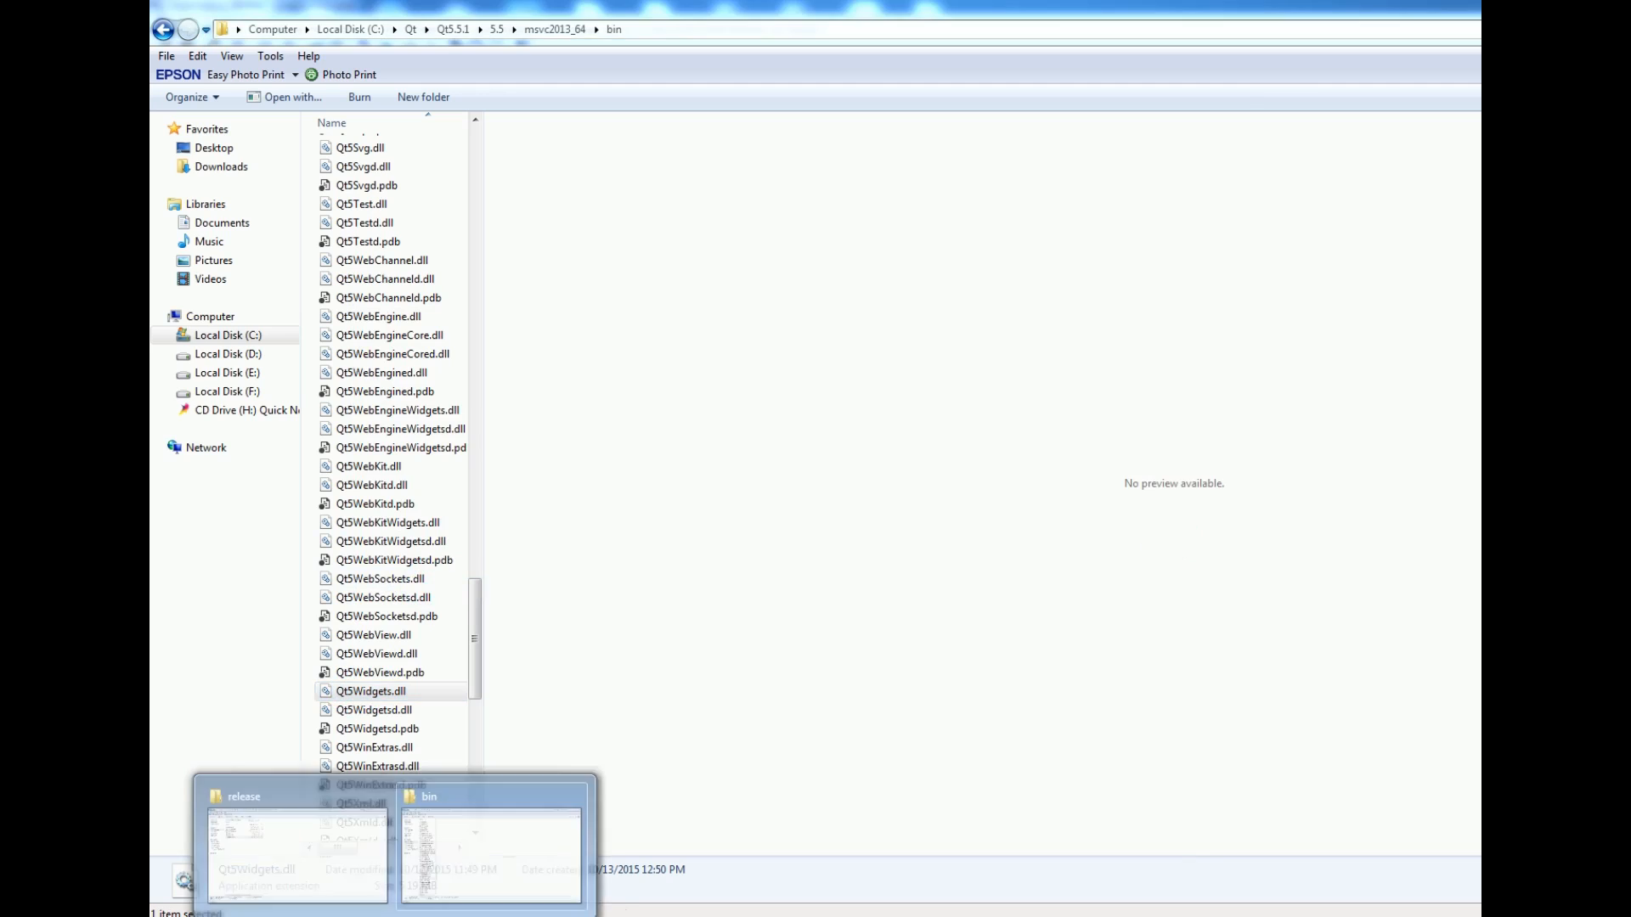
{"action": "right_click", "coordinate": [441, 416]}
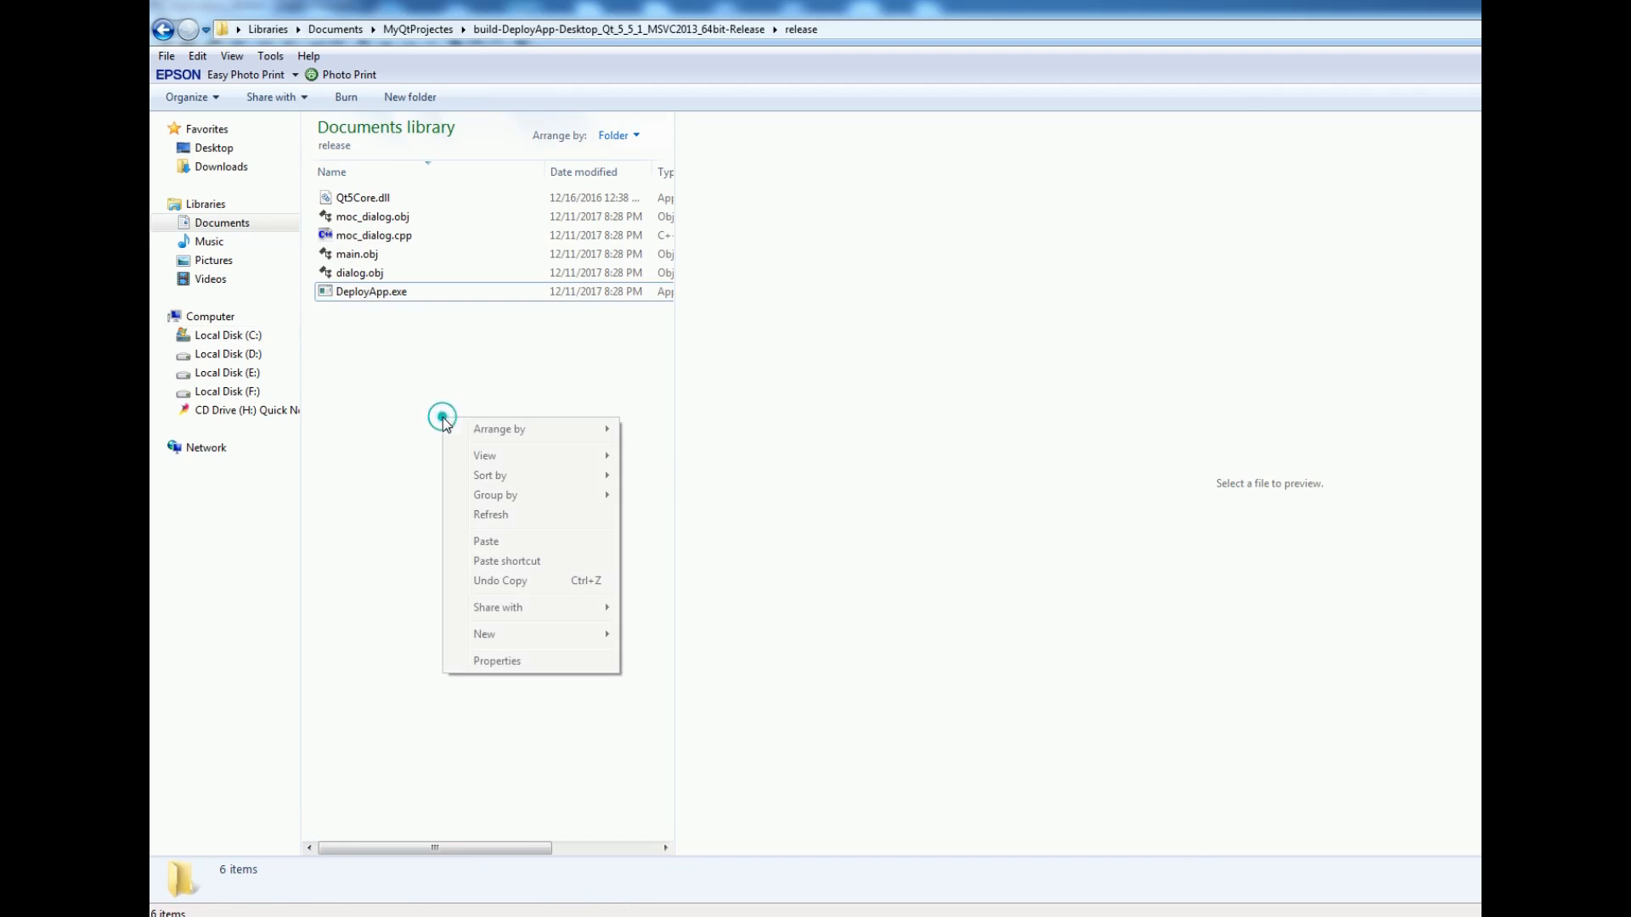
{"action": "left_click", "coordinate": [485, 541]}
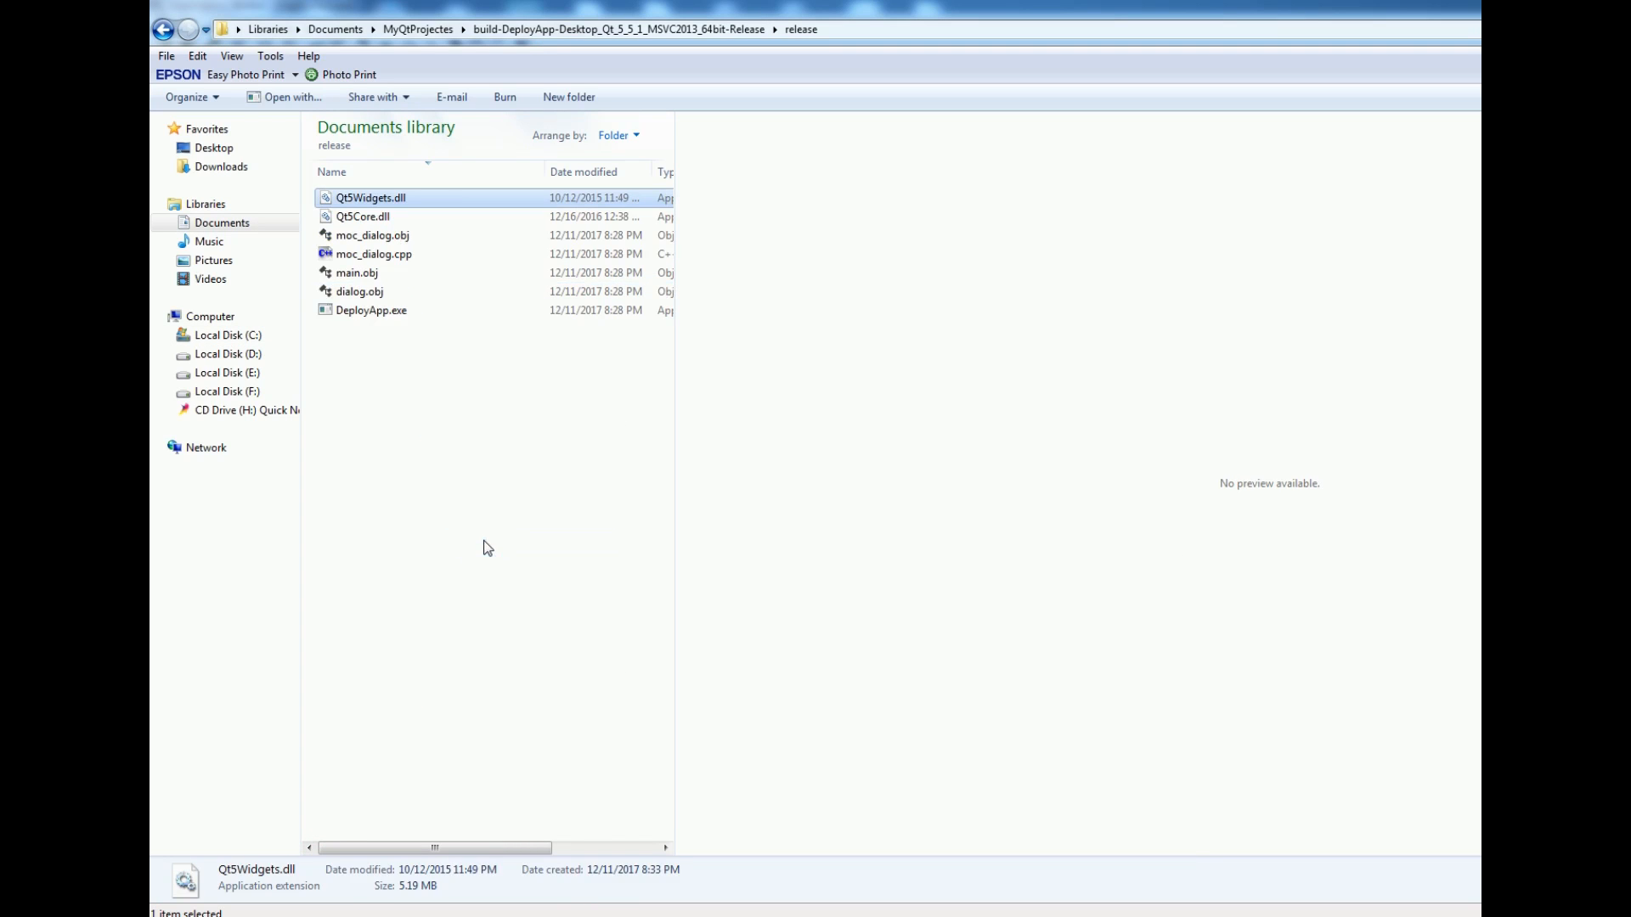
{"action": "double_click", "coordinate": [371, 310]}
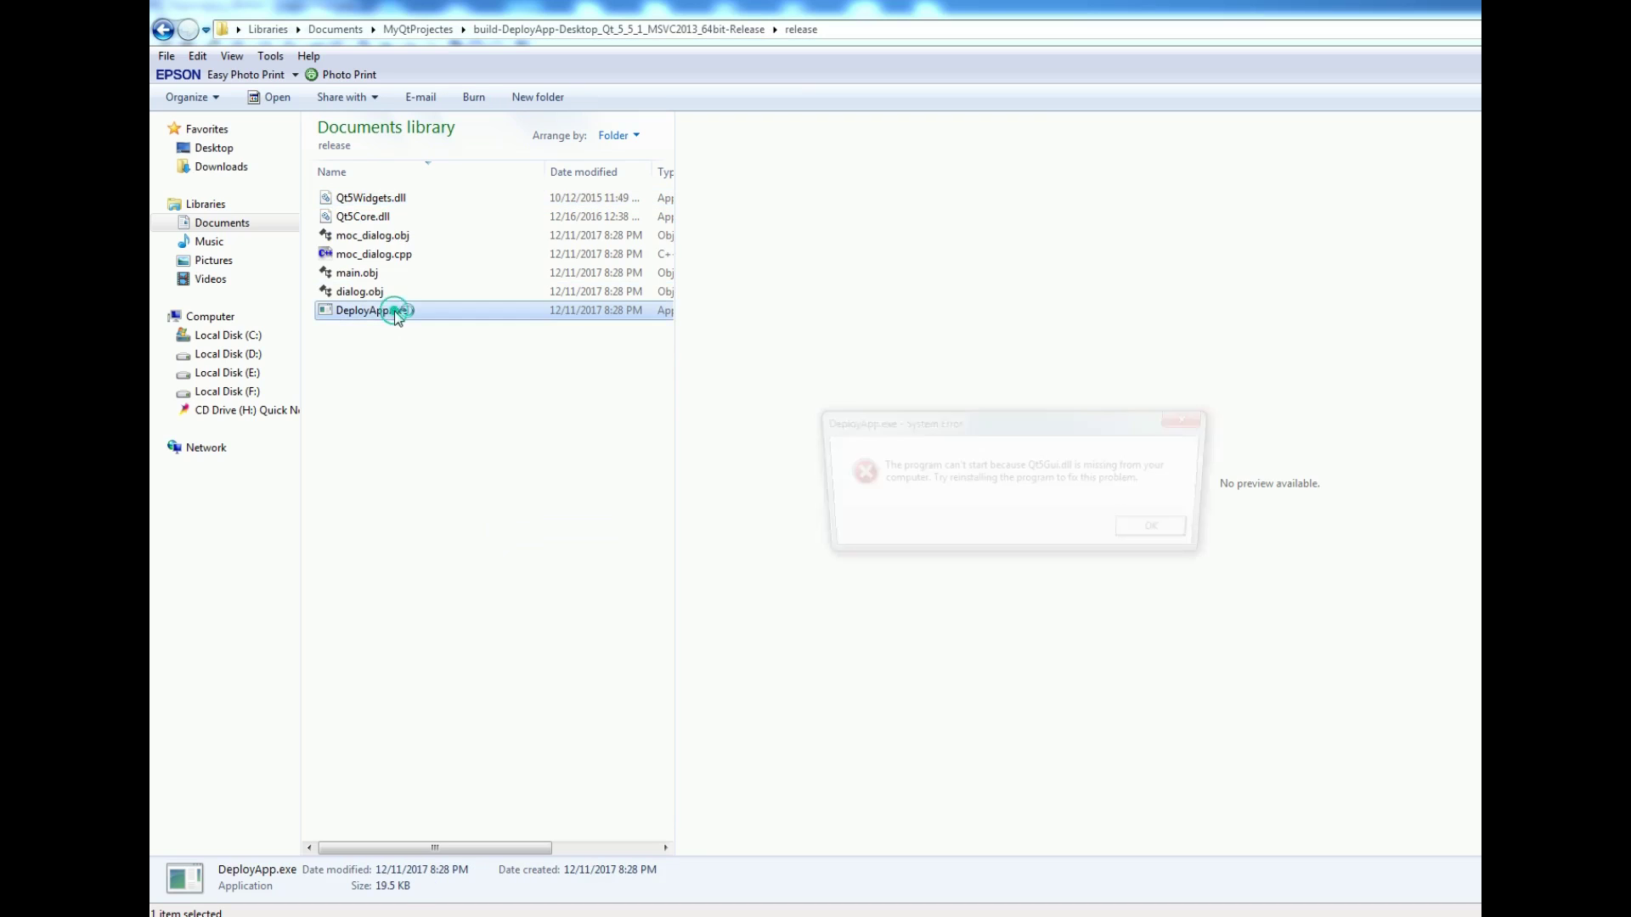
{"action": "double_click", "coordinate": [372, 310]}
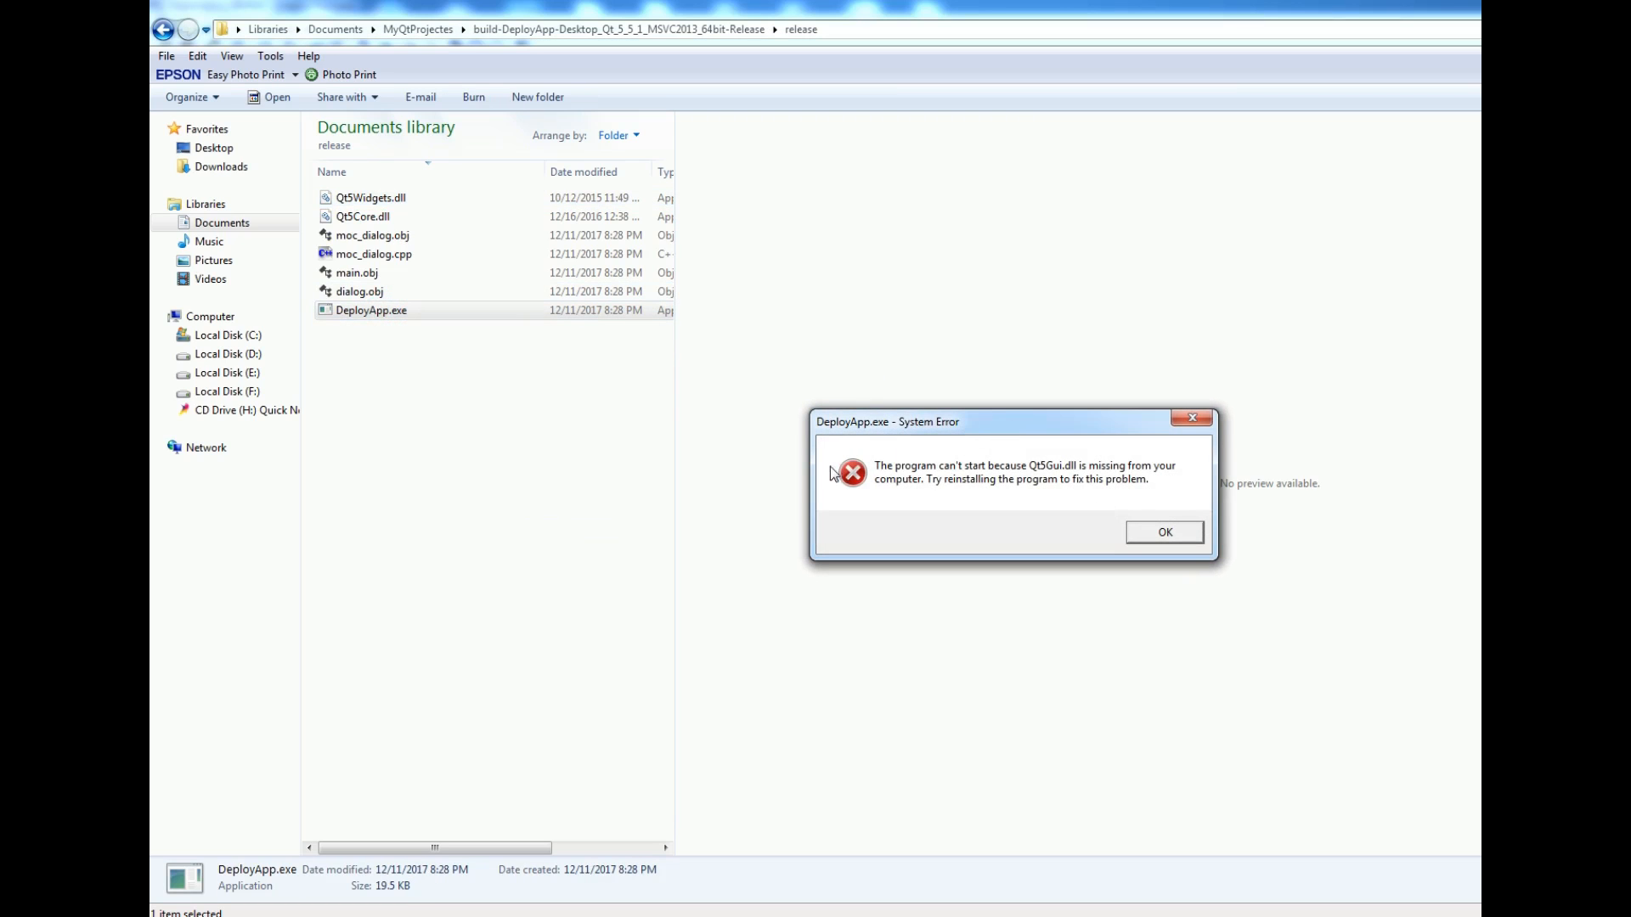
{"action": "mouse_move", "coordinate": [1075, 490]}
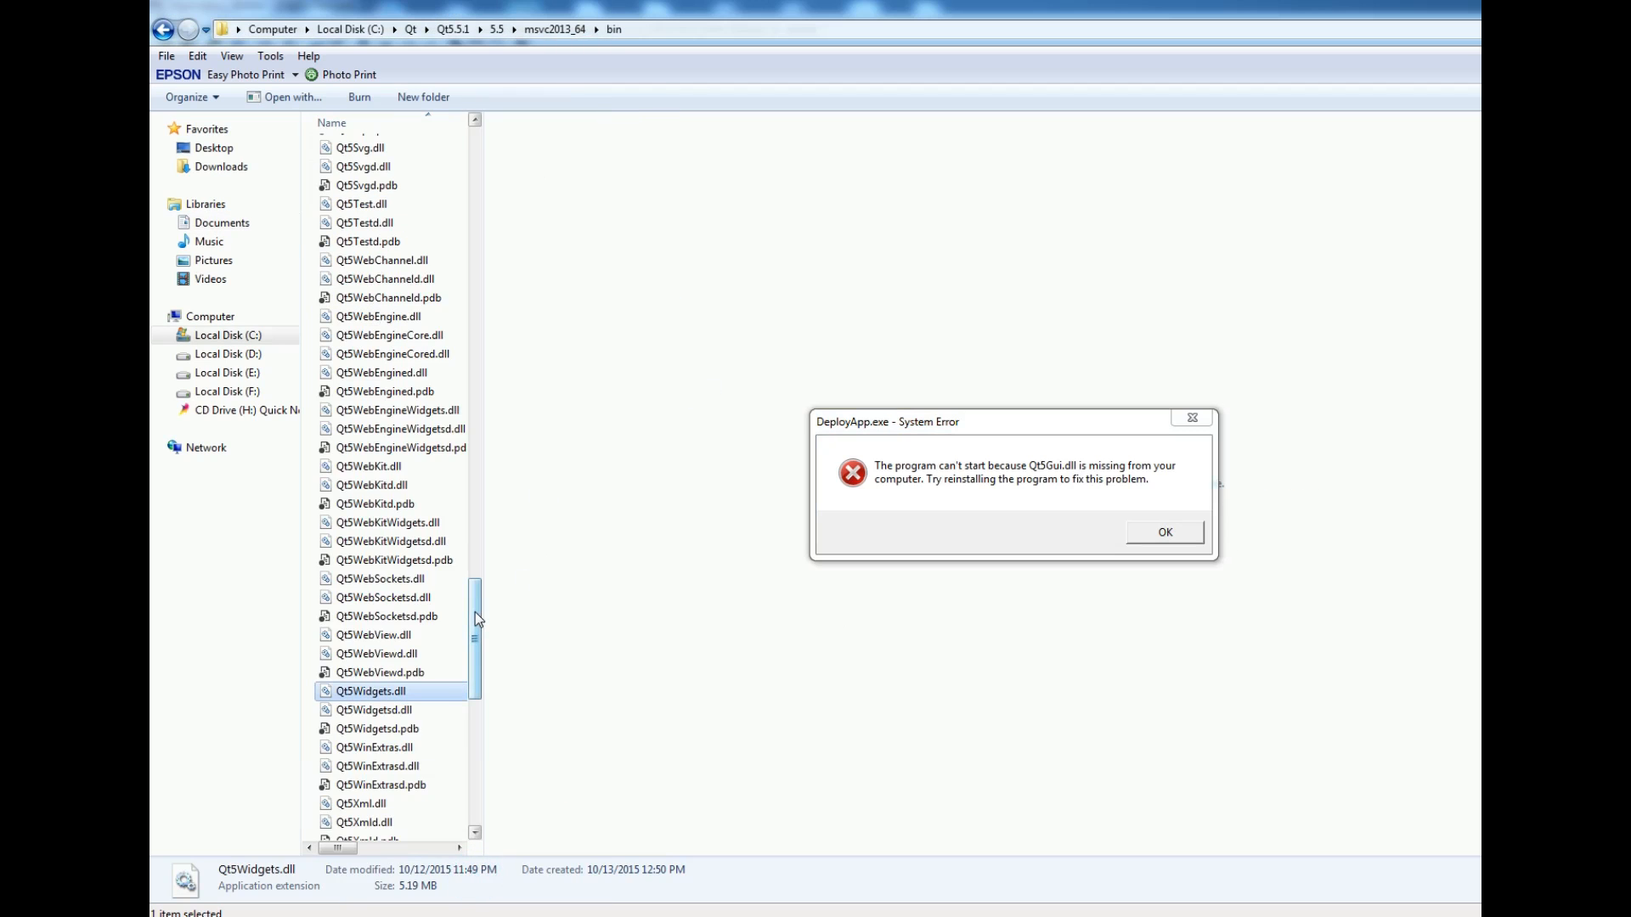
Step: Copy Qt5Gui.dll into the release folder and run DeployApp.exe to open its Dialog
{"action": "scroll", "scroll_direction": "up", "scroll_amount": 3}
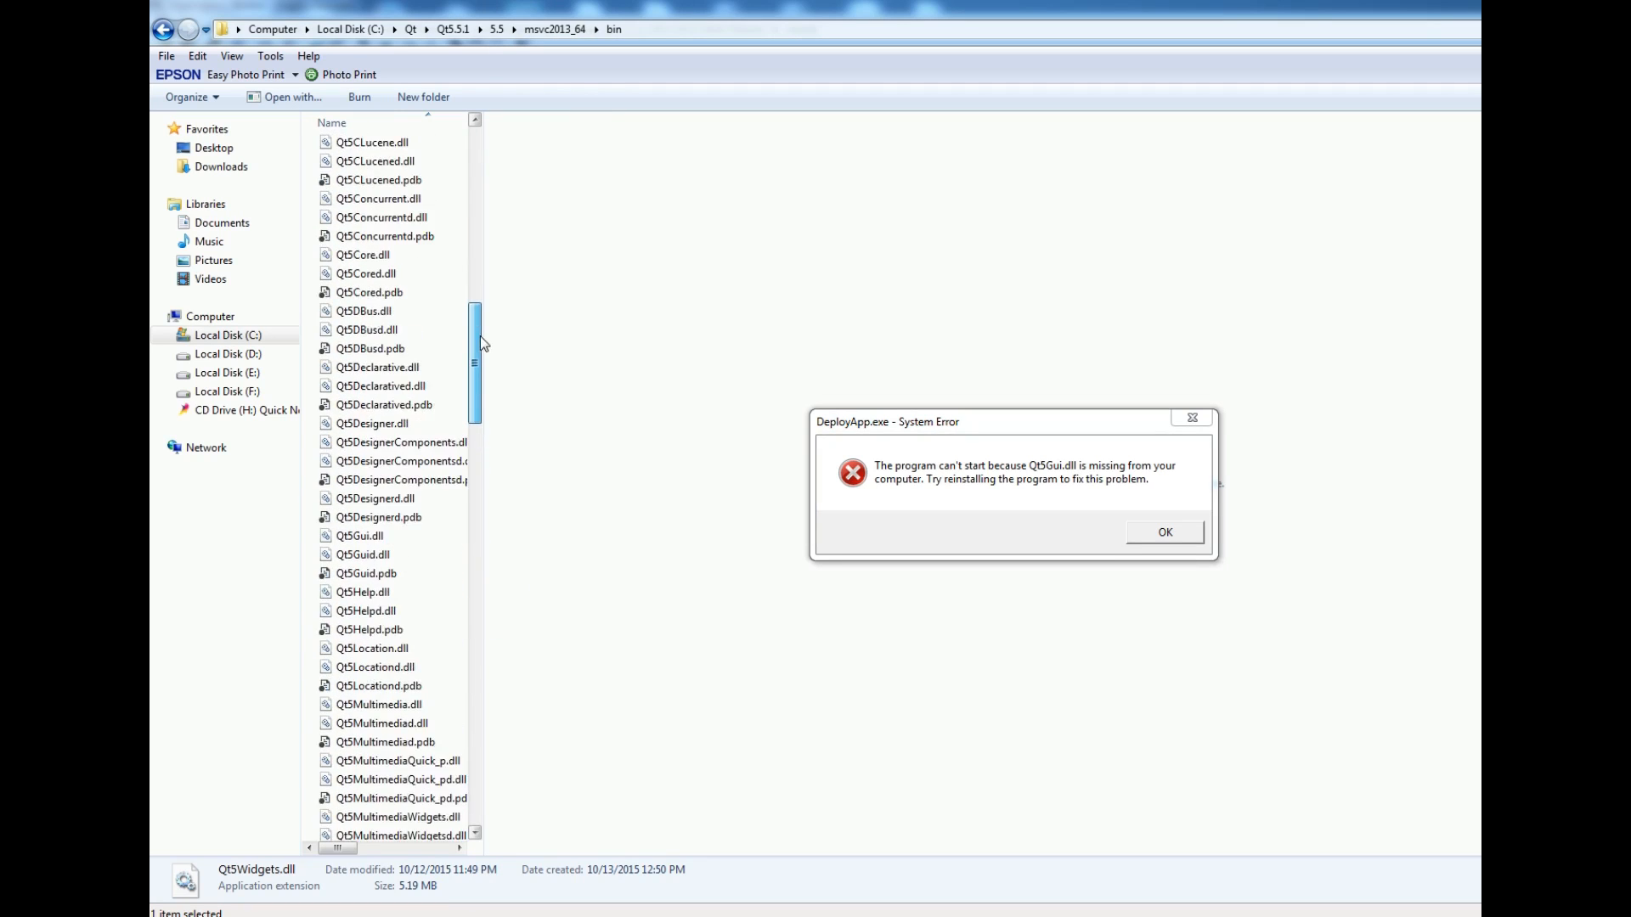
{"action": "scroll", "scroll_direction": "up", "scroll_amount": 3}
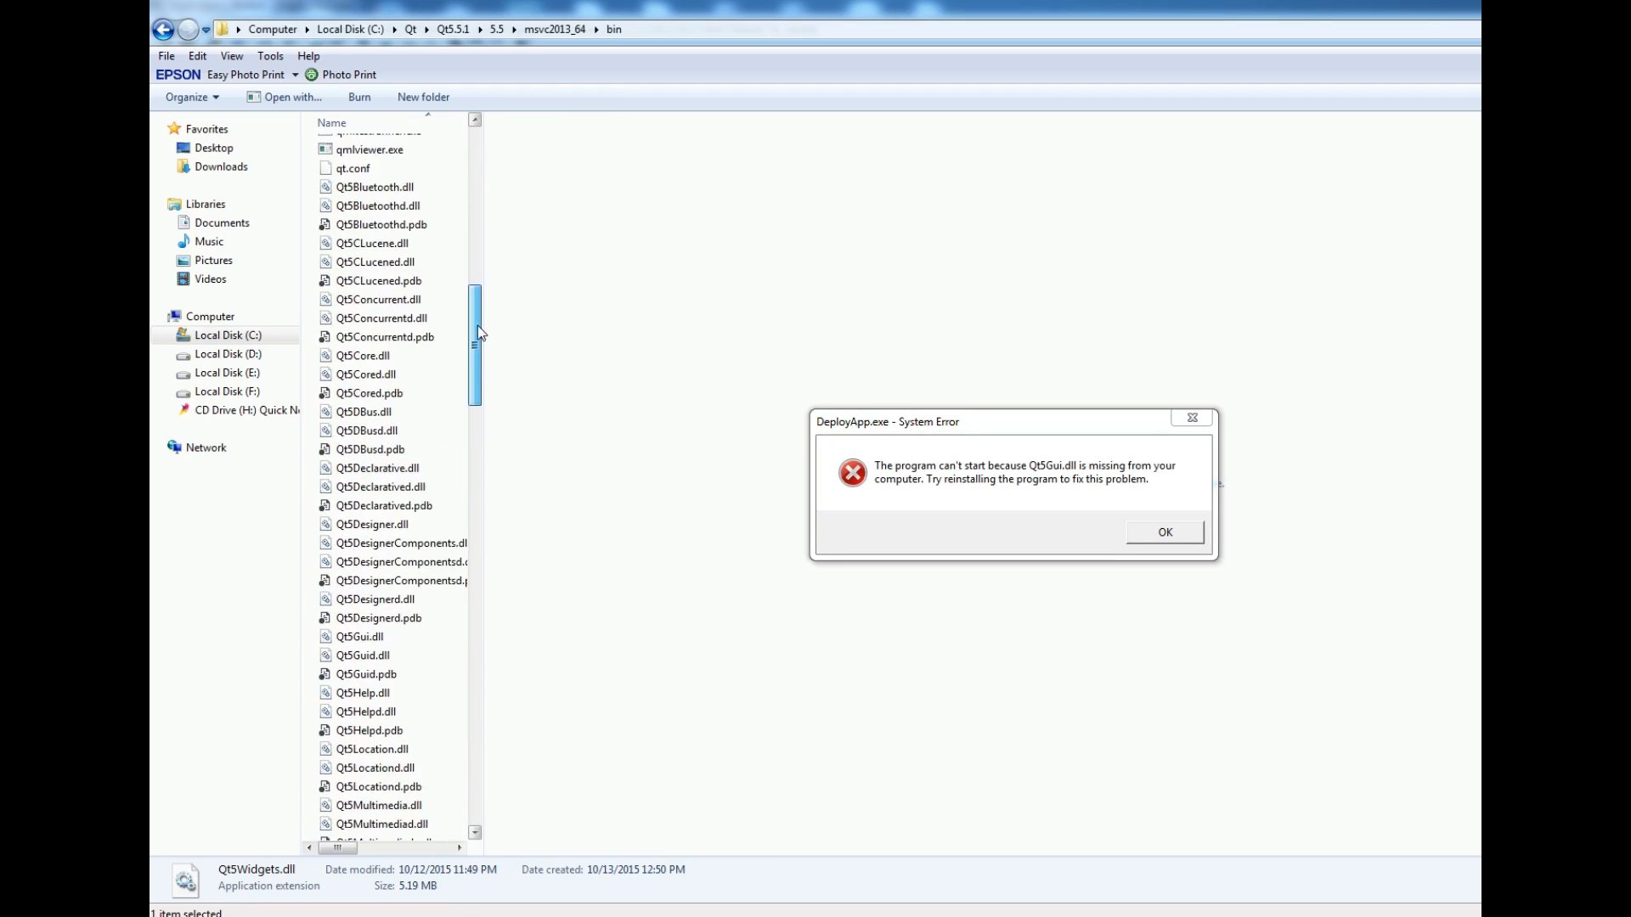
{"action": "scroll", "scroll_direction": "down", "scroll_amount": 3}
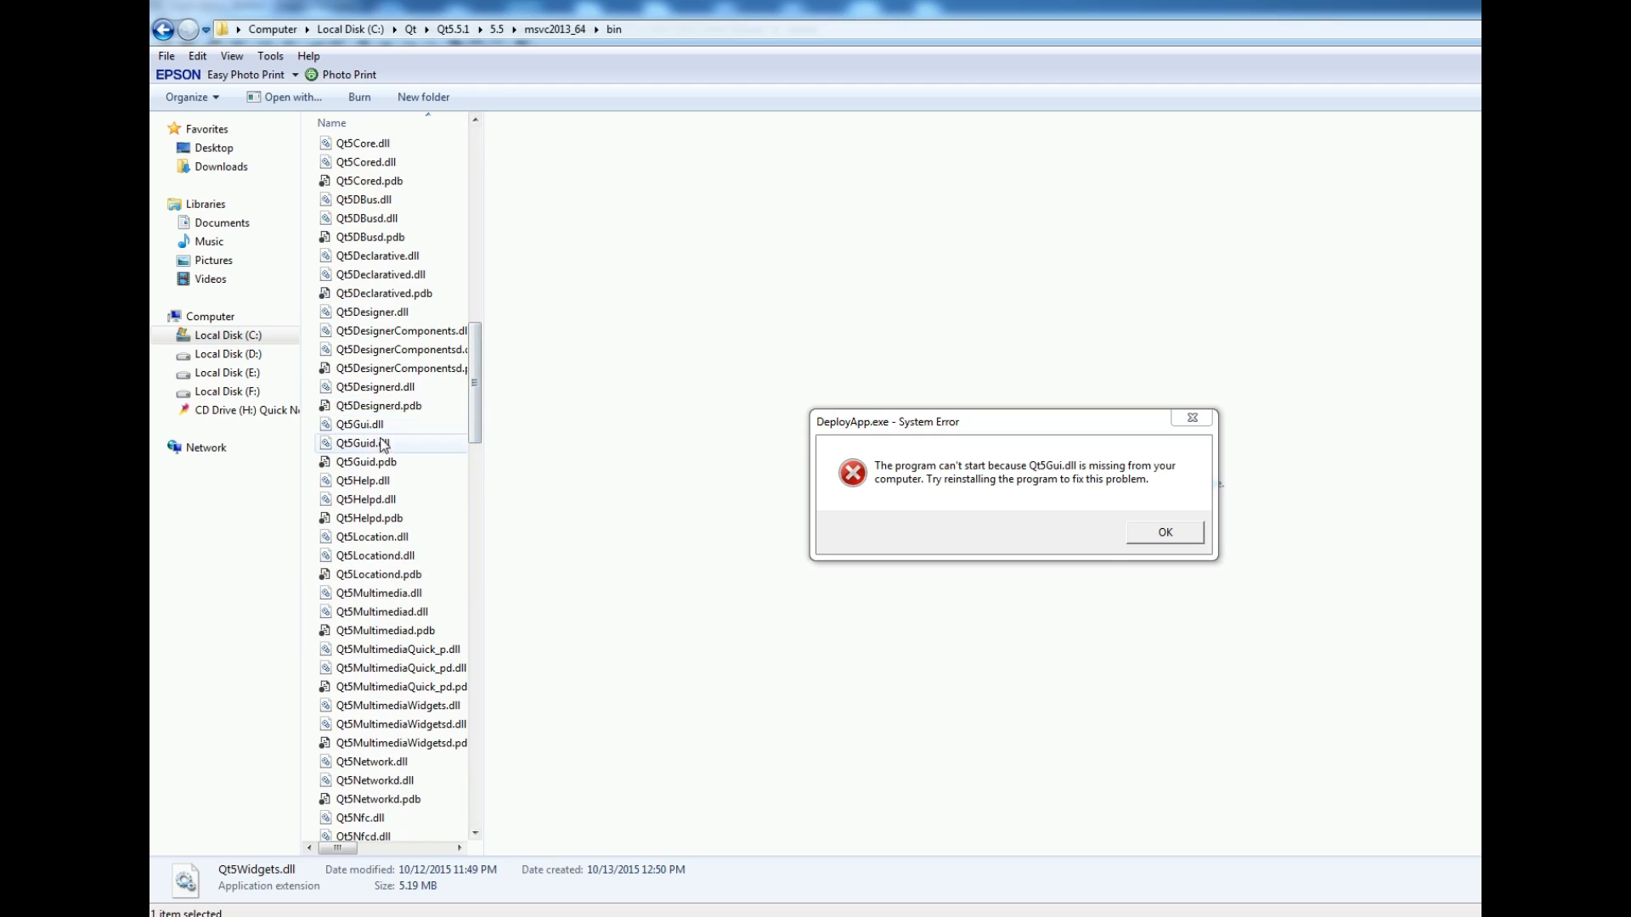
{"action": "right_click", "coordinate": [359, 425]}
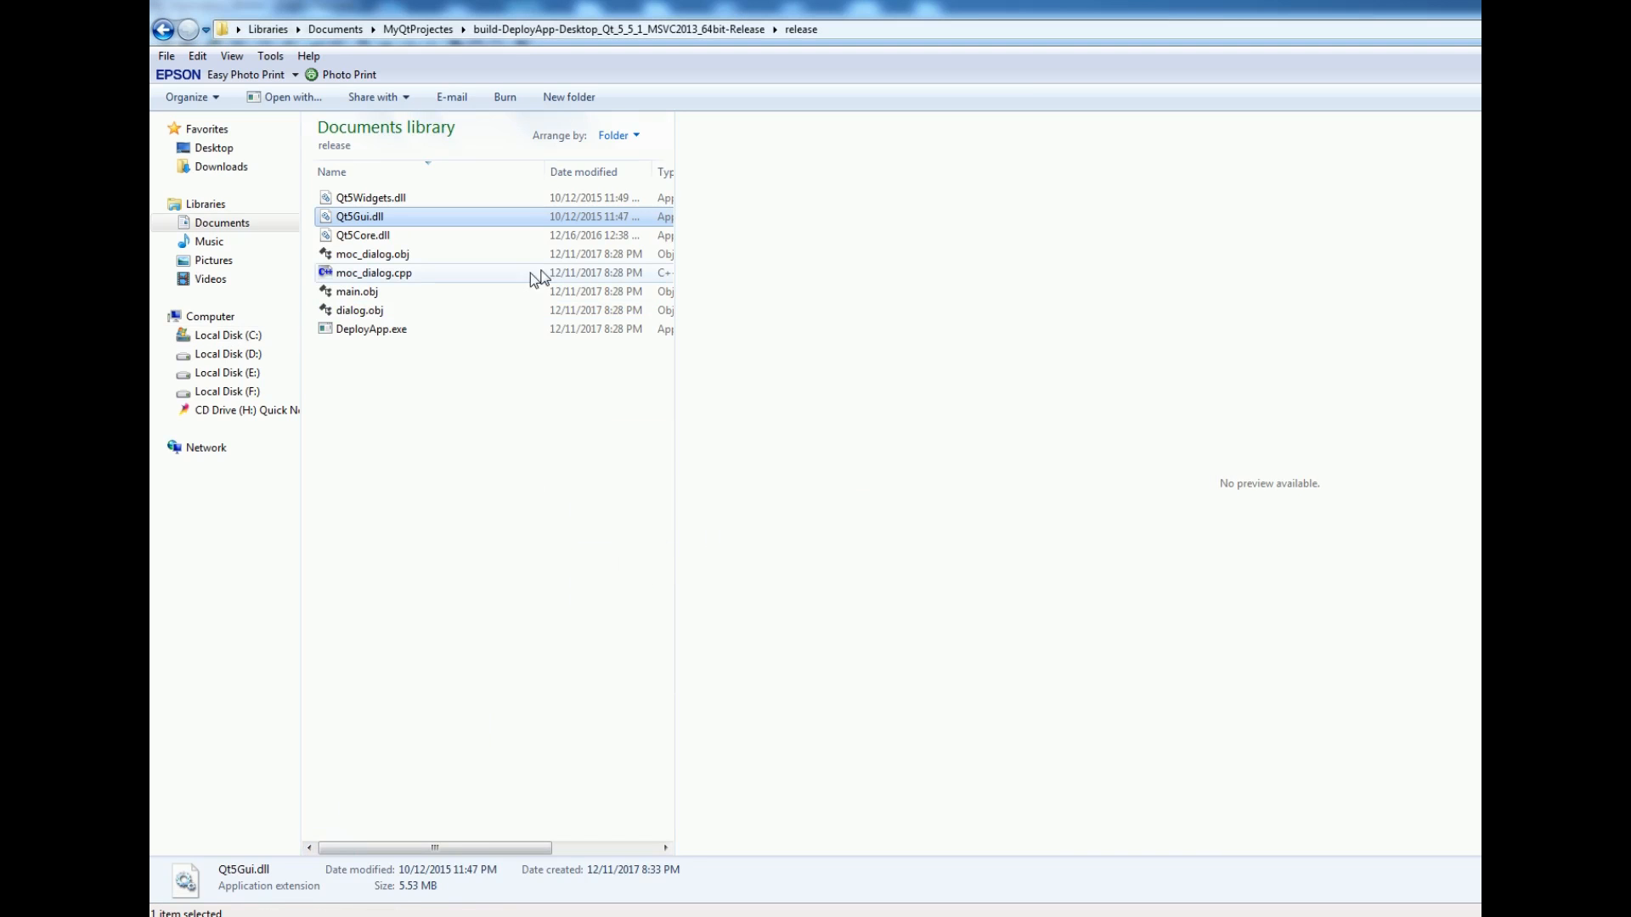
{"action": "double_click", "coordinate": [372, 329]}
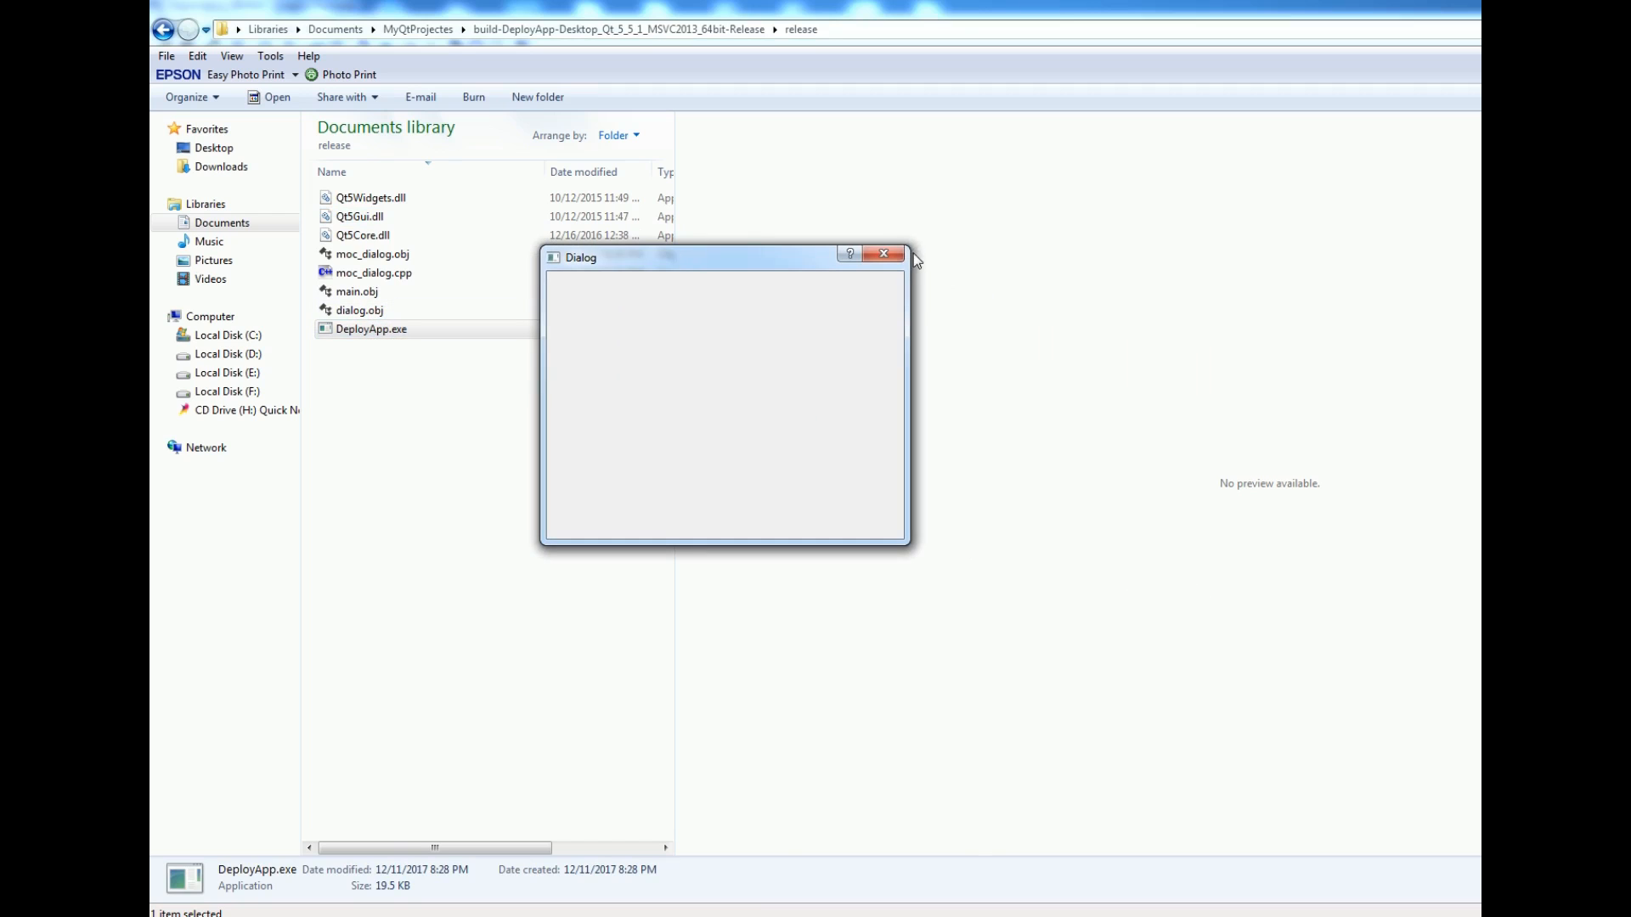
Step: Close DeployApp's Dialog, run and close it once more, and return to Dependency Walker
{"action": "left_click", "coordinate": [884, 253]}
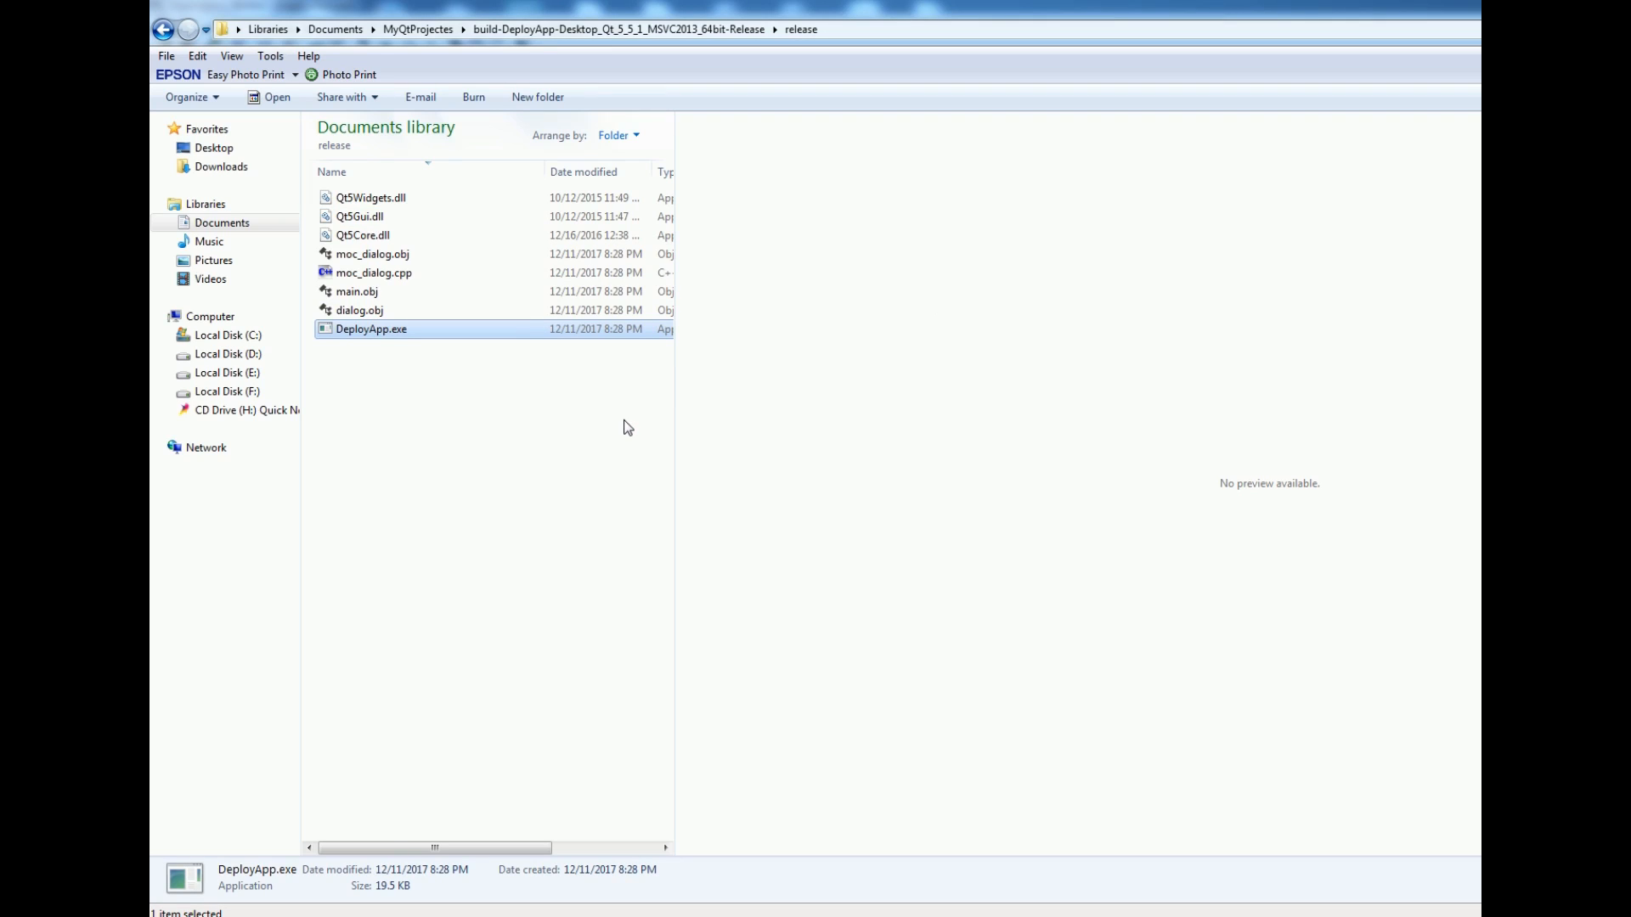
{"action": "mouse_move", "coordinate": [476, 405]}
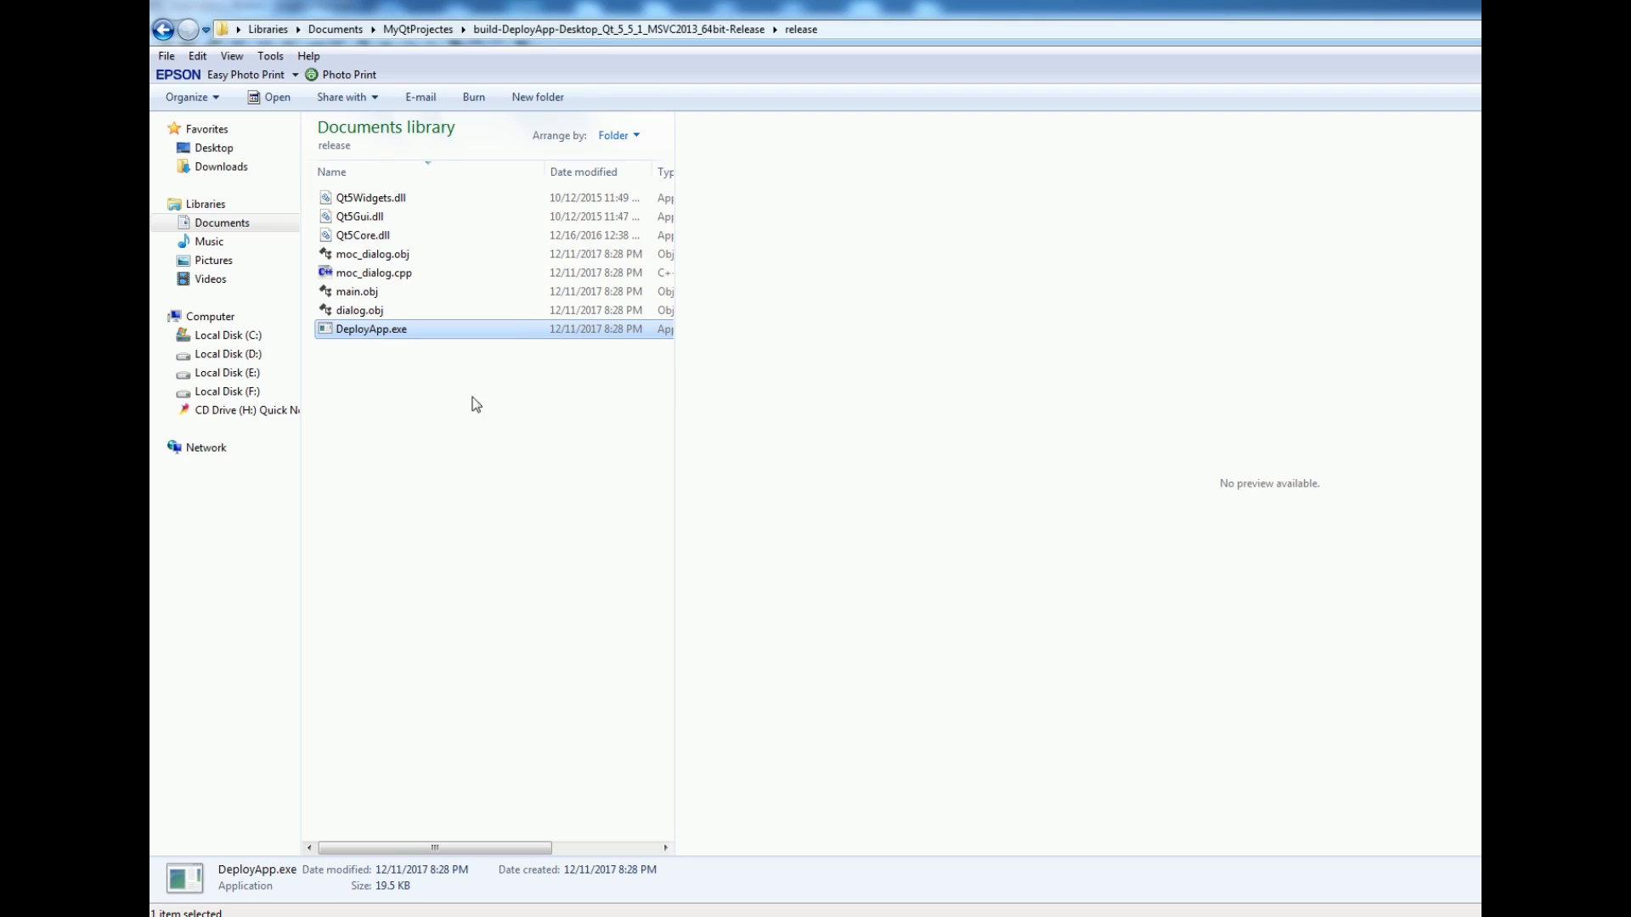
{"action": "mouse_move", "coordinate": [430, 333]}
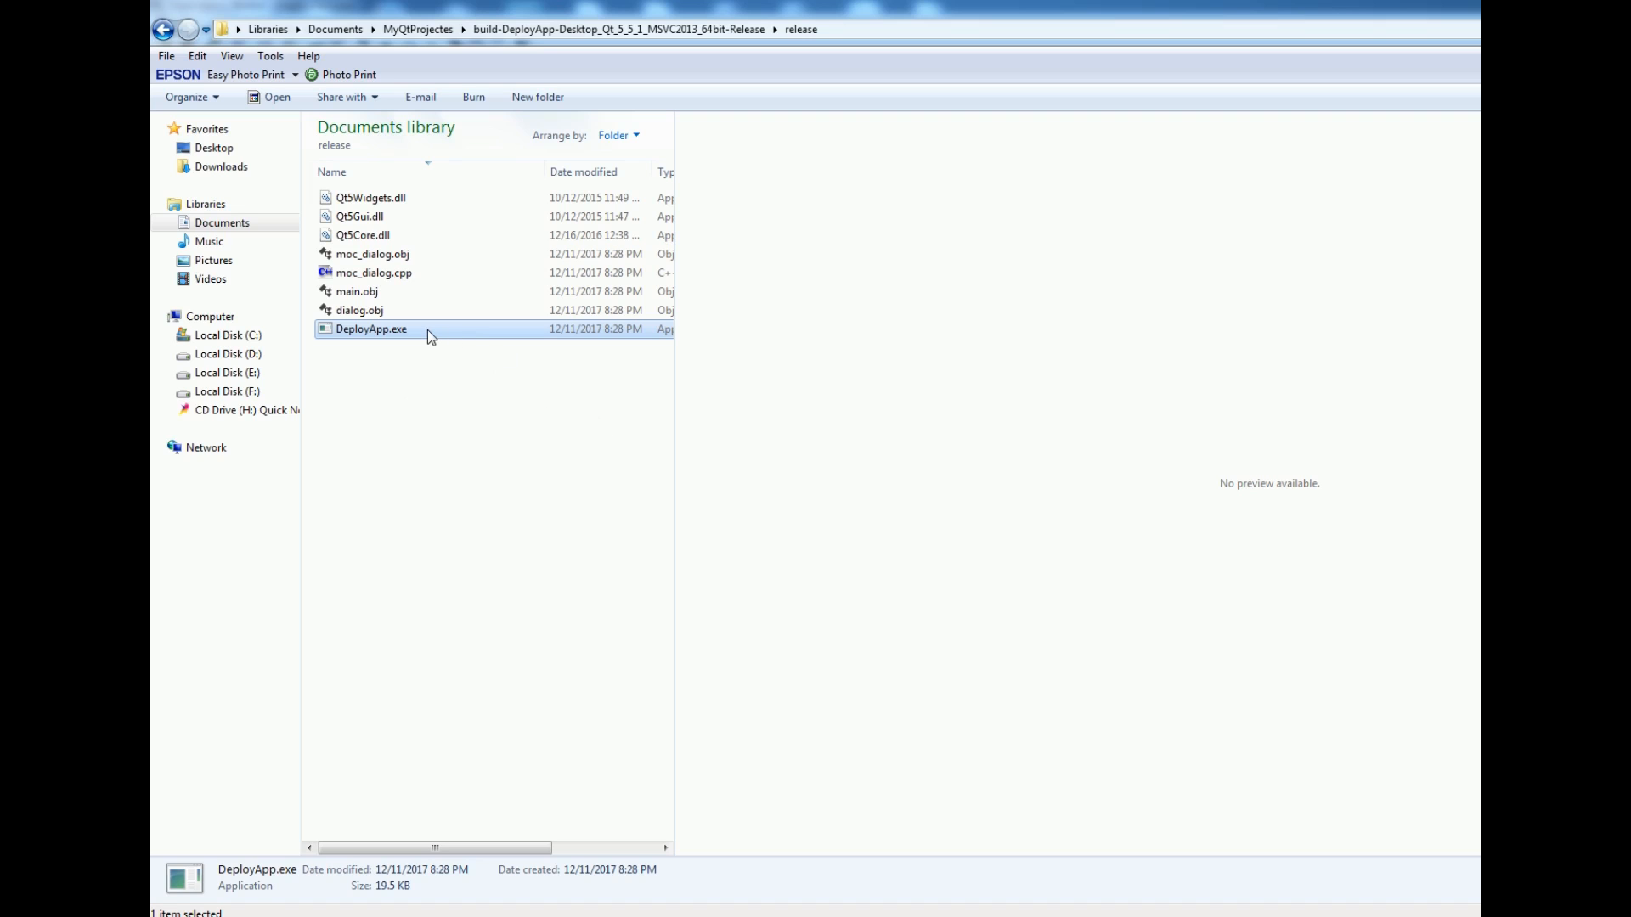
{"action": "double_click", "coordinate": [370, 329]}
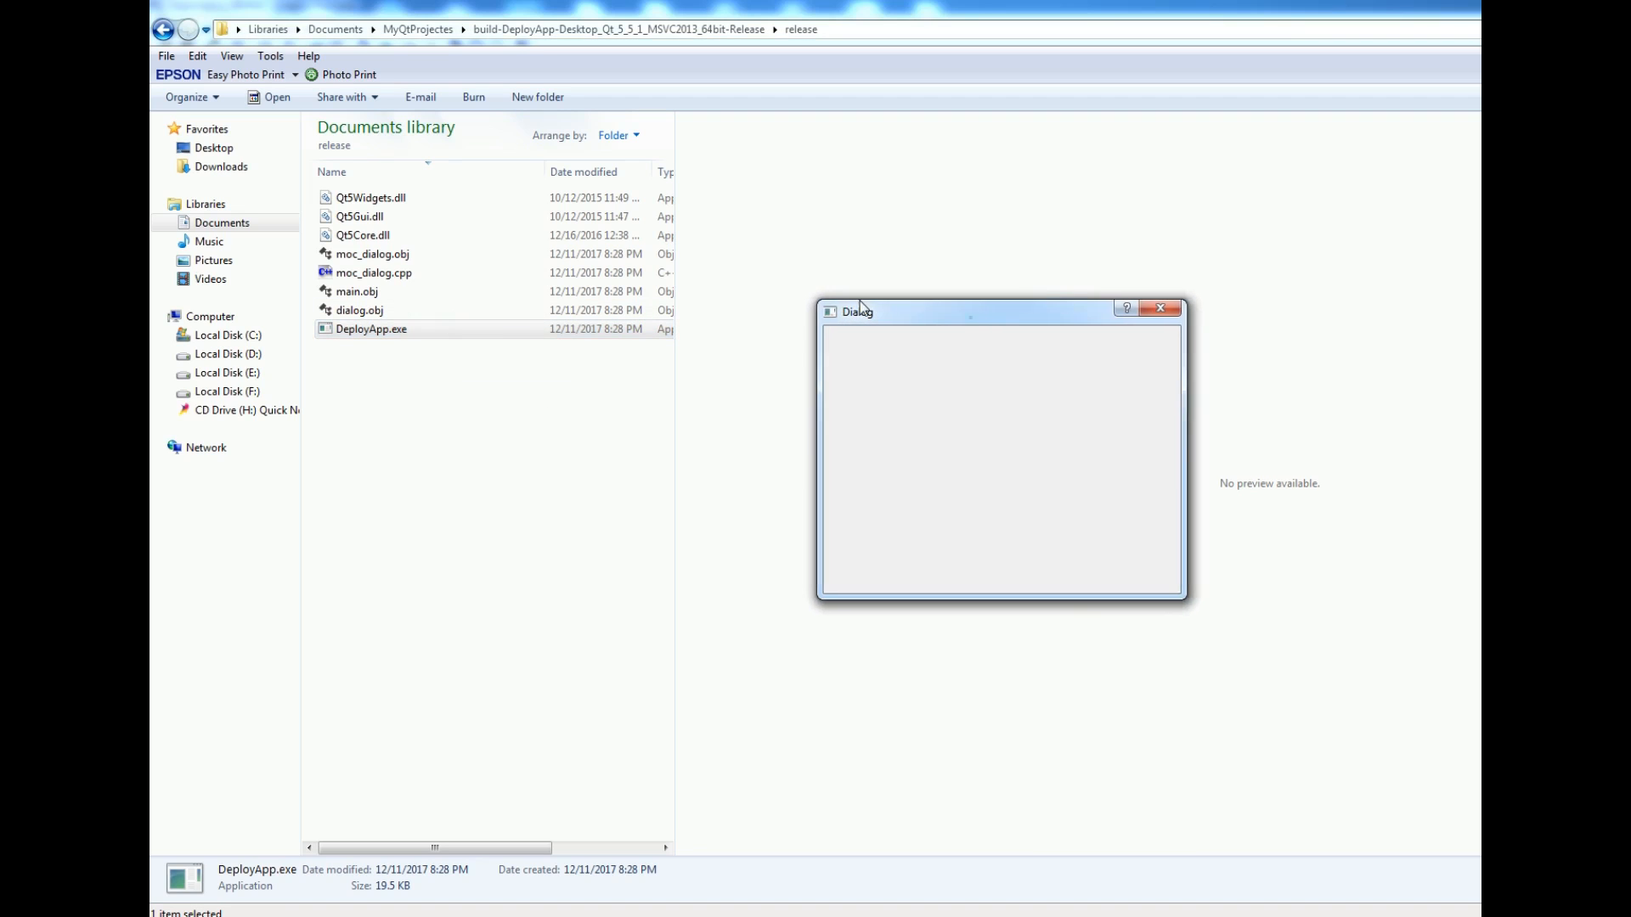
{"action": "left_click", "coordinate": [1159, 307]}
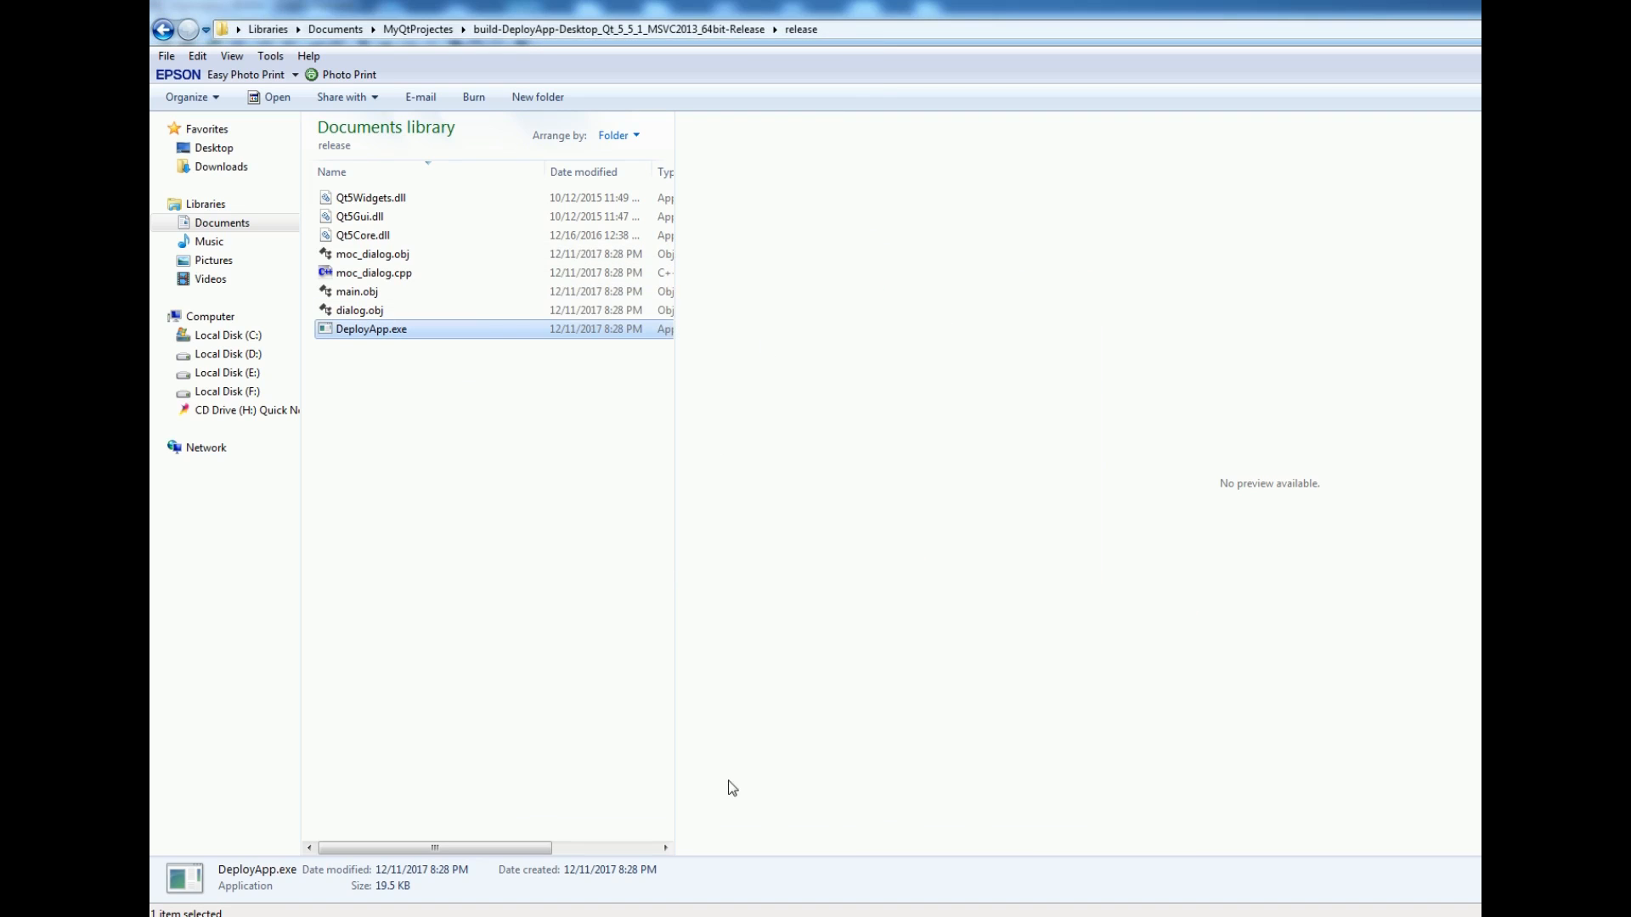
{"action": "double_click", "coordinate": [371, 329]}
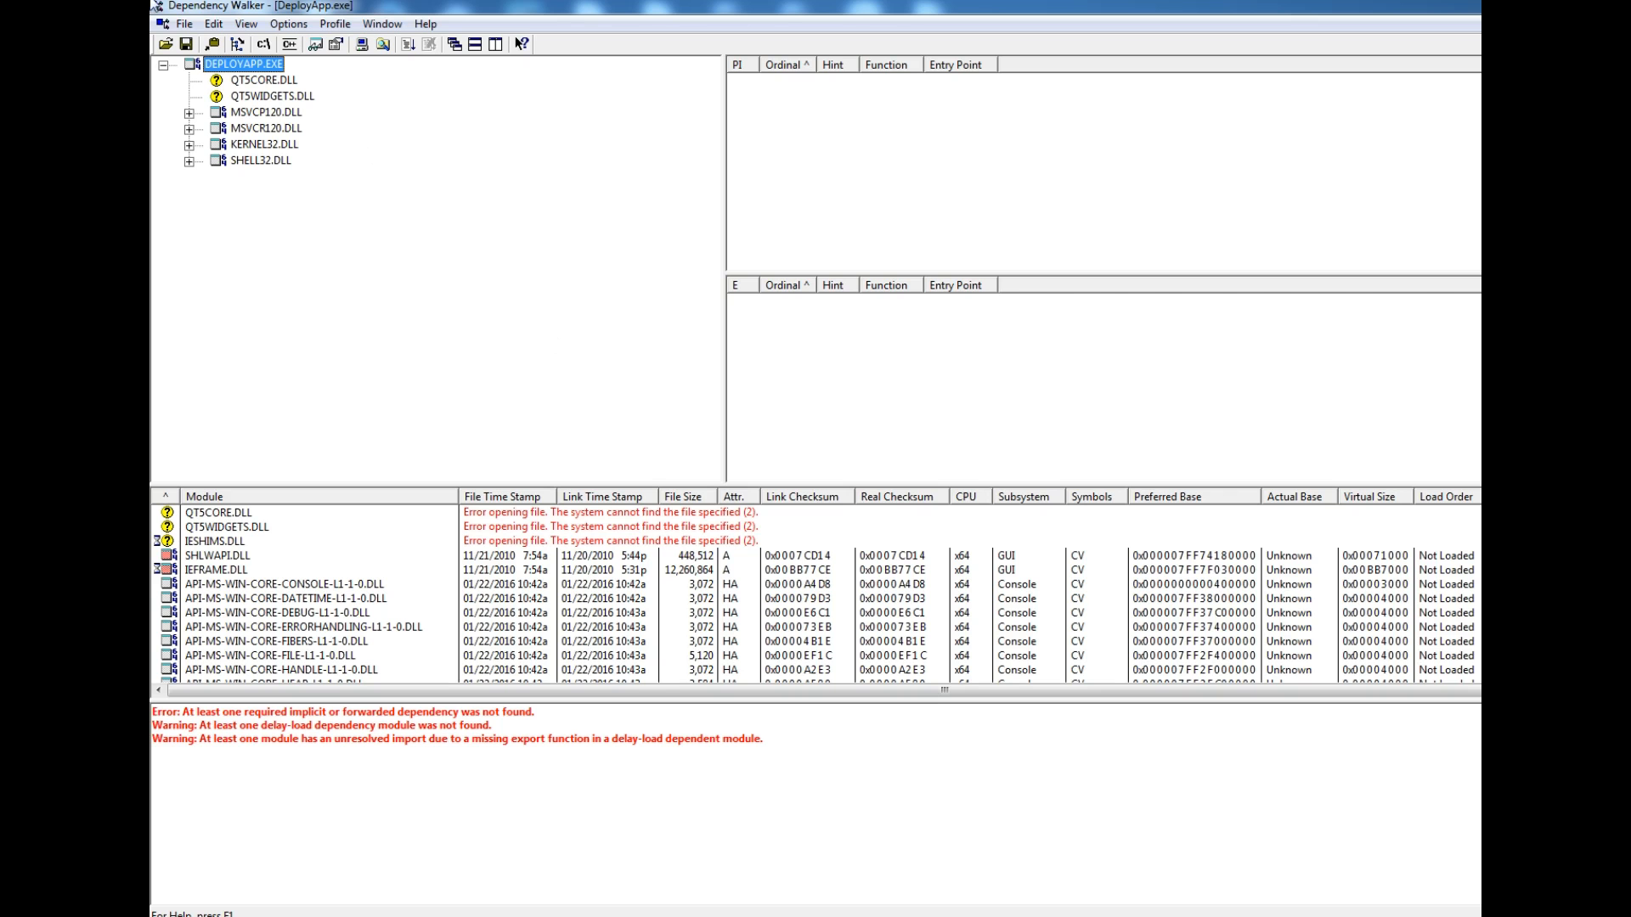
Step: Reload DeployApp.exe from the release folder in Dependency Walker and collapse the SHELL32.DLL branch
{"action": "left_click", "coordinate": [183, 23]}
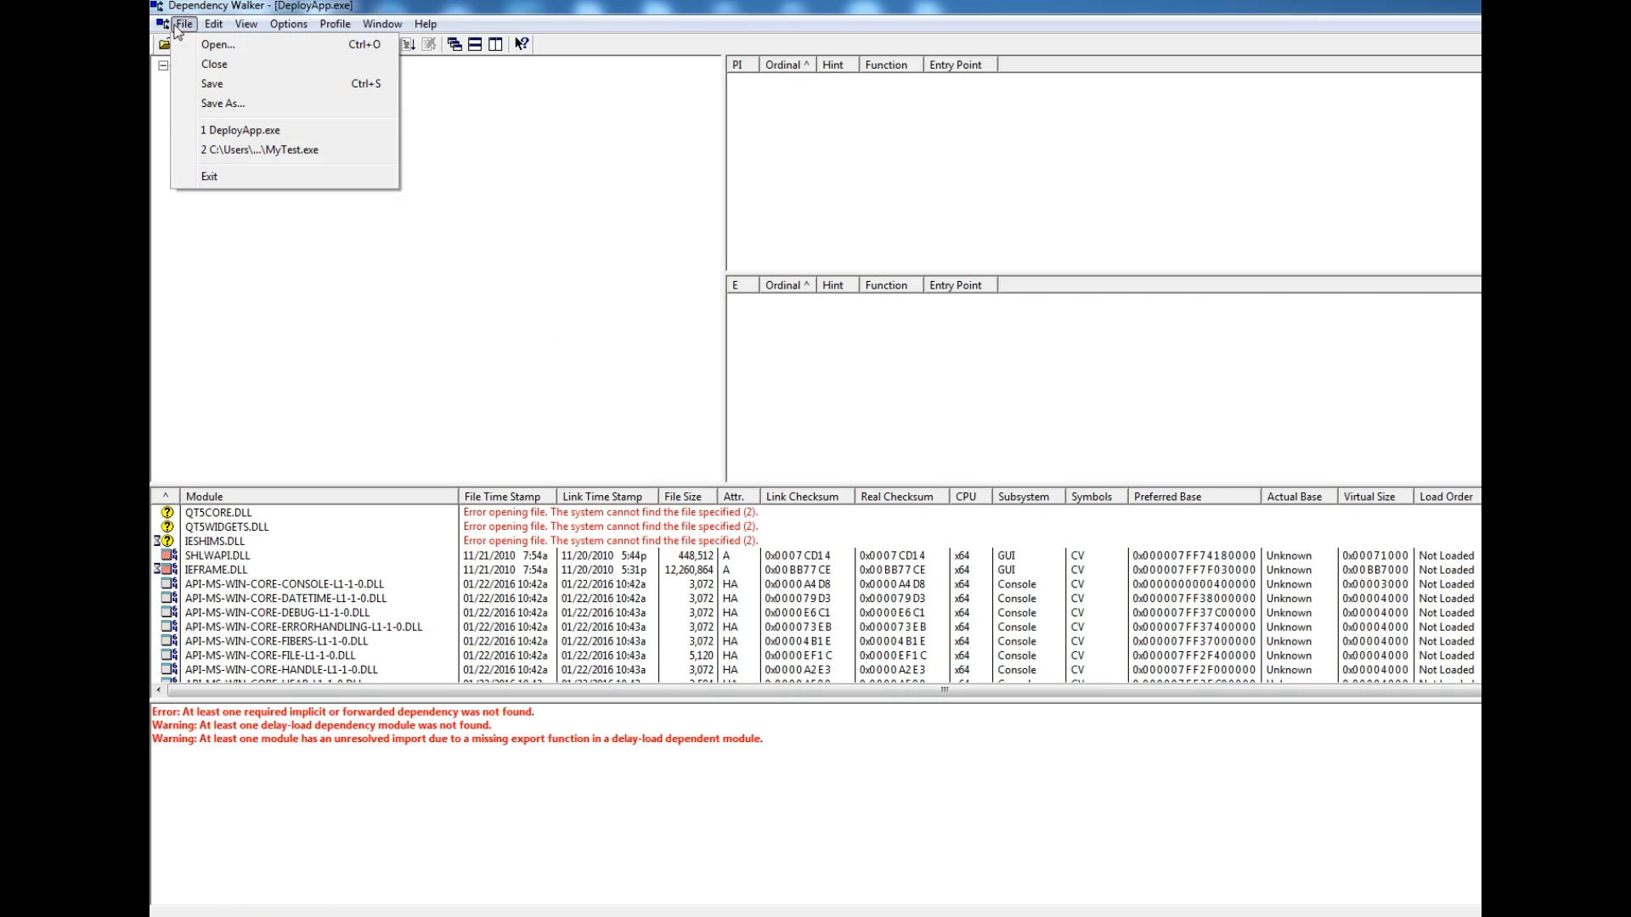
{"action": "left_click", "coordinate": [195, 23]}
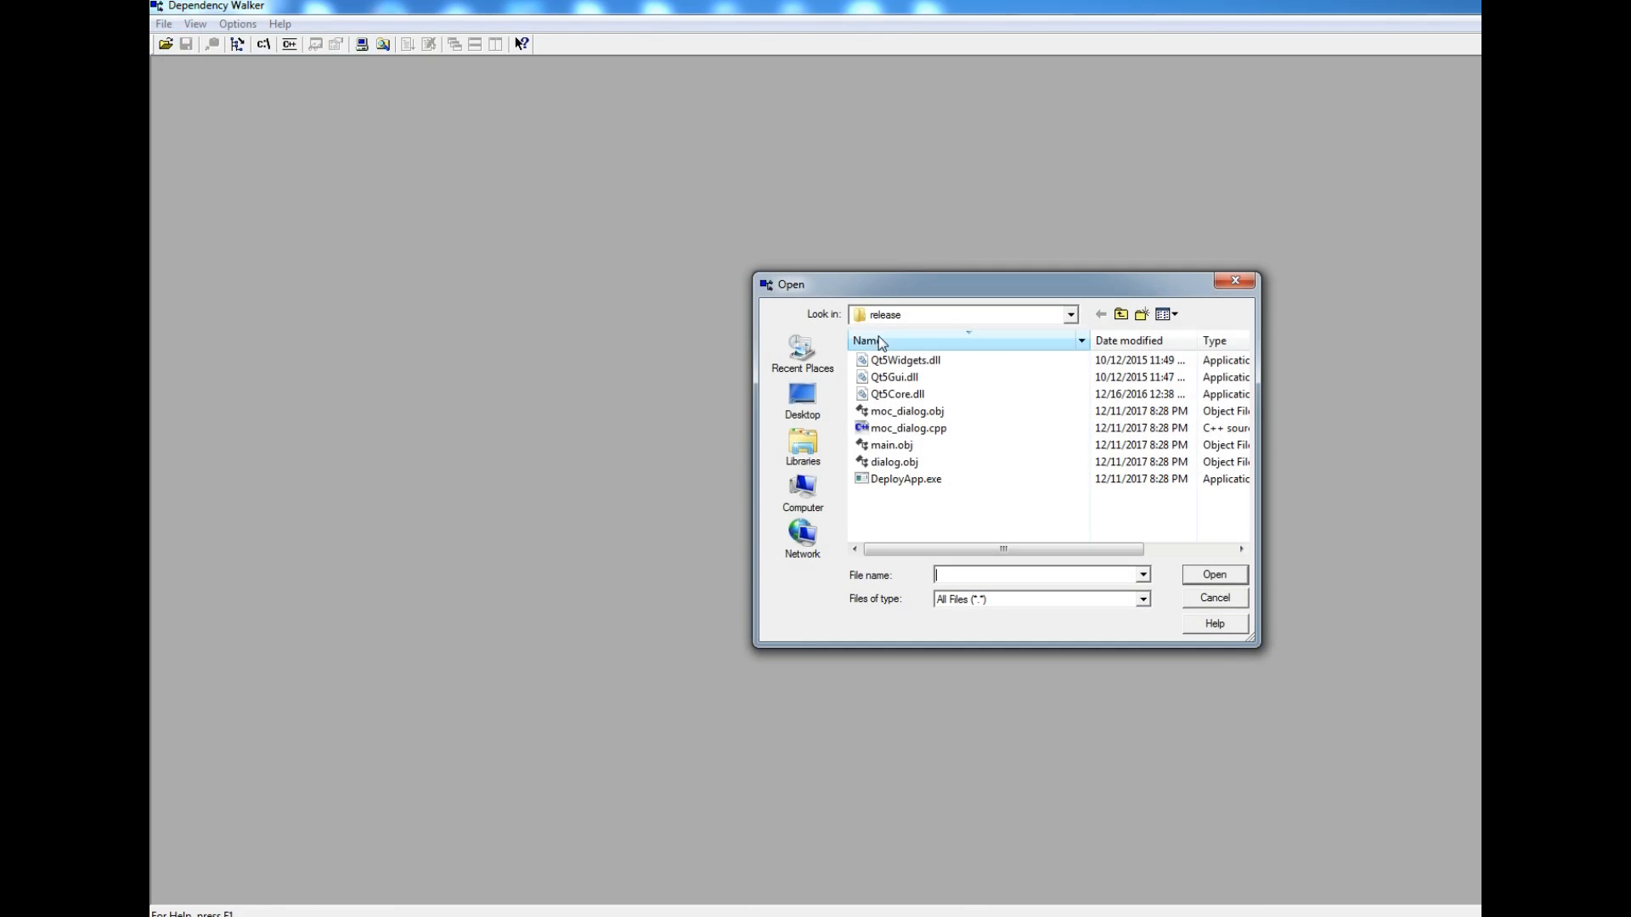
{"action": "left_click", "coordinate": [907, 478]}
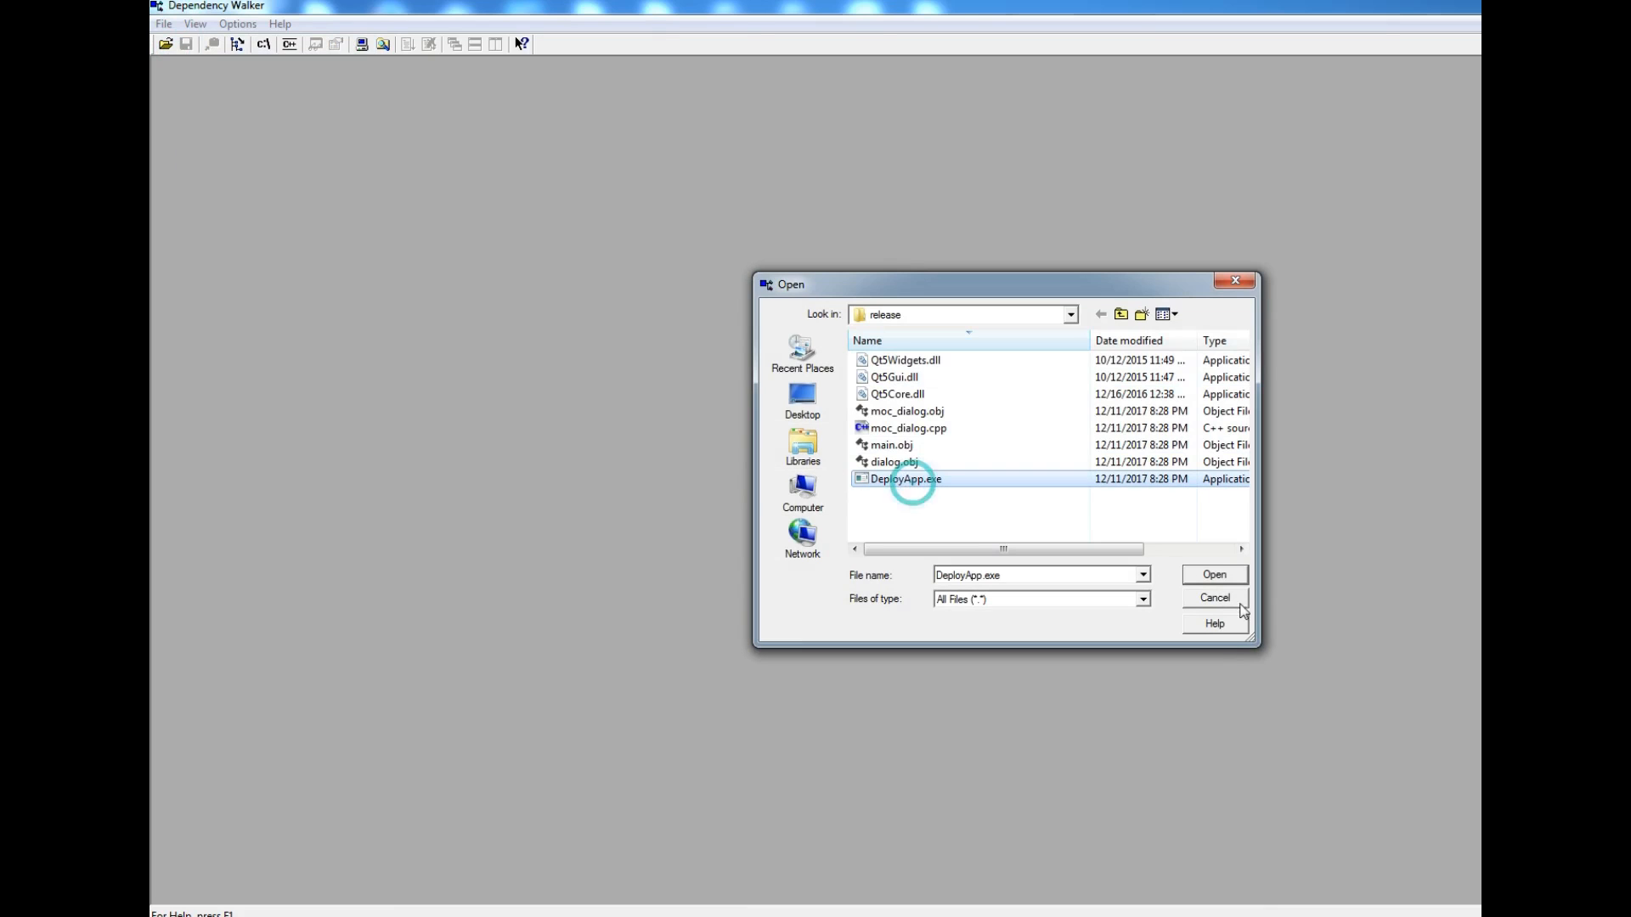
{"action": "left_click", "coordinate": [1213, 574]}
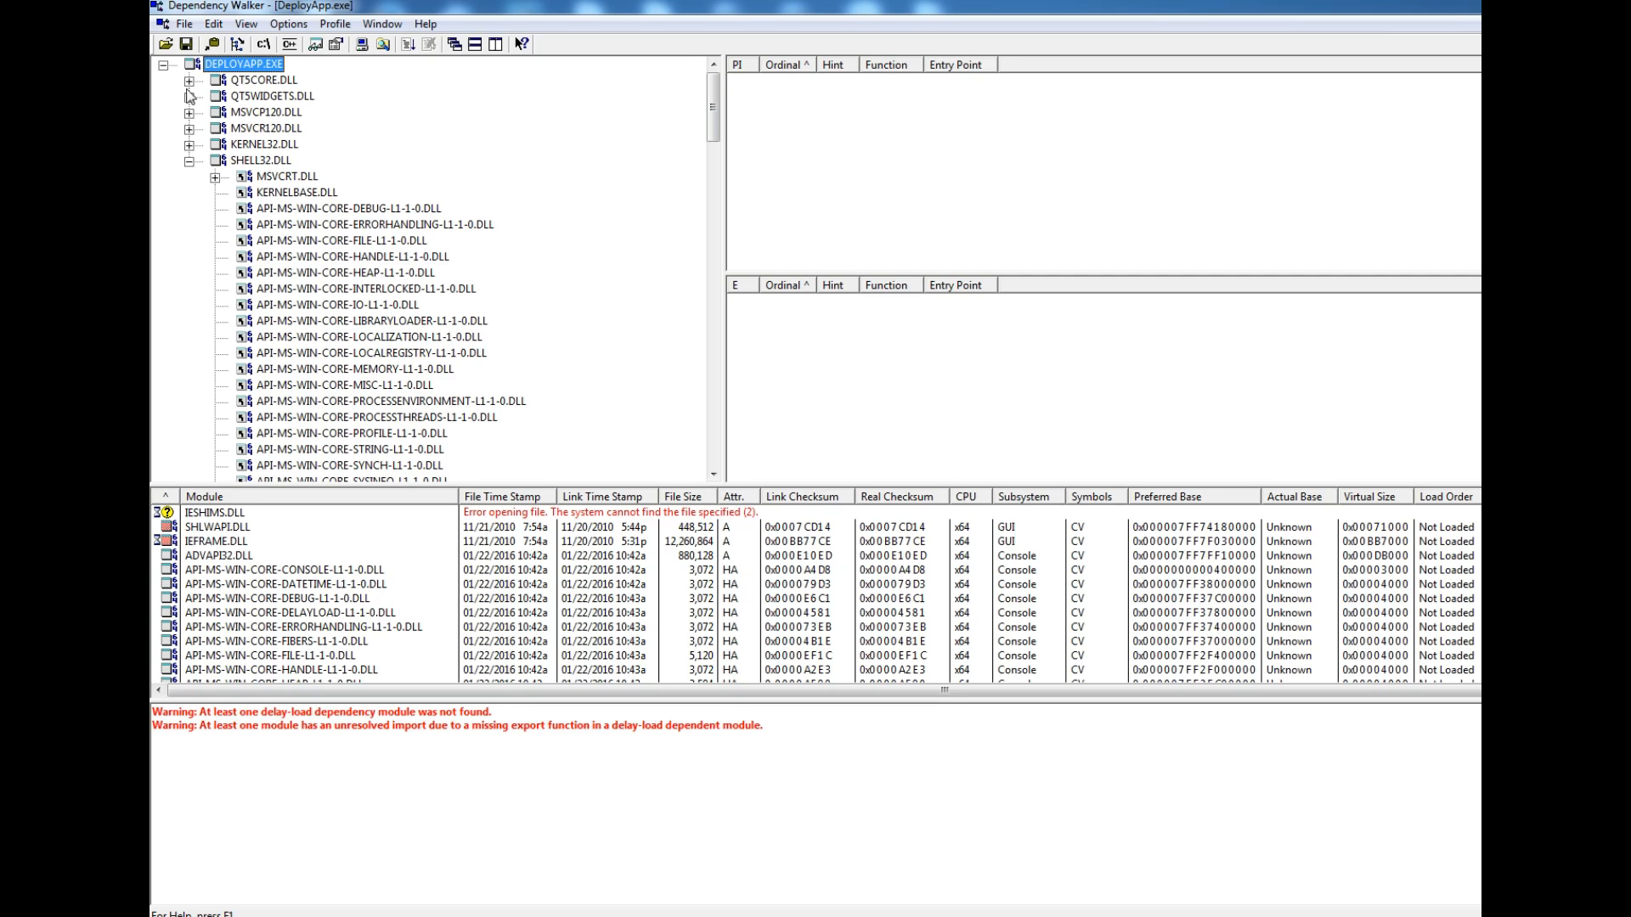
{"action": "left_click", "coordinate": [189, 161]}
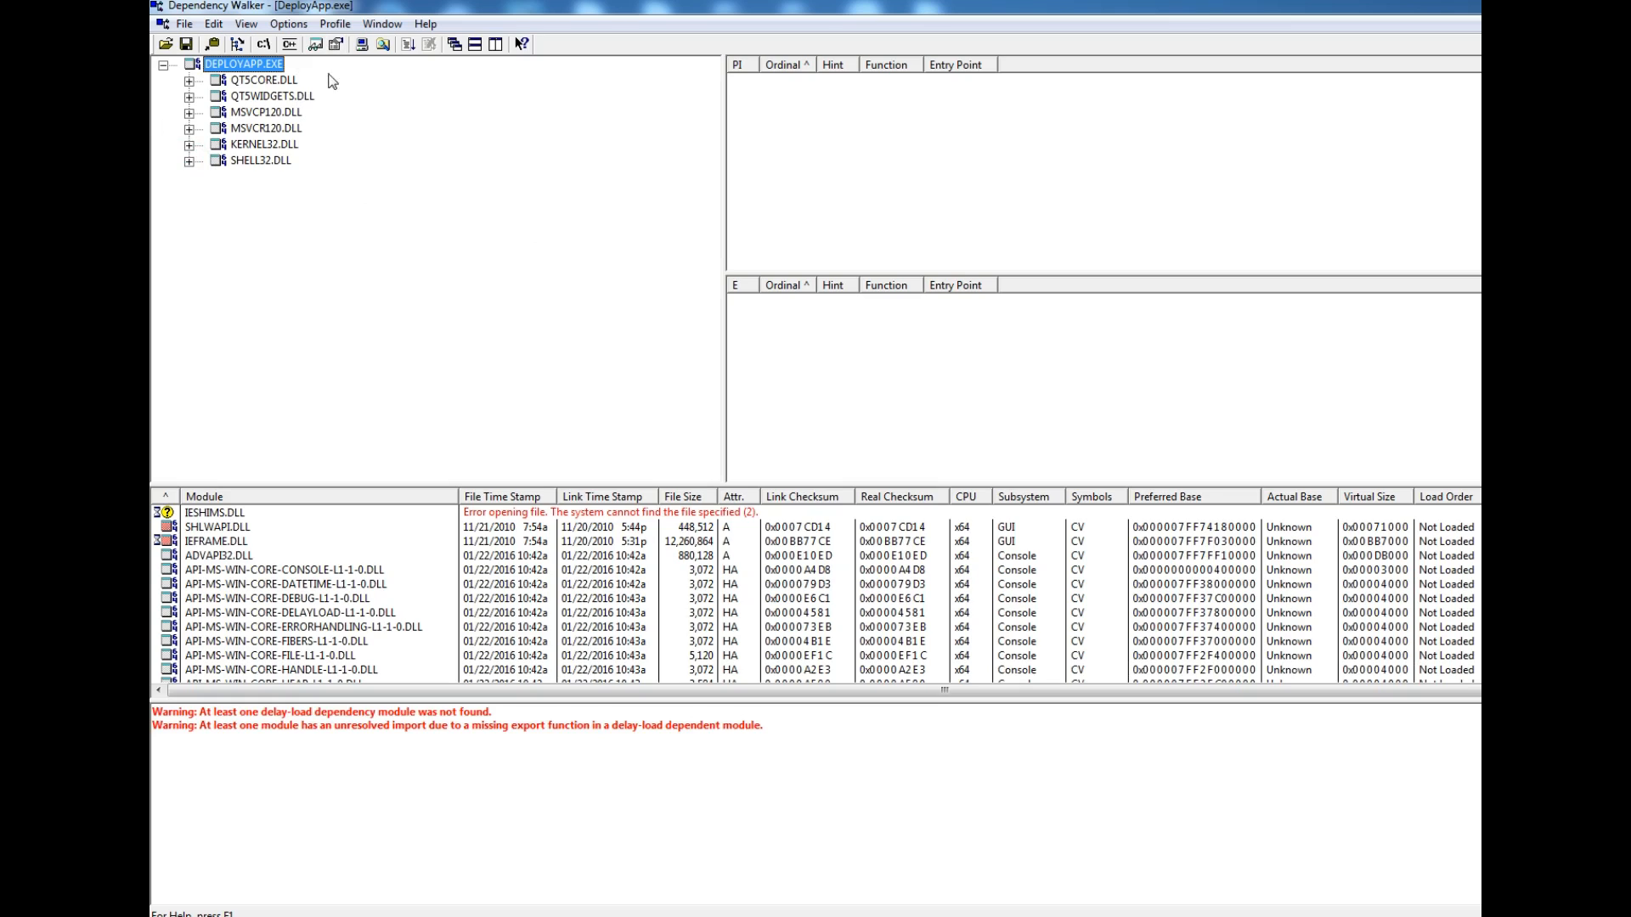
{"action": "mouse_move", "coordinate": [504, 191]}
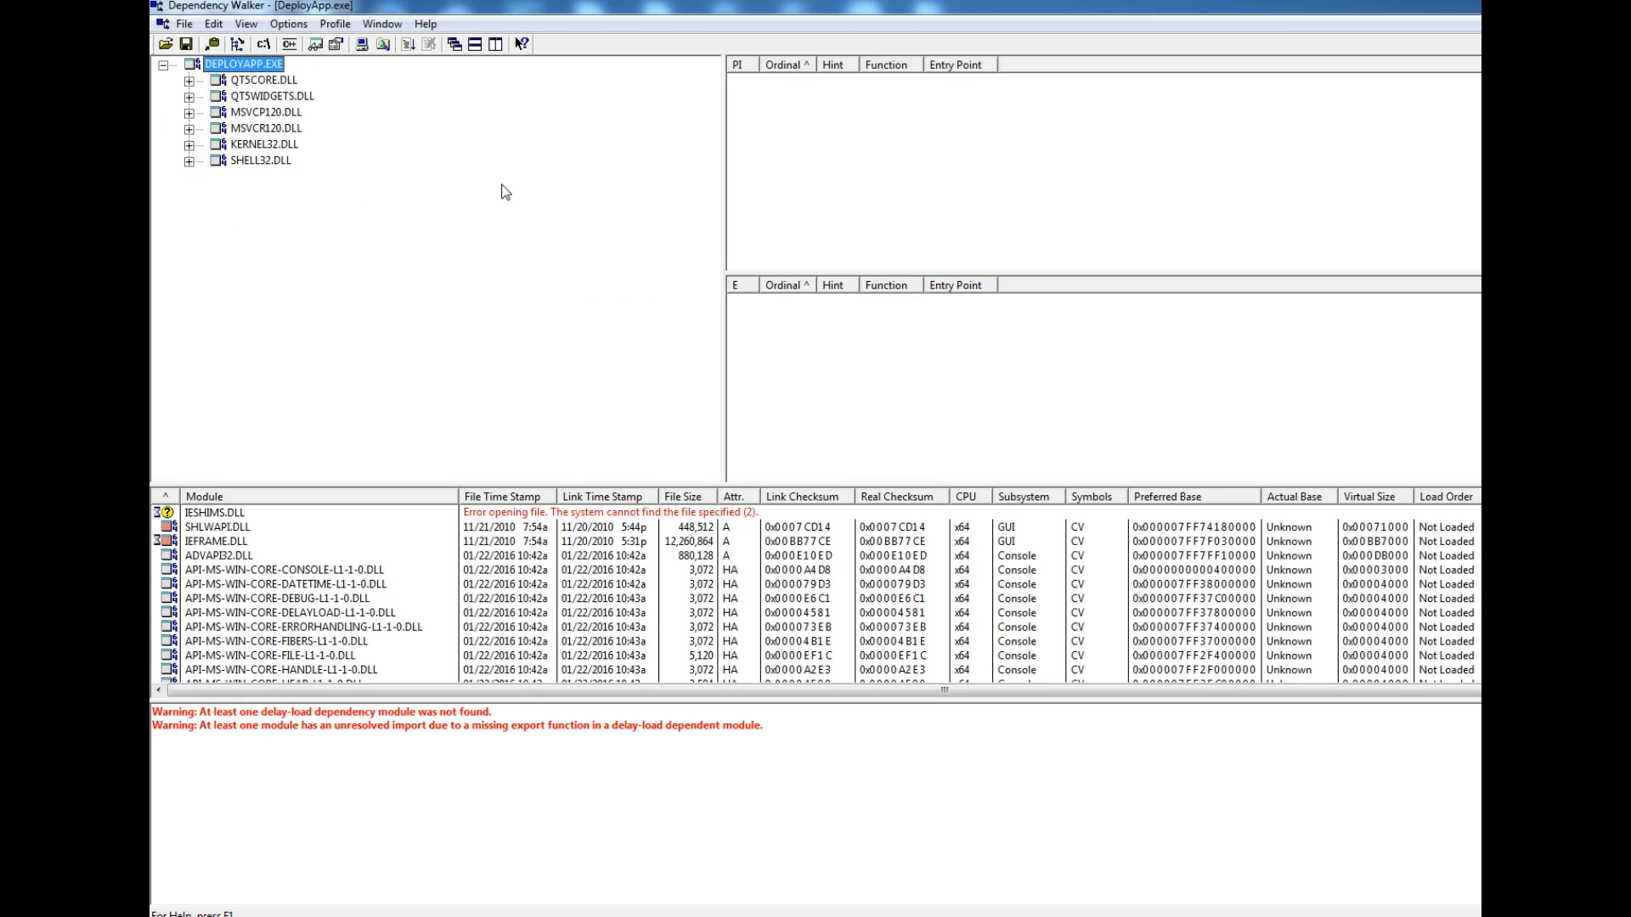